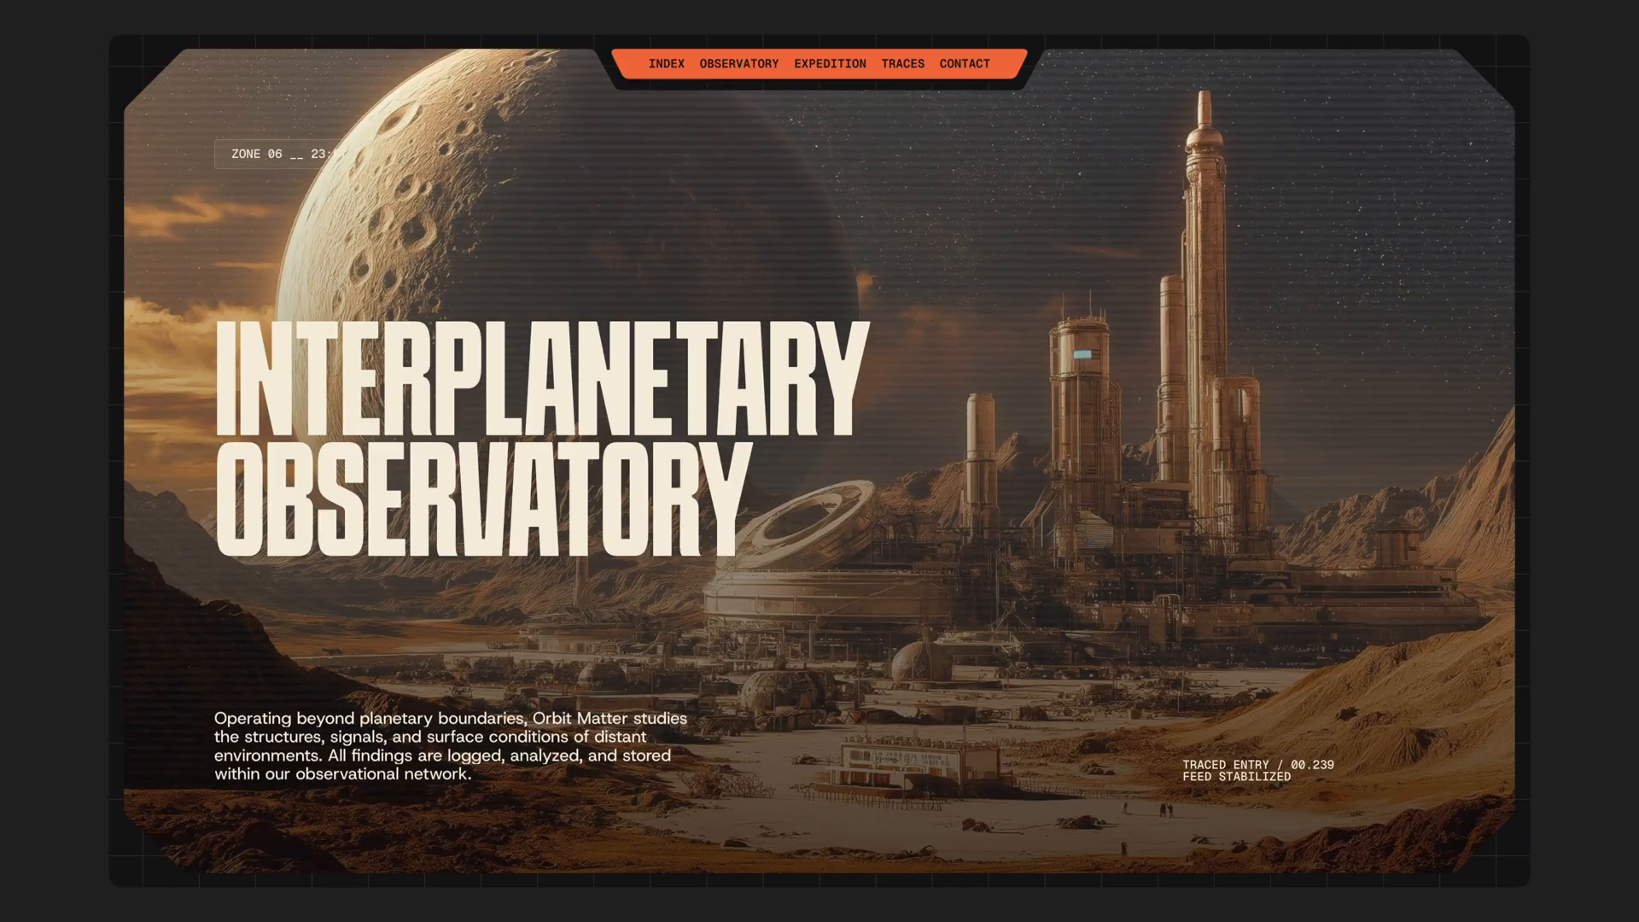
Step: Browse the reference site's Expedition Logs, index and Observatory pages to watch the block-reveal transition
scroll("down", 3)
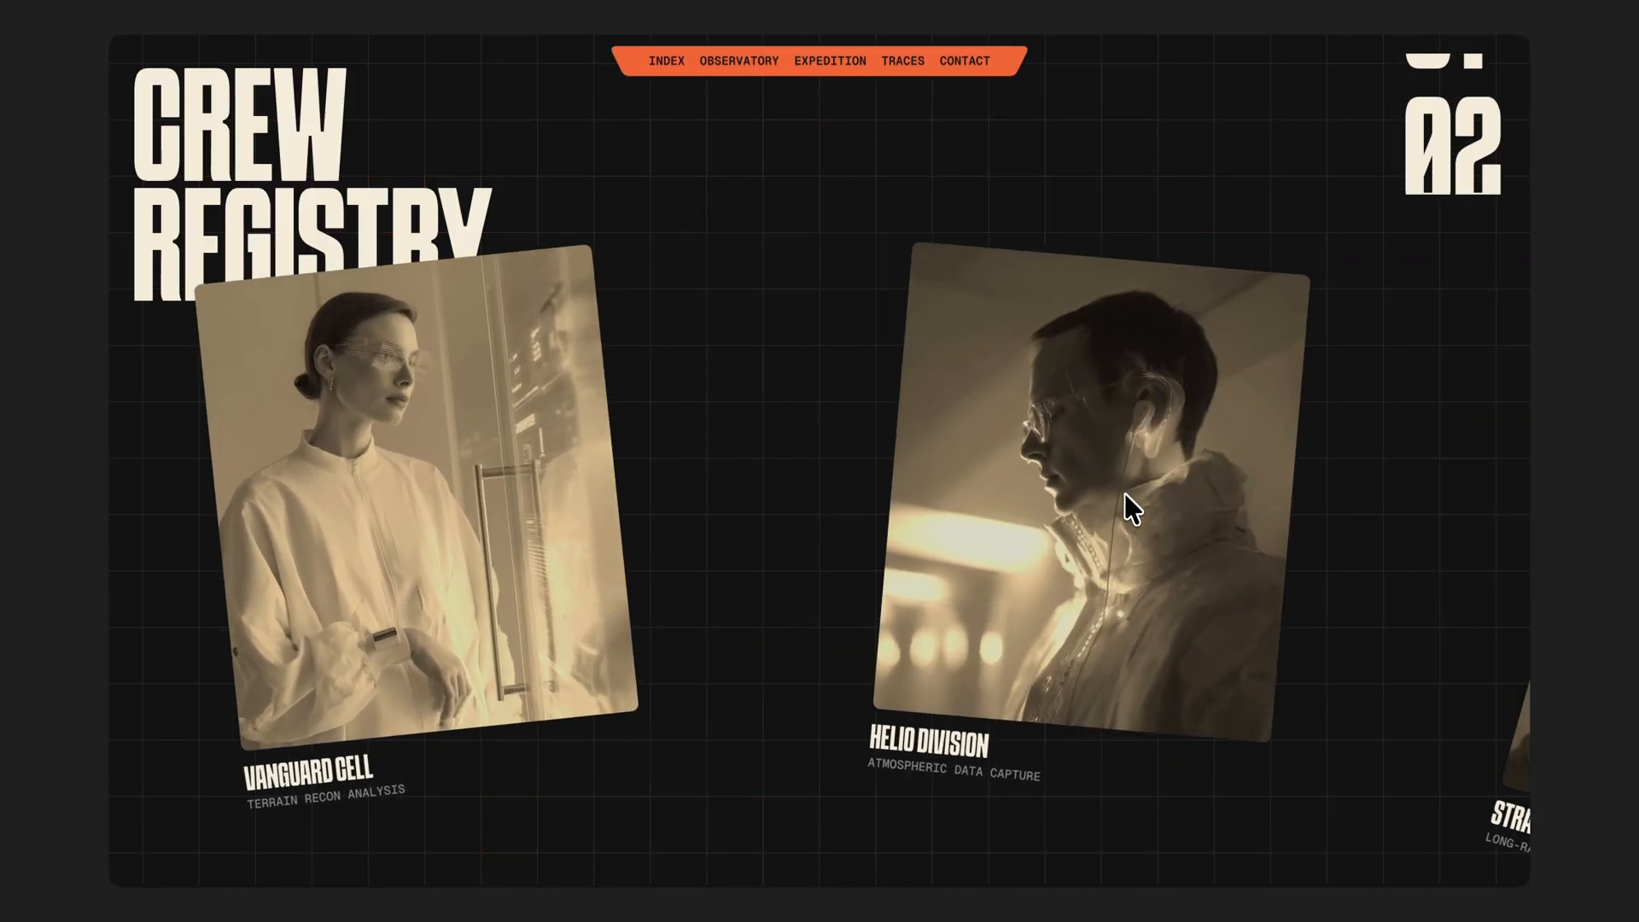
left_click(830, 62)
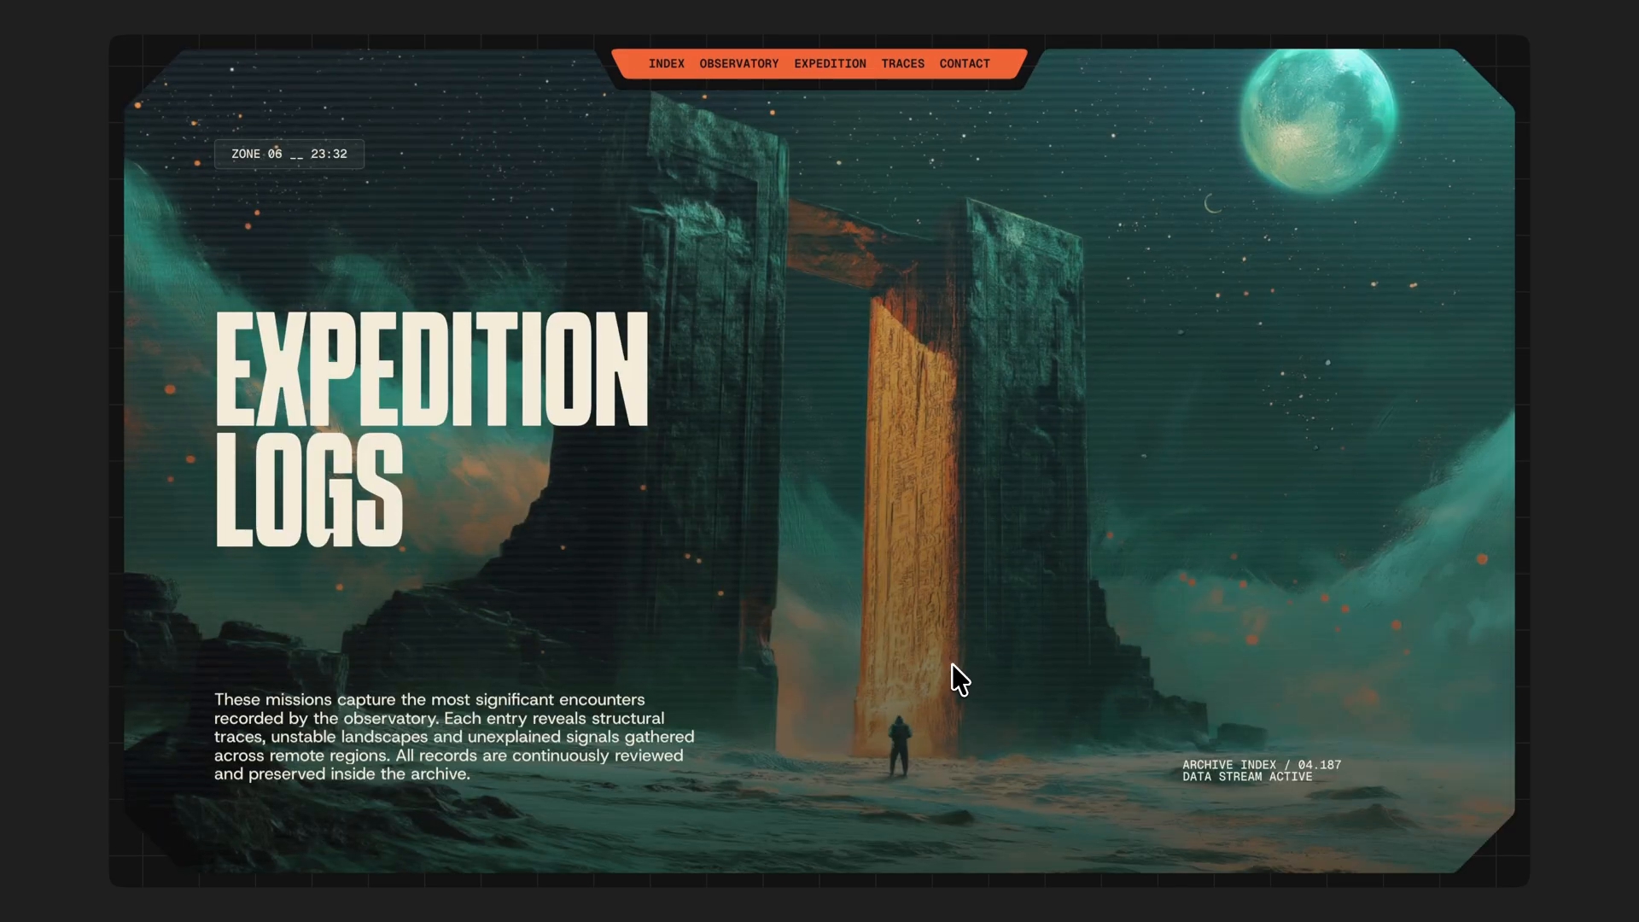
left_click(737, 63)
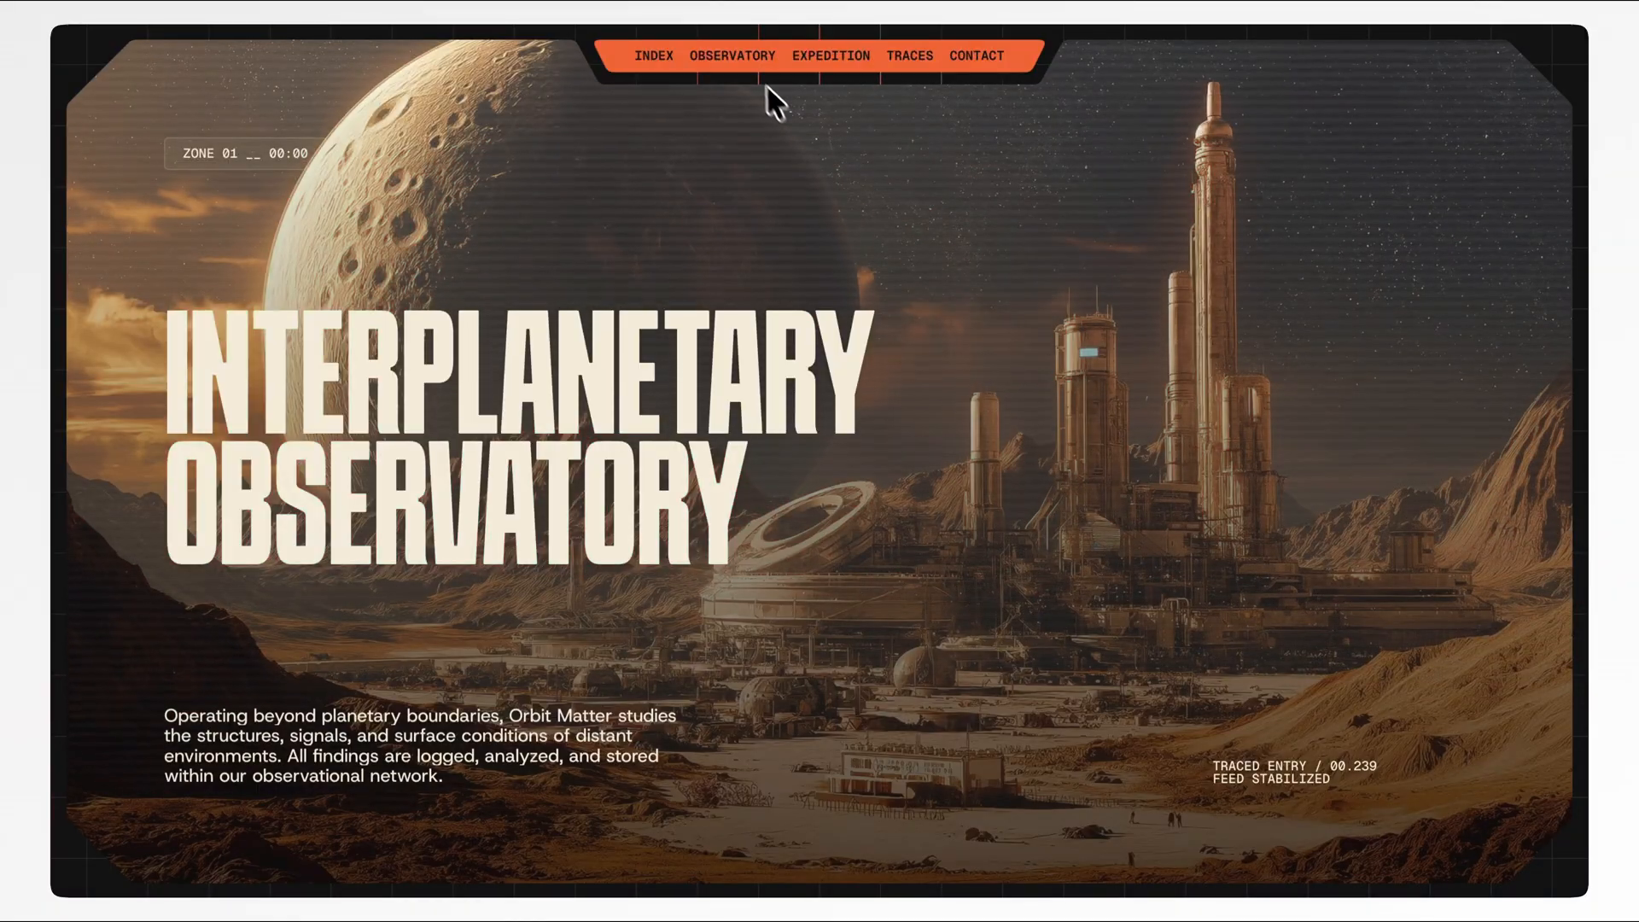
left_click(829, 54)
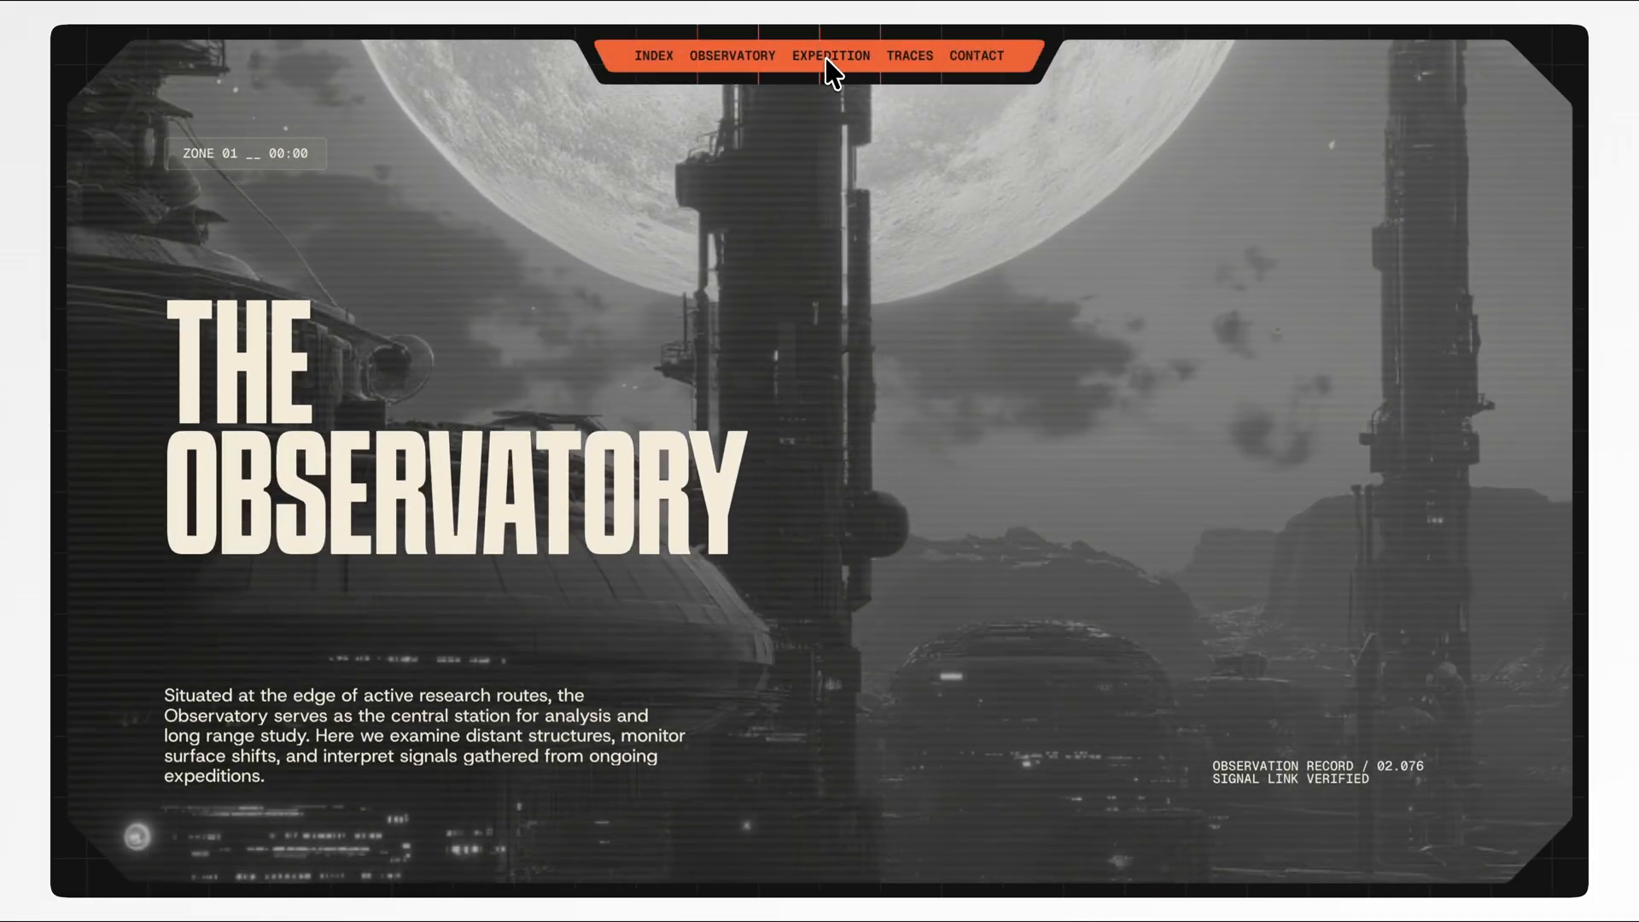
left_click(830, 55)
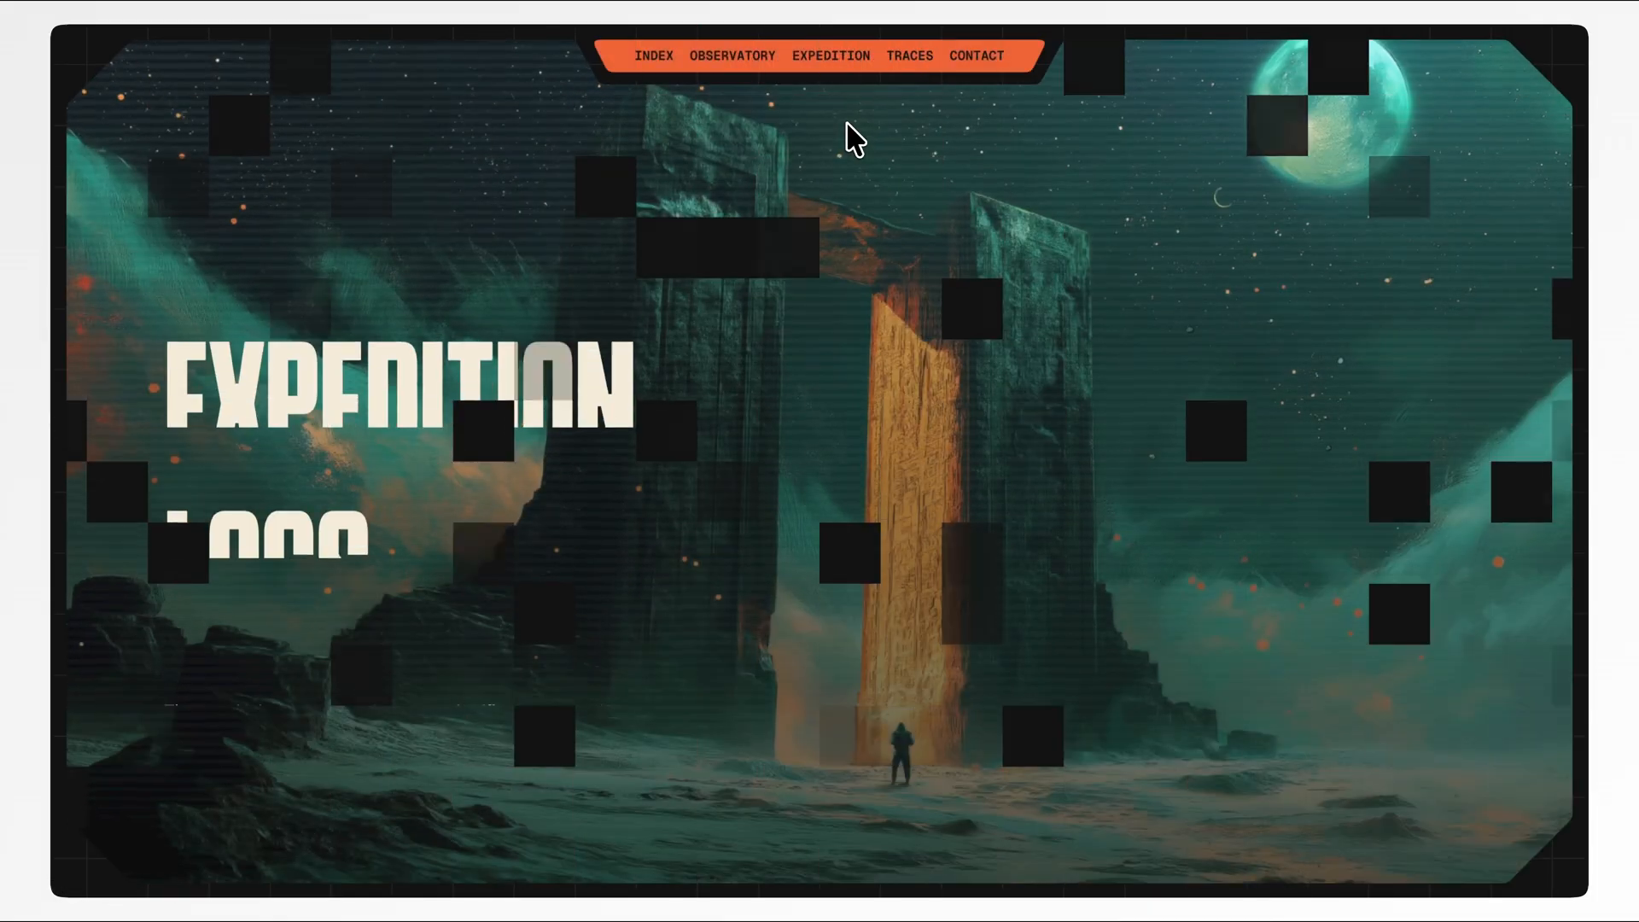
Step: Repeat the tour between index, Observatory and Expedition Logs to preview the transition again
left_click(732, 54)
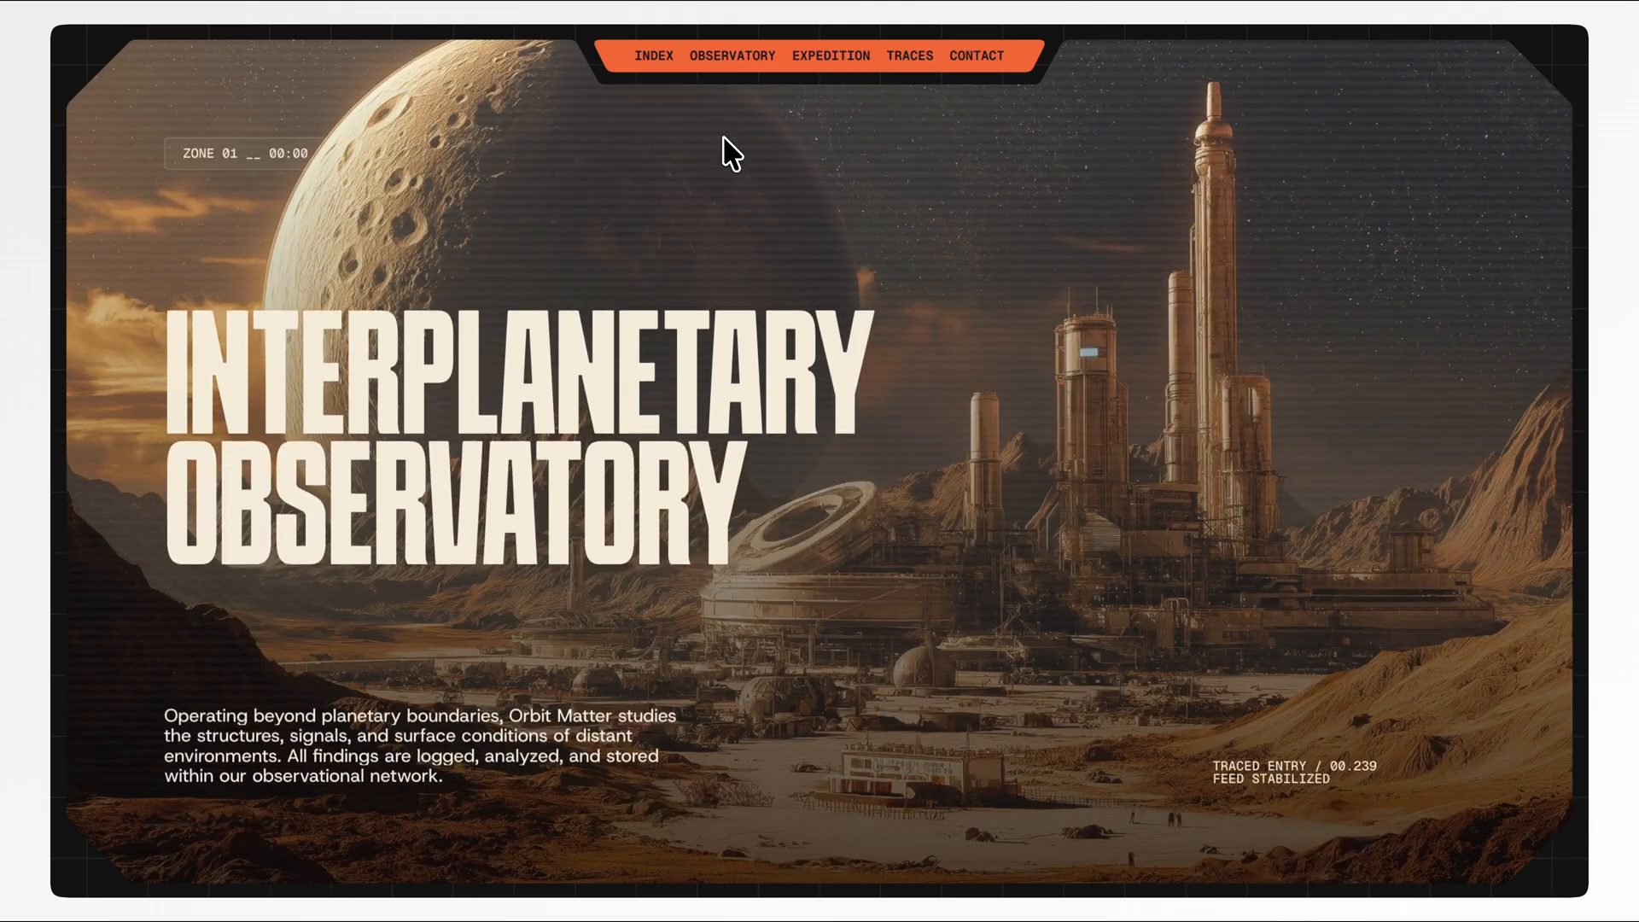
left_click(733, 55)
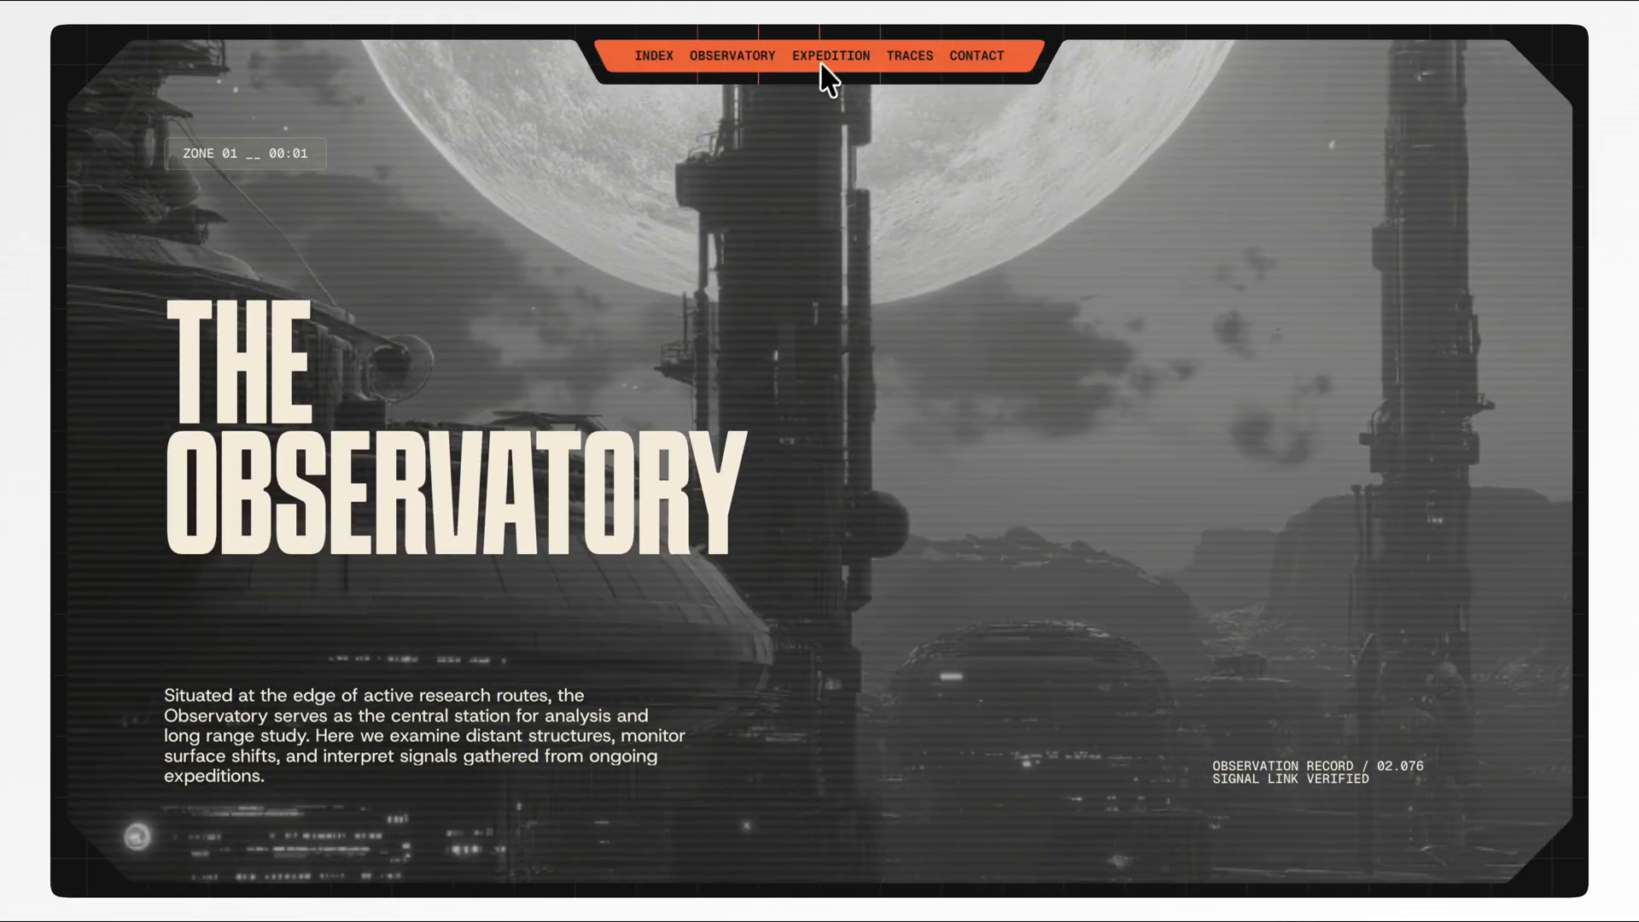
left_click(830, 55)
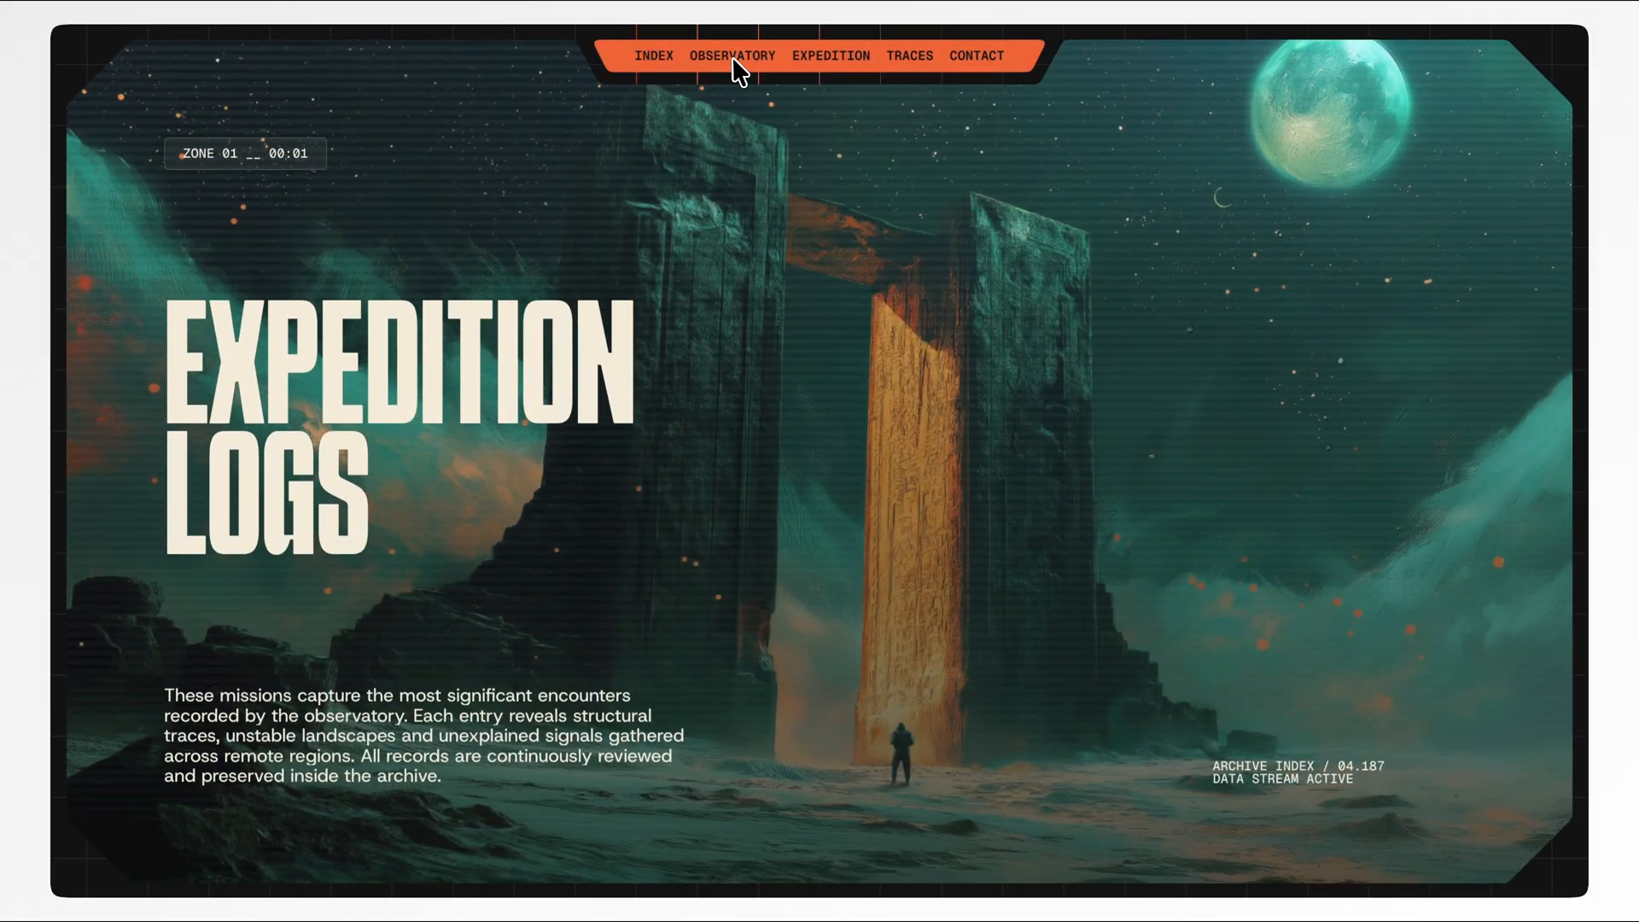
left_click(733, 54)
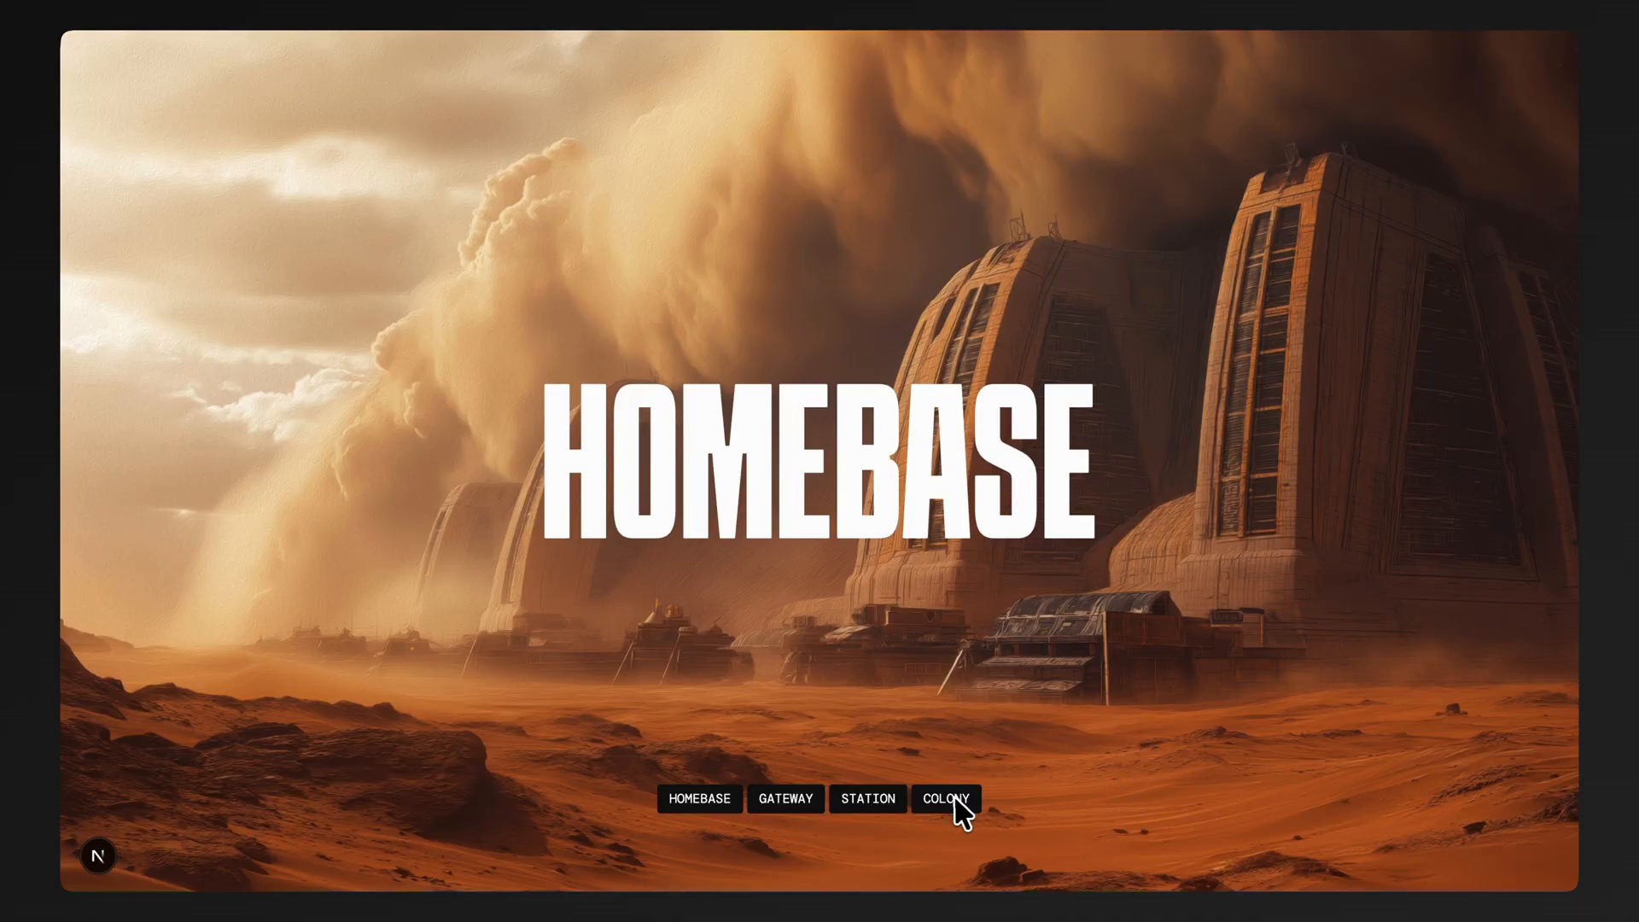
Step: Switch the demo between COLONY, STATION, GATEWAY and HOMEBASE via the bottom tiles
left_click(944, 799)
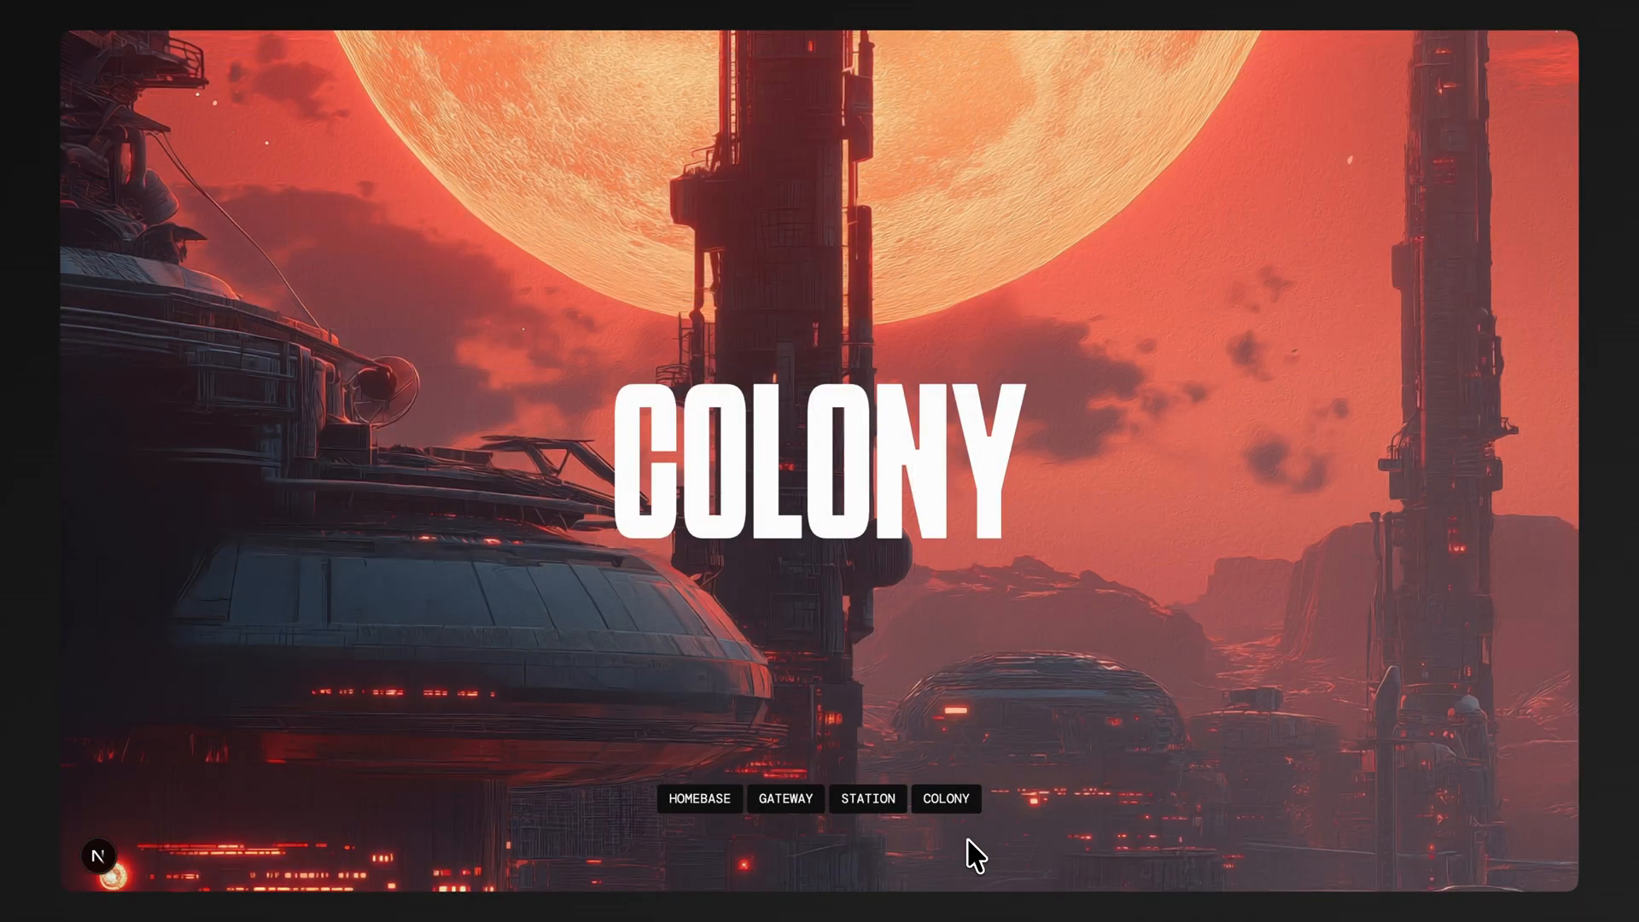
left_click(867, 799)
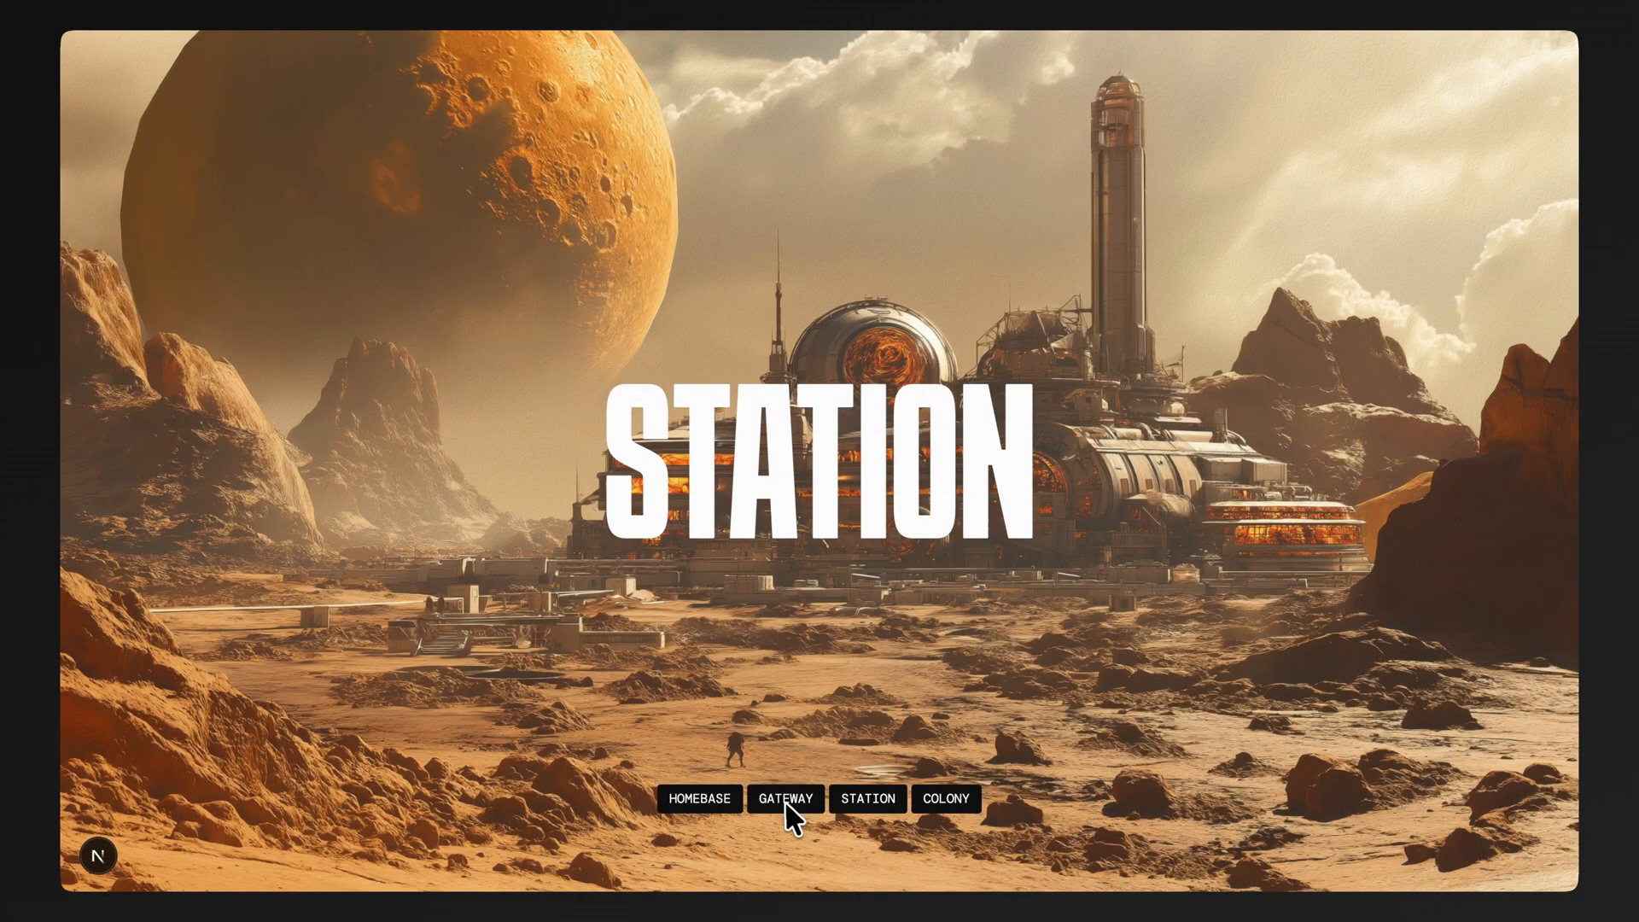
left_click(785, 799)
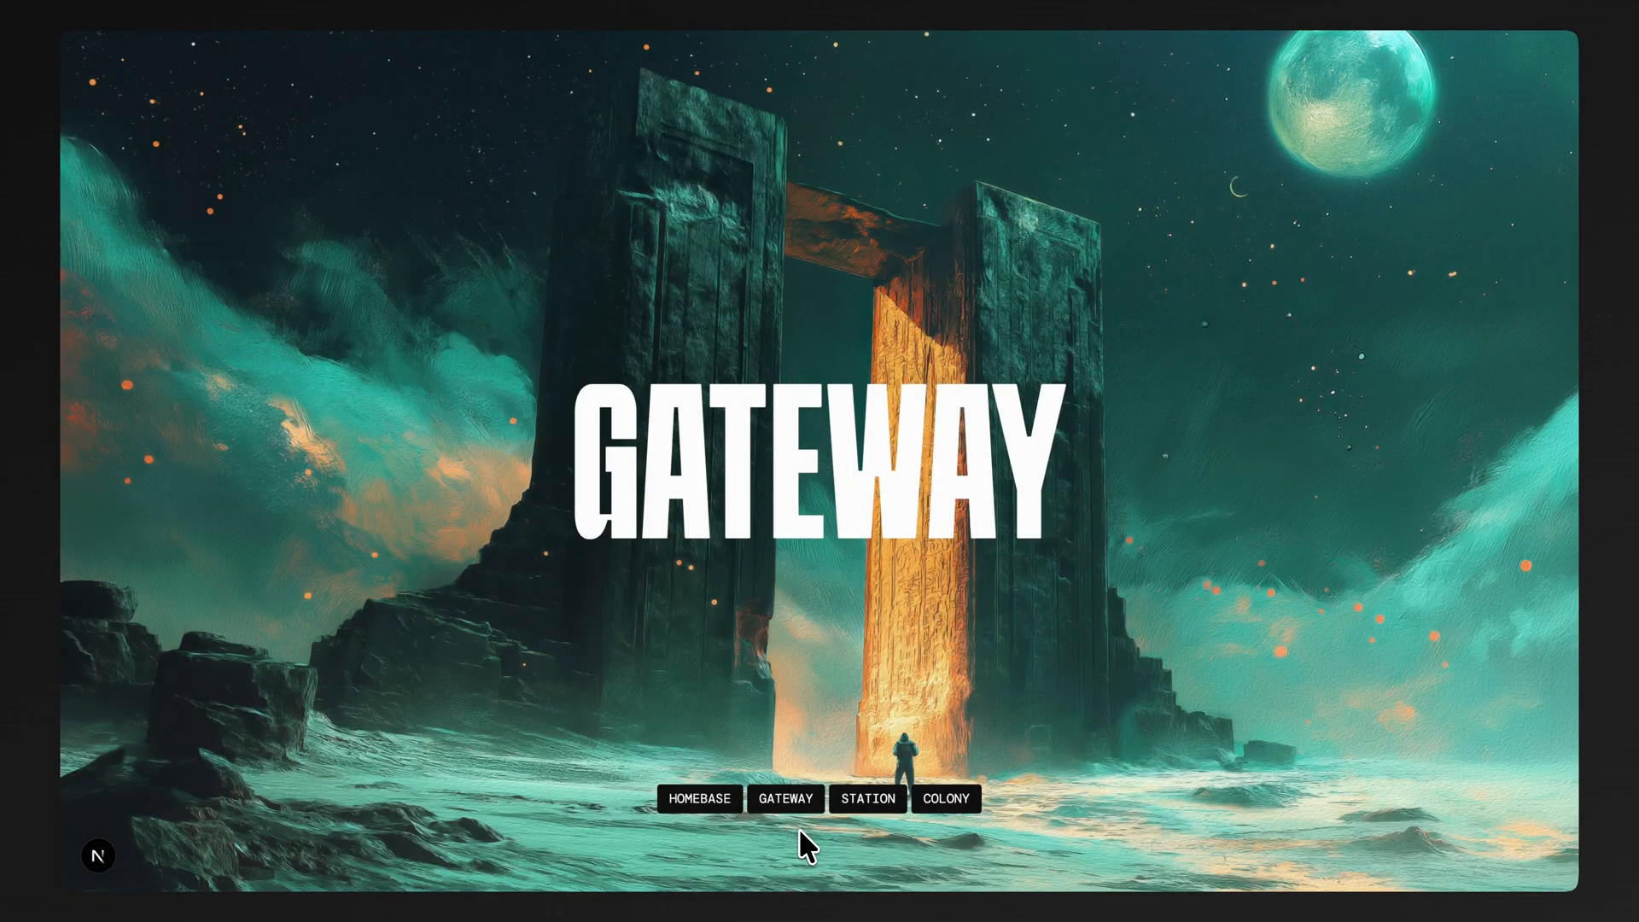
left_click(700, 799)
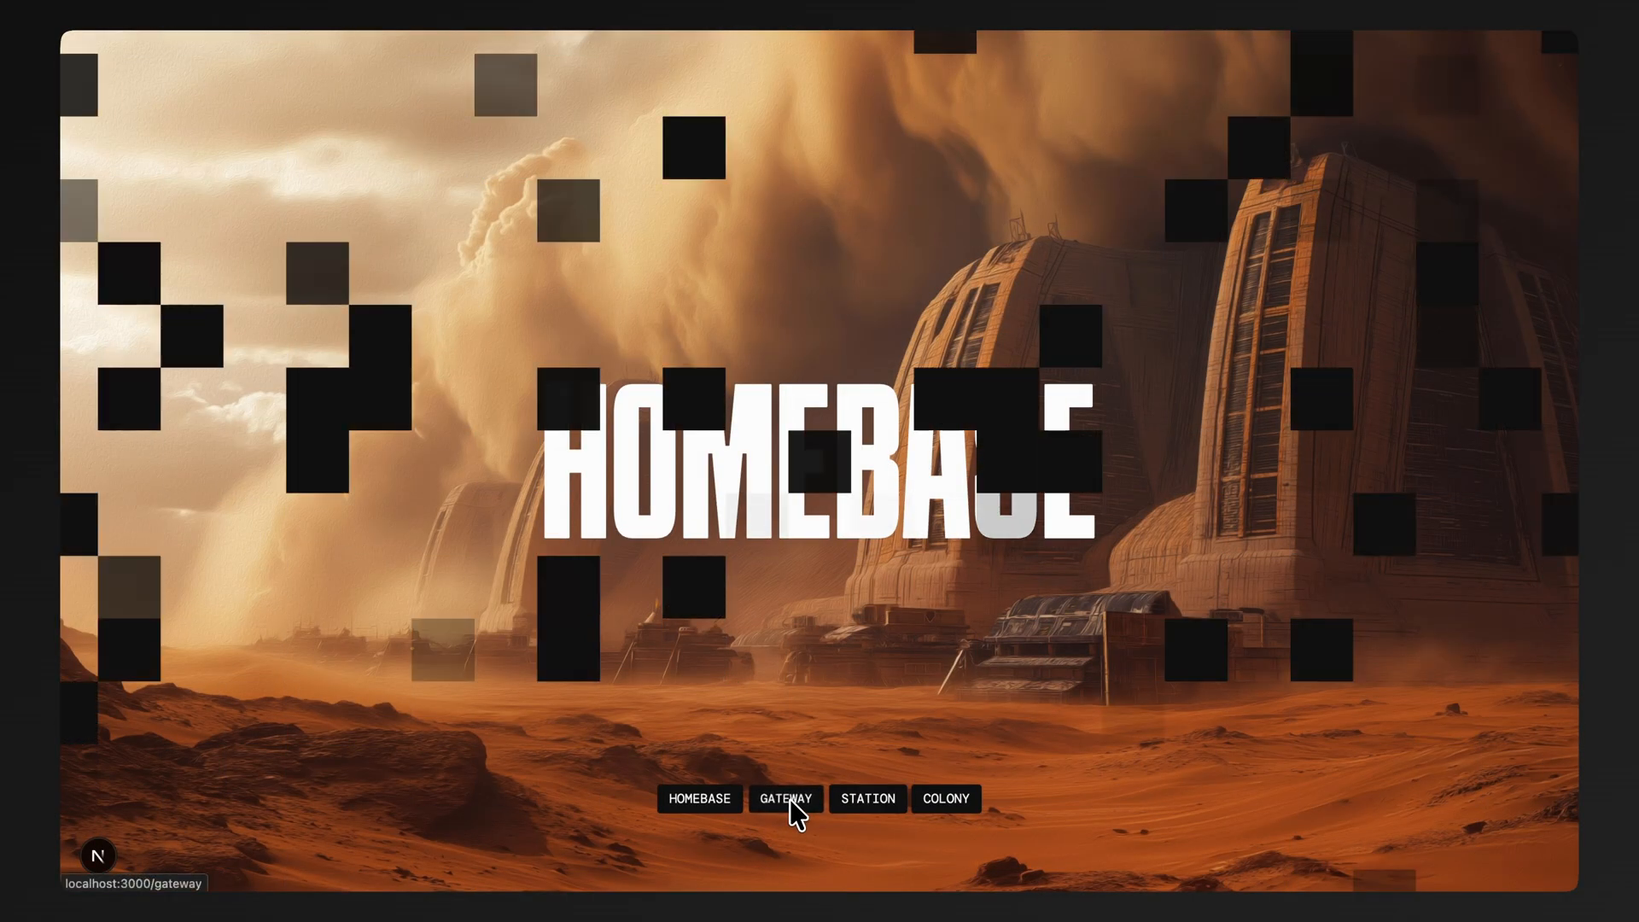
left_click(786, 799)
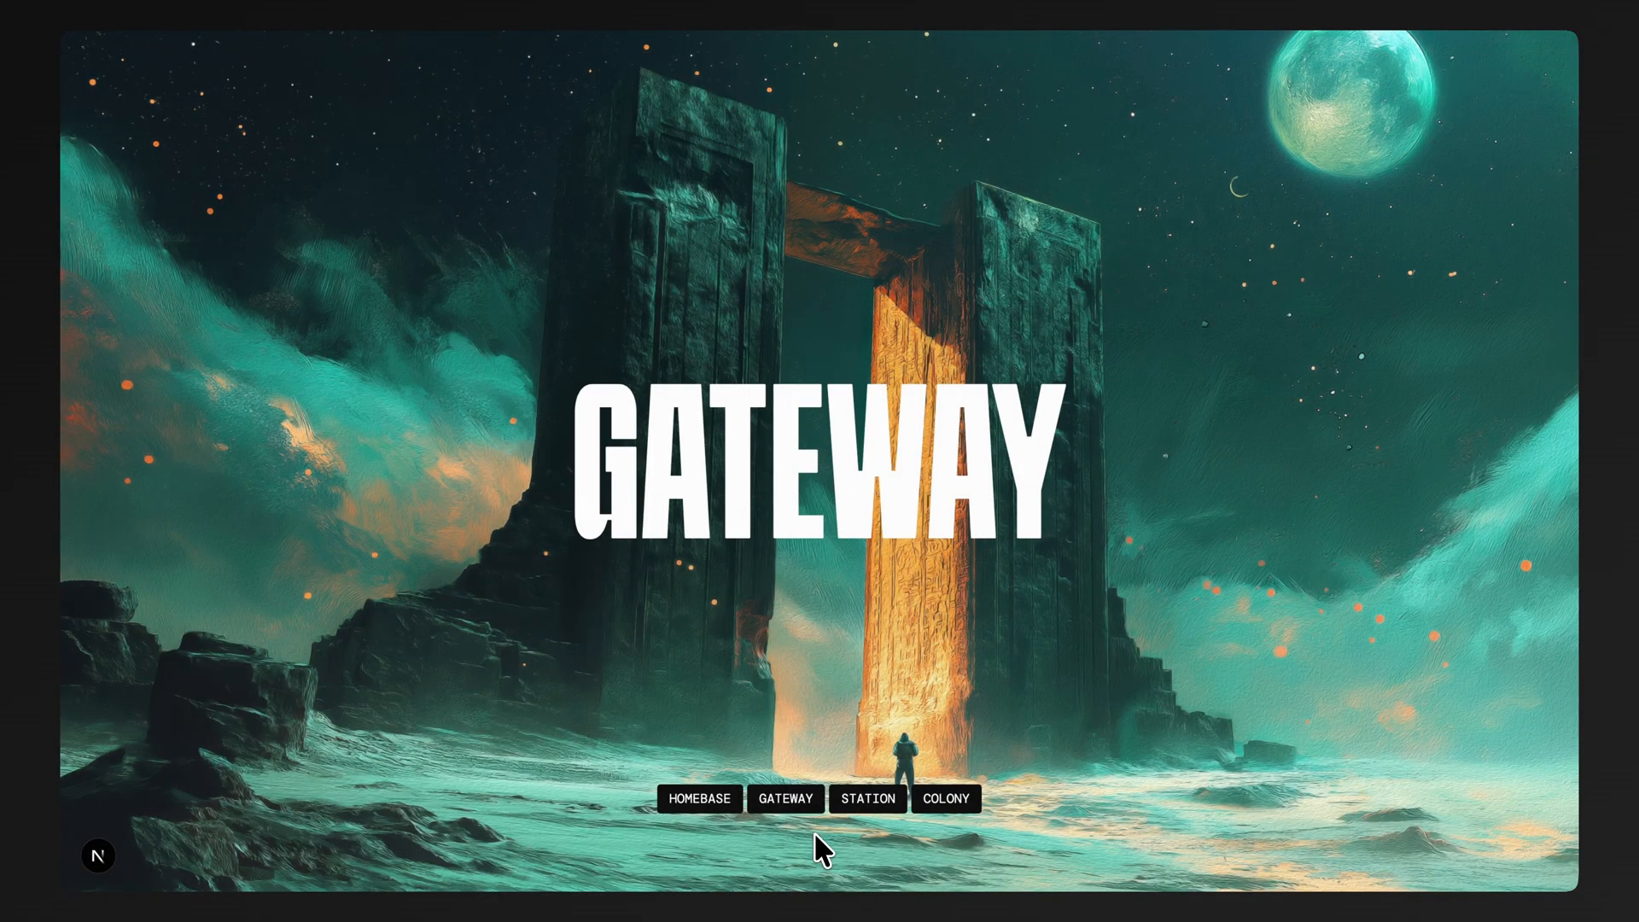
left_click(868, 798)
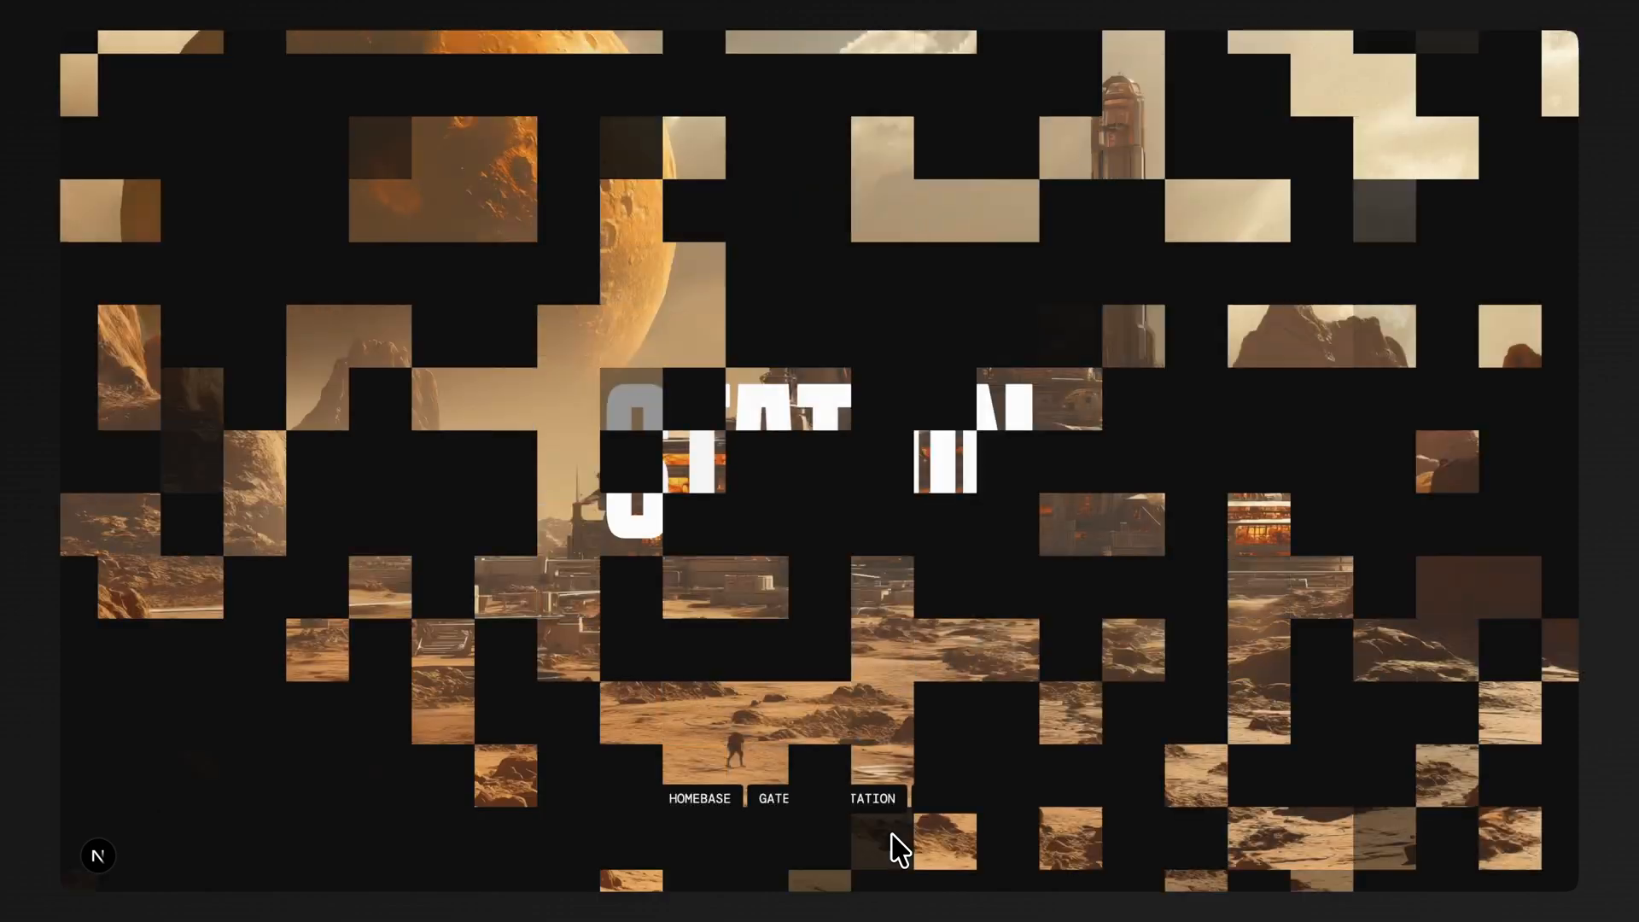
Step: Keep cycling the HOMEBASE, GATEWAY, STATION and COLONY tiles to show the block-reveal transition
left_click(942, 799)
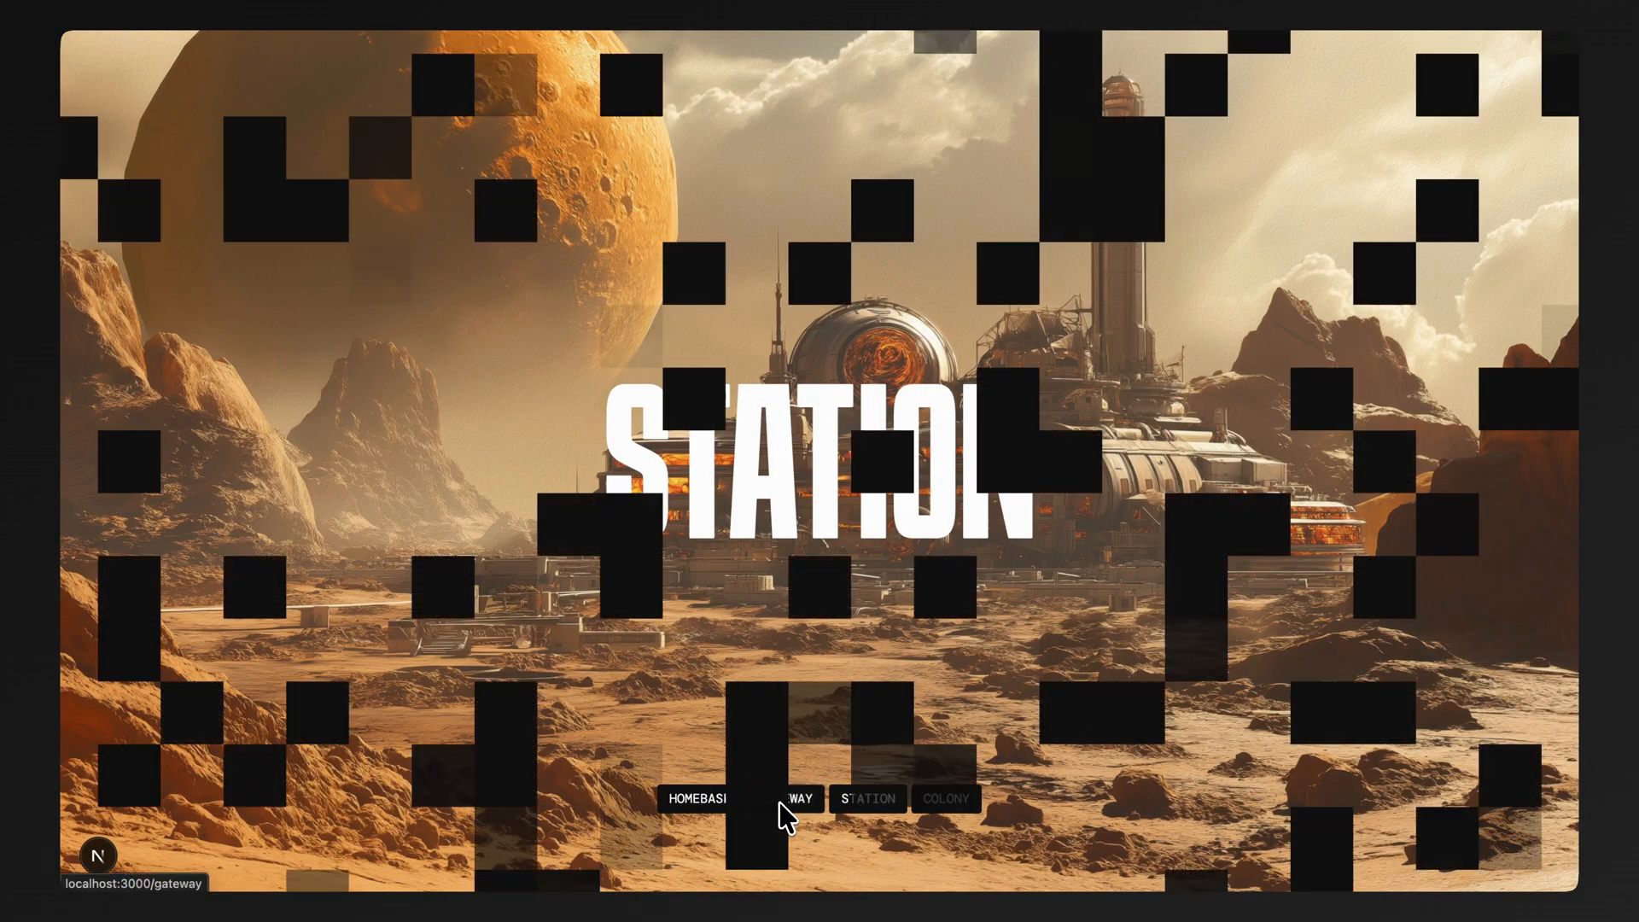
left_click(785, 799)
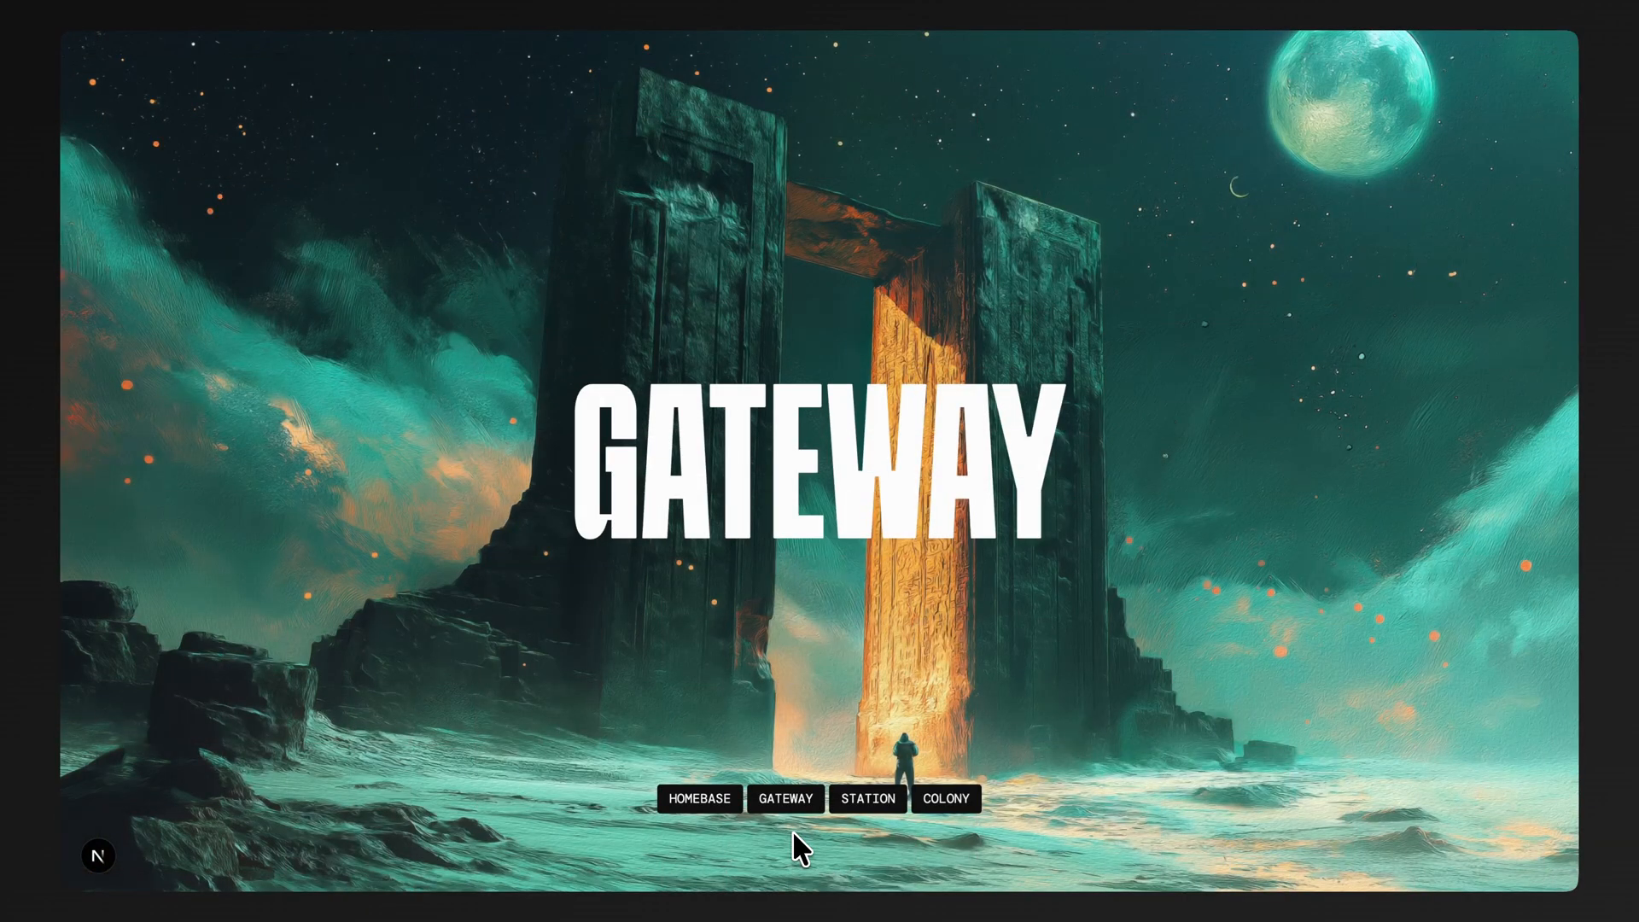
left_click(698, 799)
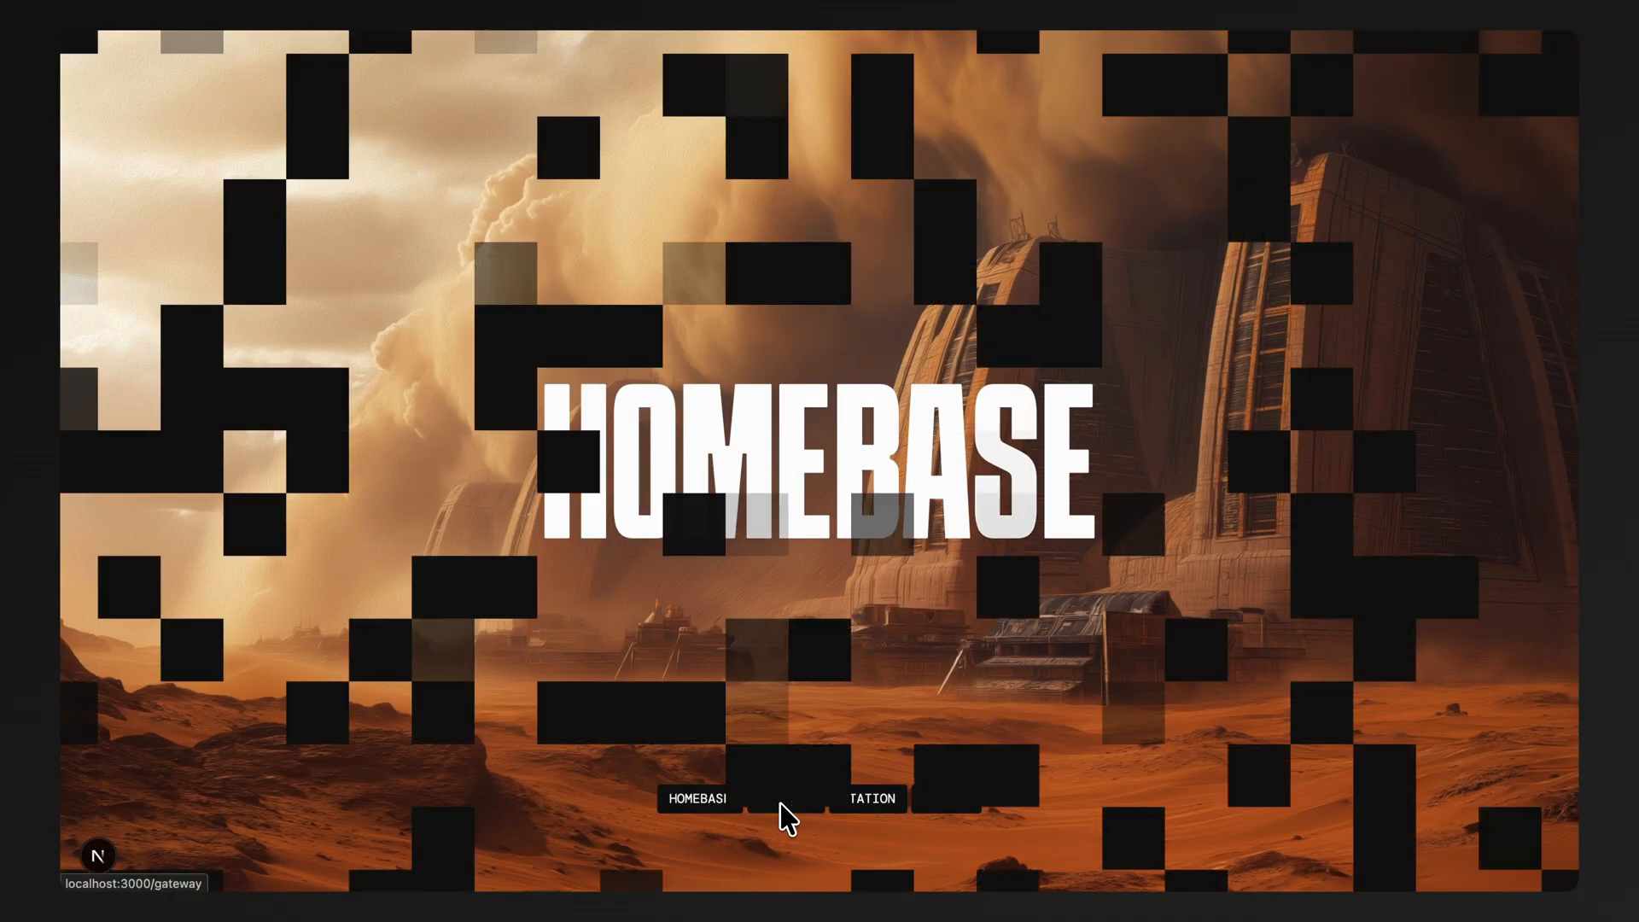
left_click(785, 797)
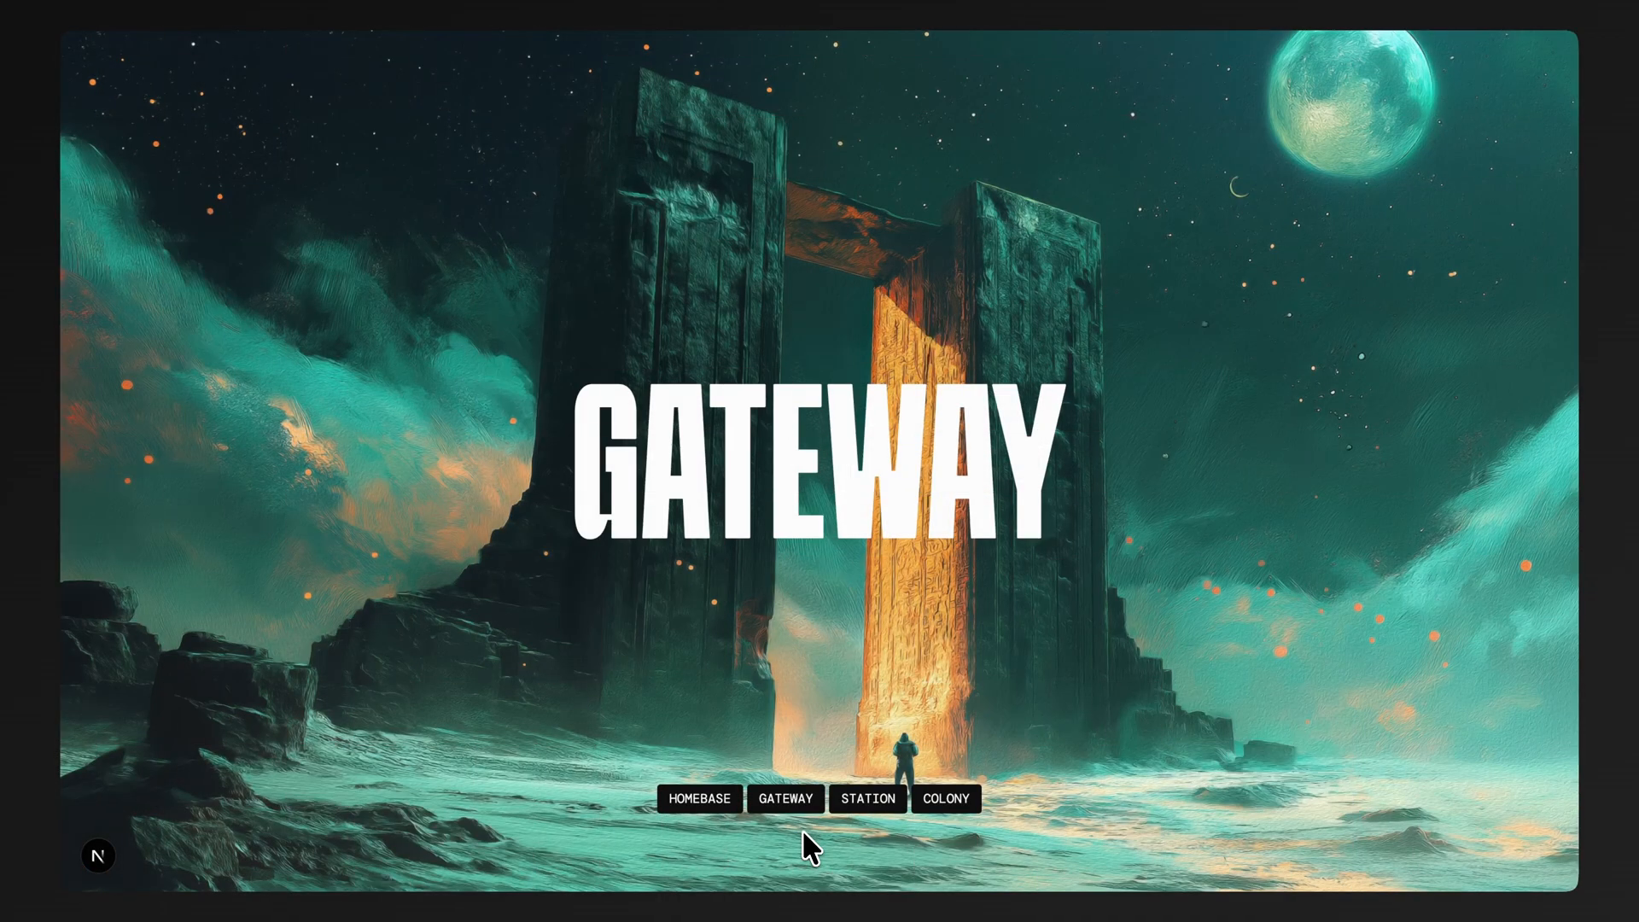
left_click(699, 798)
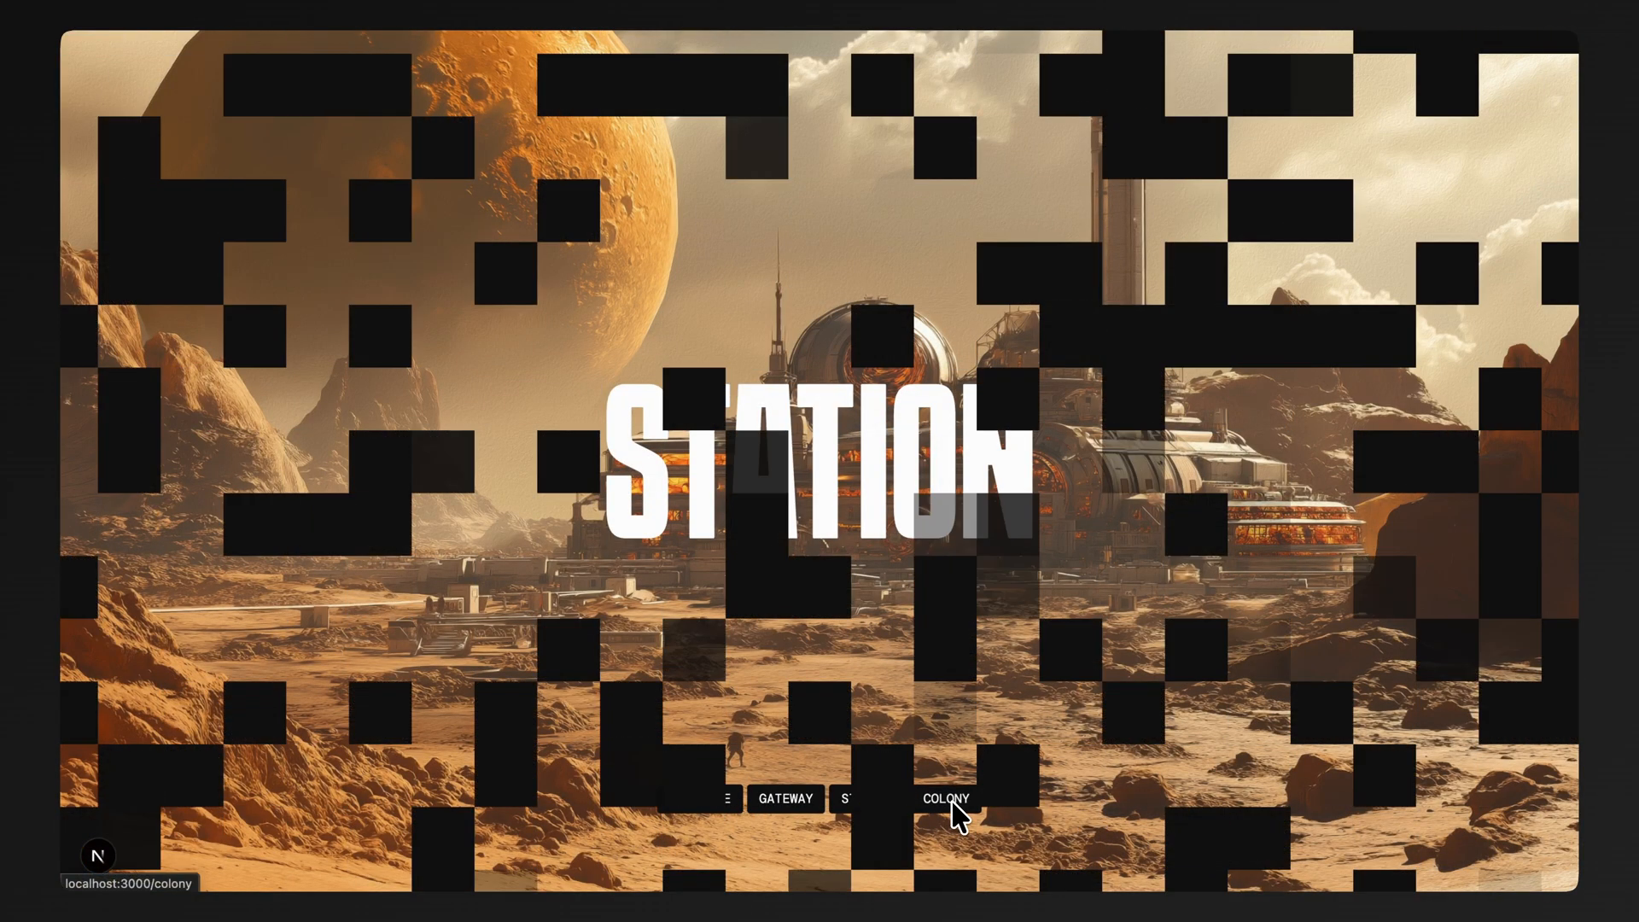
left_click(943, 799)
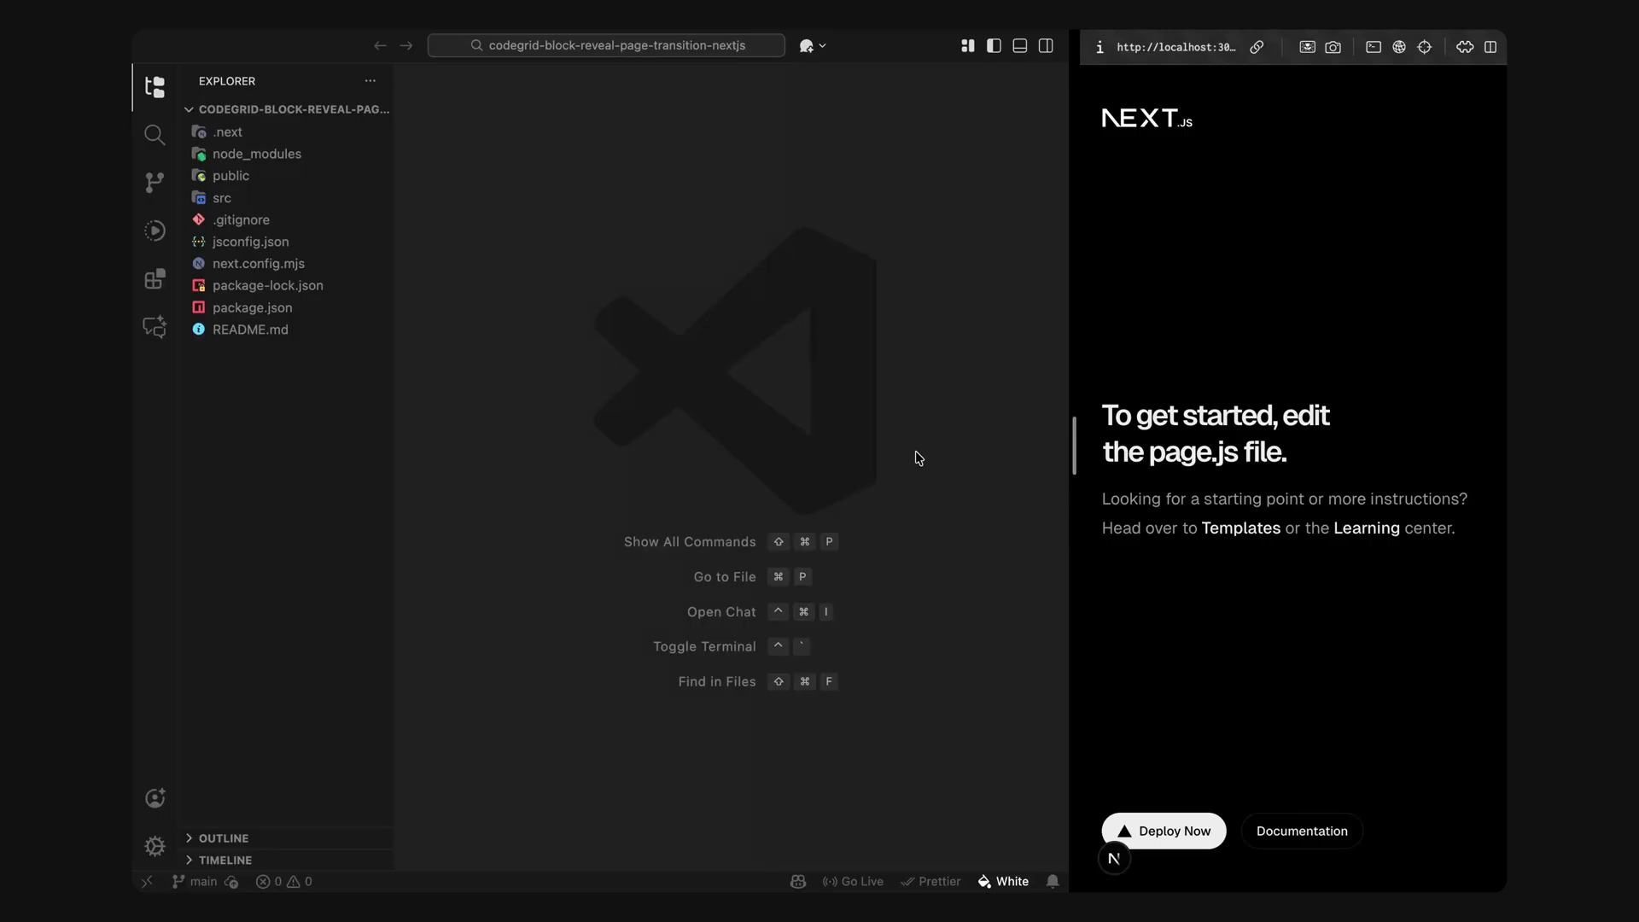
Step: Empty the starter globals.css and page.module.css files via Quick Open
type("glob")
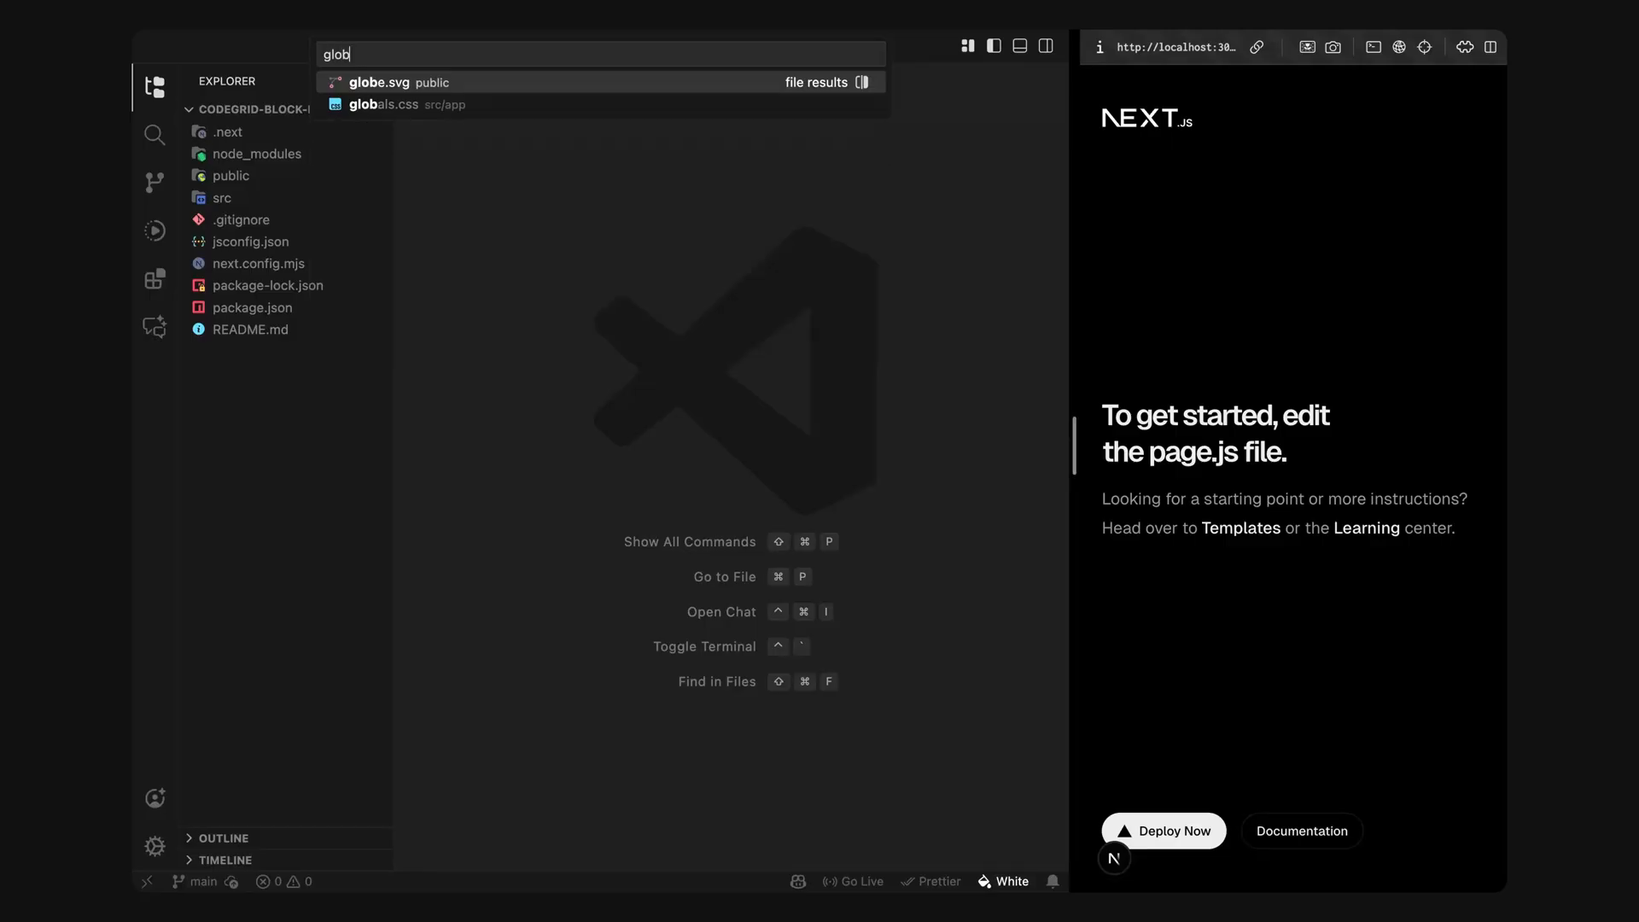
left_click(384, 104)
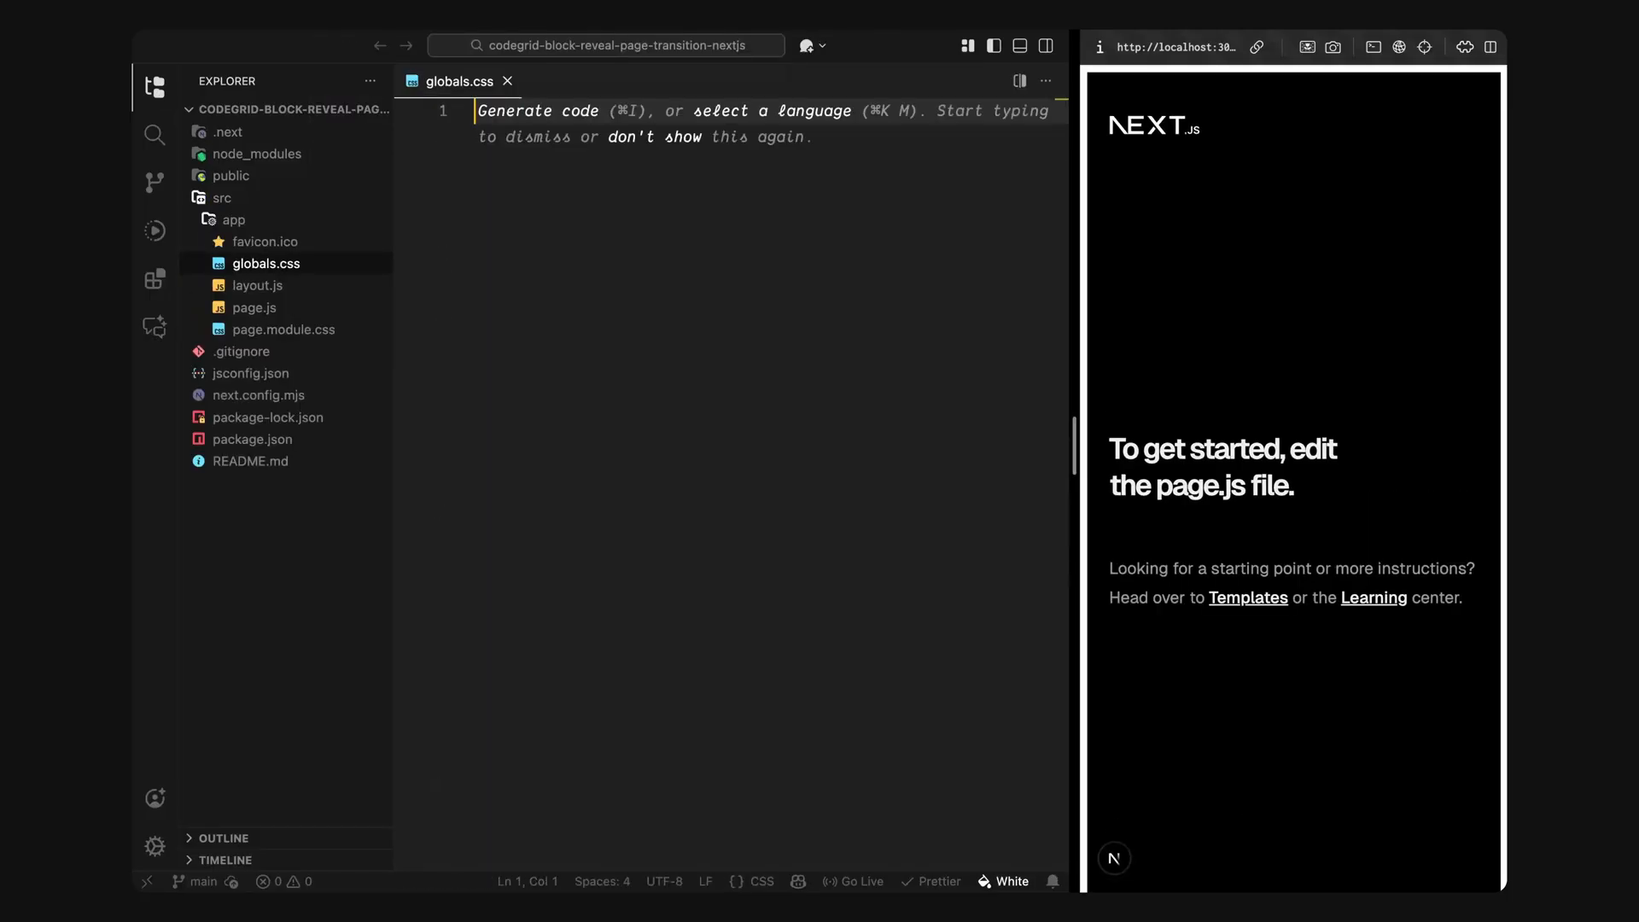
type("page")
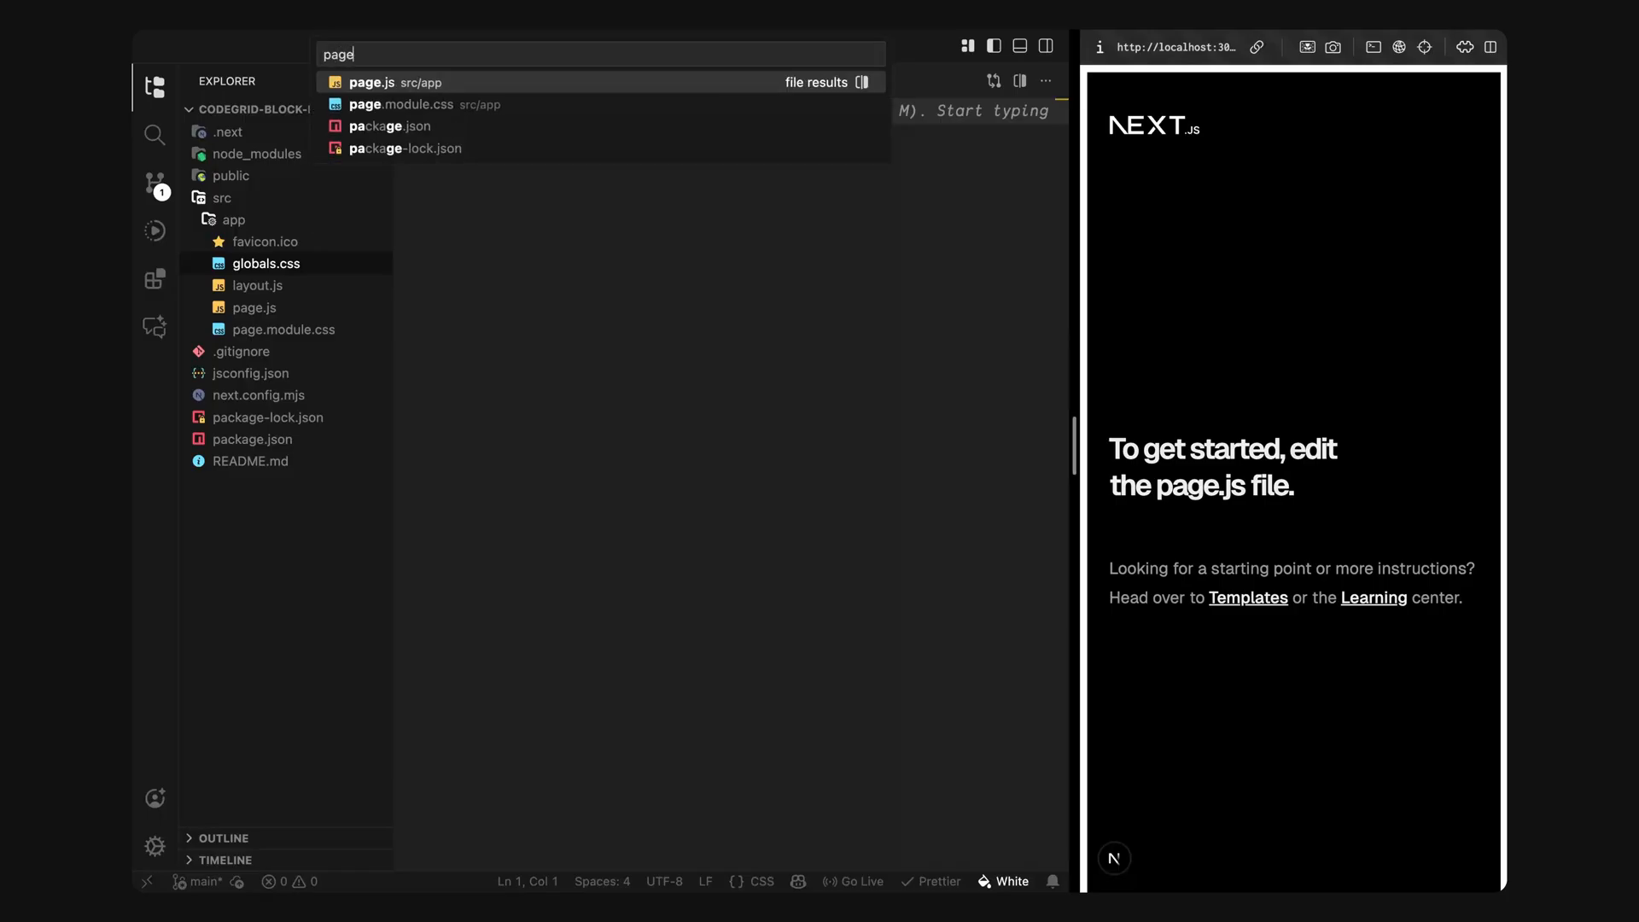
left_click(399, 105)
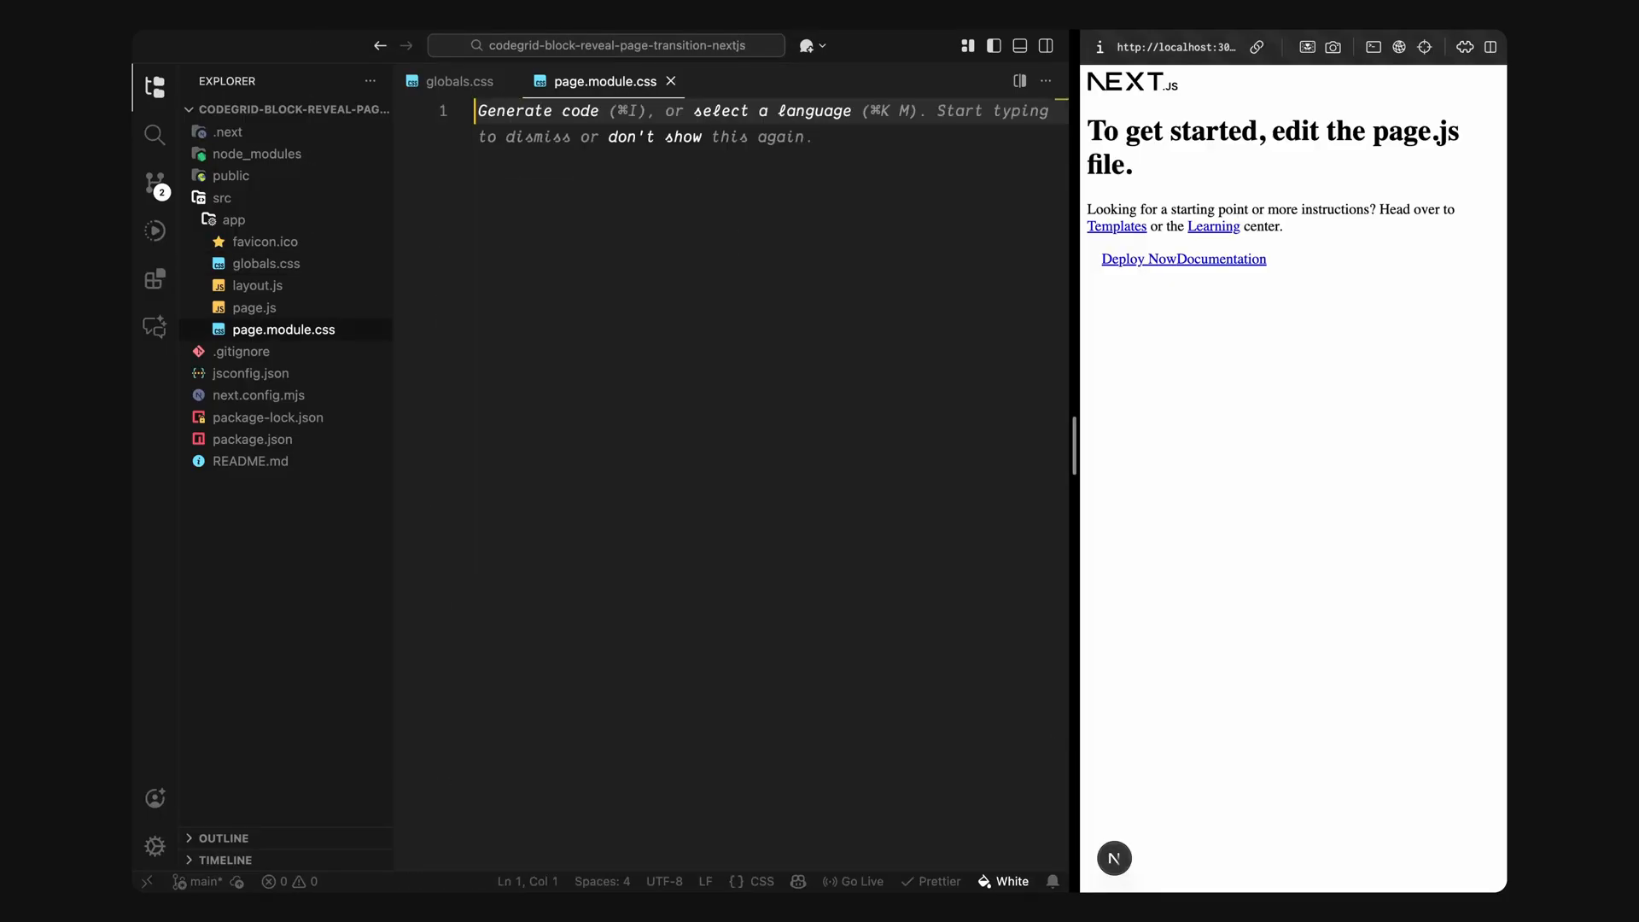
Step: Bring up the root page.js file for editing
type("page")
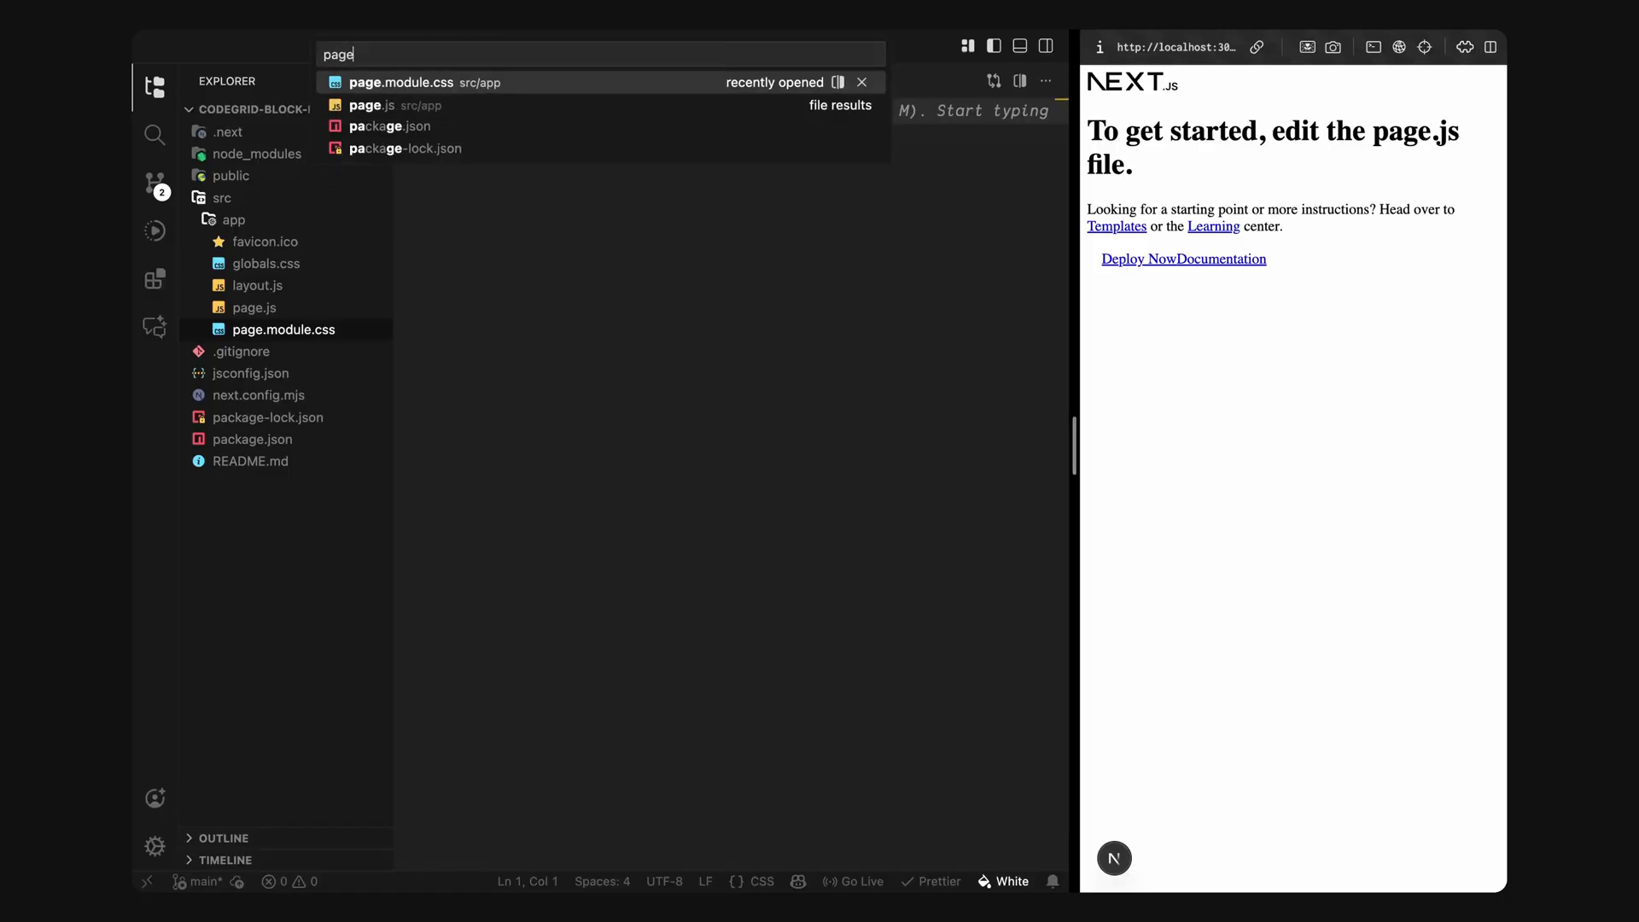
left_click(370, 104)
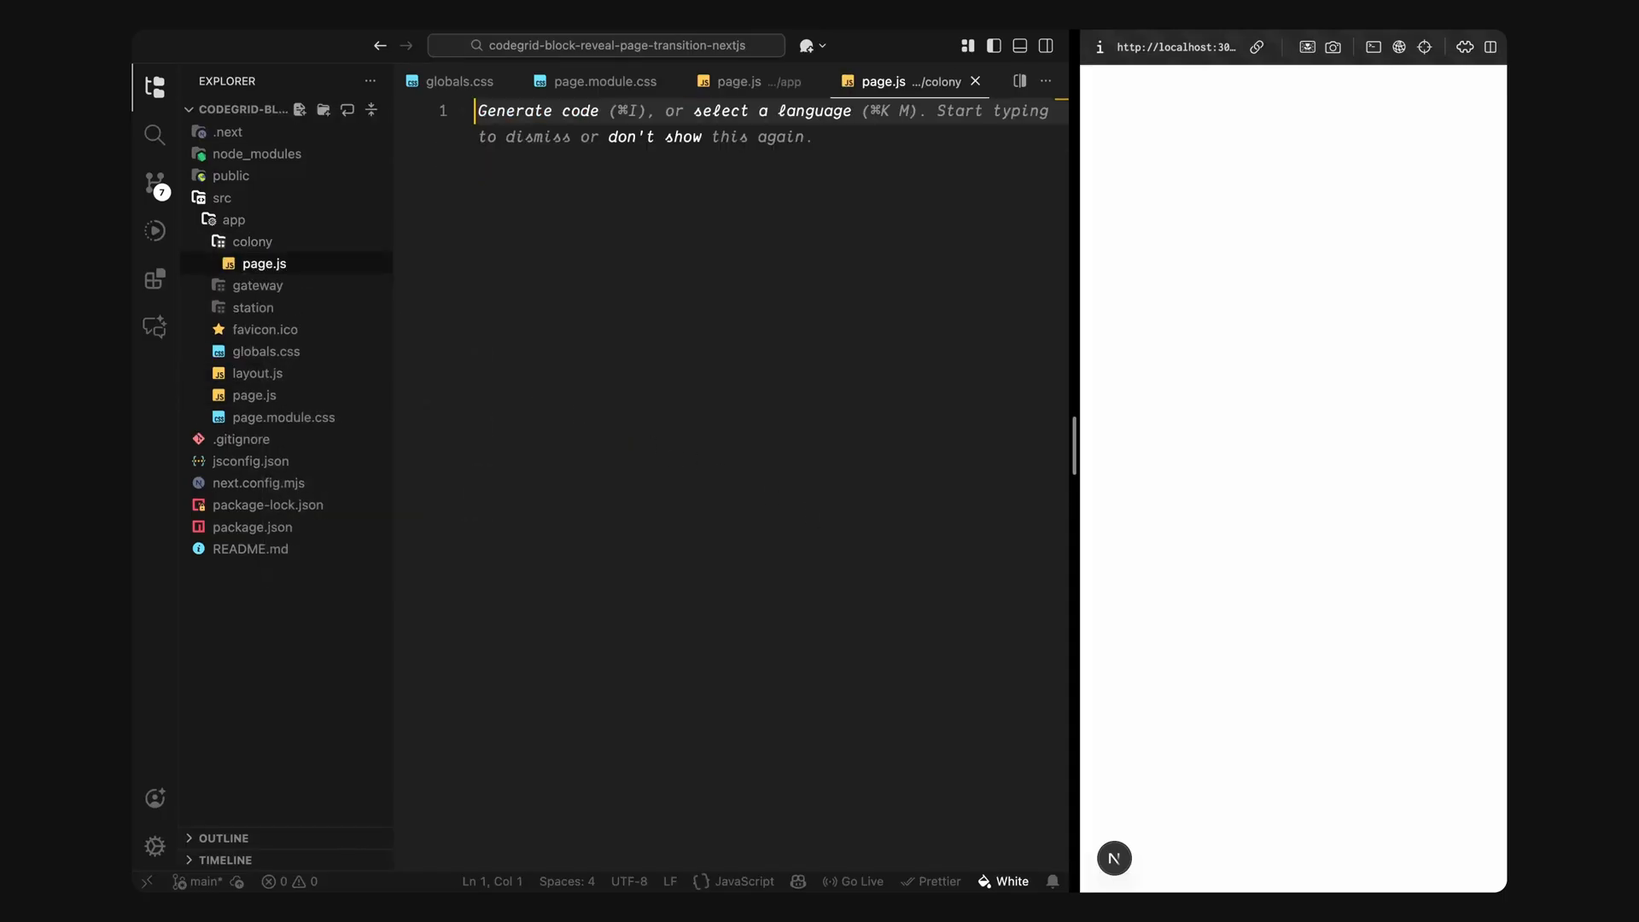
Step: Write the Home section with bg_1.jpg and a Homebase heading, then move to the gateway folder's page file
left_click(256, 285)
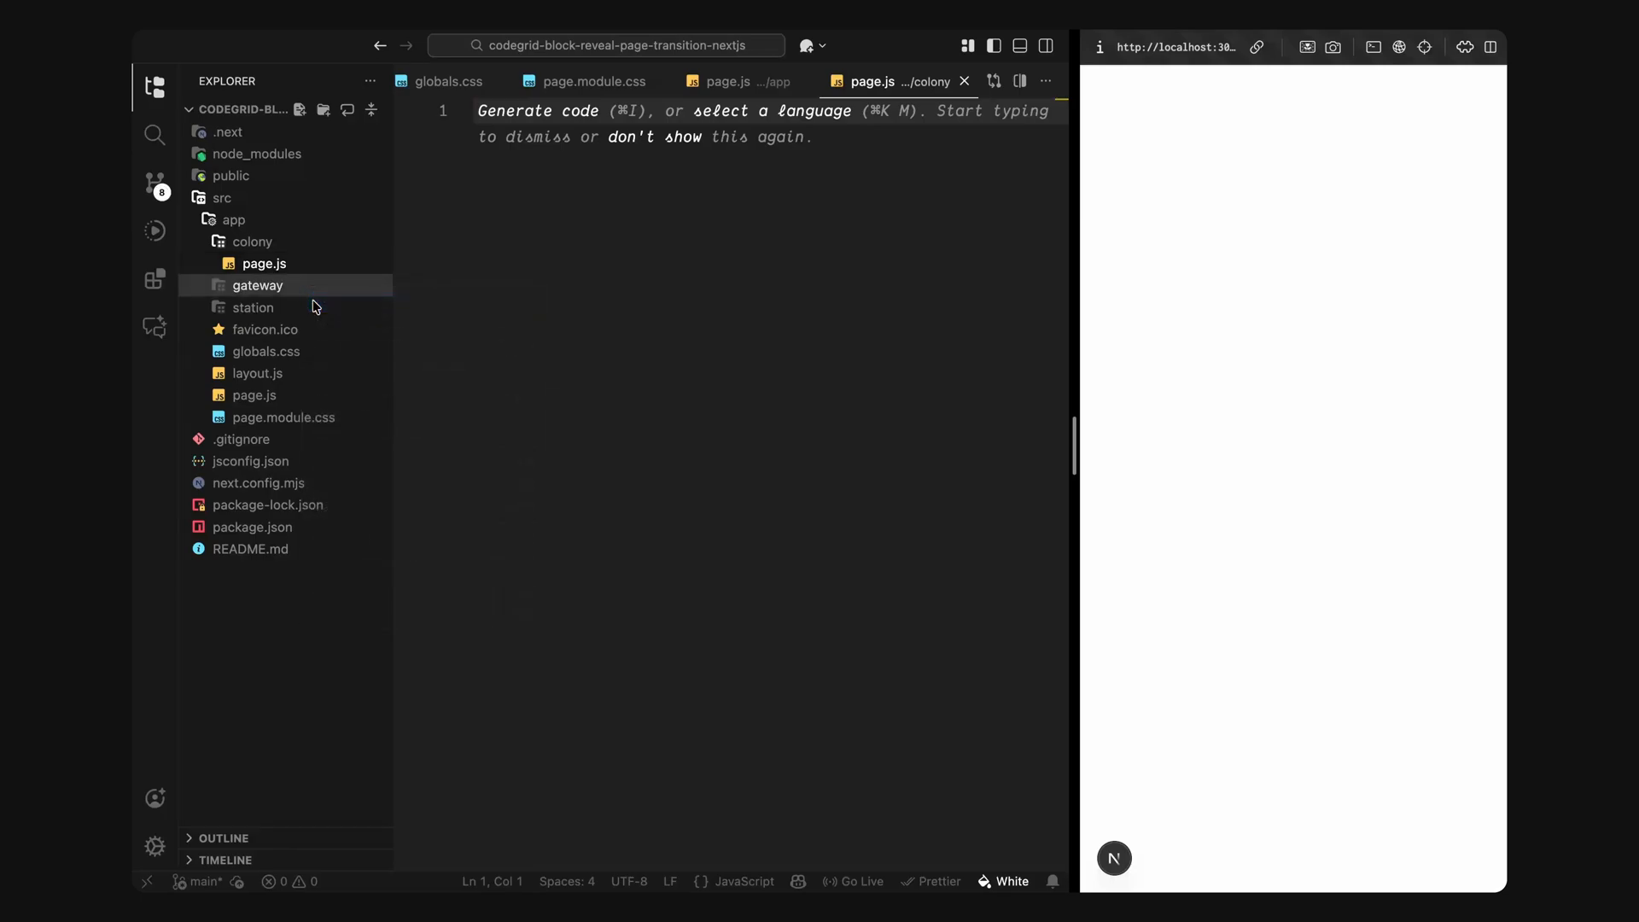
left_click(256, 285)
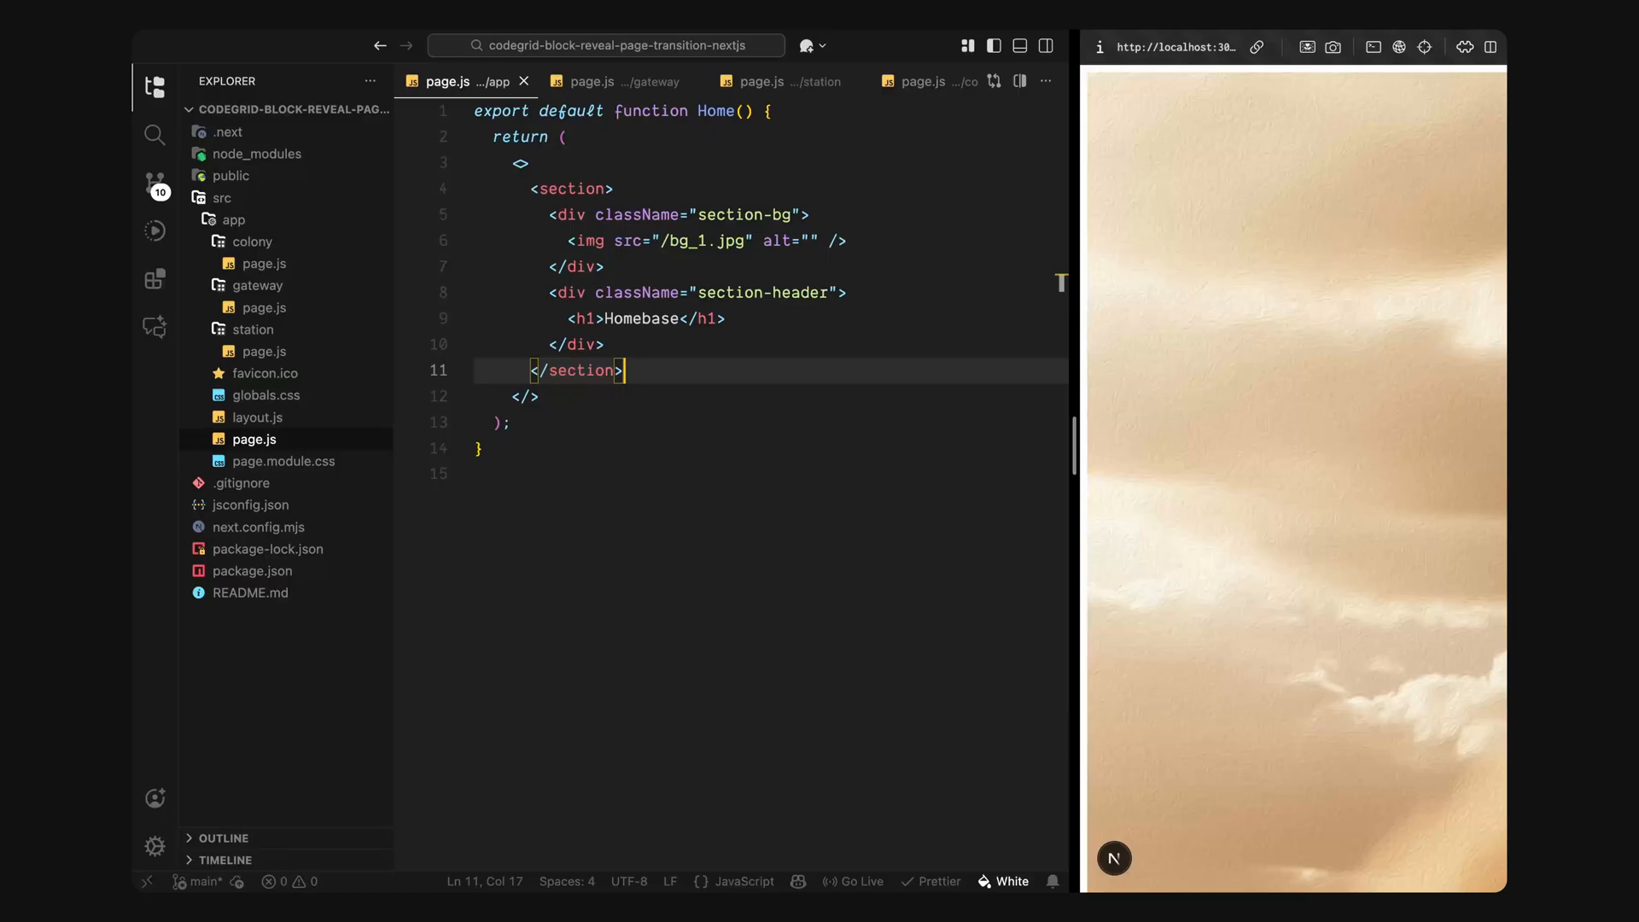
left_click(612, 81)
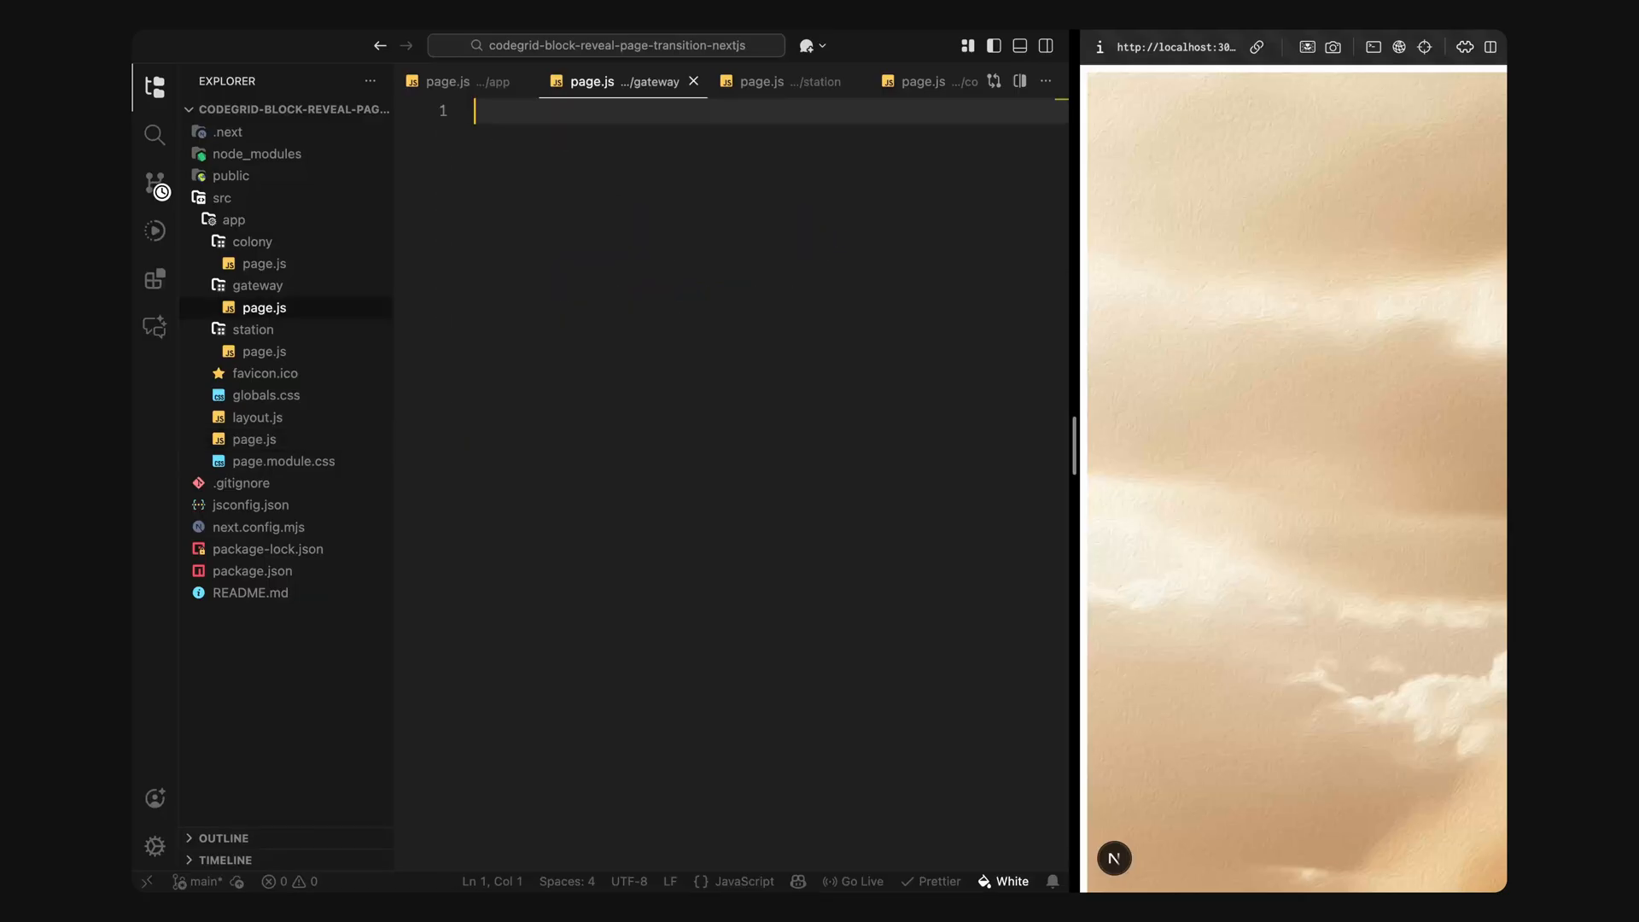
Step: Write Gateway and Colony components with bg_2.jpg and bg_4.jpg backgrounds and h1 headings
type("export default function Gateway() {")
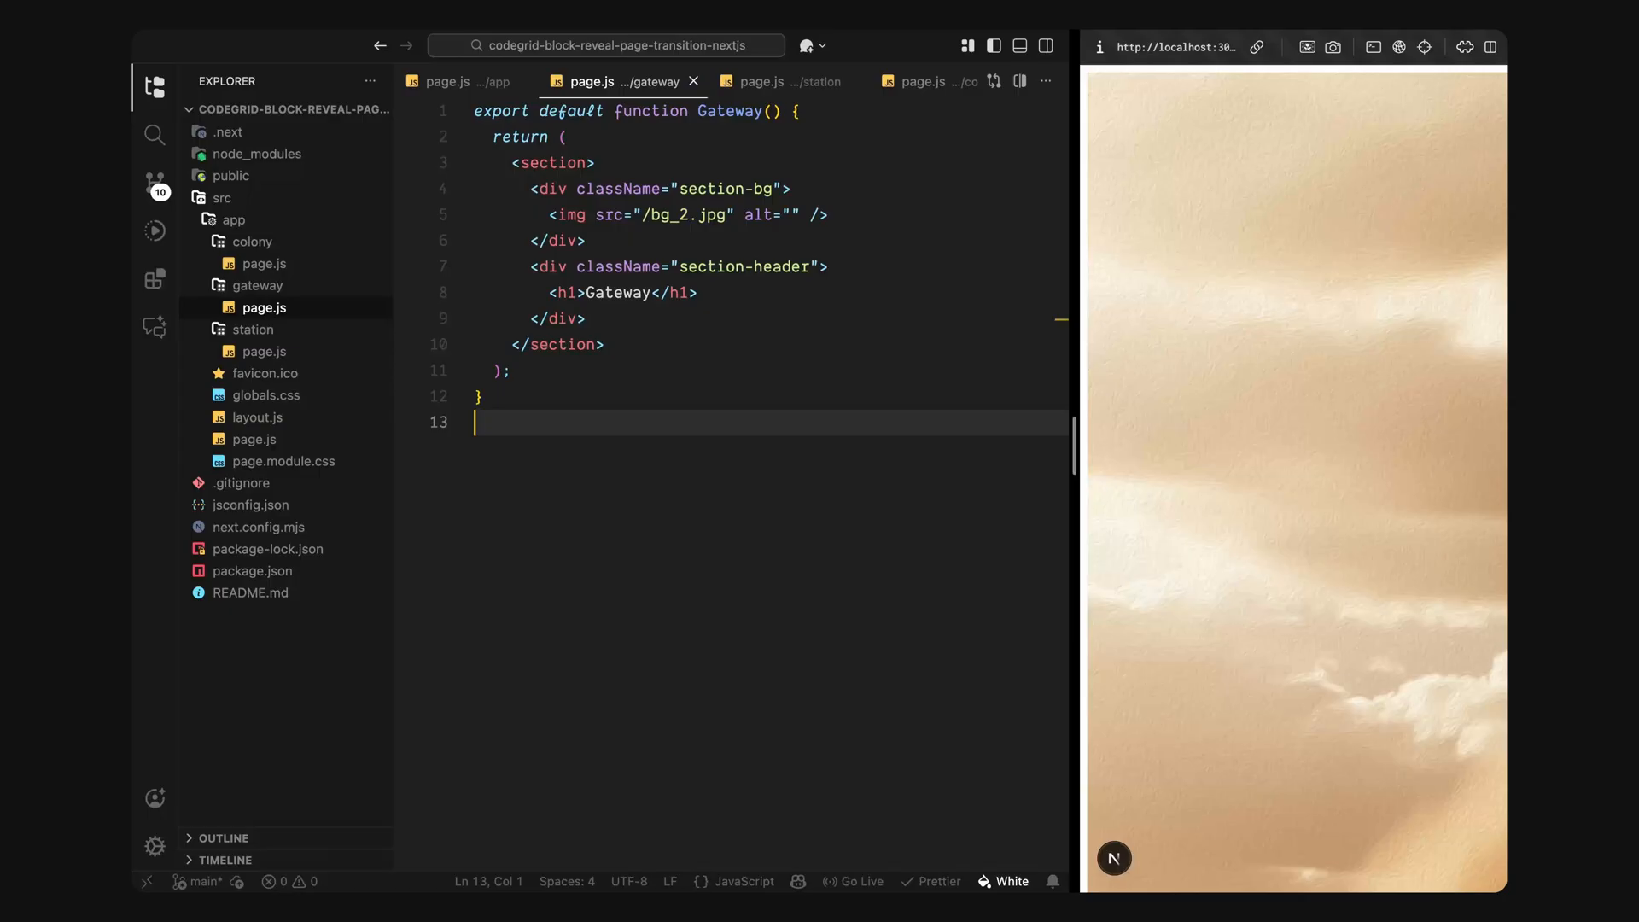
left_click(761, 82)
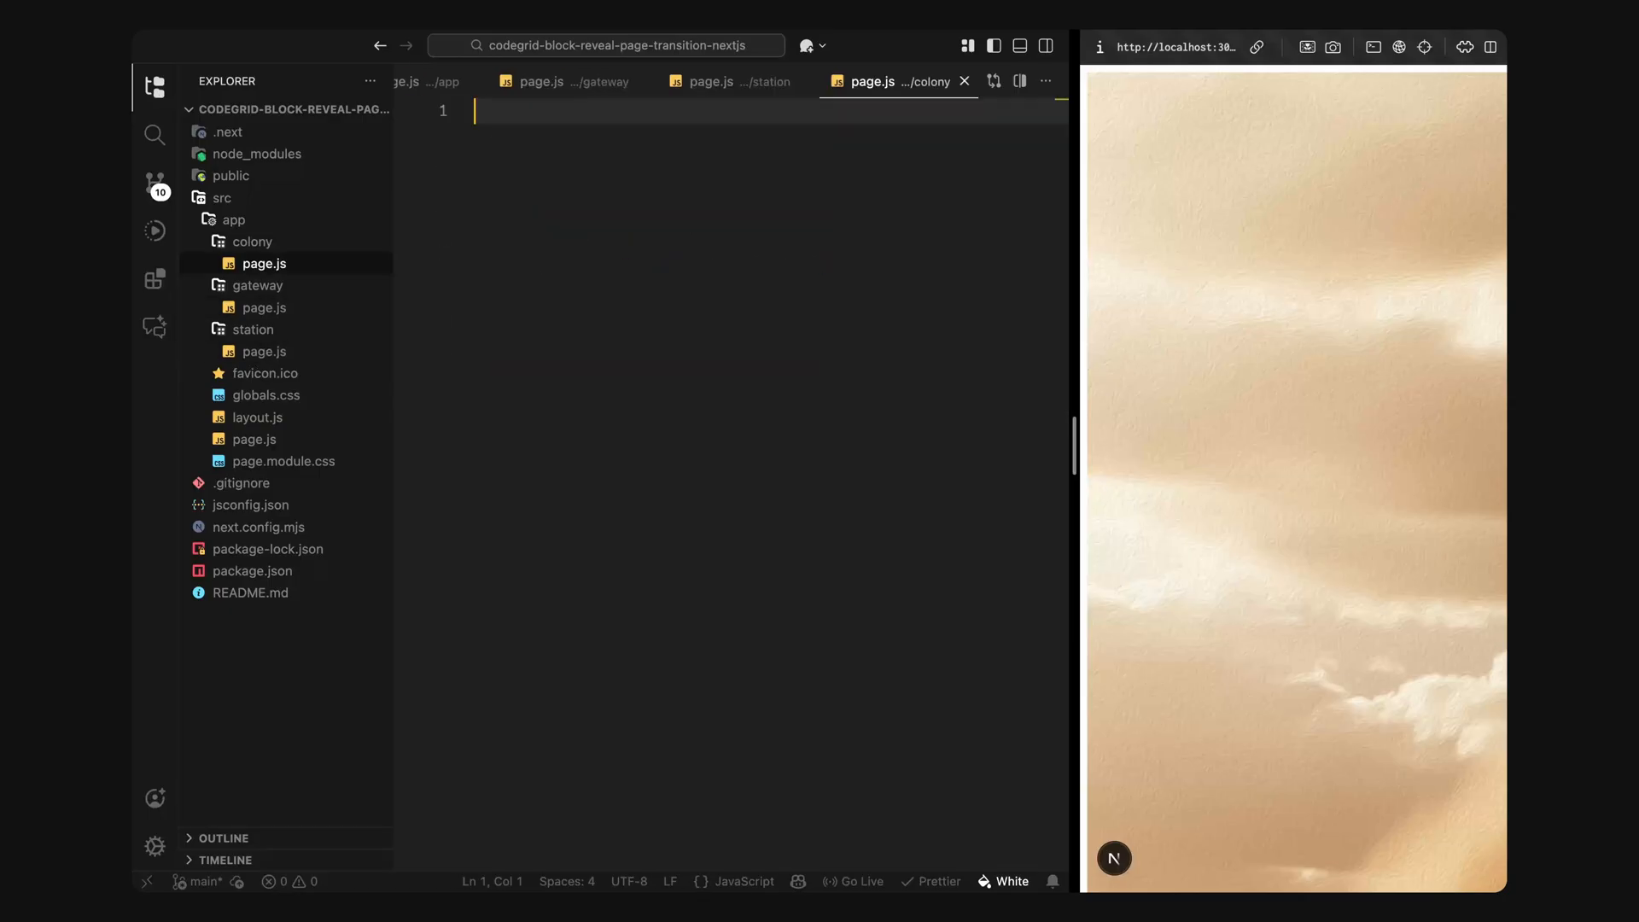
type("export default function Colony() {")
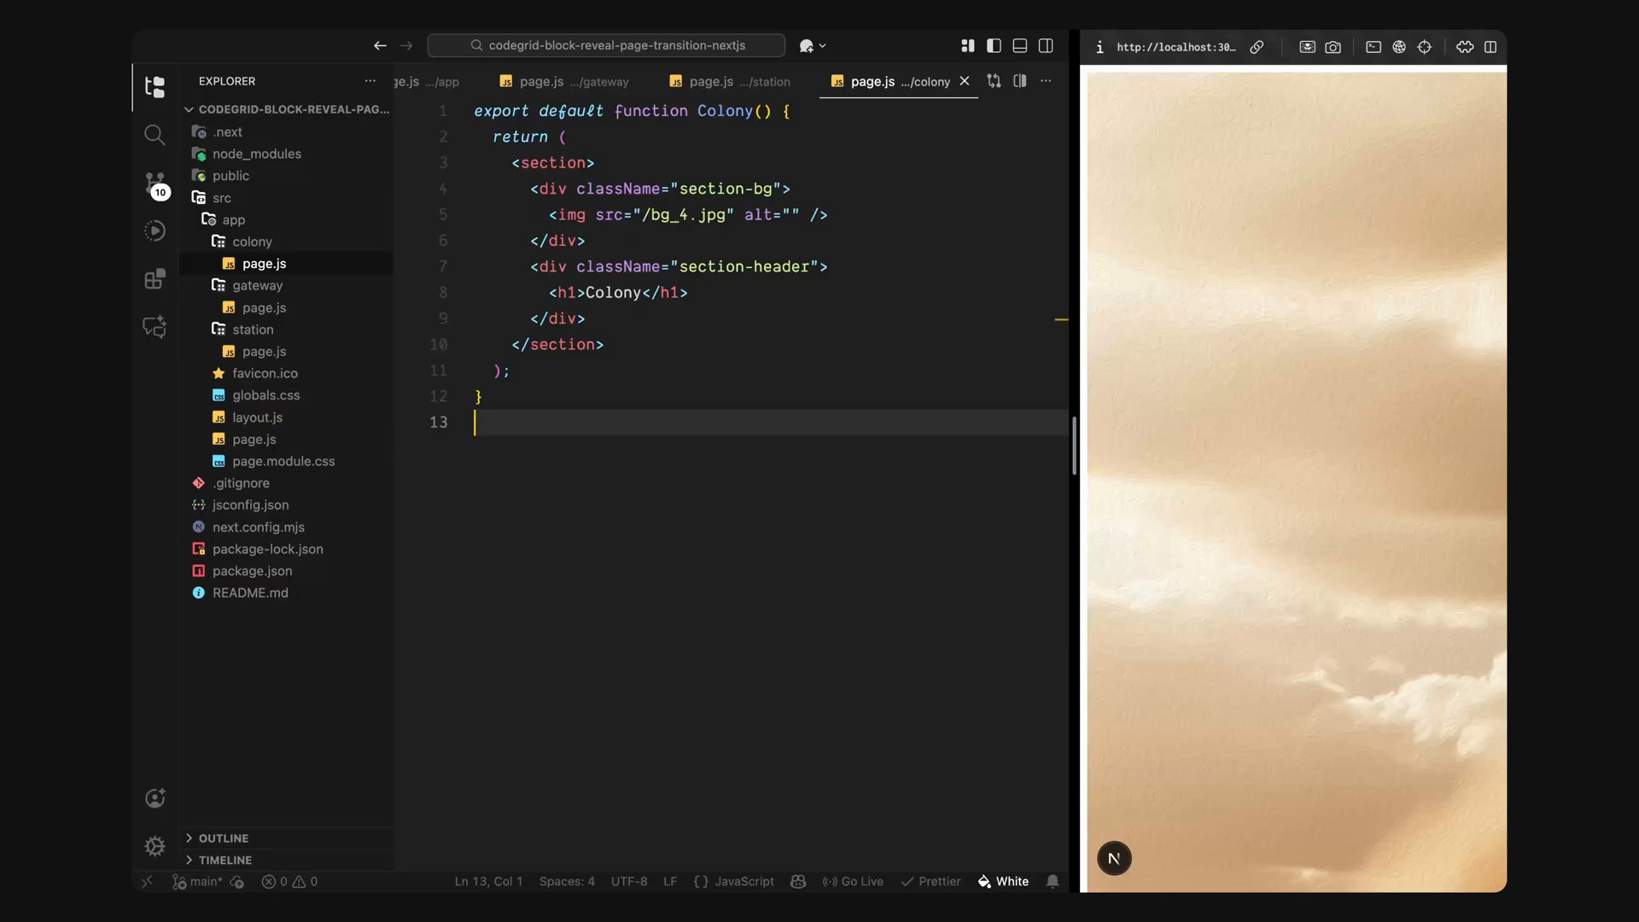
mouse_move(309, 254)
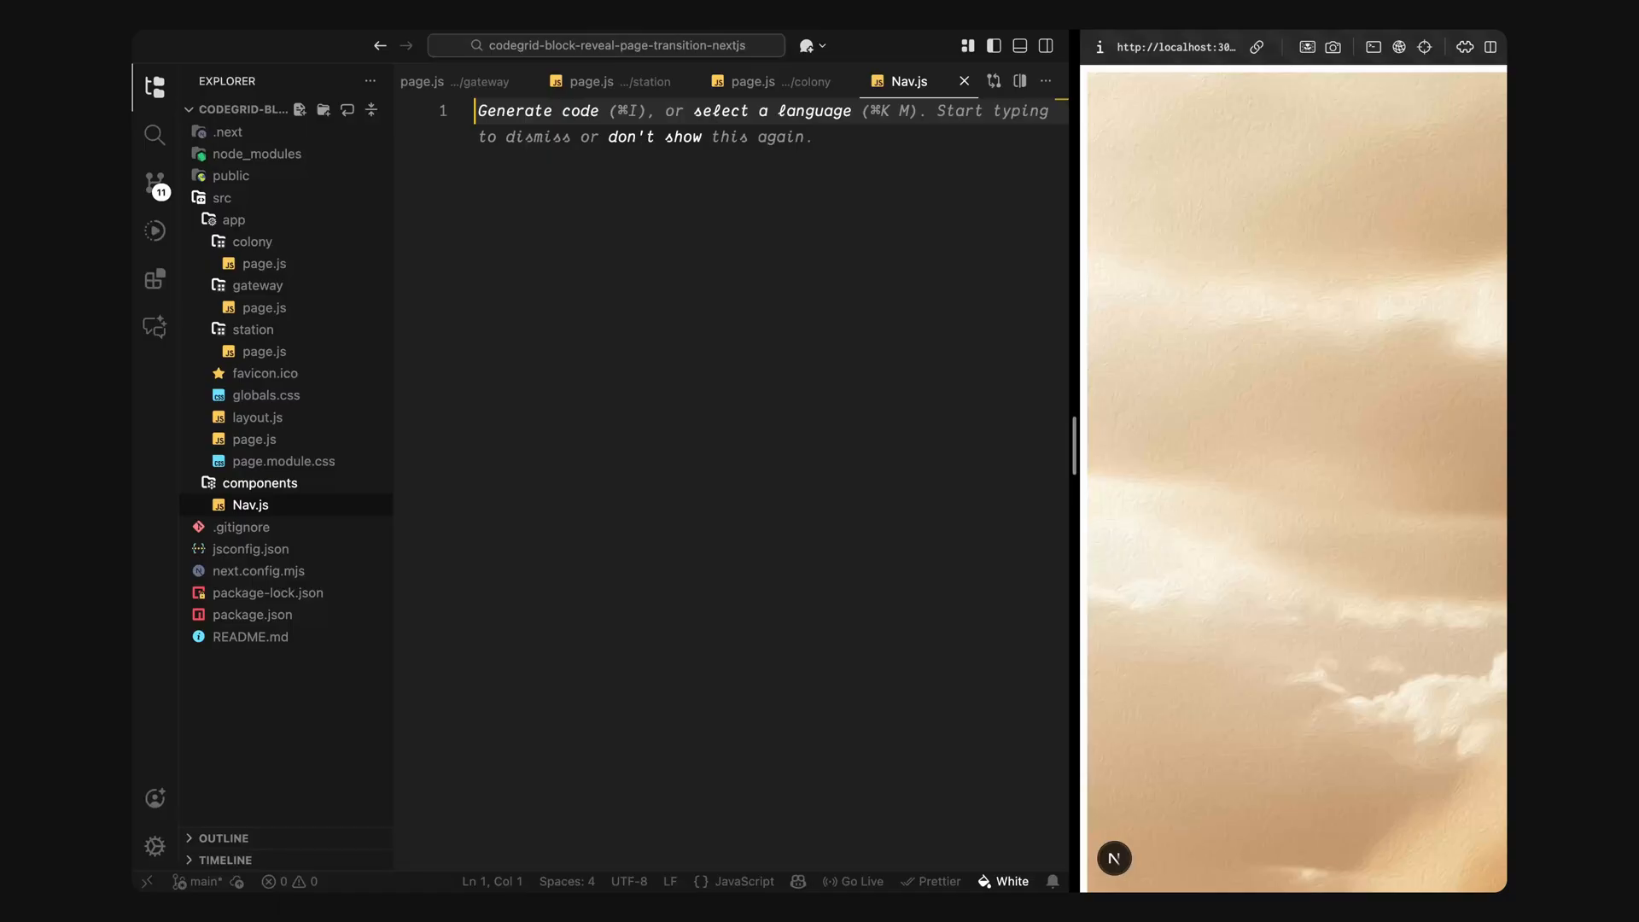
Step: Create Nav.js importing Link from next/link with links to Homebase, Gateway, Station and Colony
type("import Link from \"next/link\";")
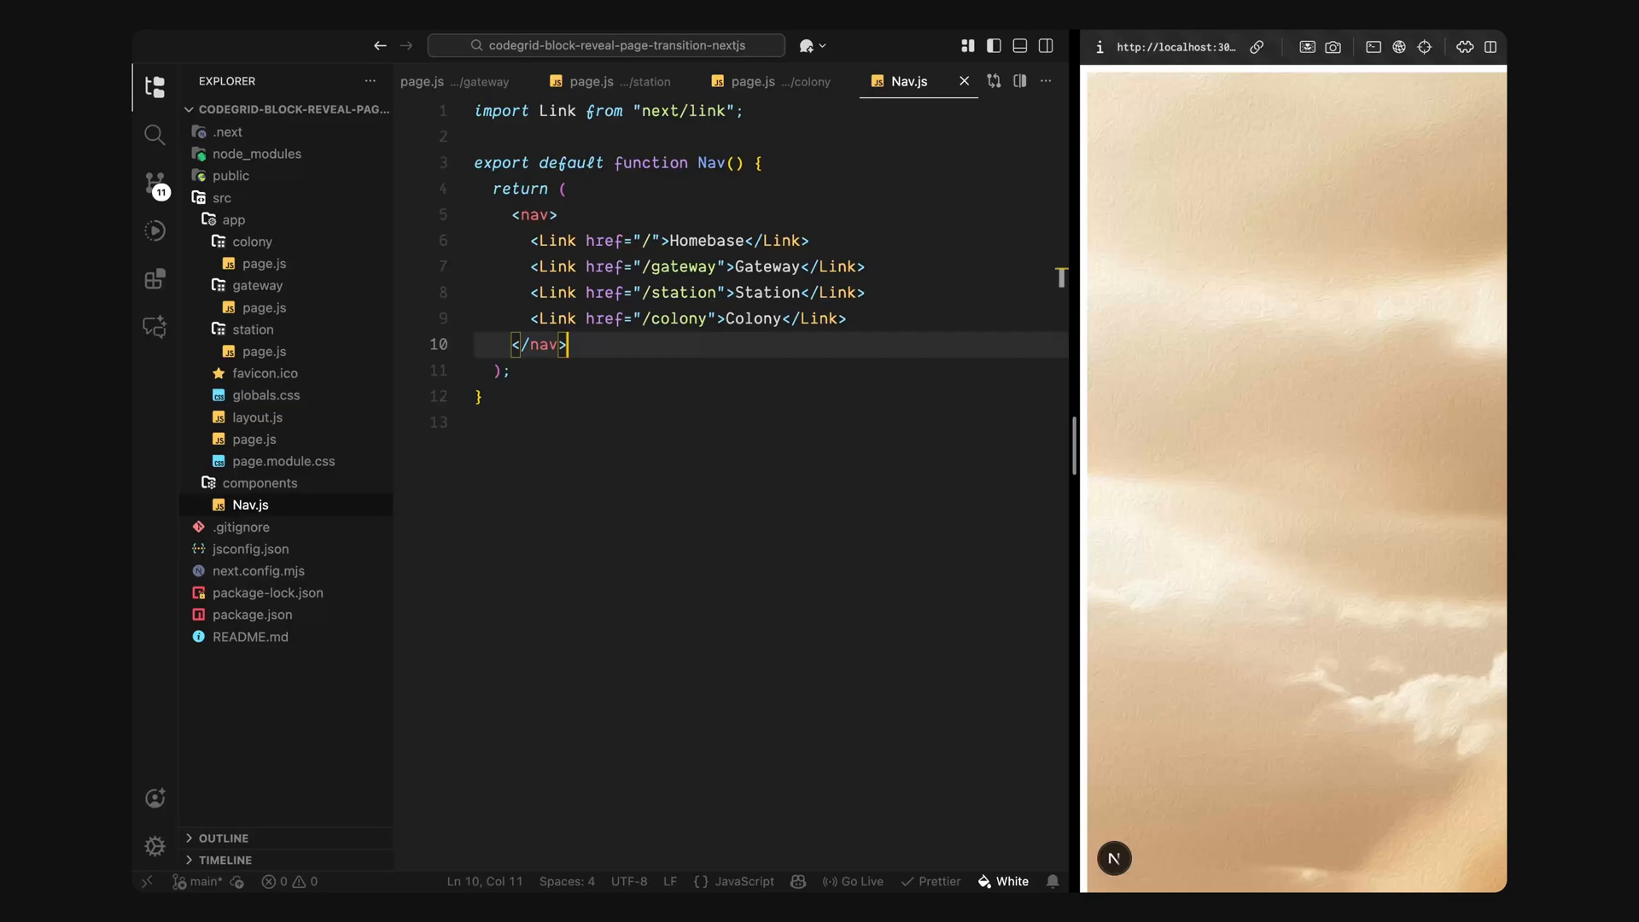
left_click(253, 417)
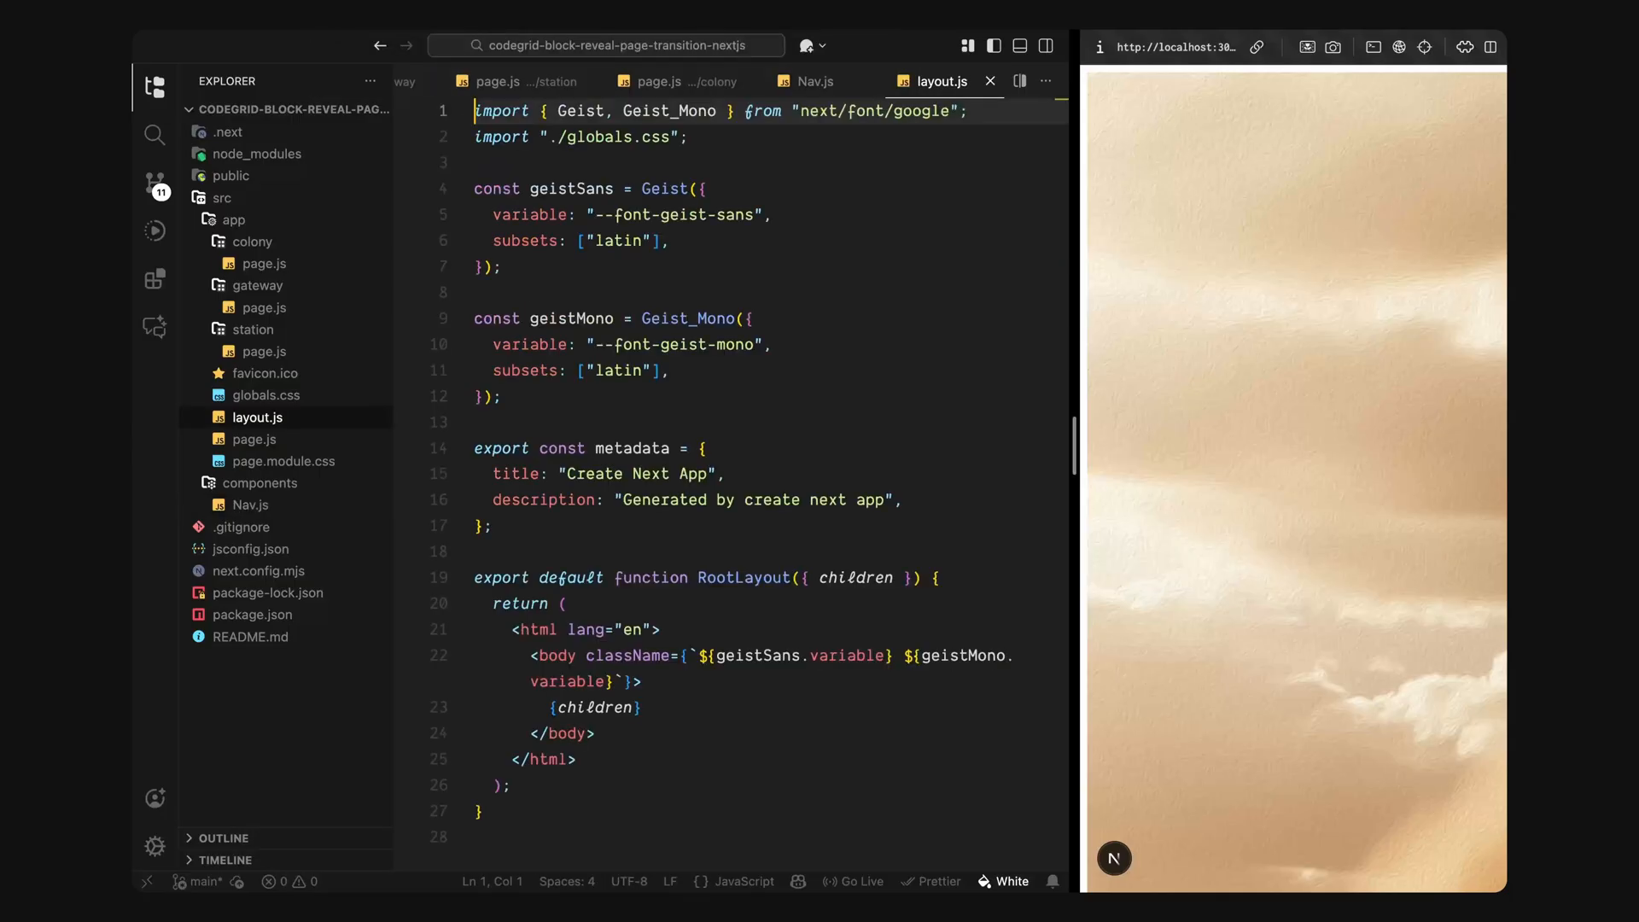
Step: Strip the Geist fonts from layout.js, import Nav from @/components/Nav and render <Nav /> inside body
key("Delete")
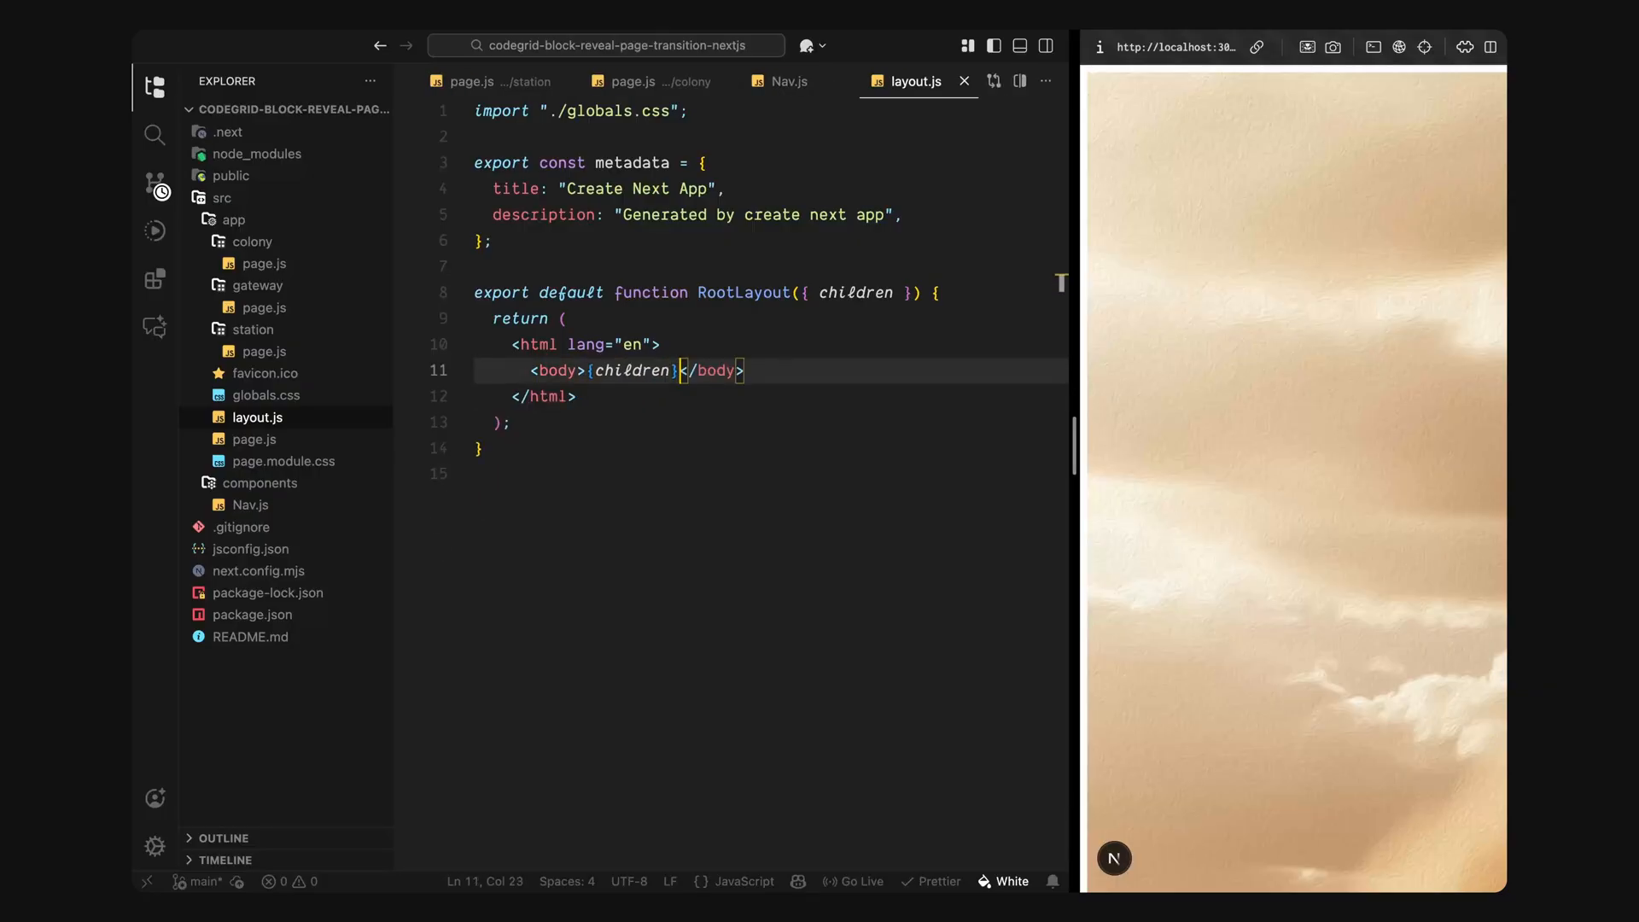
left_click(688, 111)
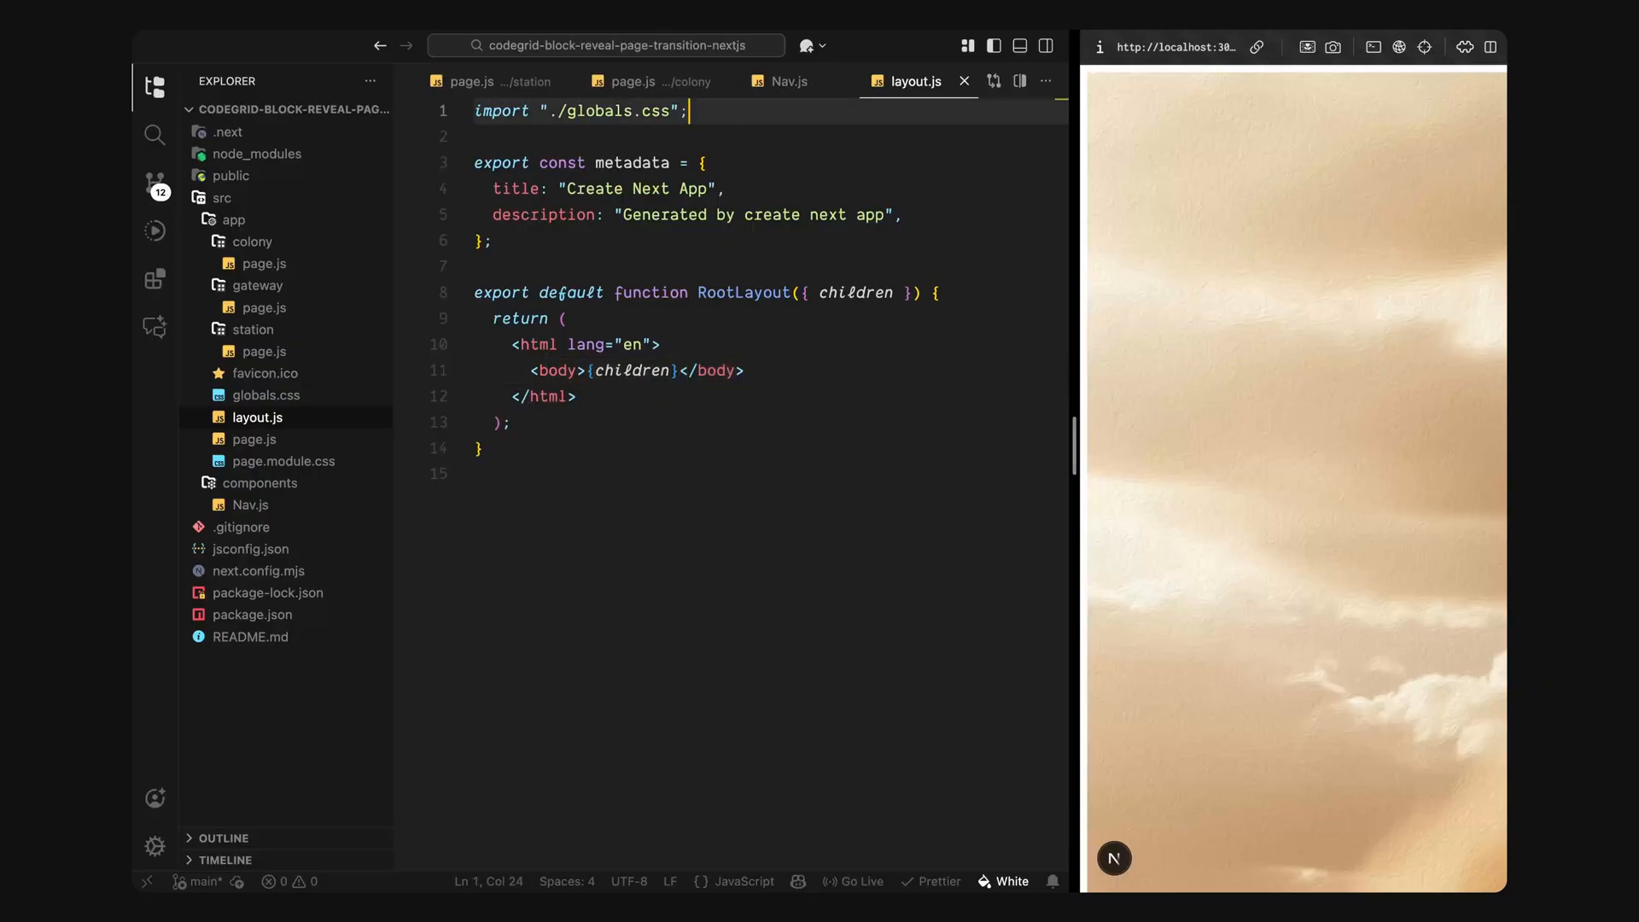
type("import Nav from \"@/components/Nav\";")
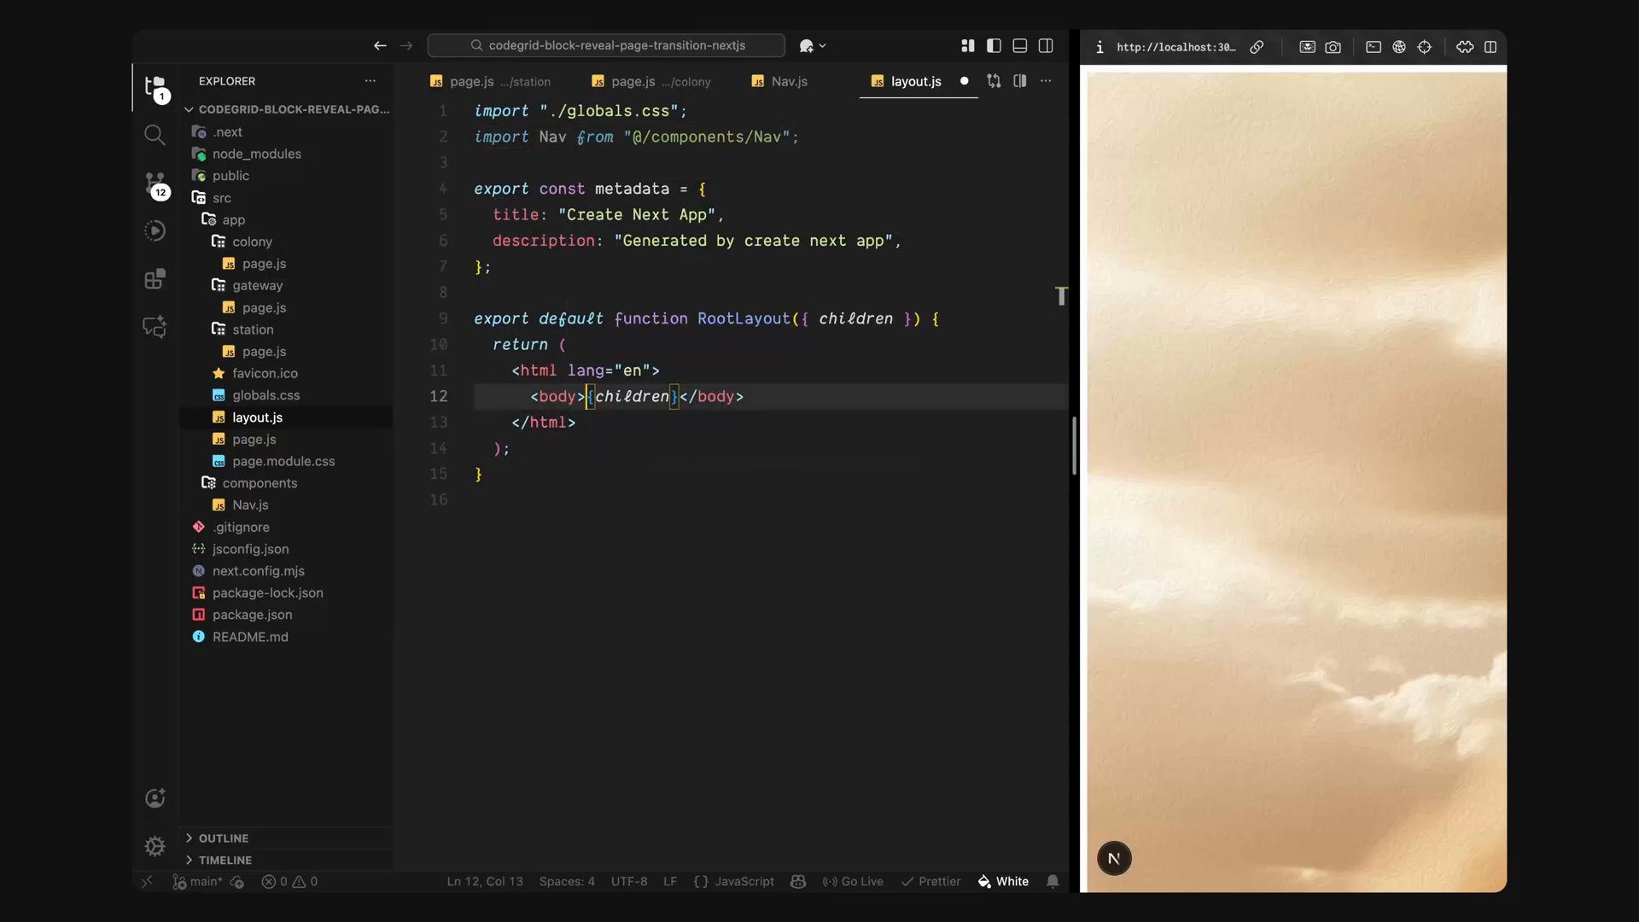
type("<Nav />")
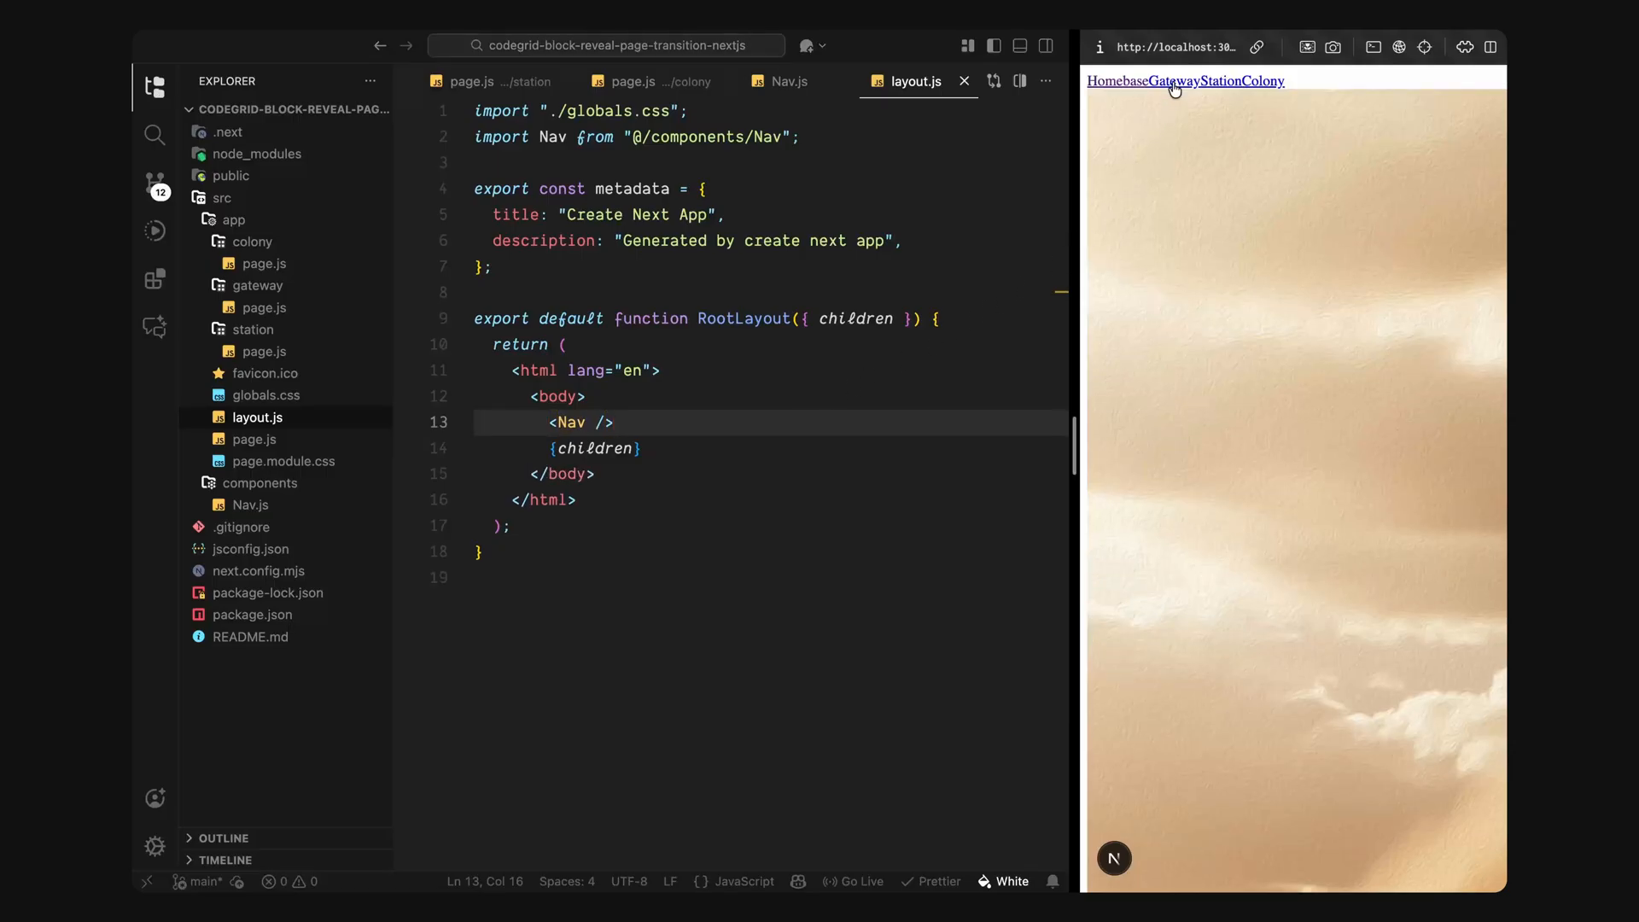
Step: Test the nav links in the preview by visiting Gateway, Colony and back to Homebase
left_click(1265, 81)
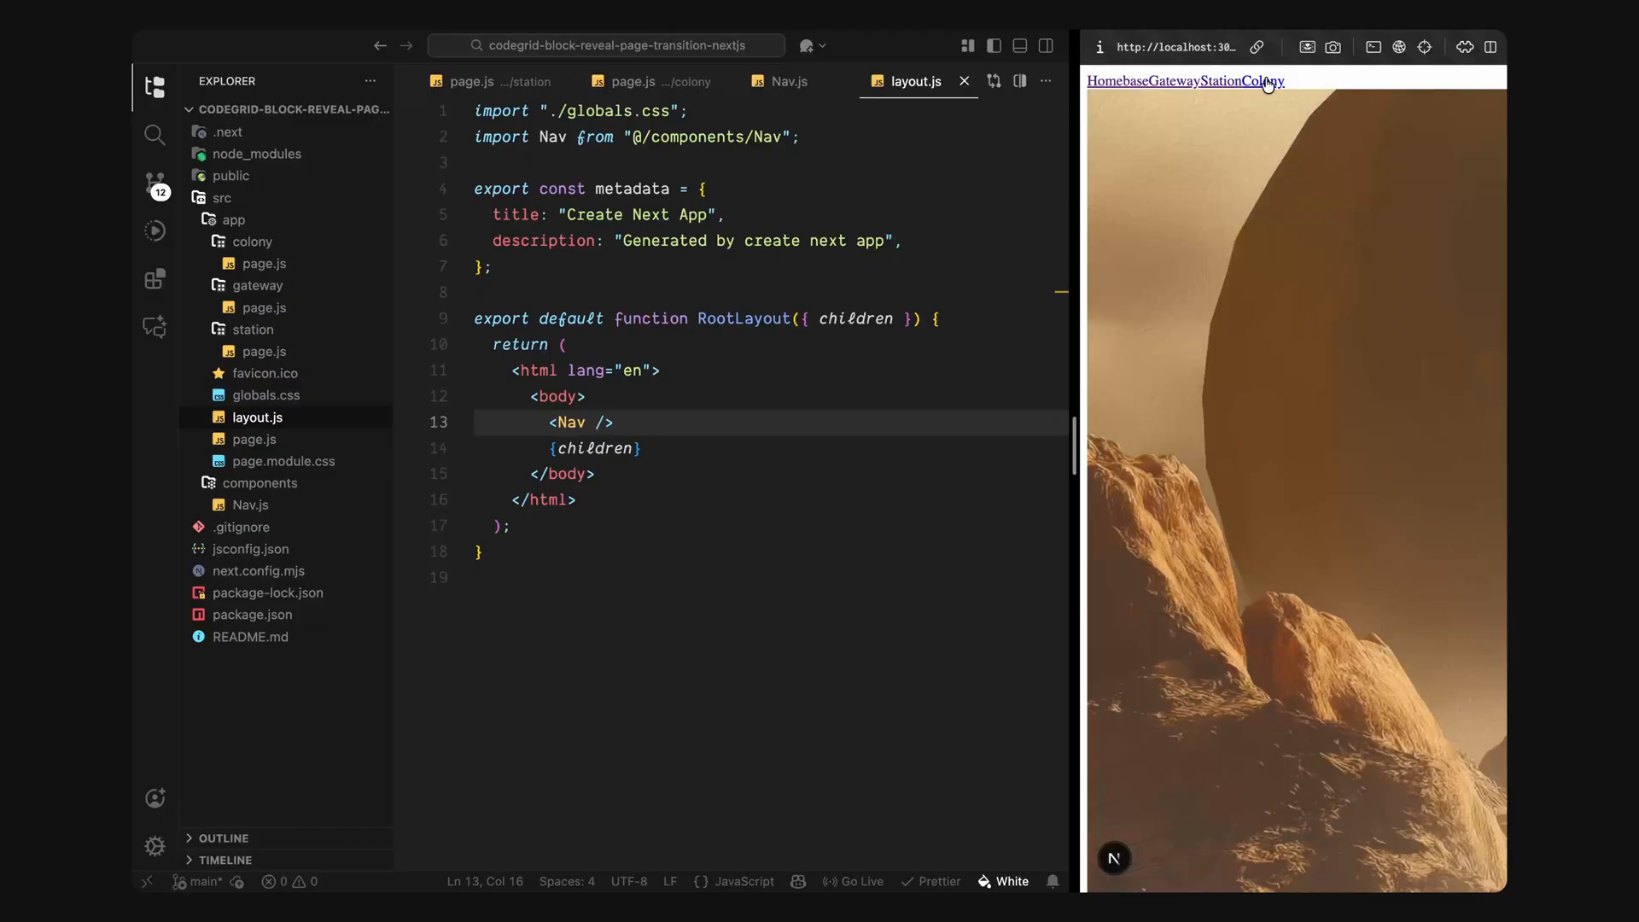
left_click(1163, 80)
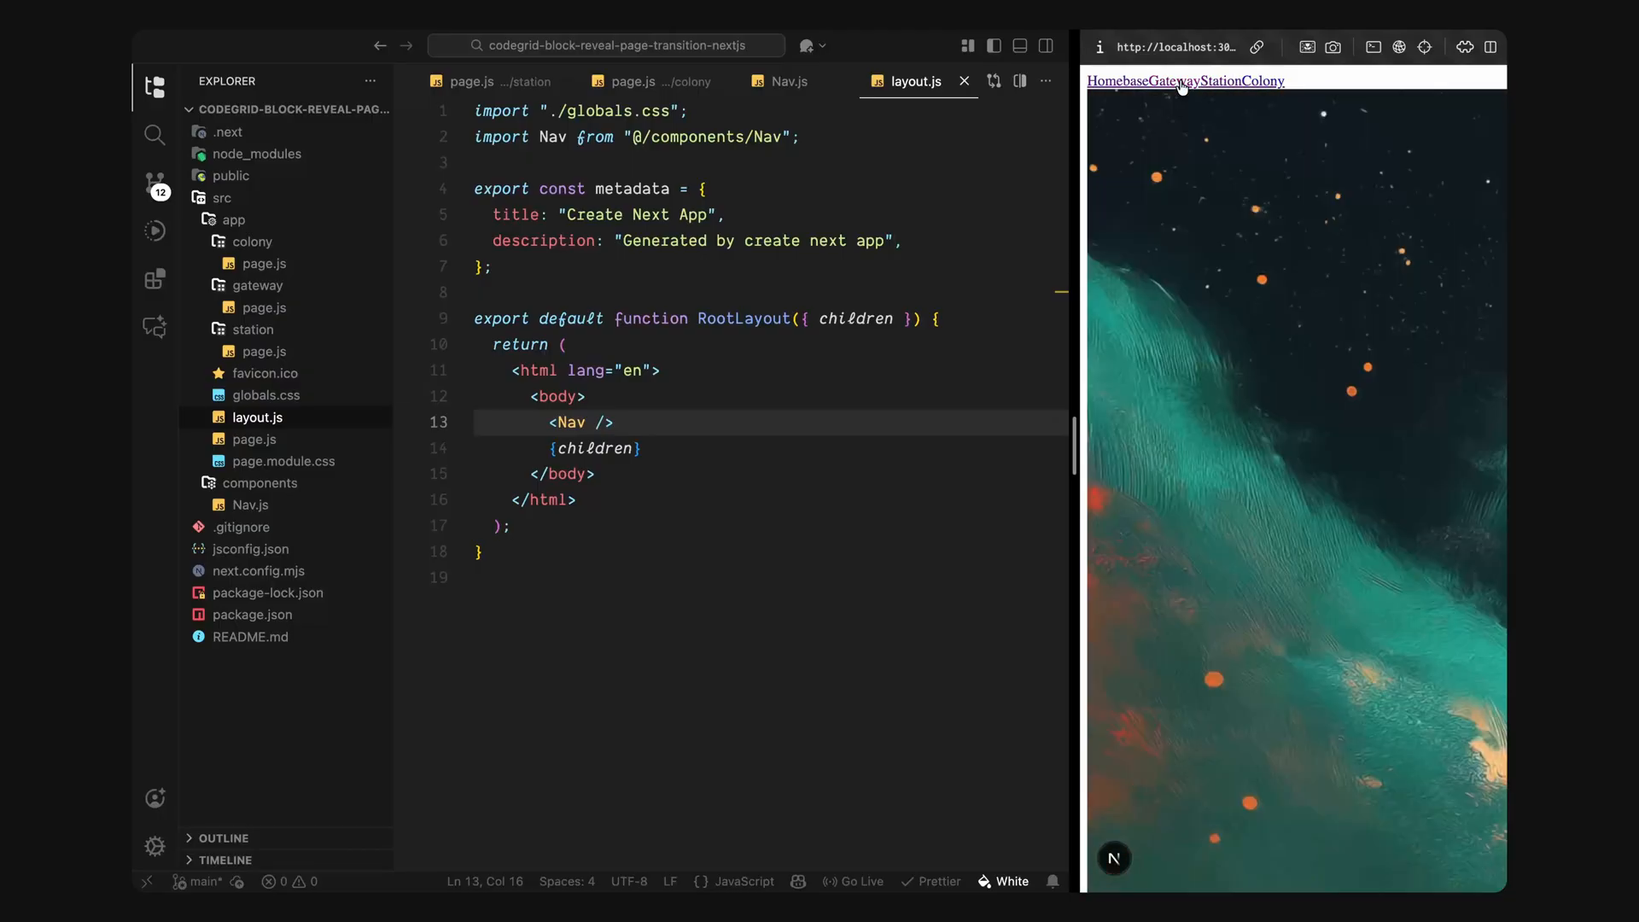
left_click(1154, 81)
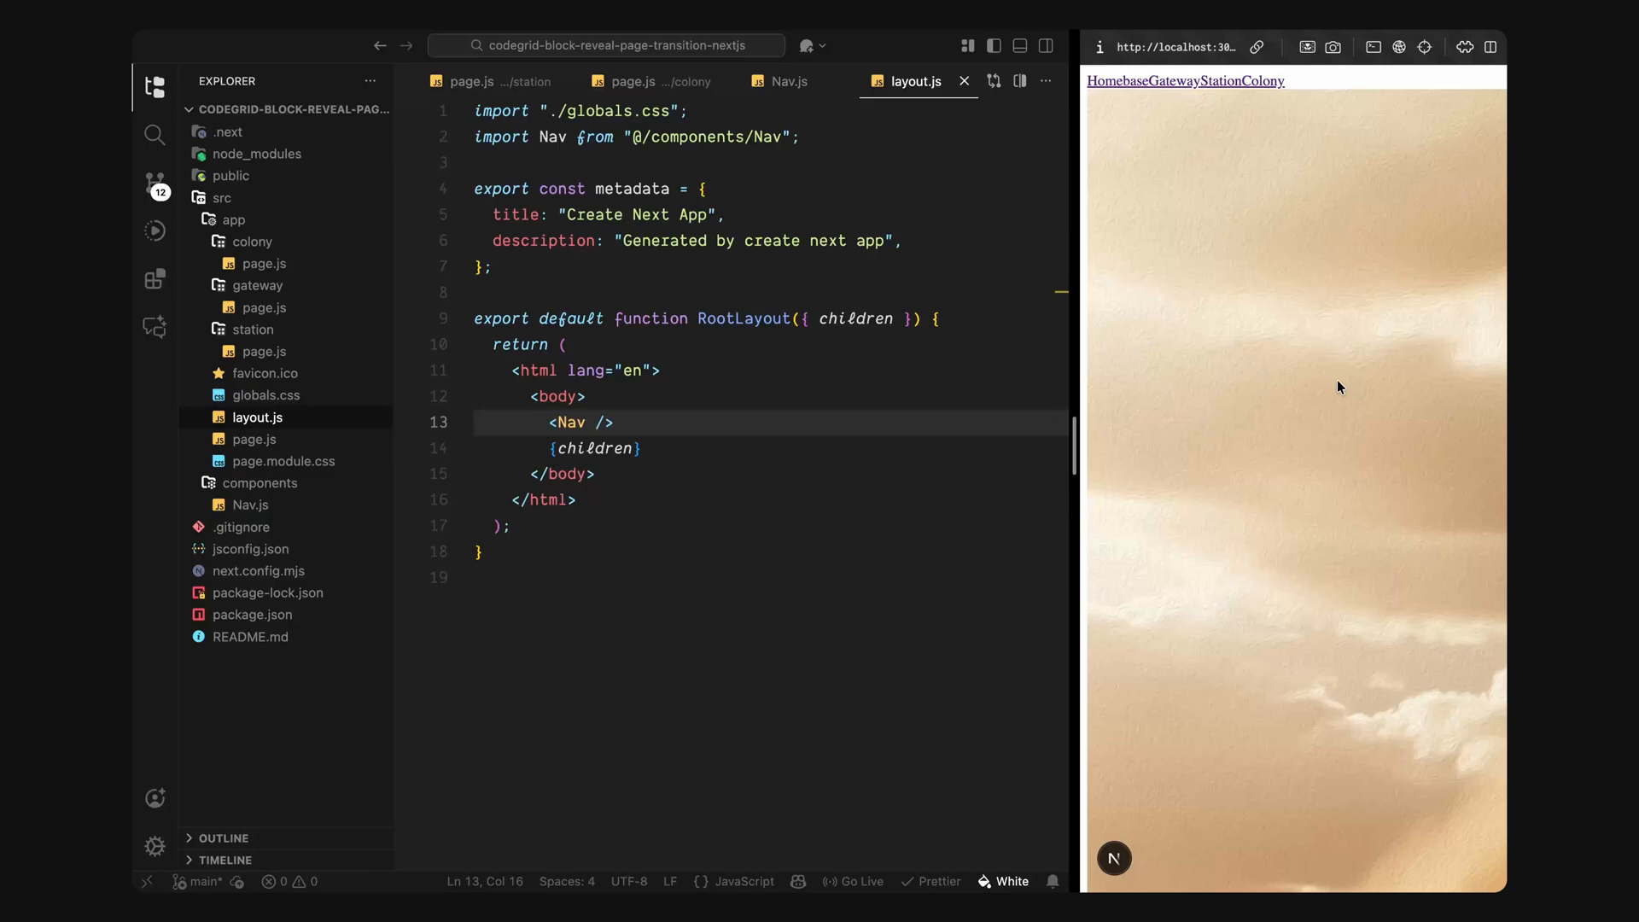
key("ctrl+p")
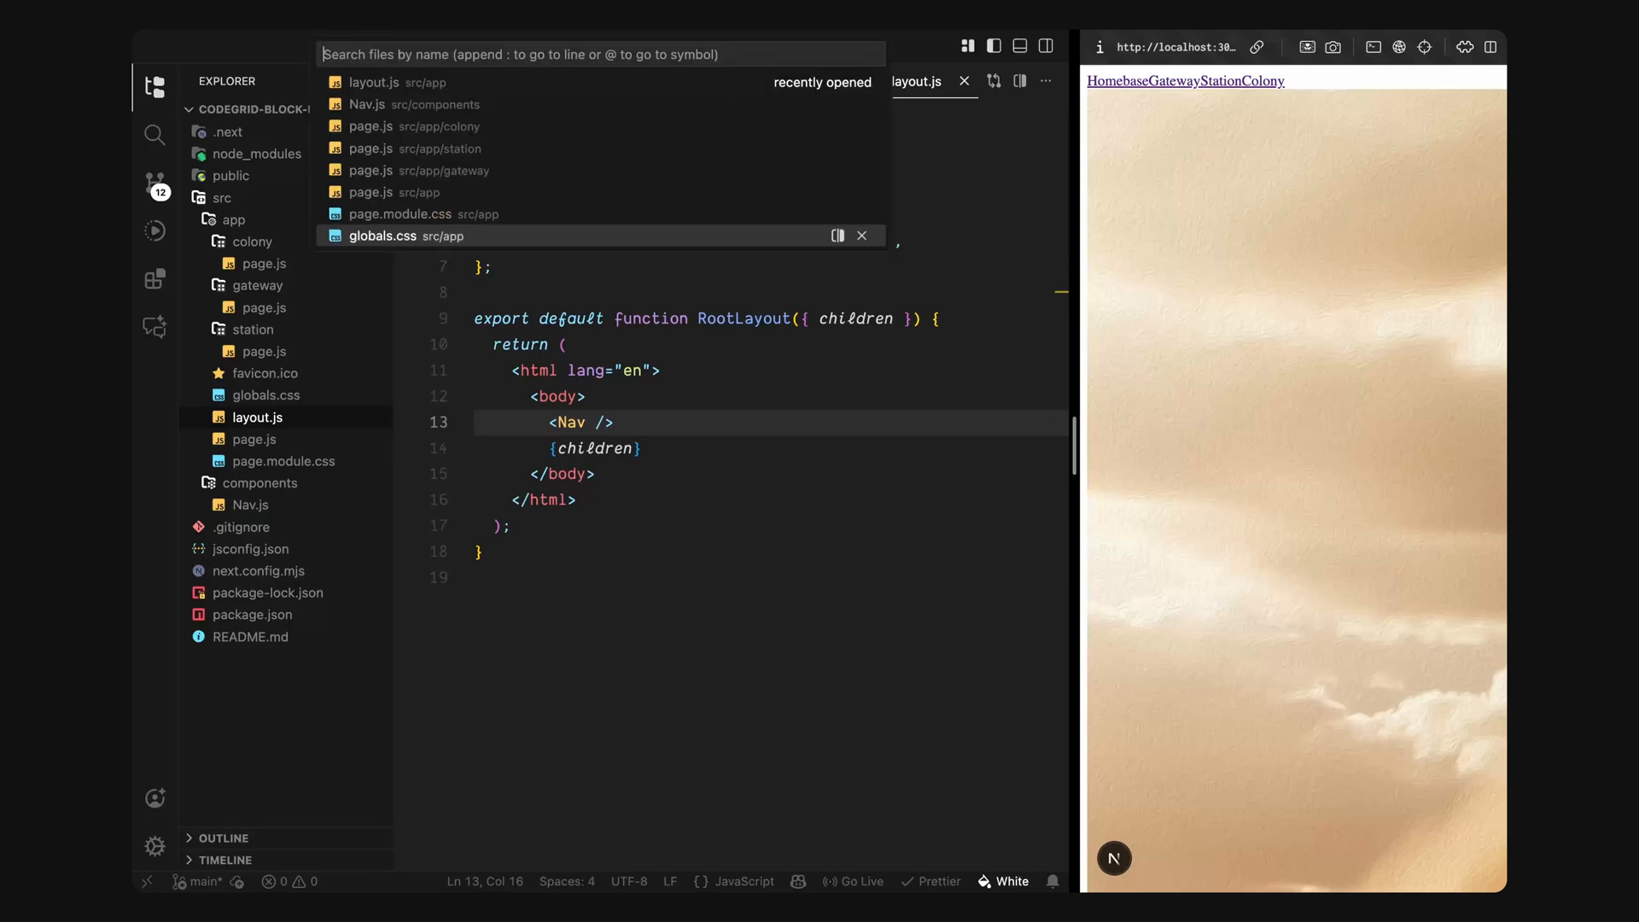
left_click(383, 236)
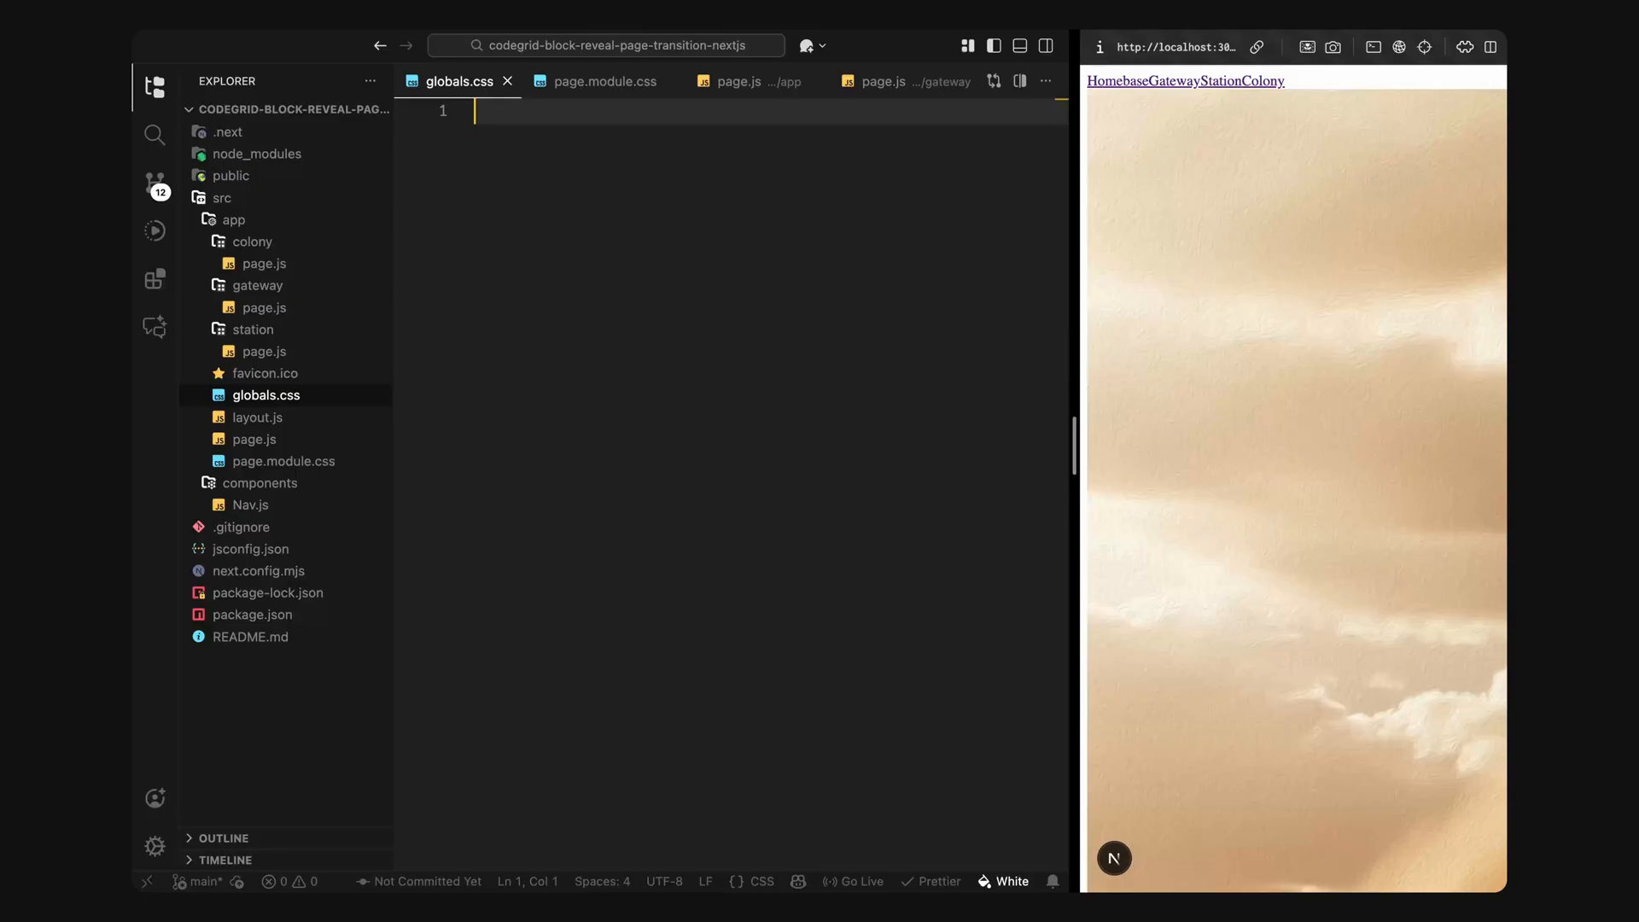
type("@import url(\"https://fonts.cdnfonts.com/css/schabo\");")
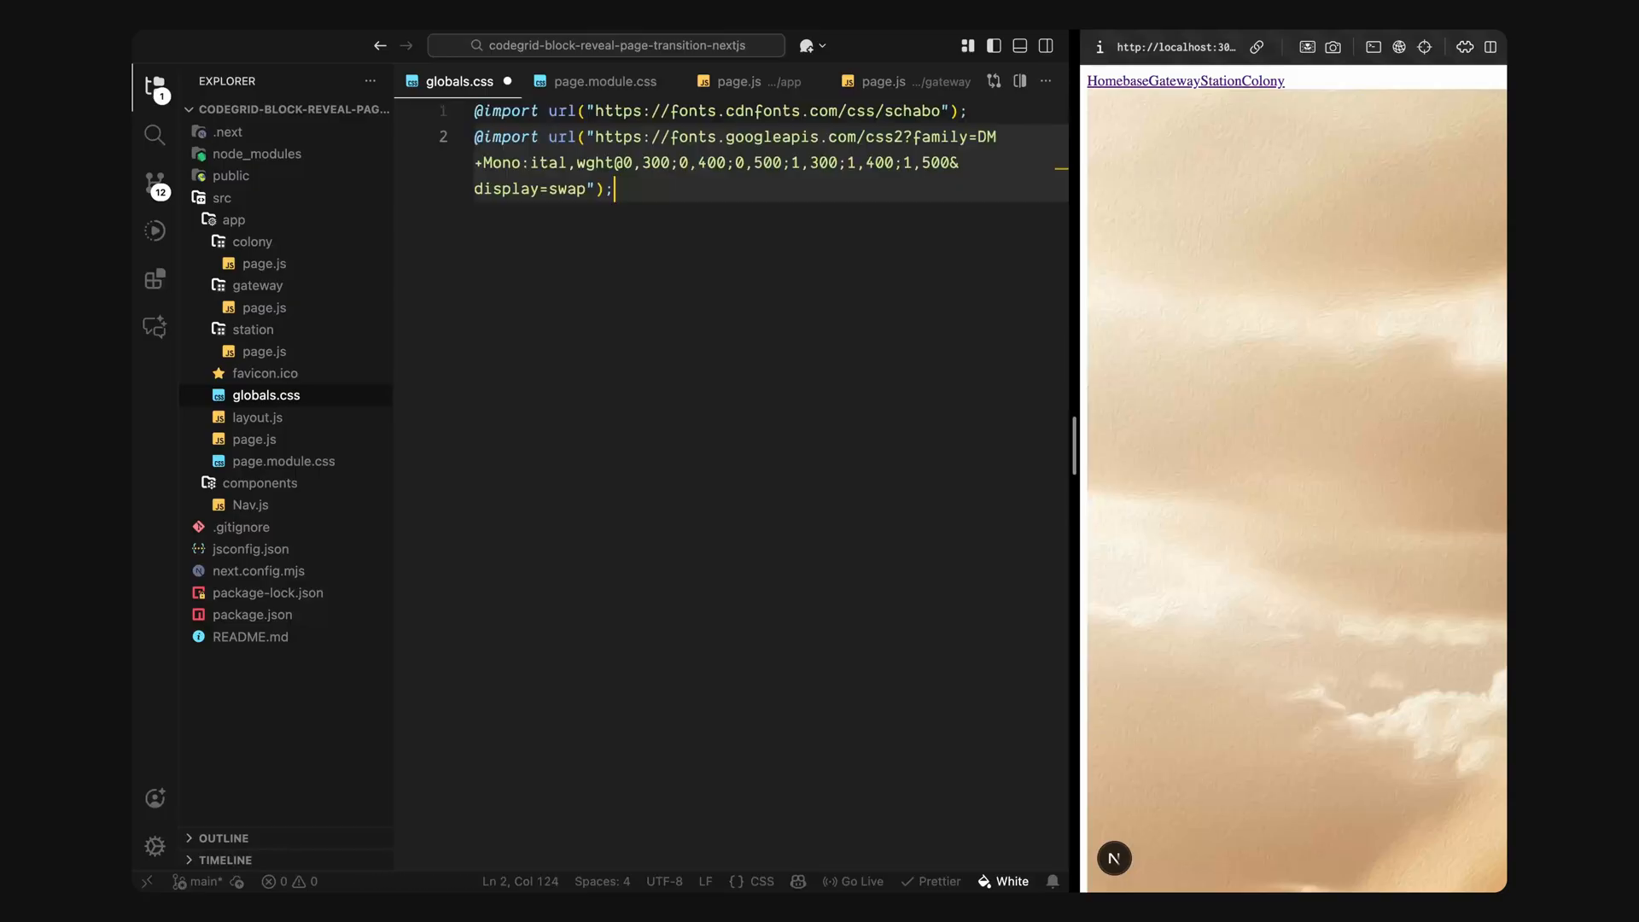
key("enter")
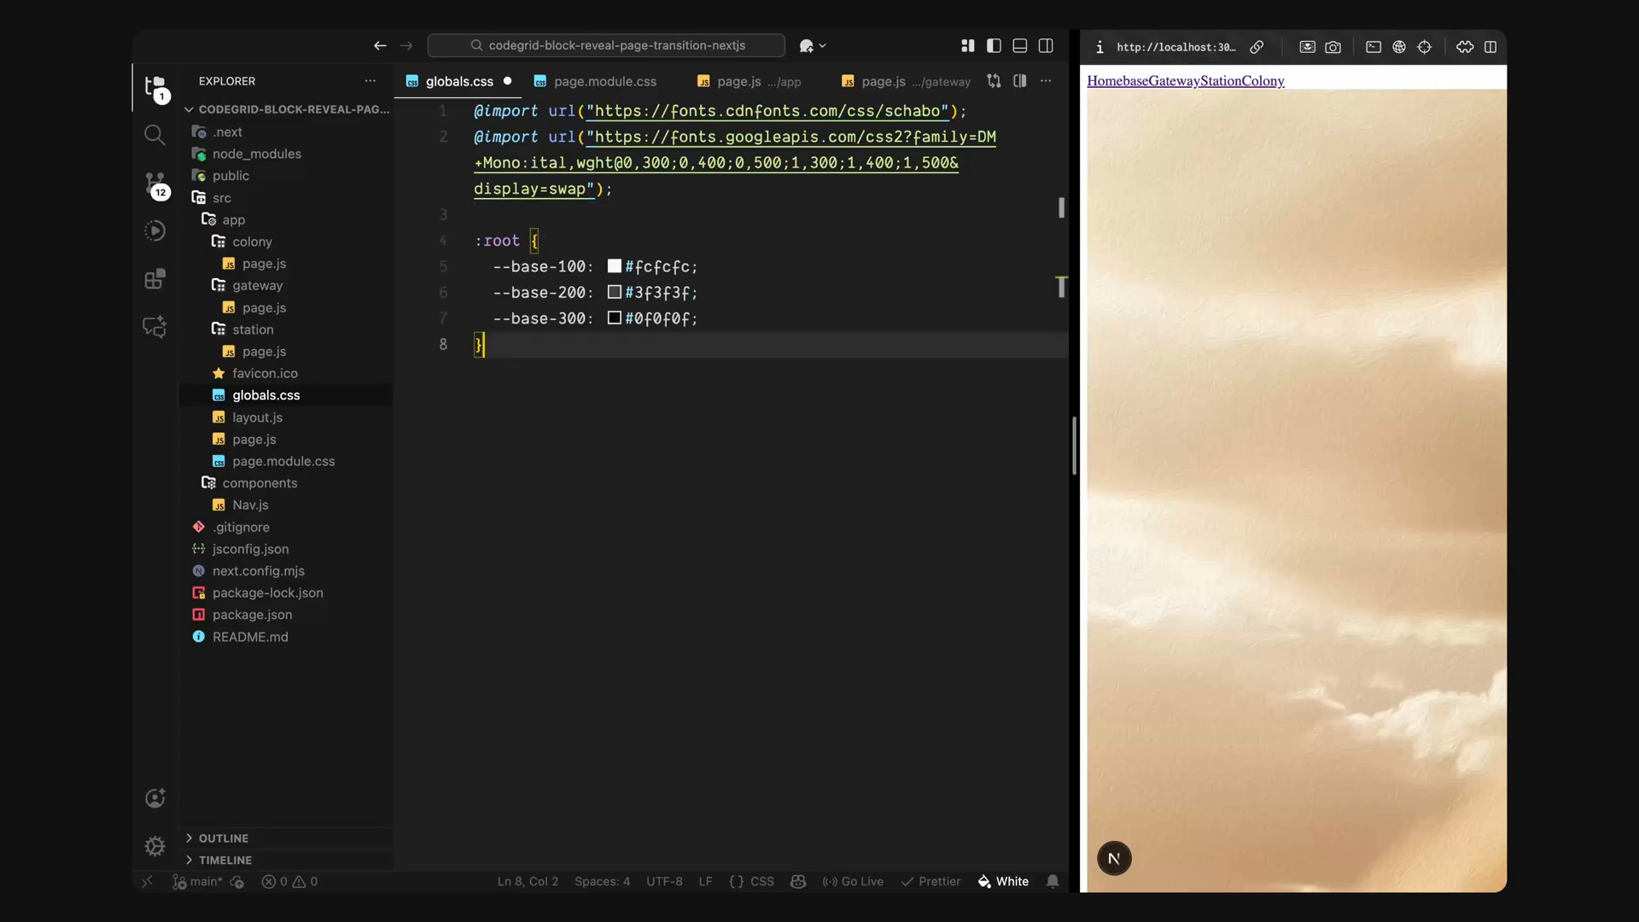
key("Enter")
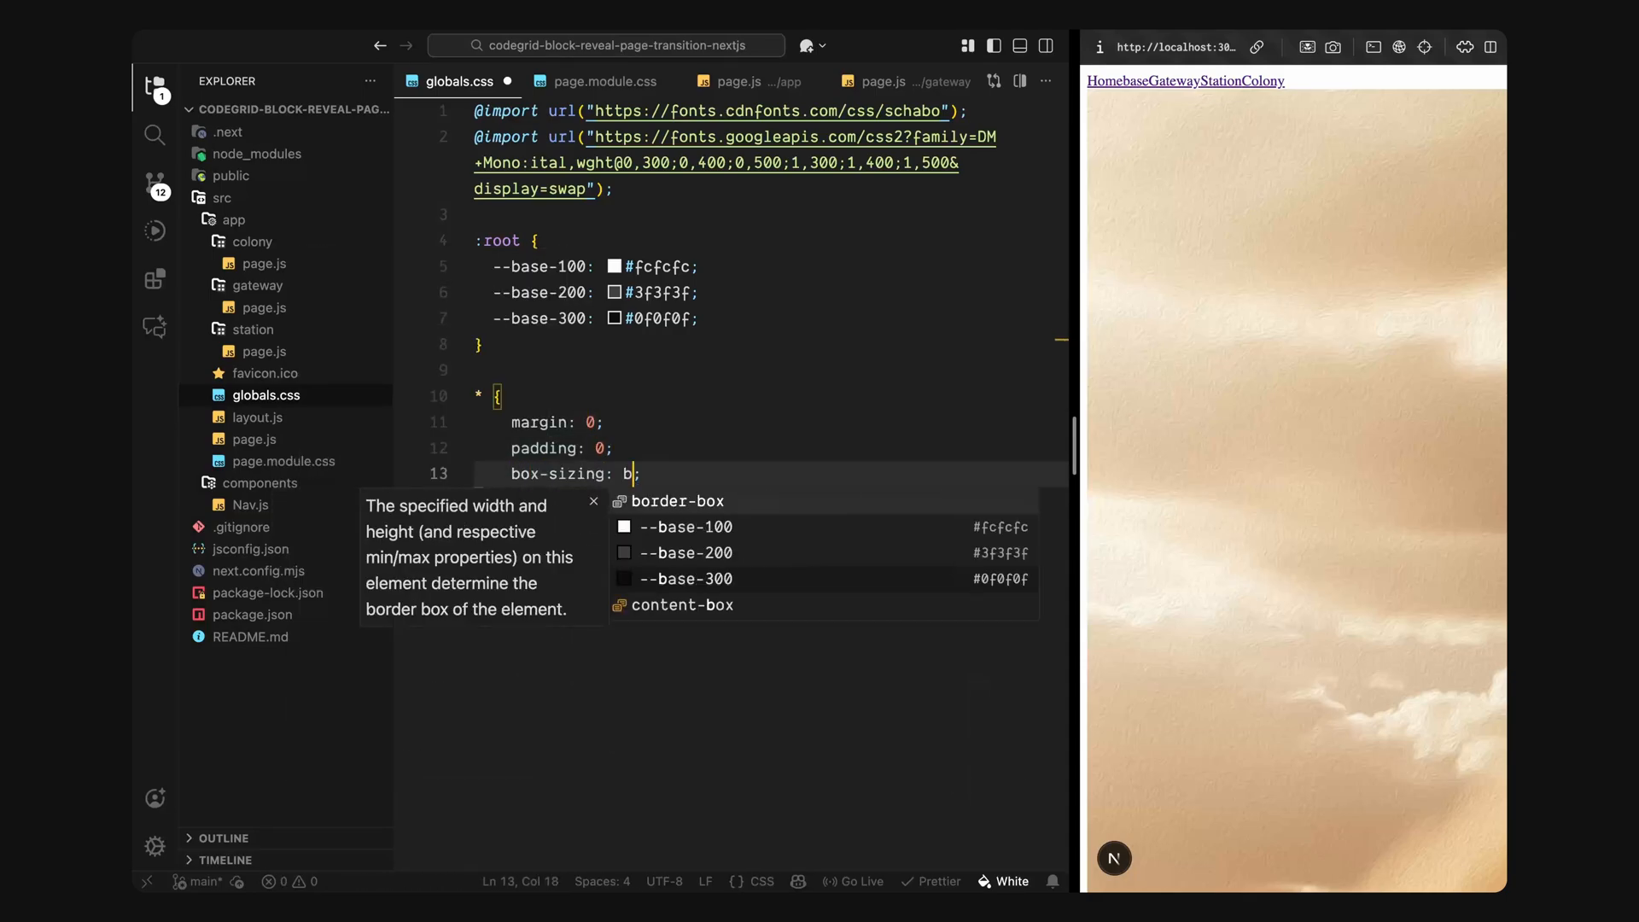
Step: Finish the border-box reset and set body colours using --base-100, with images covering fully
key("Enter")
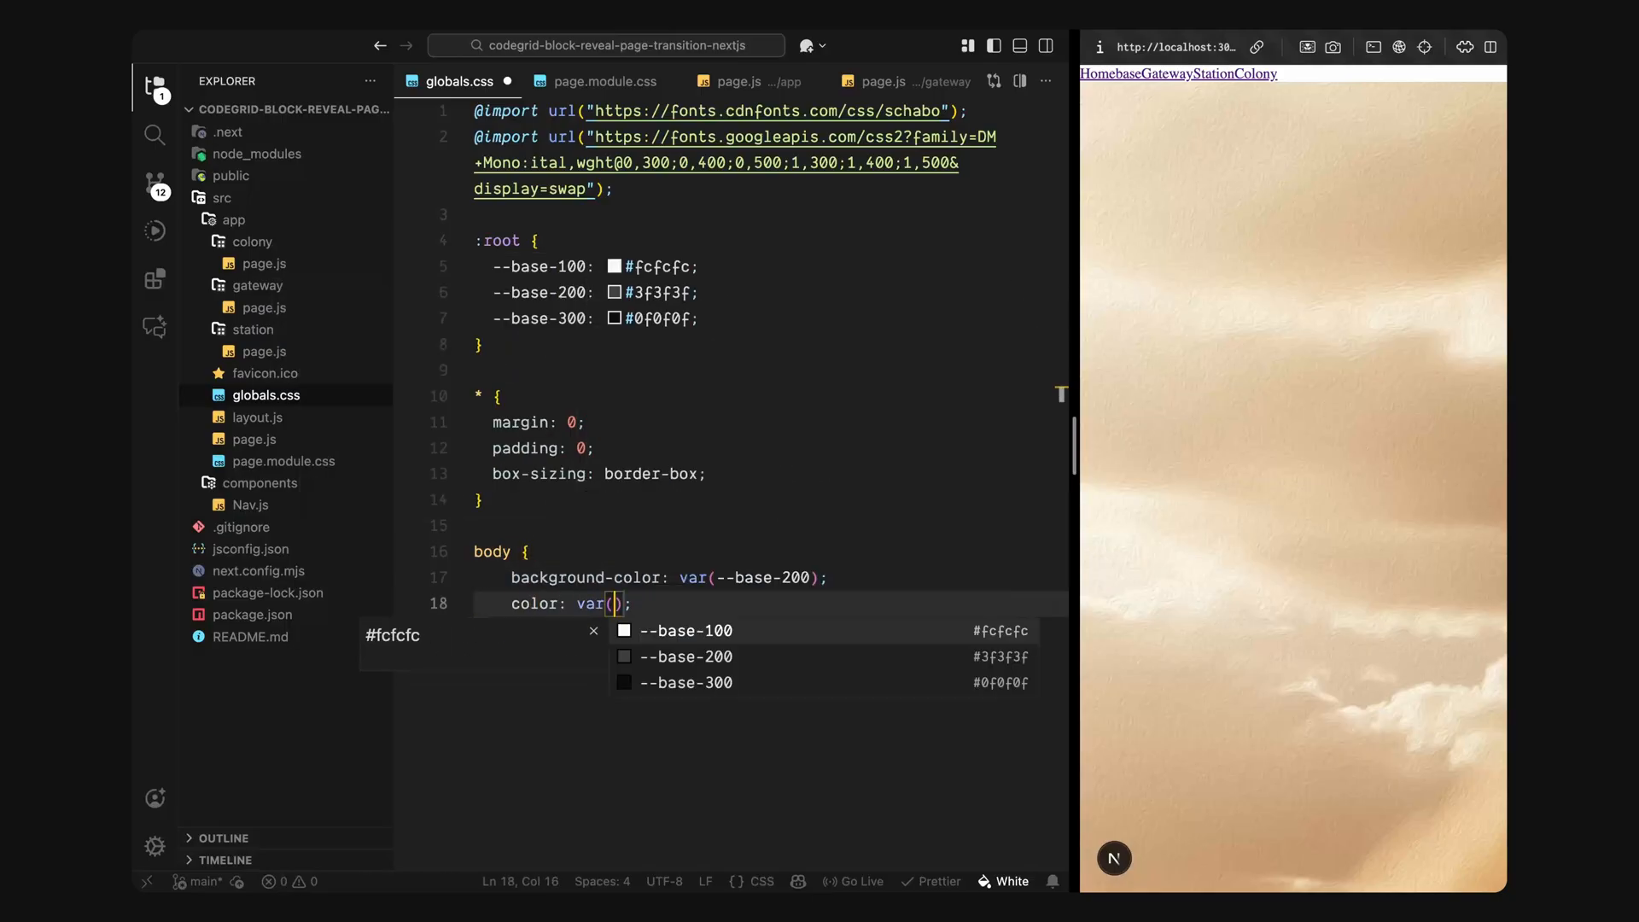
left_click(694, 630)
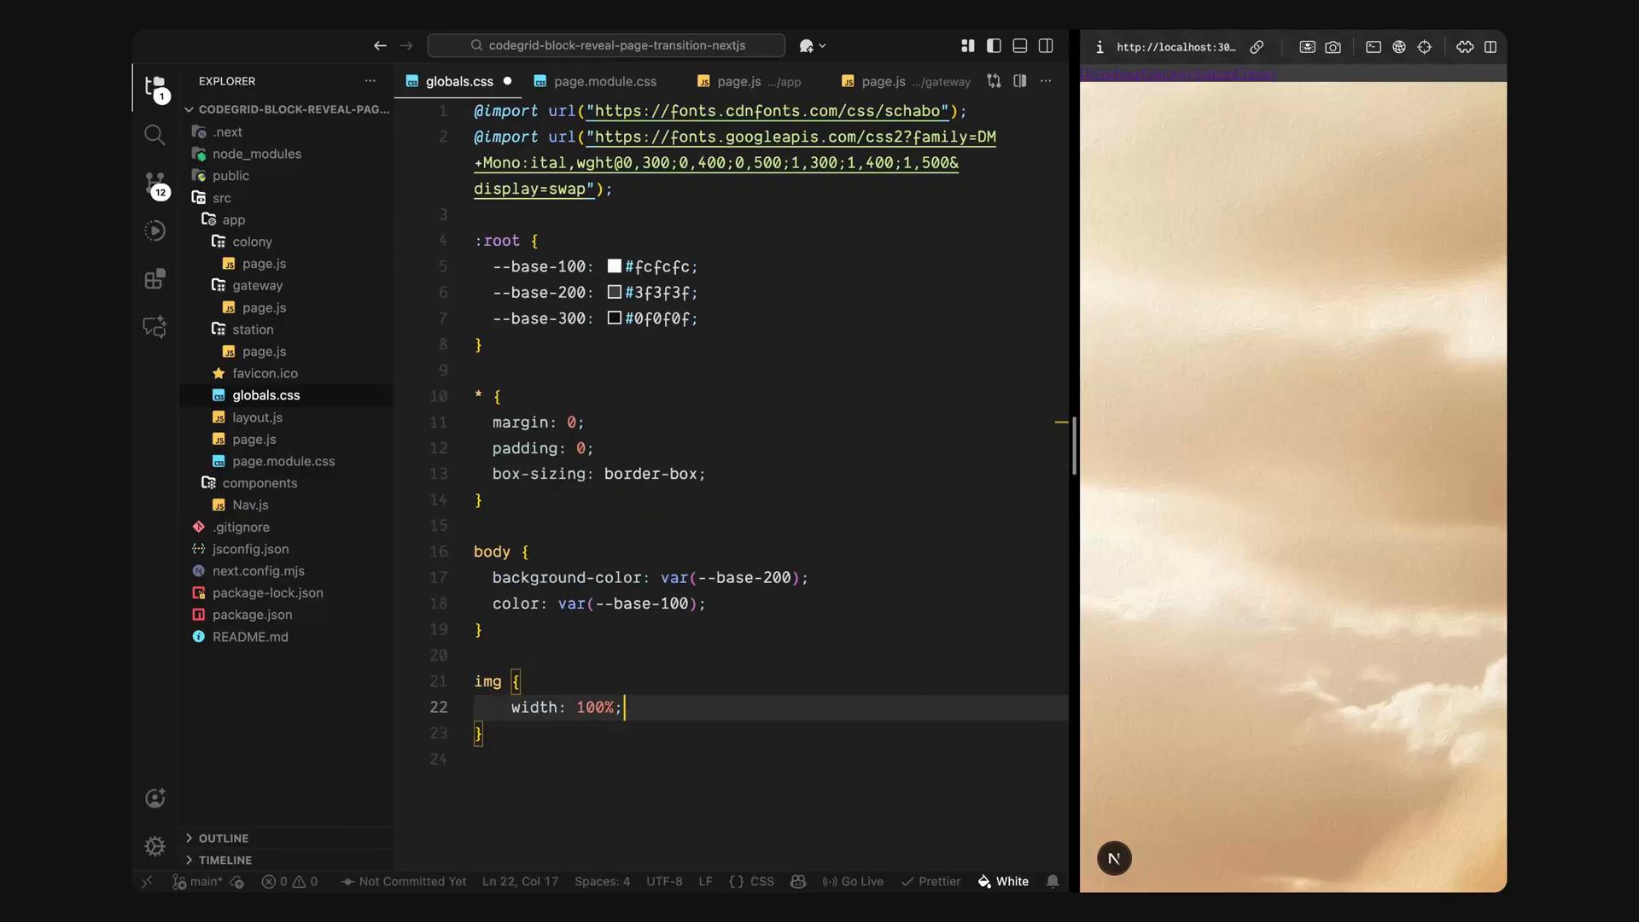
type("cover;")
type("font-family: \"SCHABO\", sans-serif;")
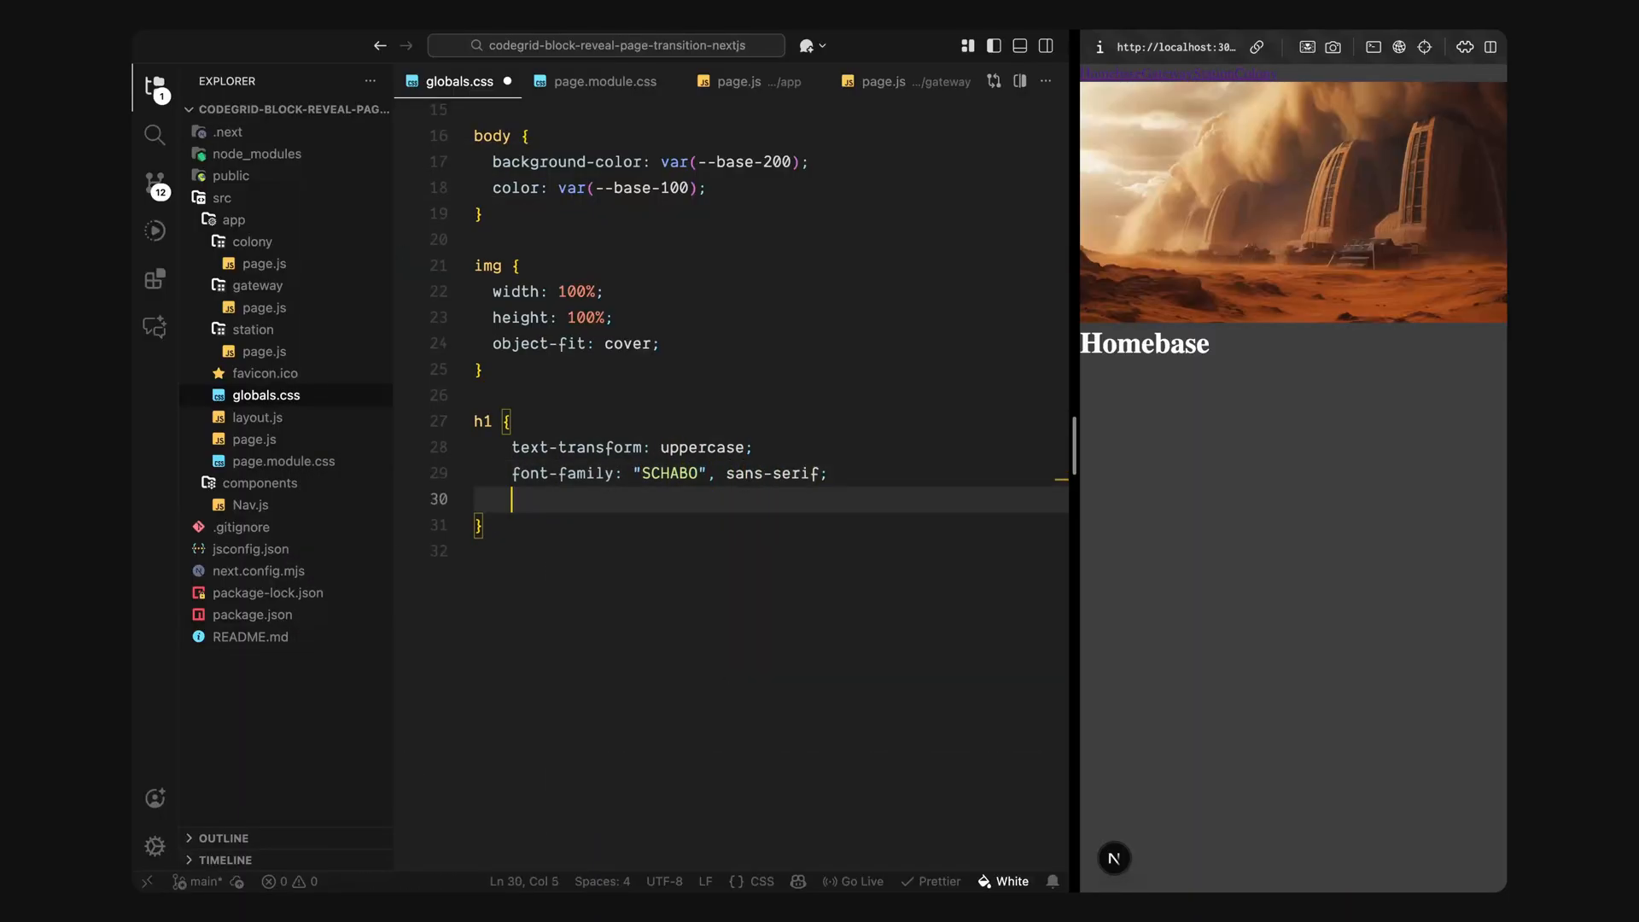
Step: Style h1 as uppercase Schabo with clamp(6rem, 15vw, 12rem) size and 0.9 line-height, links at 0.8rem DM Mono
type("font-size: clamp(6rem, 15vw, 12rem);")
type("font-weight: 500;")
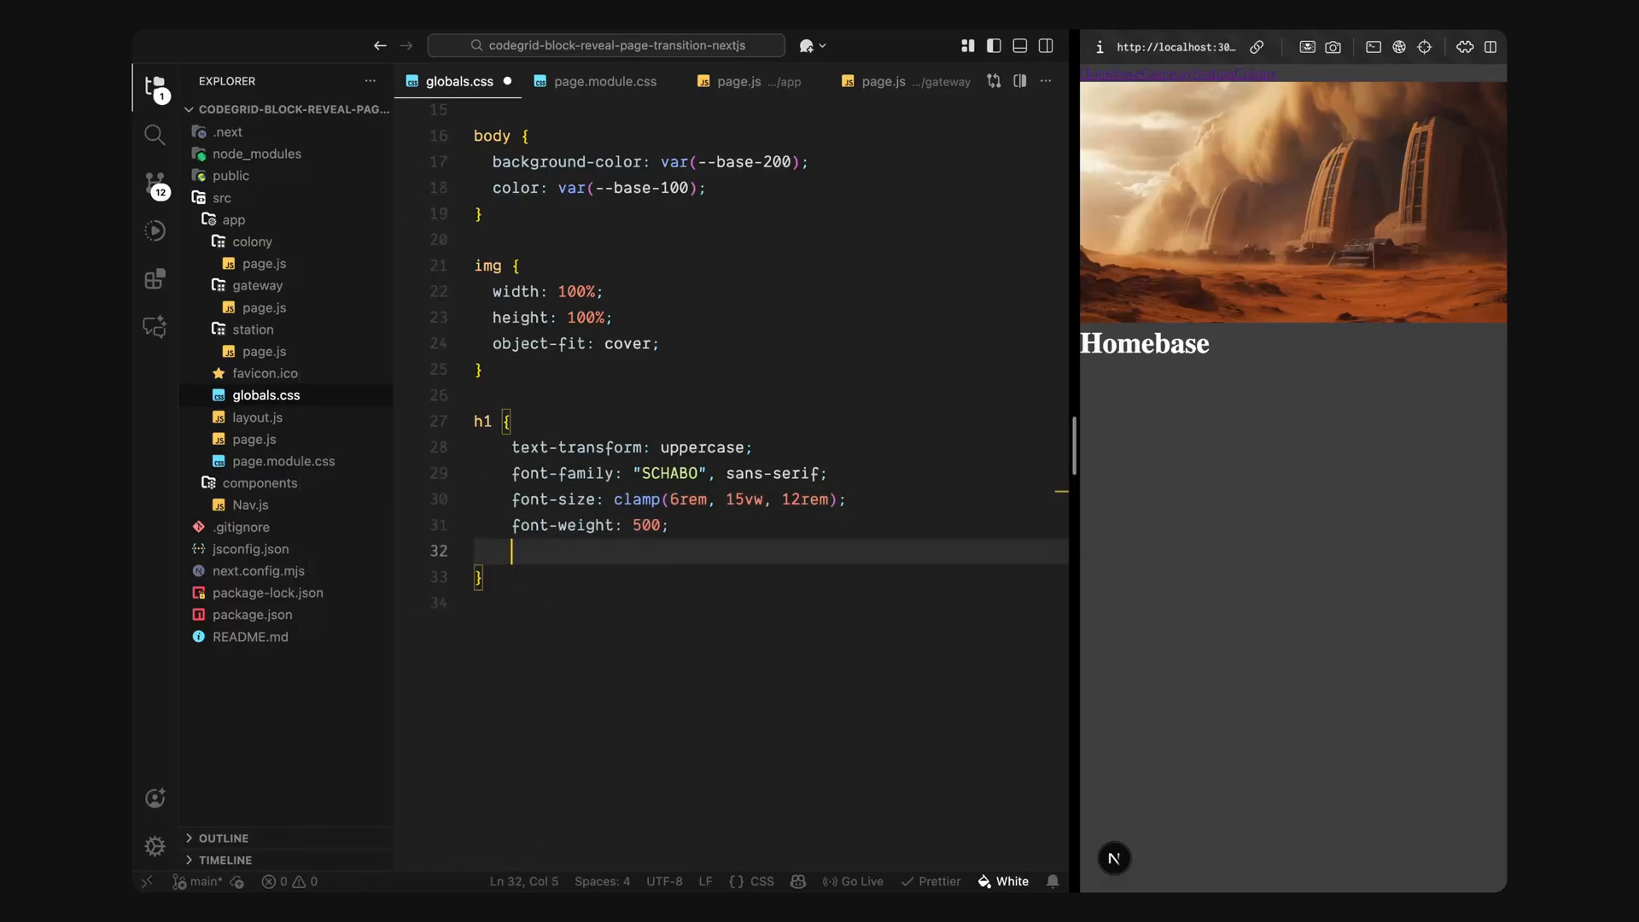
type("line-height: 0.9;")
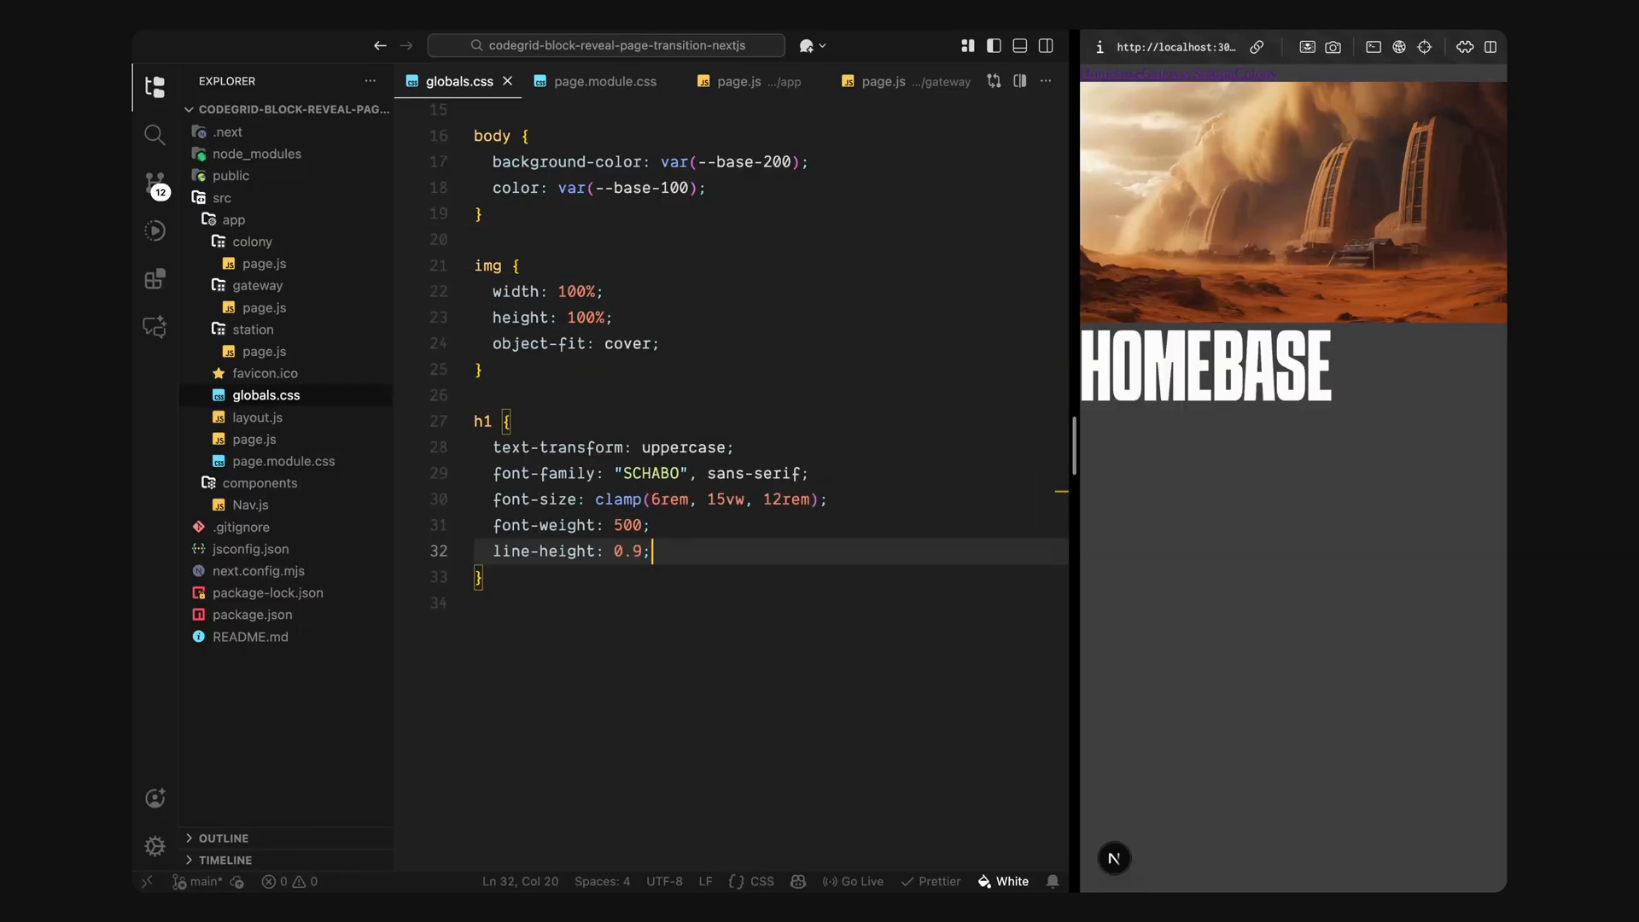
type("text-decoration: none;")
type("font-family: \"DM Mono\", monospace;")
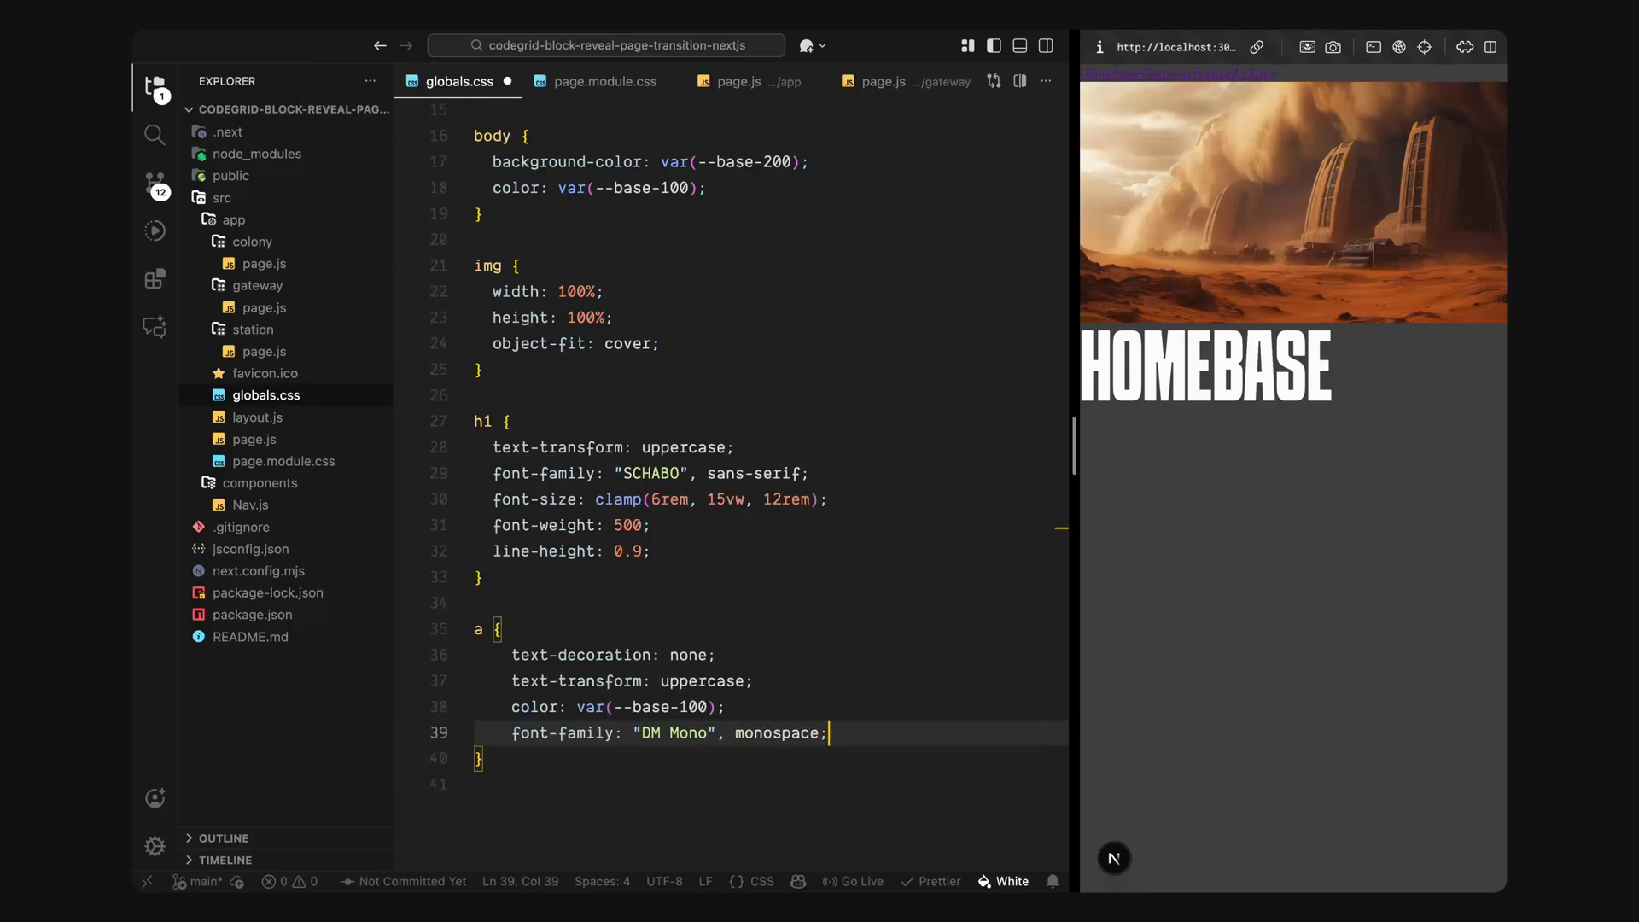
type("font-size: 0.8rem;")
type("font-weight: 450;")
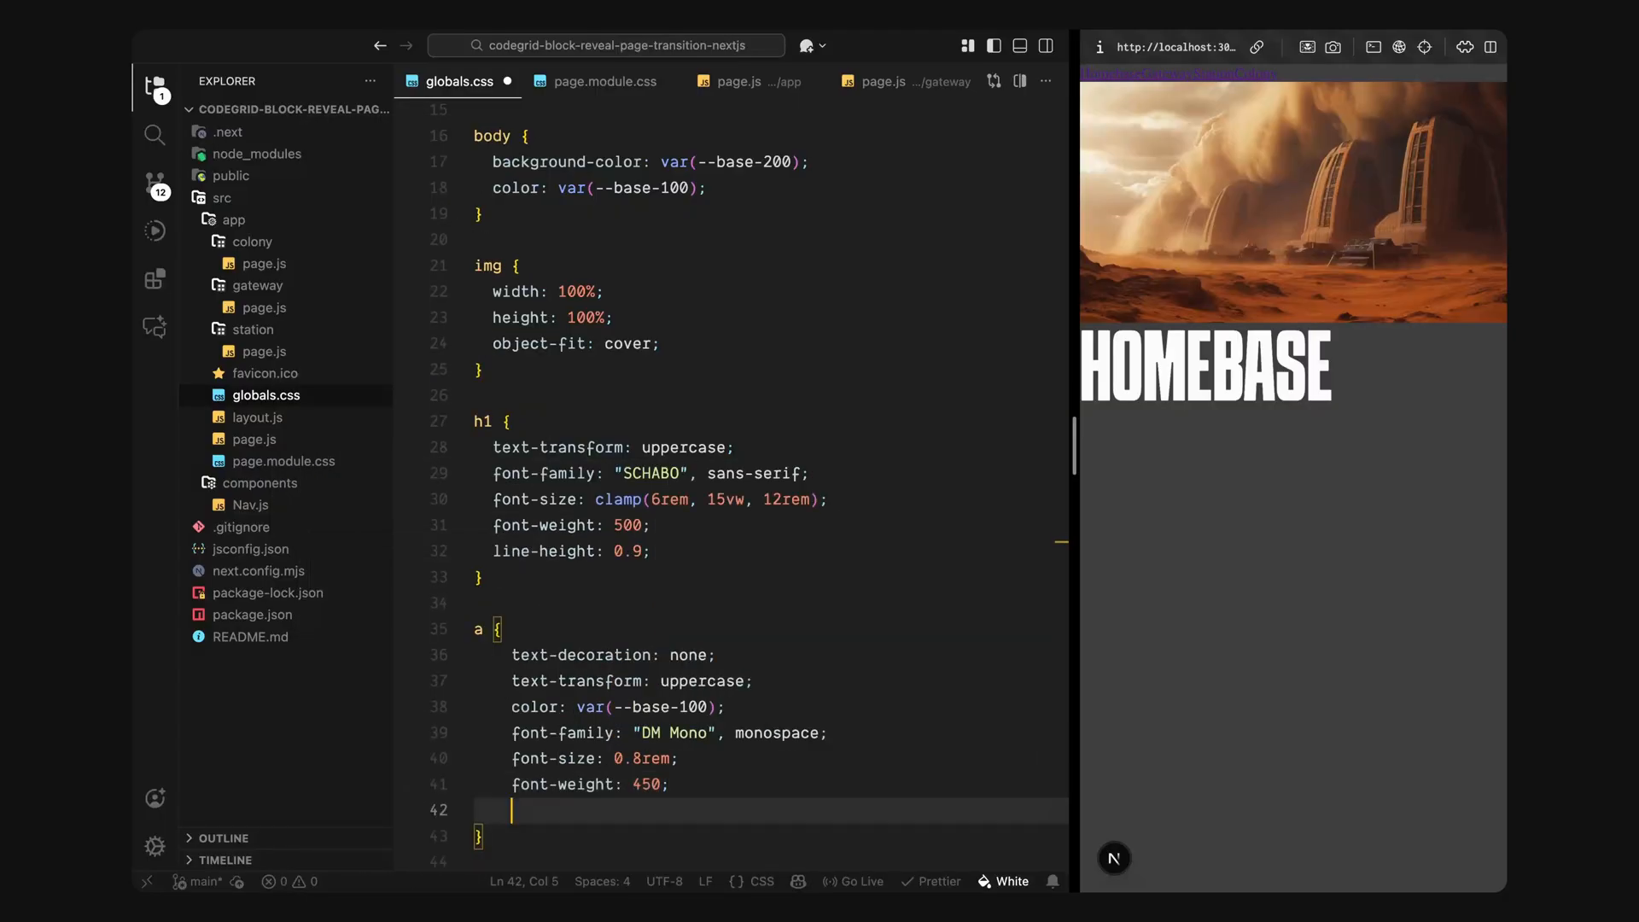
Step: Make nav a fixed, centred flex row with translateX(-50%) and z-index 2
type("line-height: 1;")
type("left: 50%;")
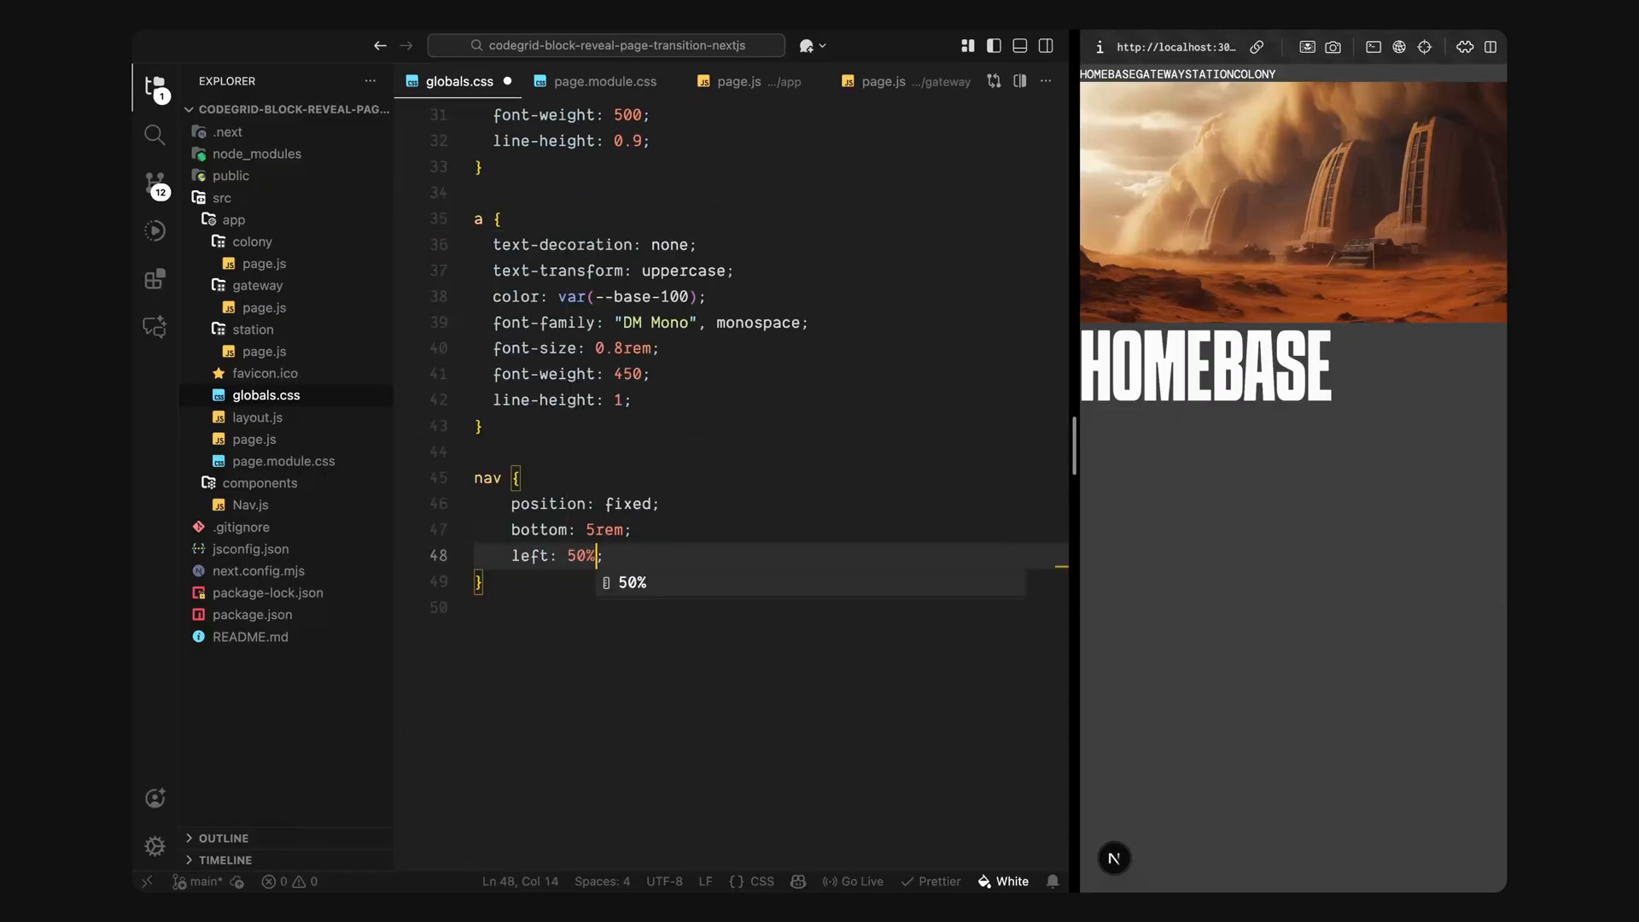
type("transform: translateX(-50%);")
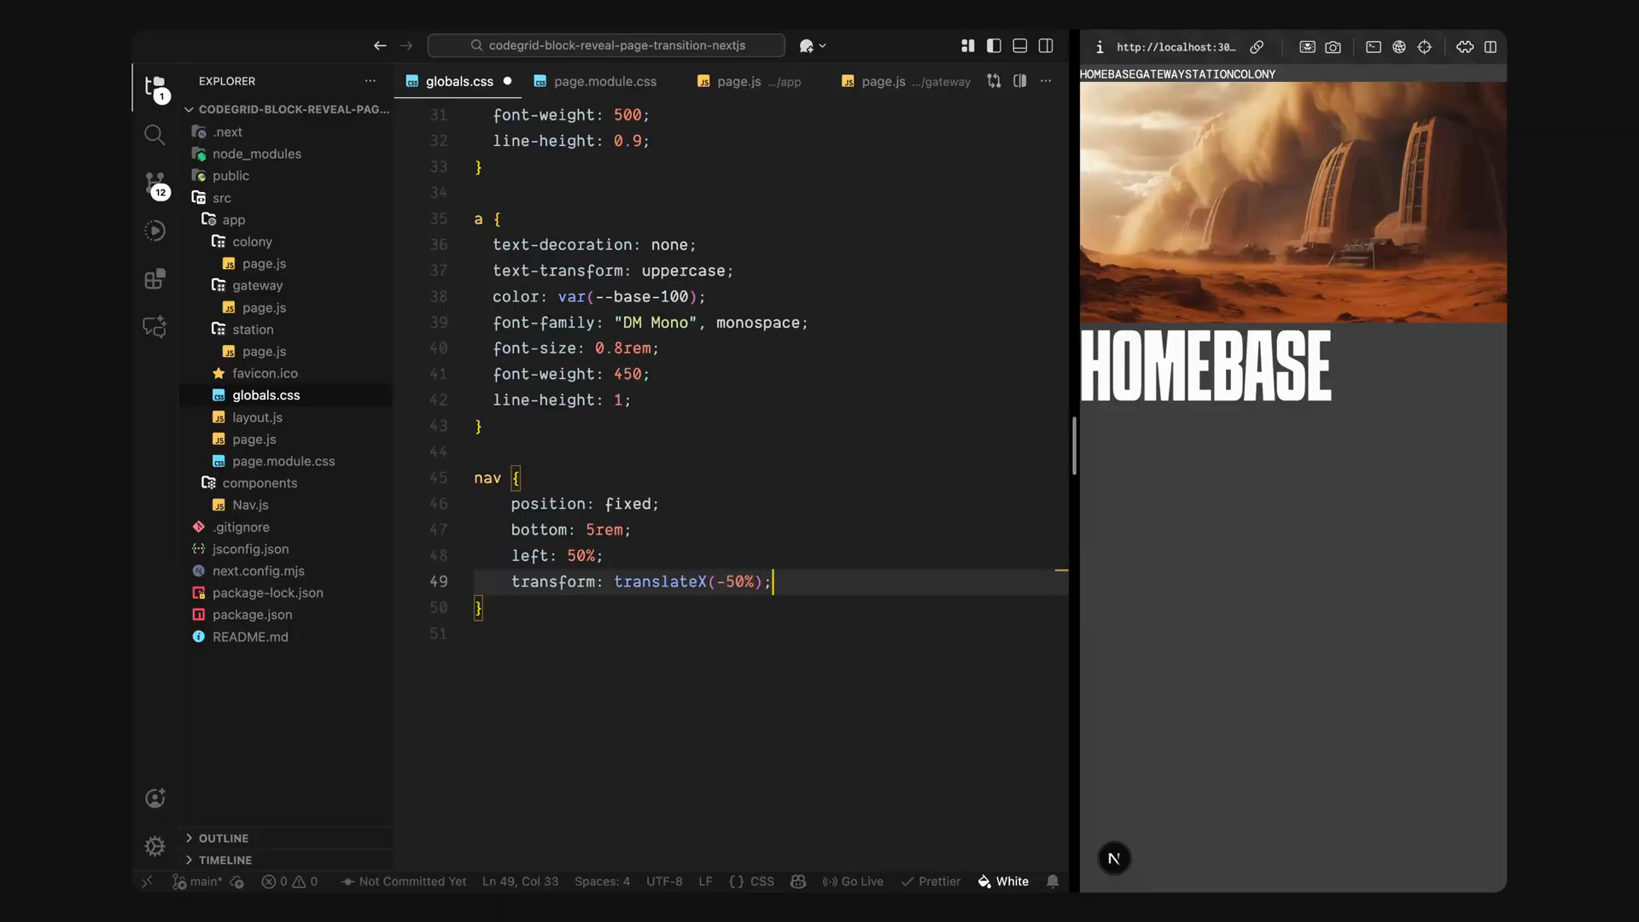
type("display: flex;")
type("z-index: 2;")
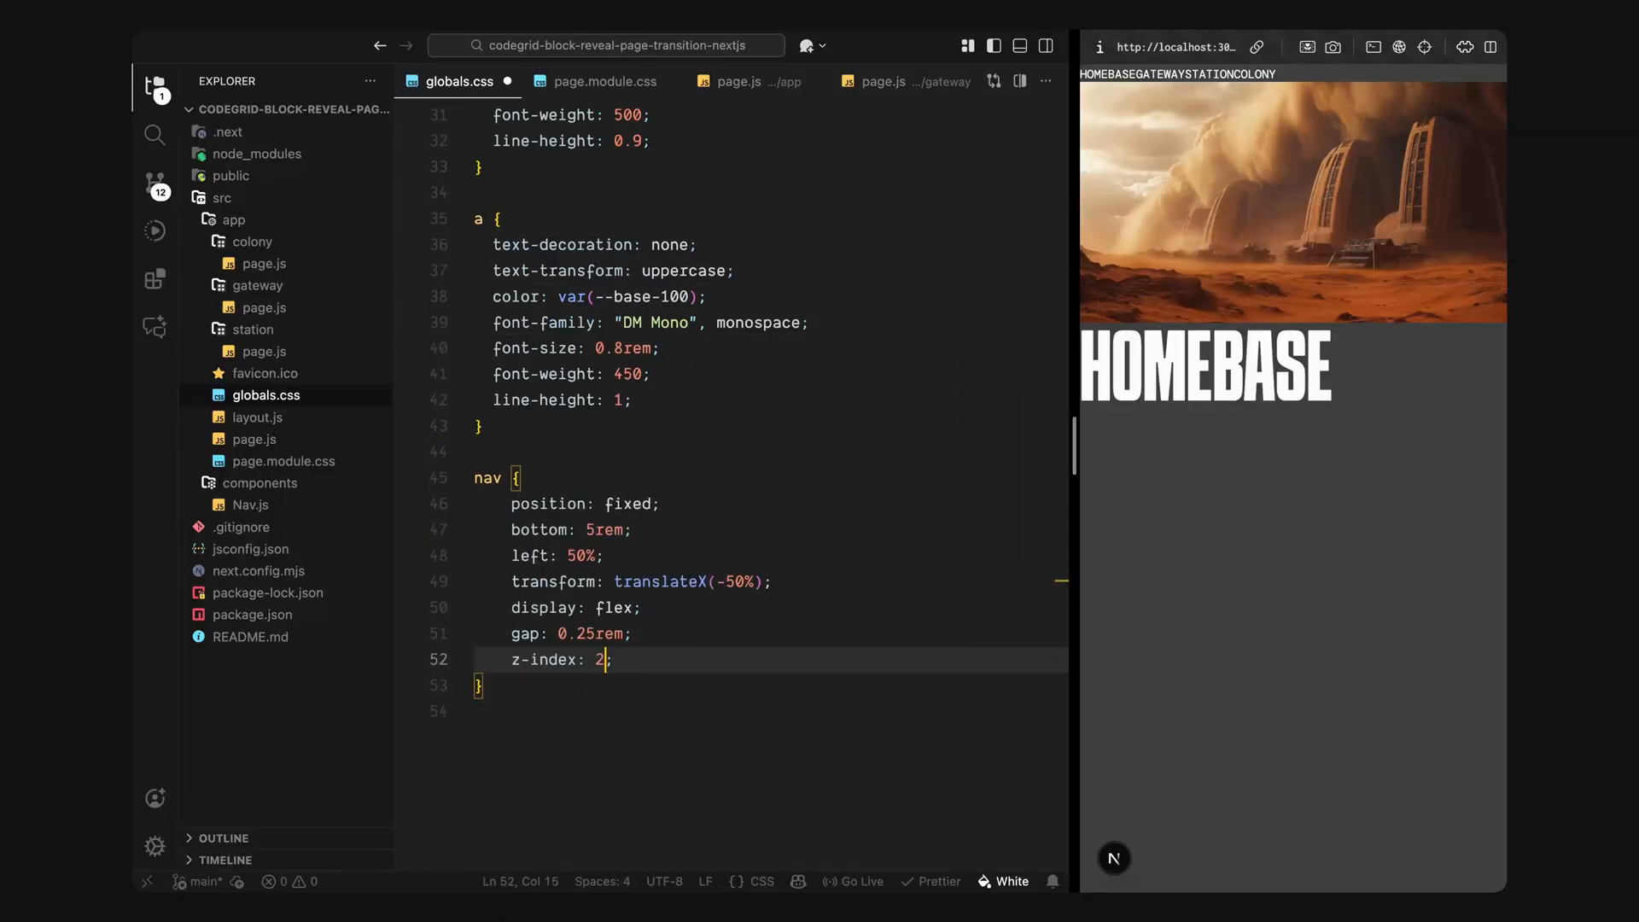
key("Enter")
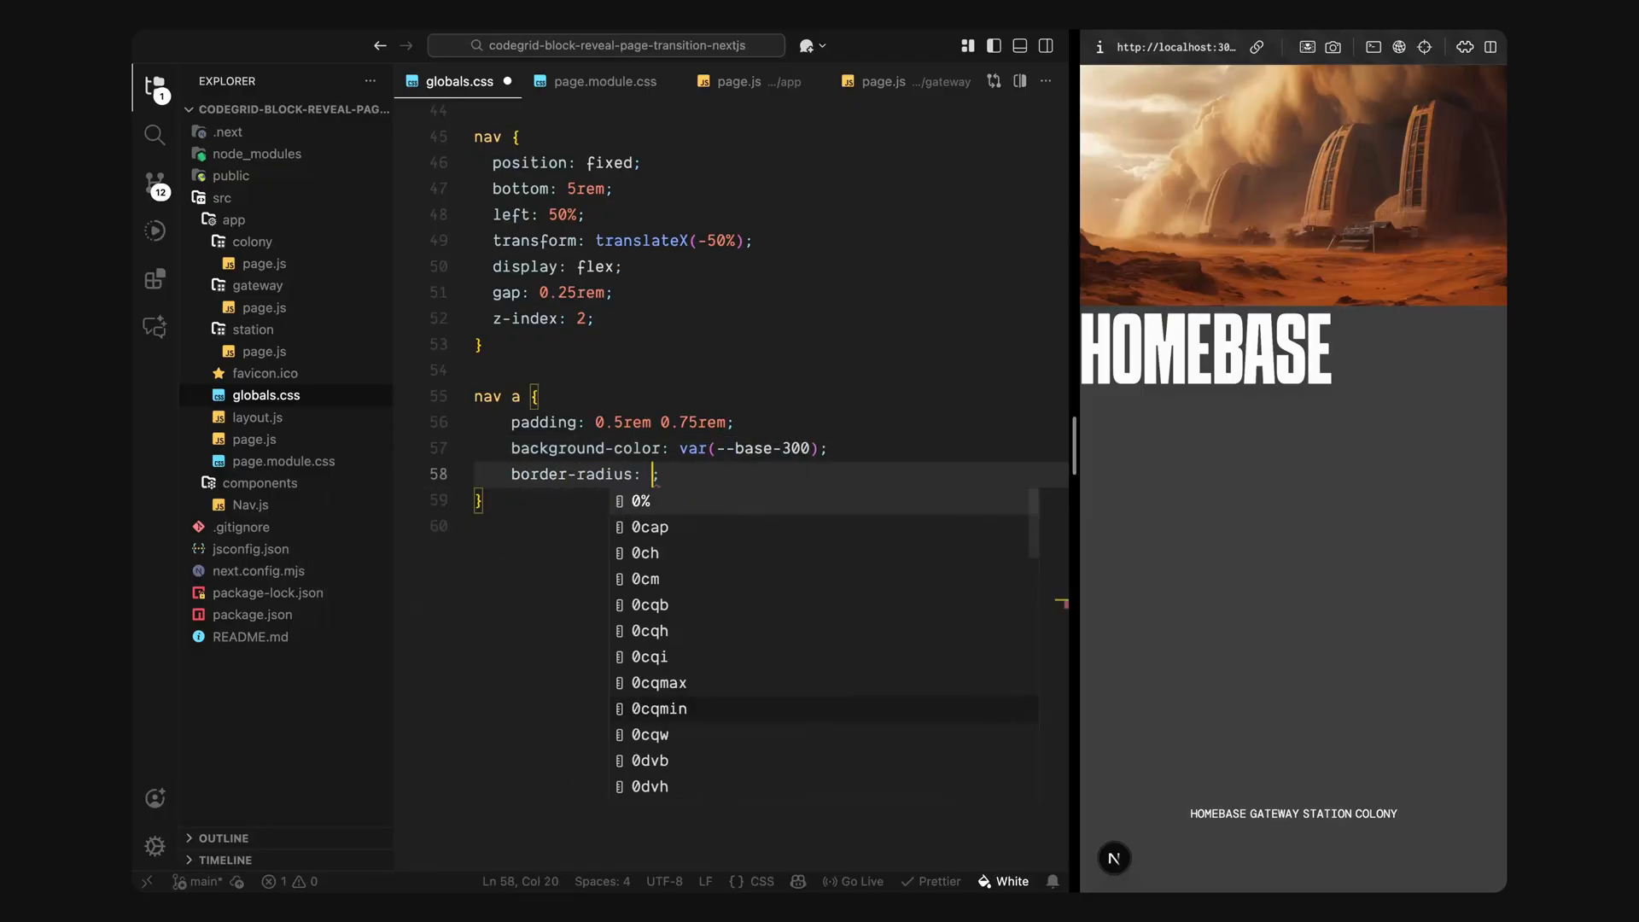
Step: Give nav links padding, --base-300 background, 0.2rem radius and a transform 200ms ease-out transition with an active state
type("0.2rem;")
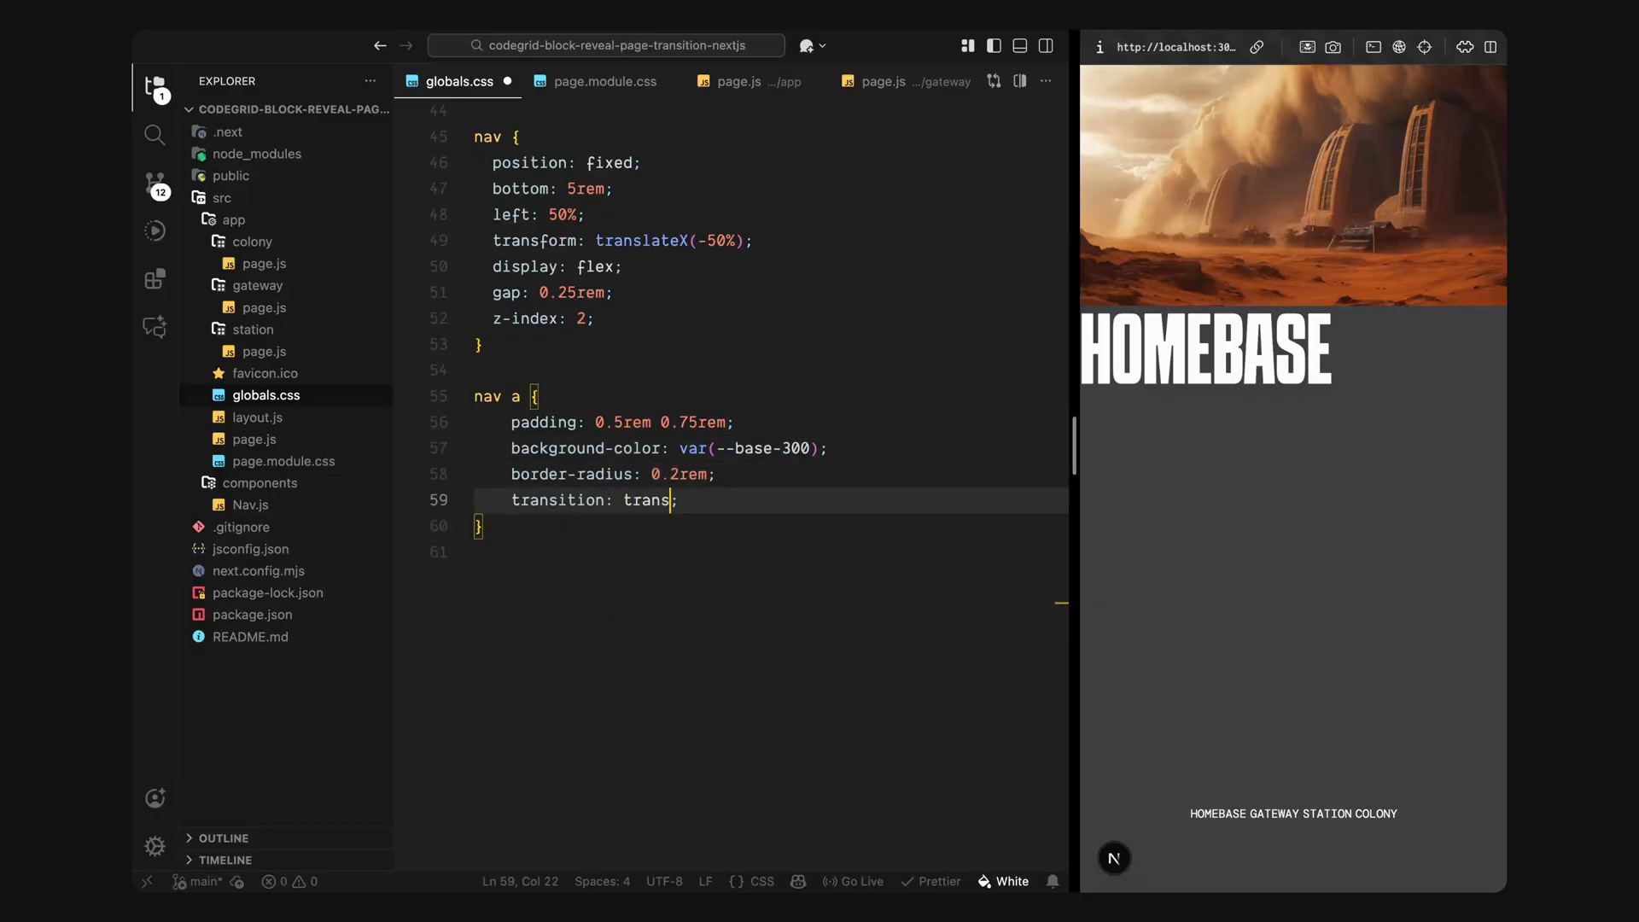
type("form 200ms ease-out")
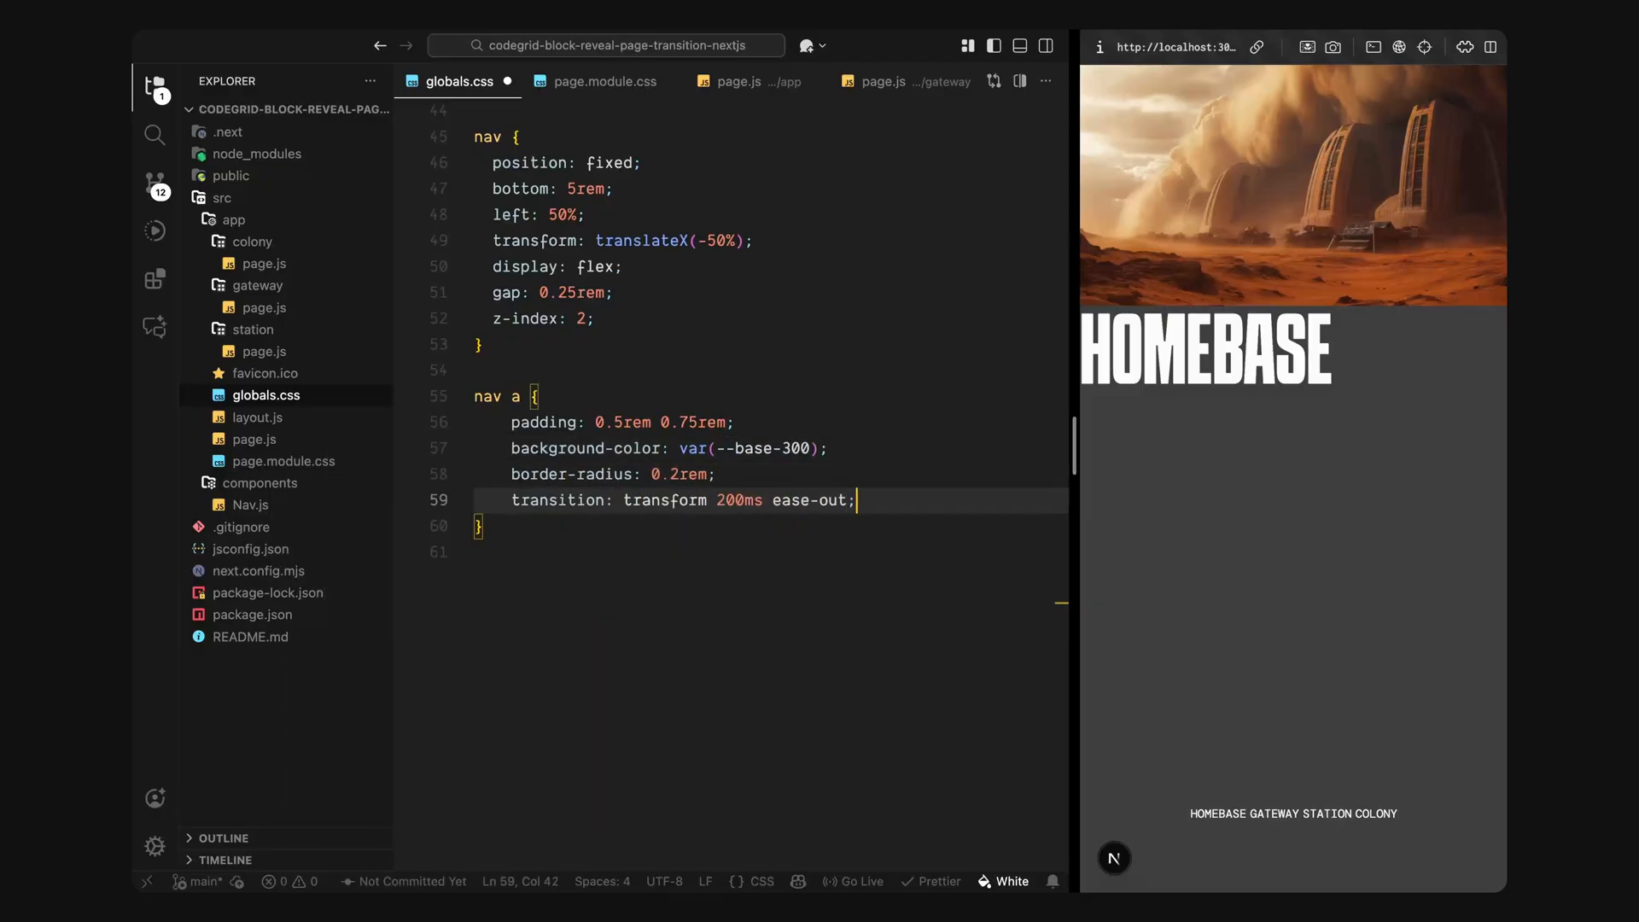
type("nav a:active {")
type("height: 100svh;")
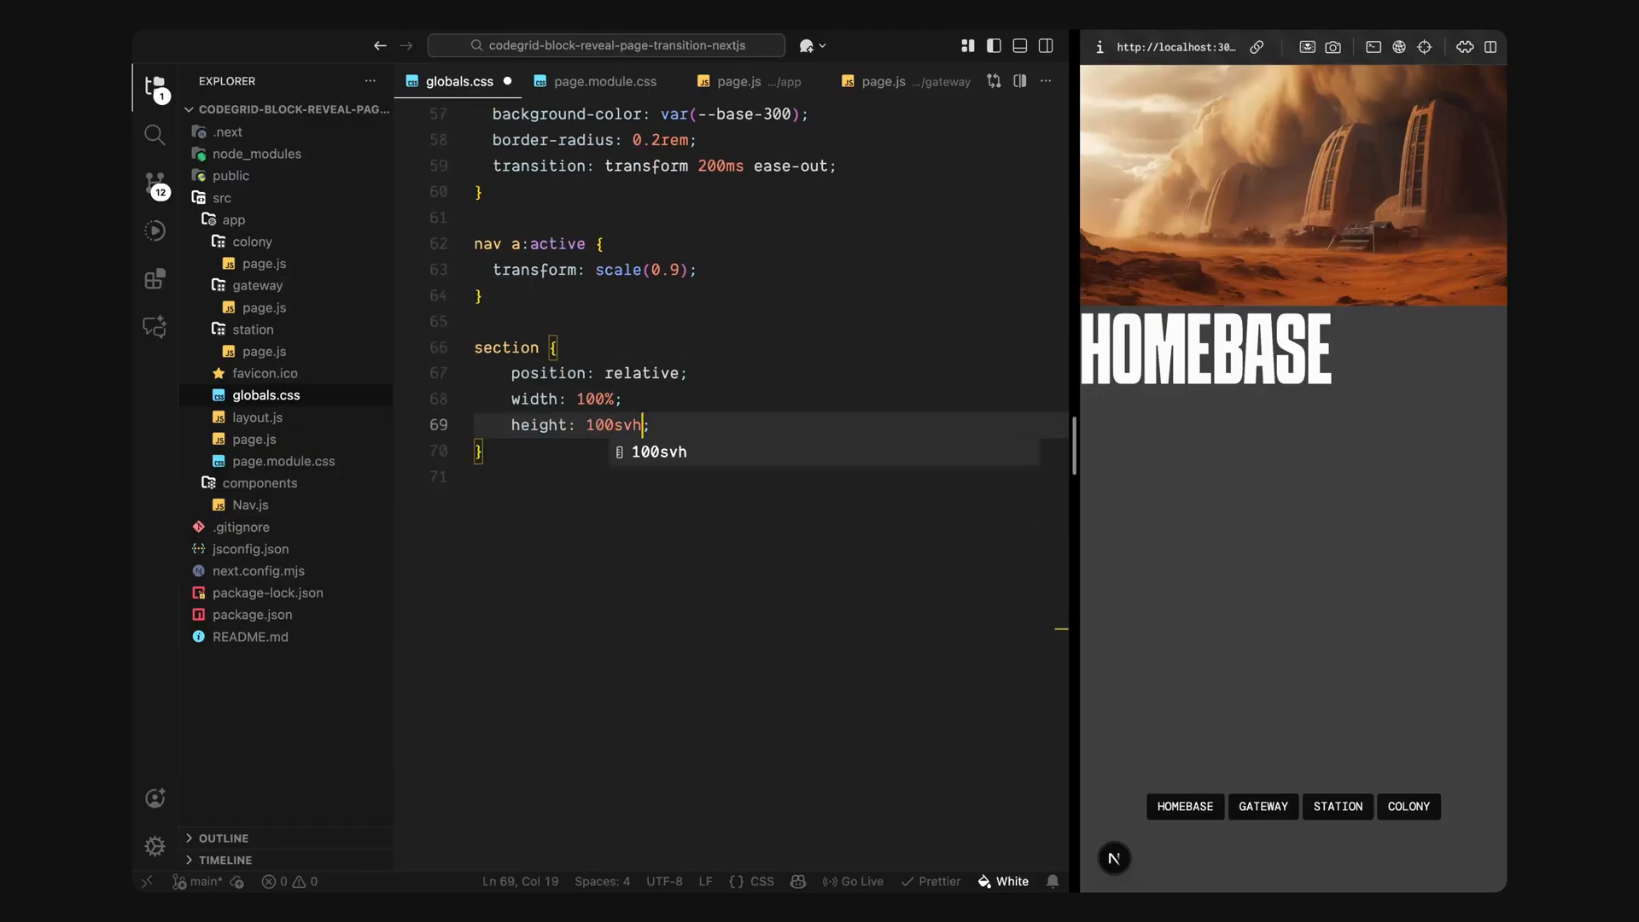
Step: Style section as a full-screen flex-centred page and .section-bg as an absolute full-size layer with z-index -1
type("display: flex;")
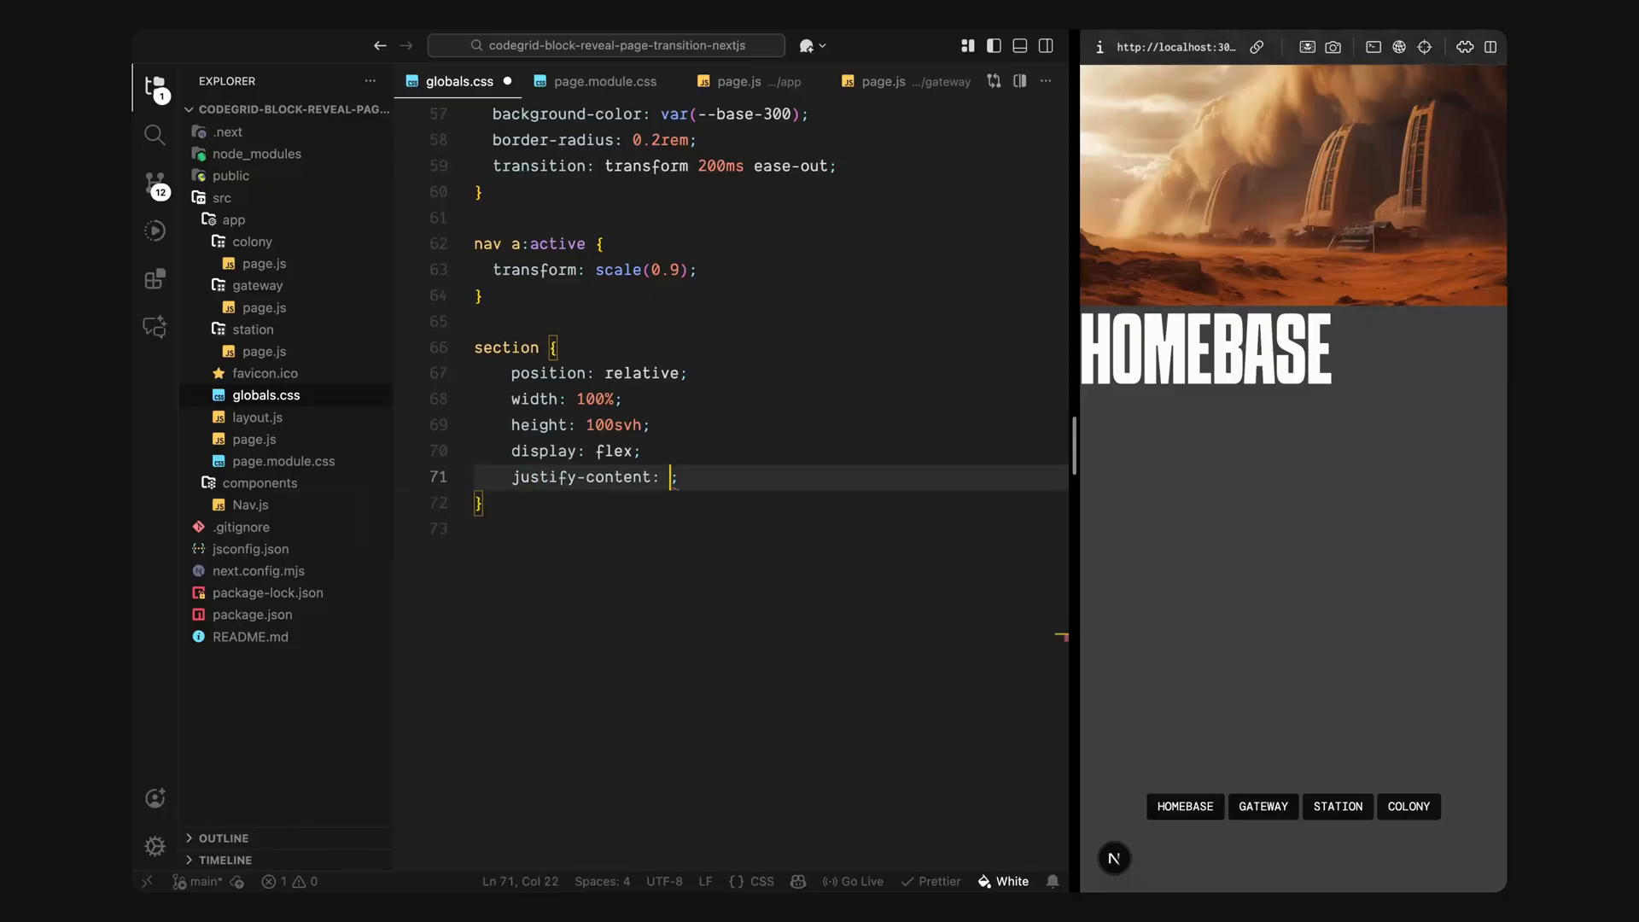
type("center;")
type("position: absolute;")
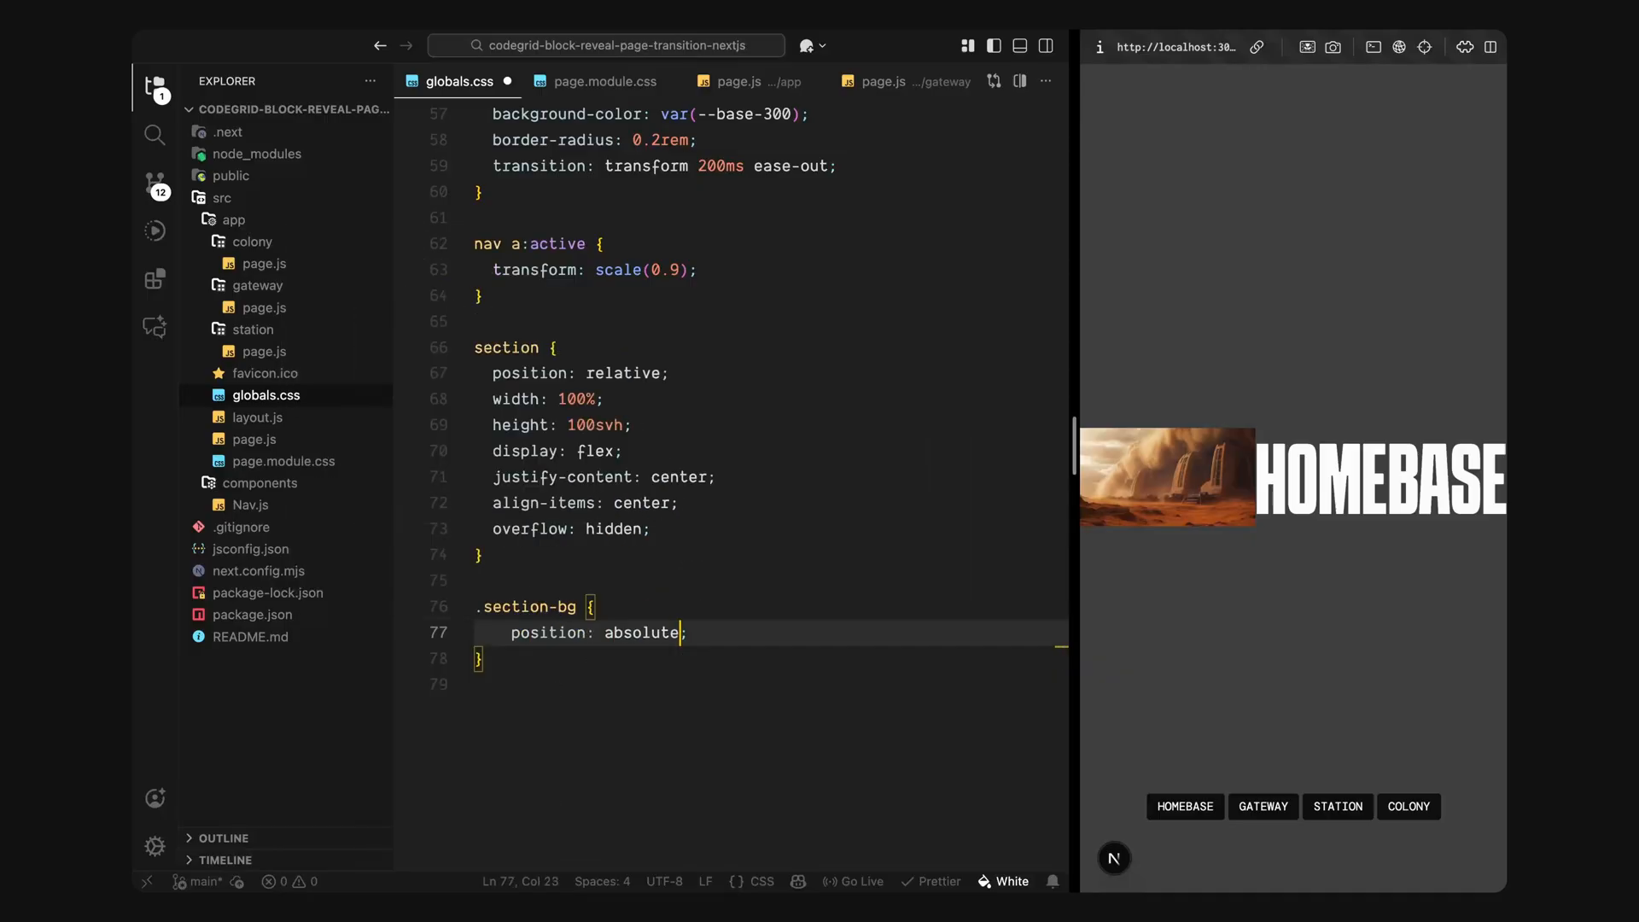
type("width: 100%;")
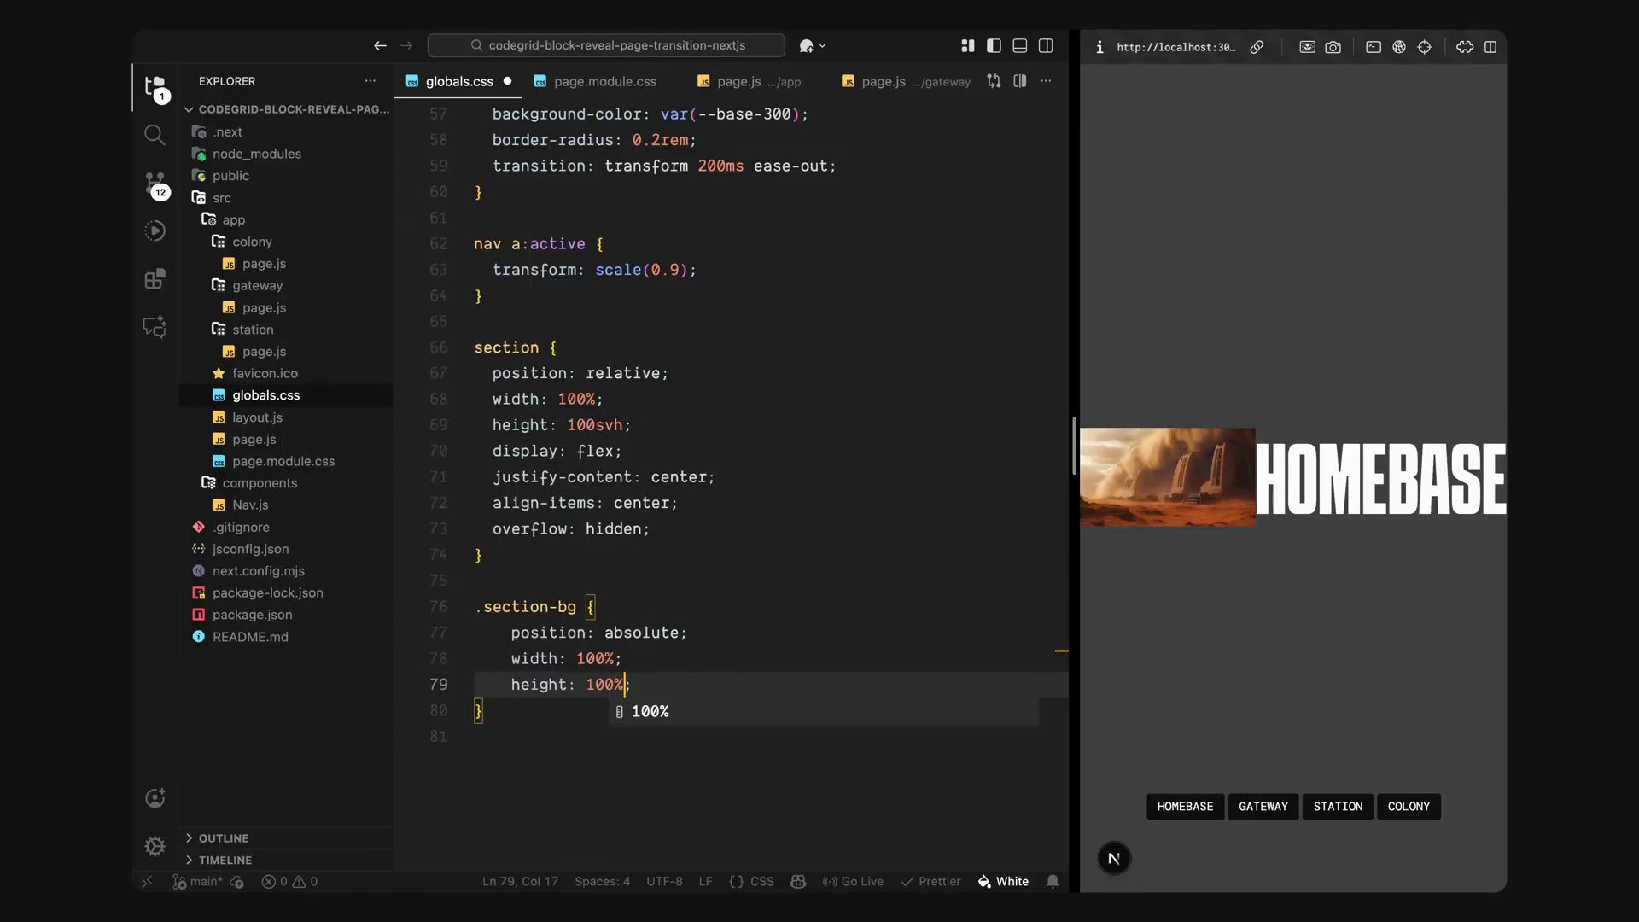
type("z-index: -1;")
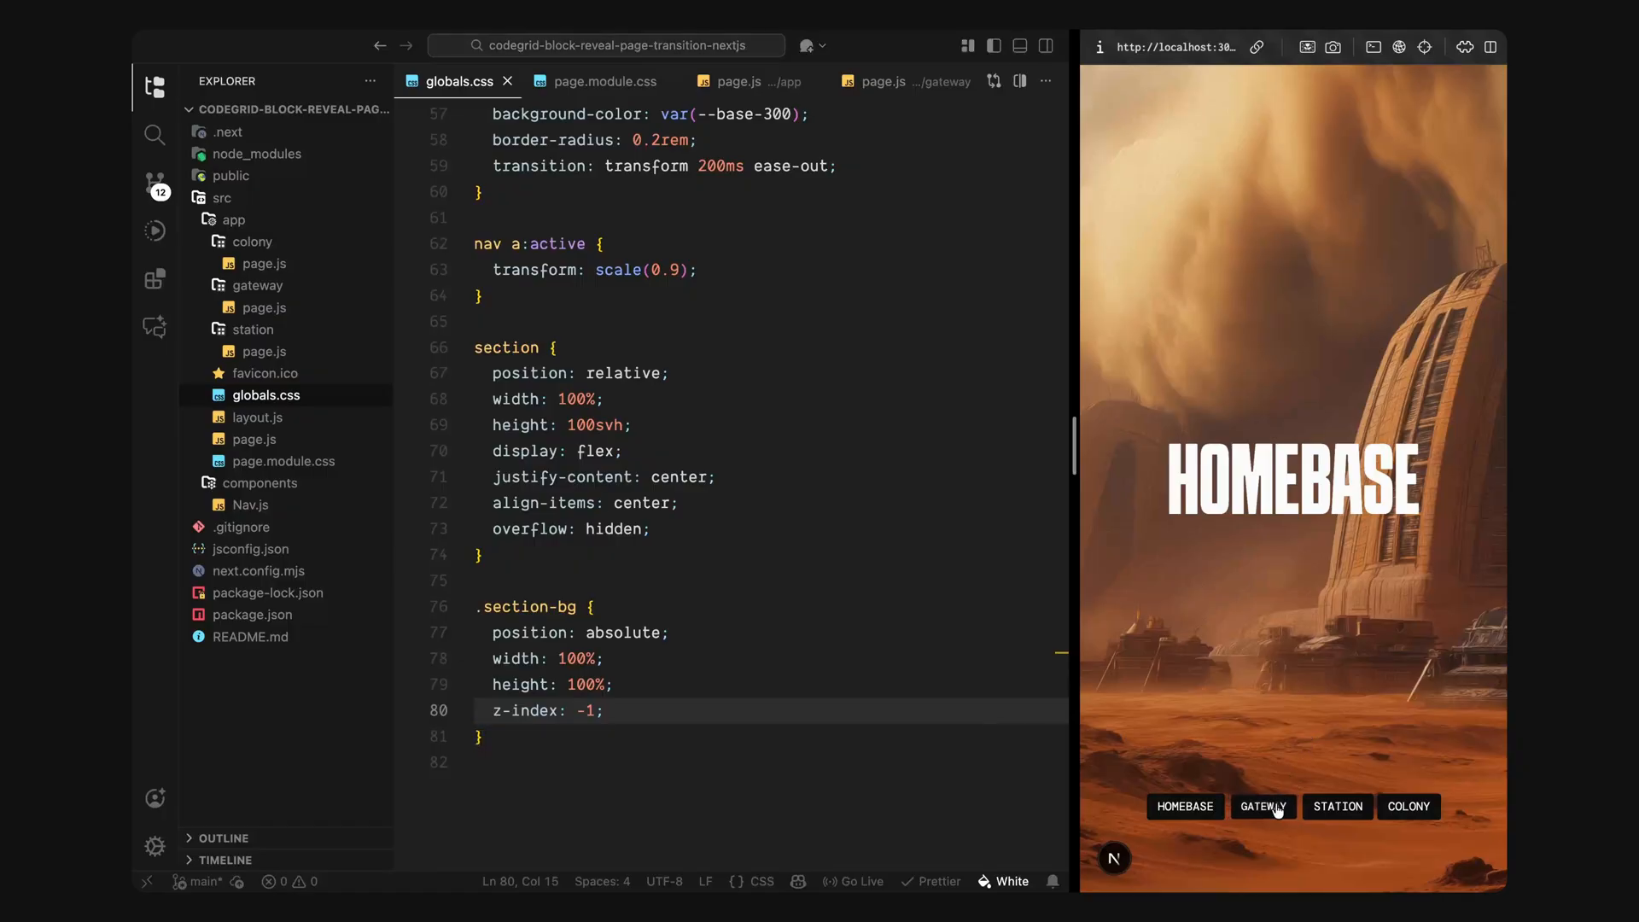
Step: Check other pages' full-screen images in the browser, then return the caret after the section-bg rule
left_click(1336, 806)
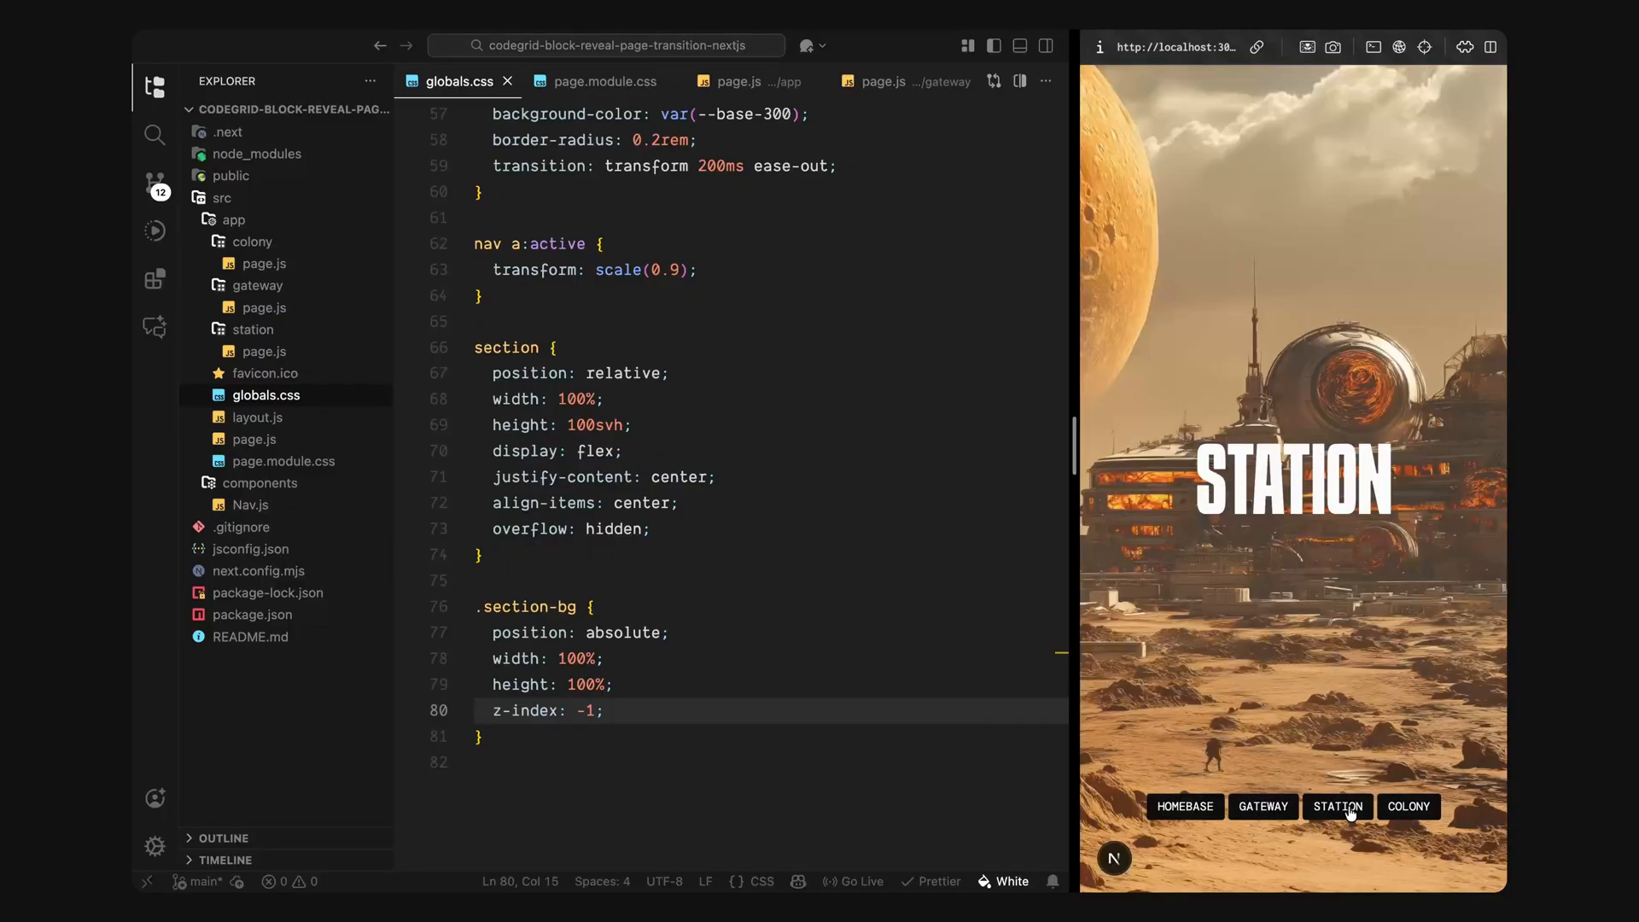
left_click(1185, 805)
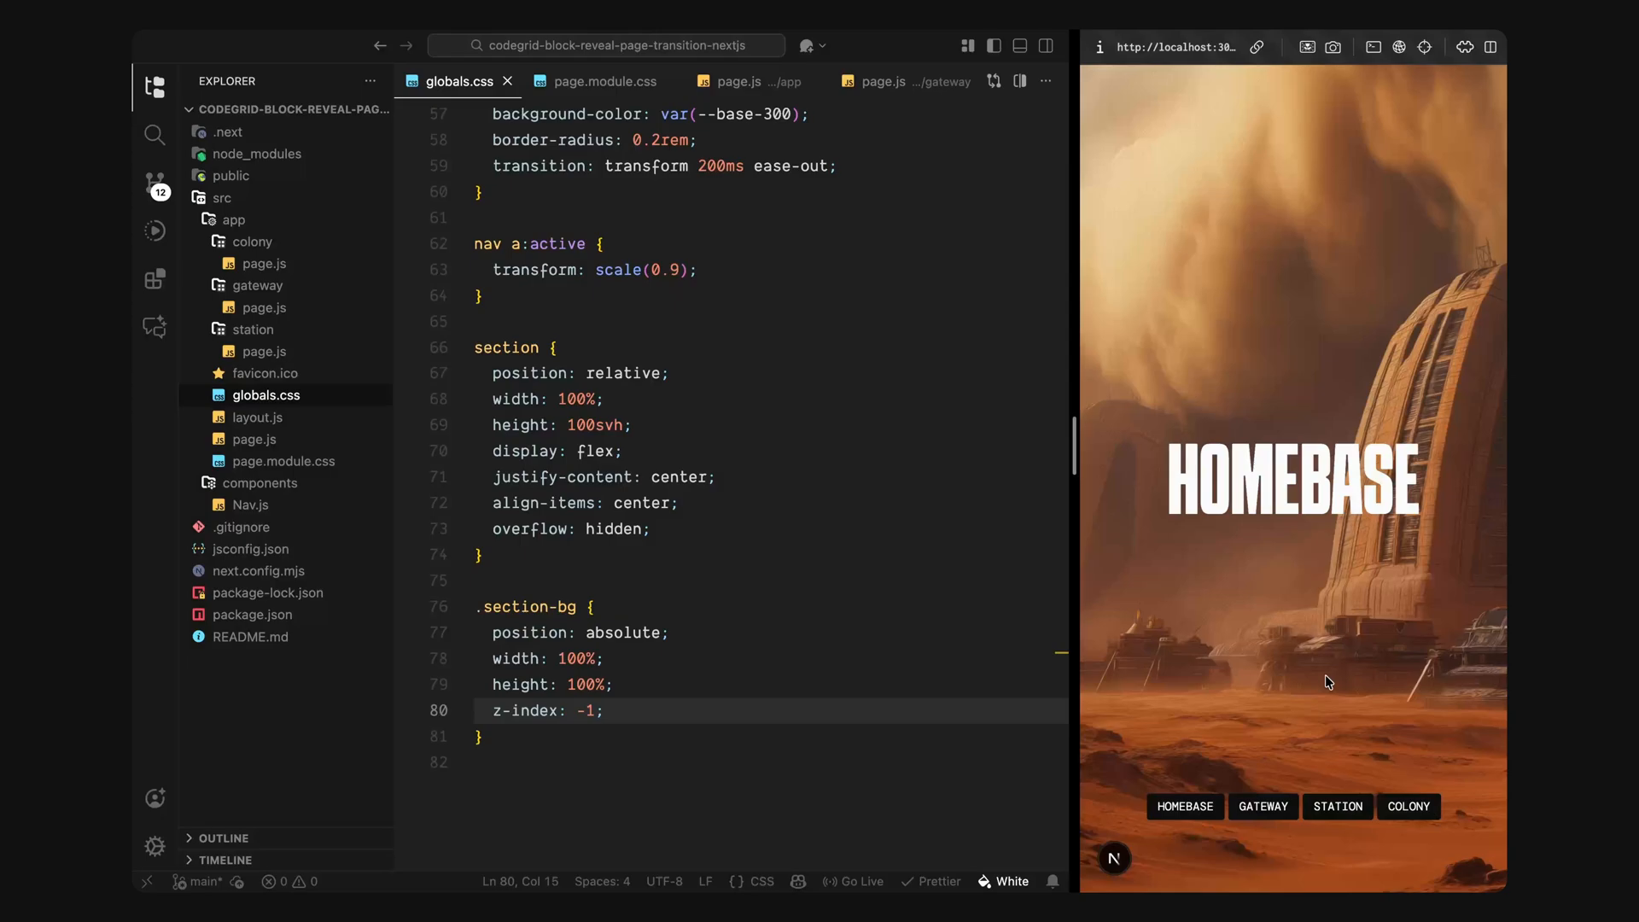
left_click(604, 710)
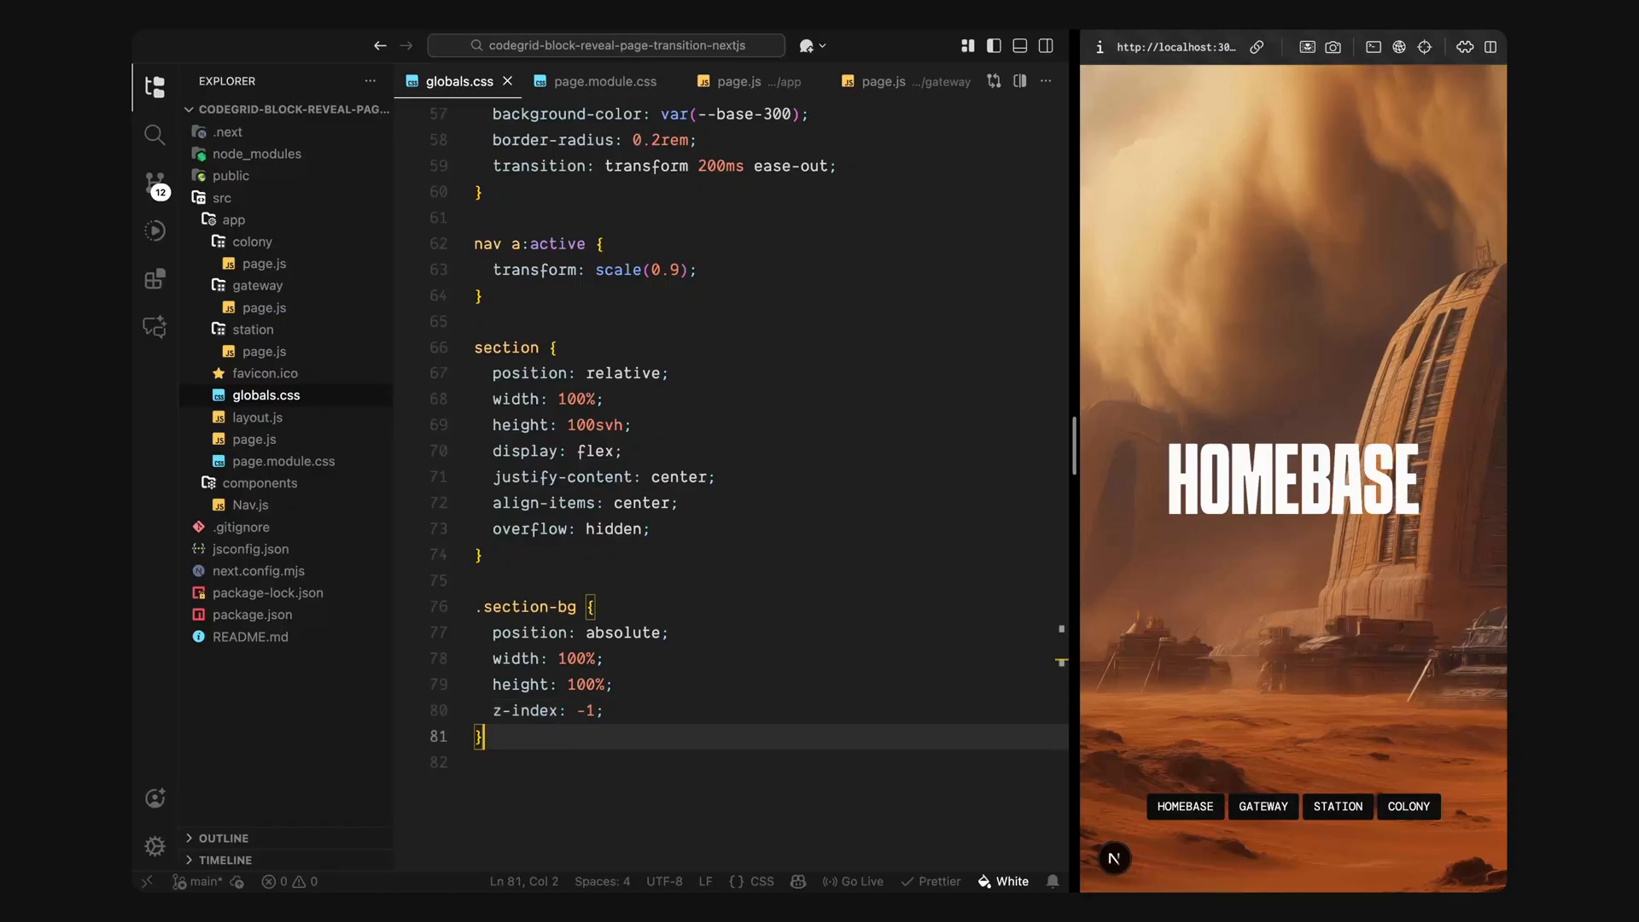
Step: Add .transition-grid: fixed at top/left 0, 100% size, pointer-events none, z-index 100, overflow hidden
key("Enter")
type(".transition-grid {")
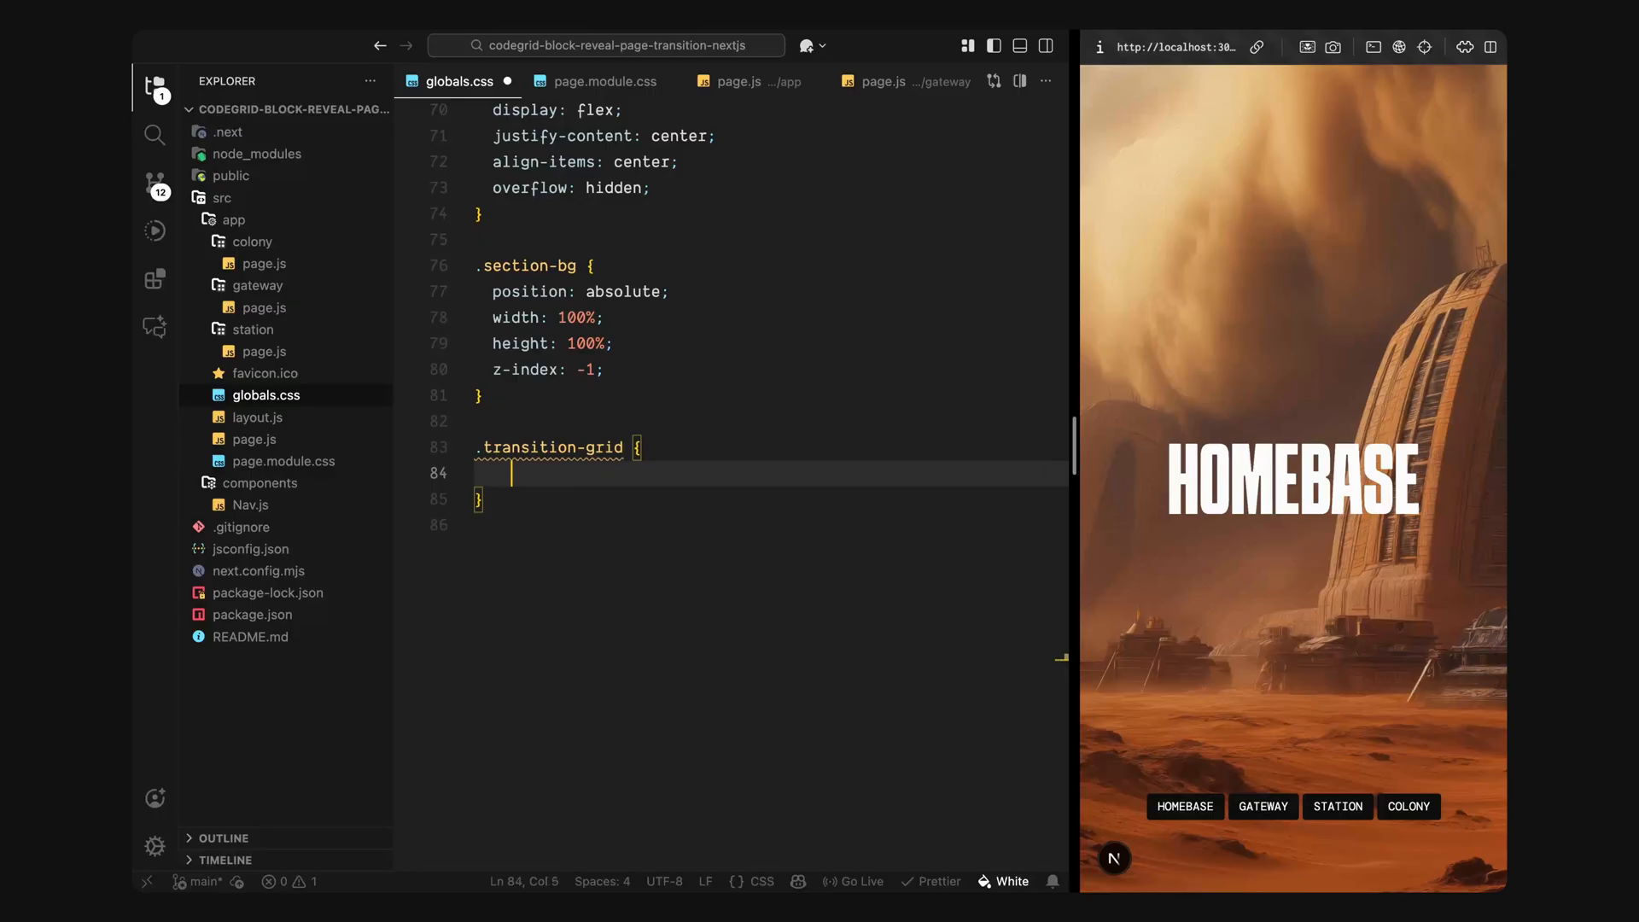
type("position: fixed;")
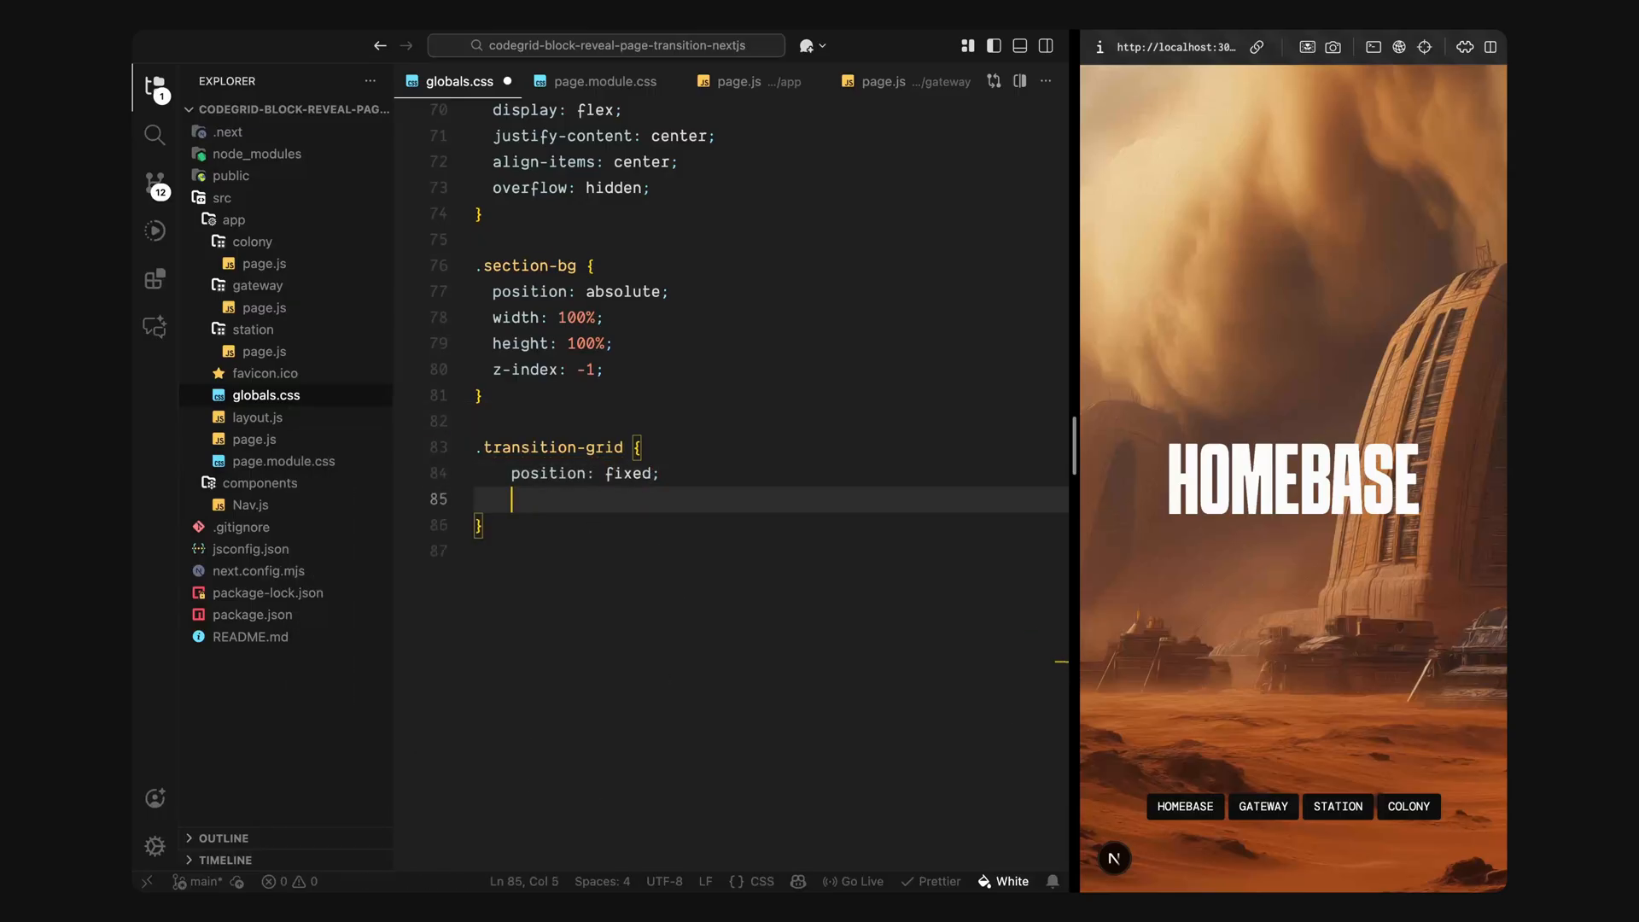
type("top: 0;")
type("height: ;")
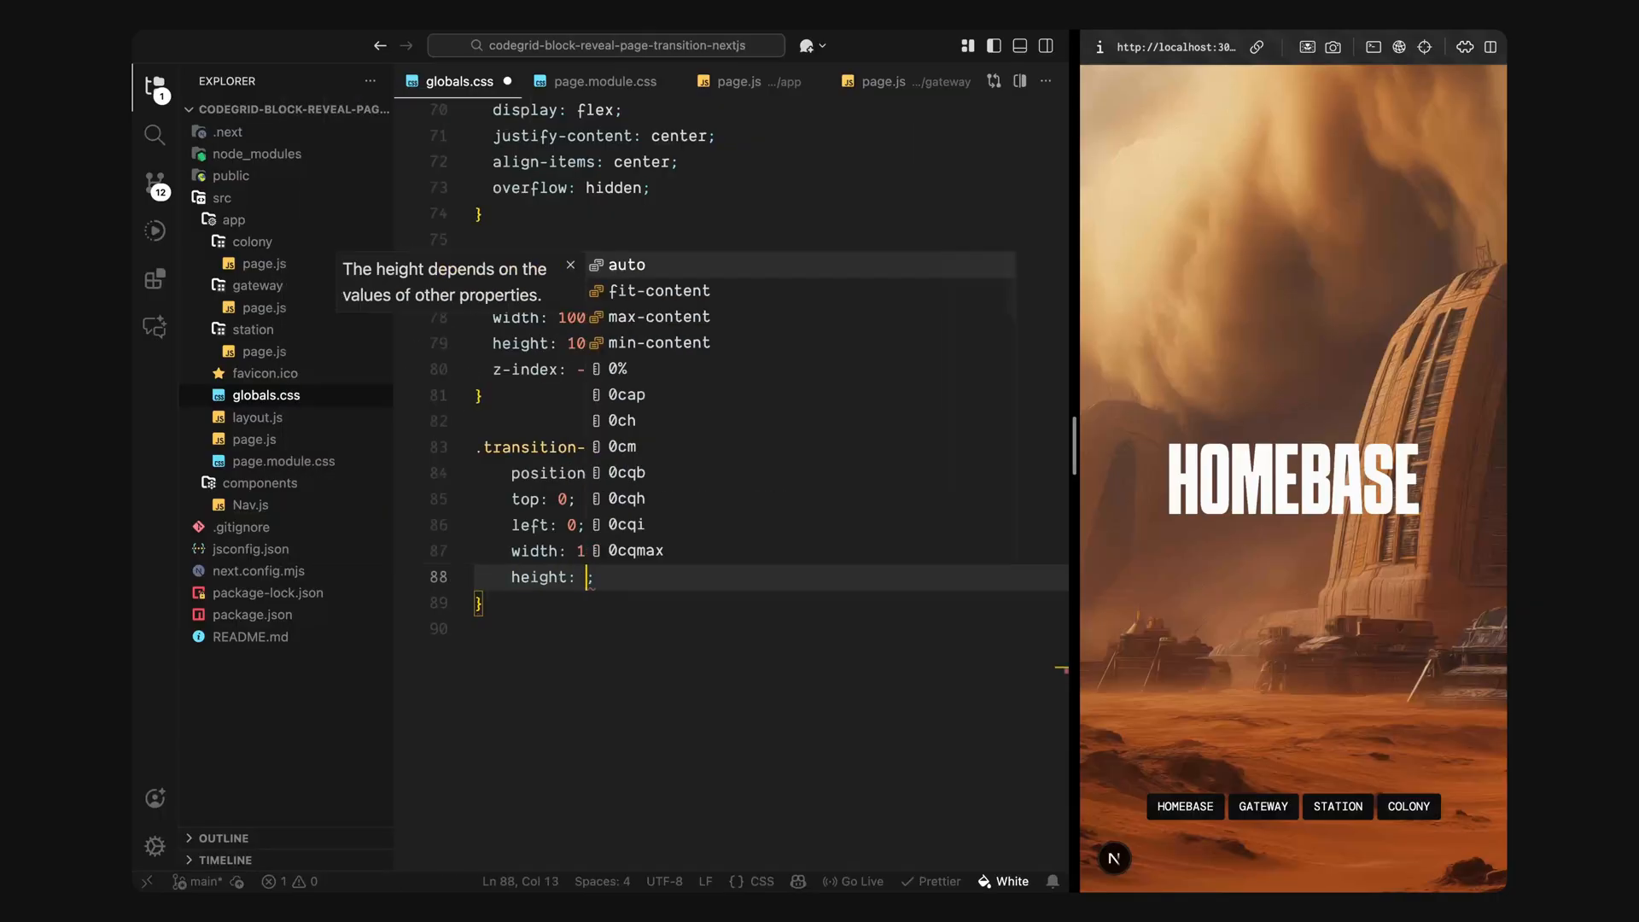
type("pointer-events: none;")
type("z-index: 10;")
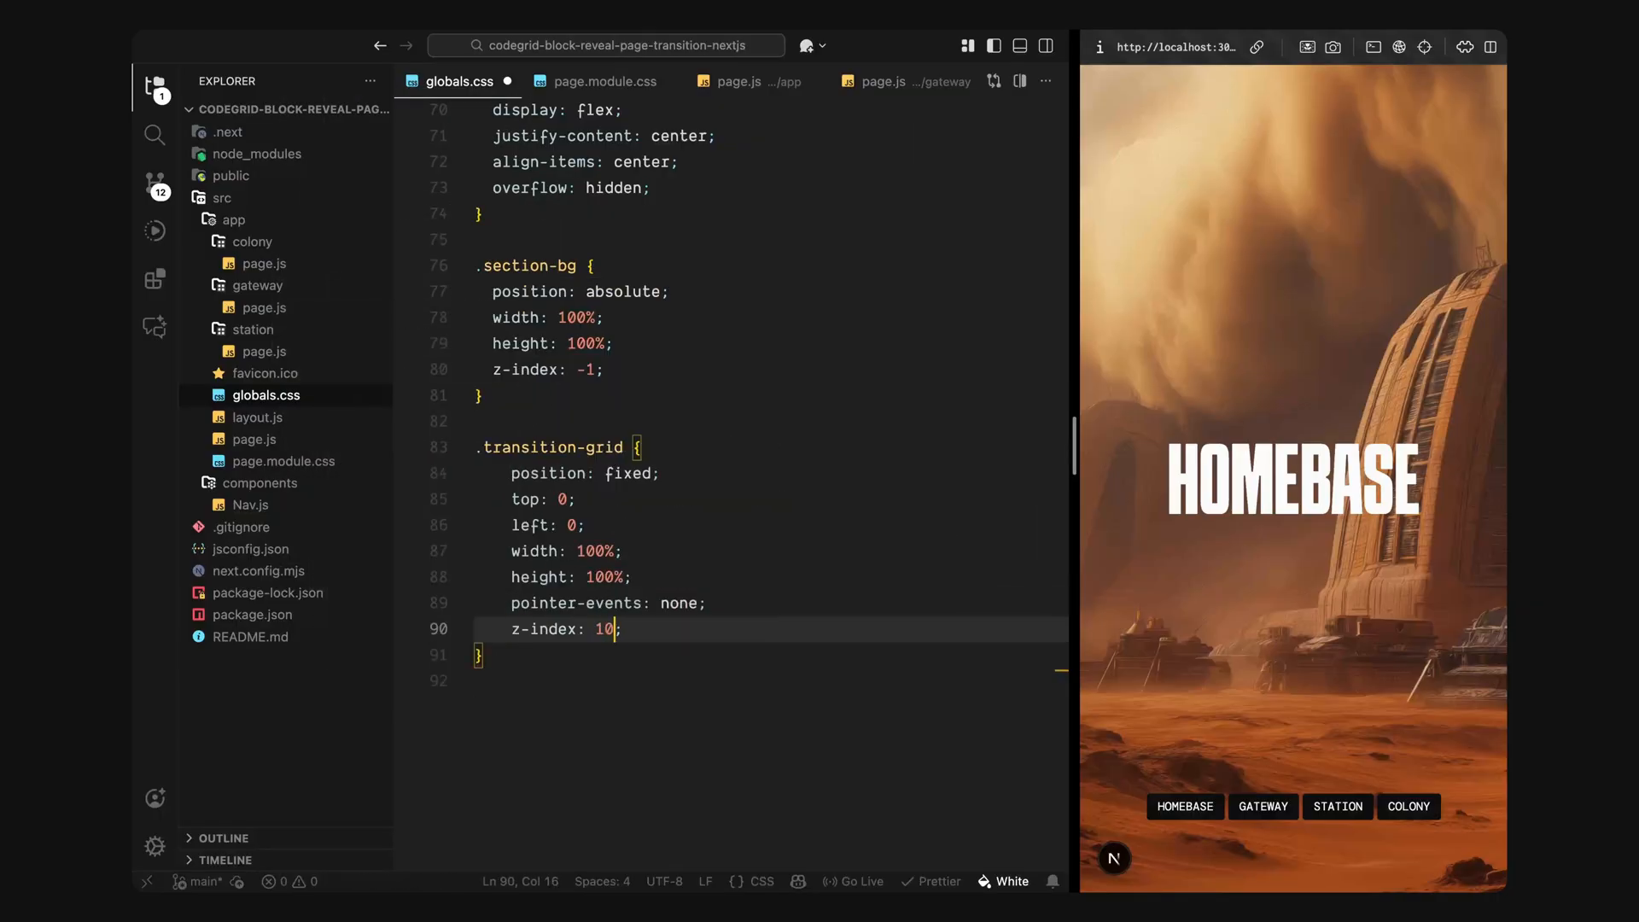
type("overflow: hidden;")
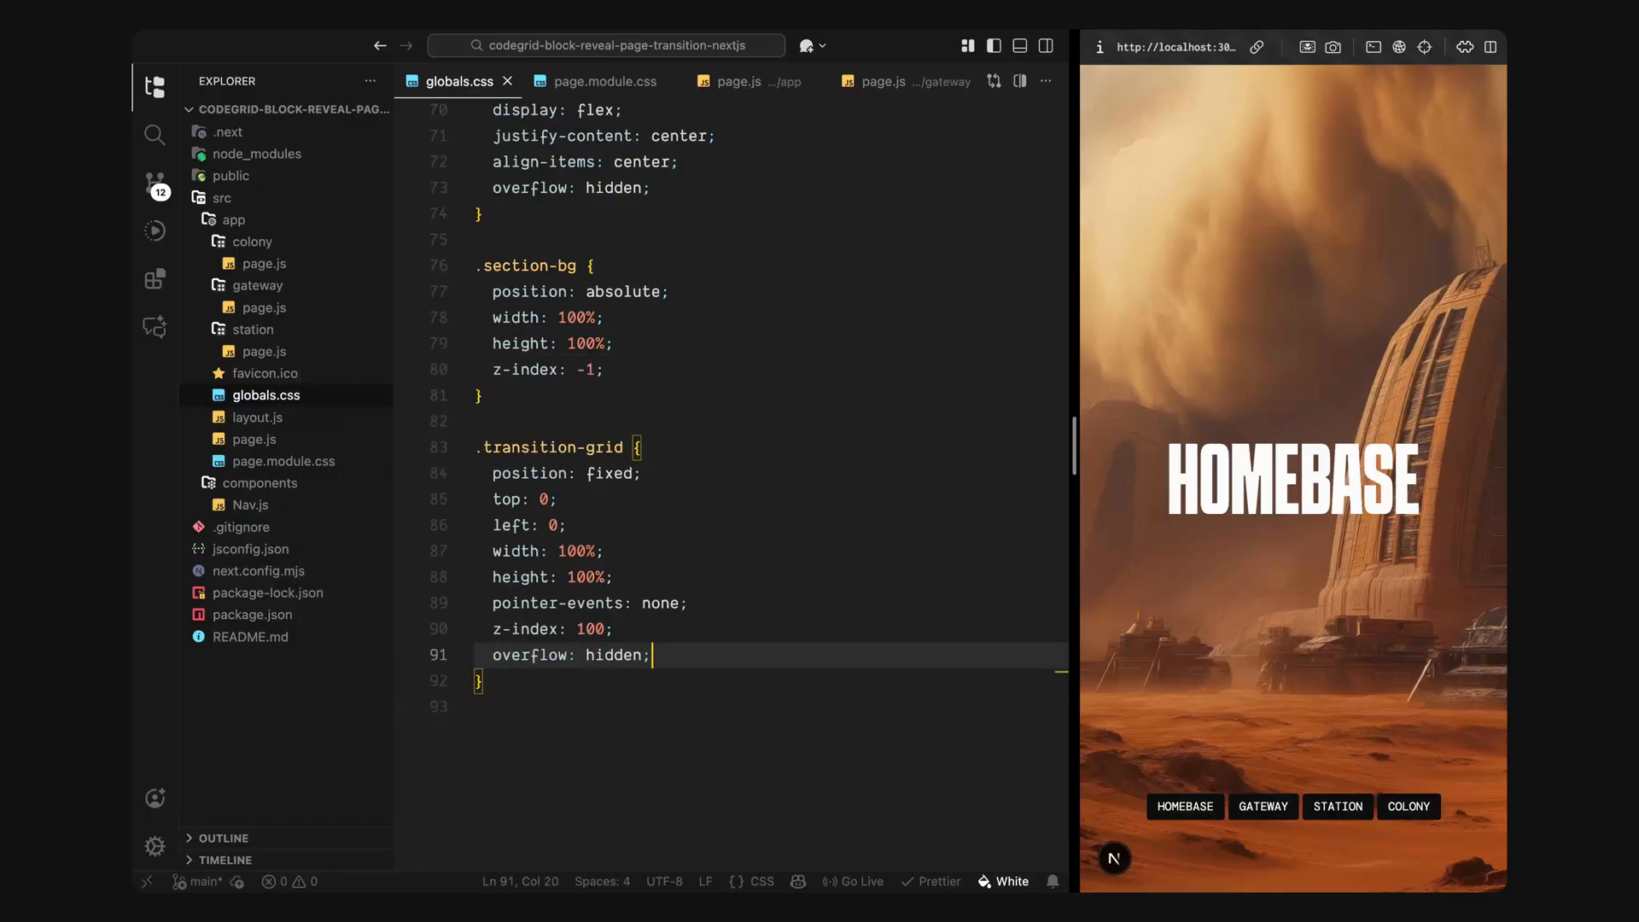
key("Enter")
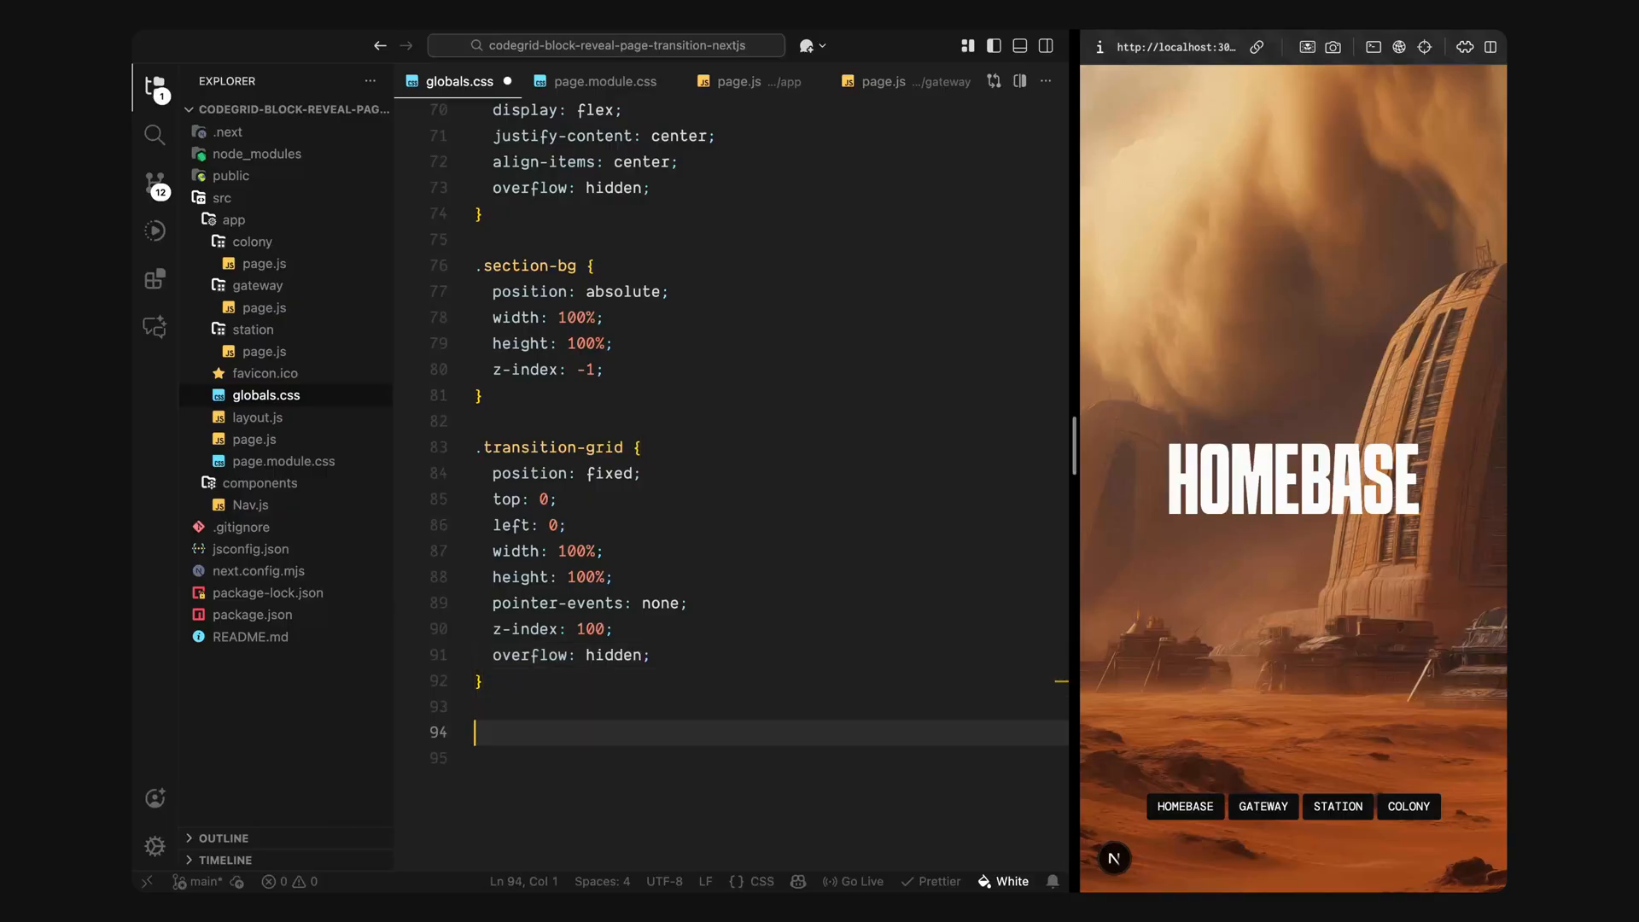
Step: Add .transition-block: position absolute, background var(--base-300), opacity 0
type(".transition-block {")
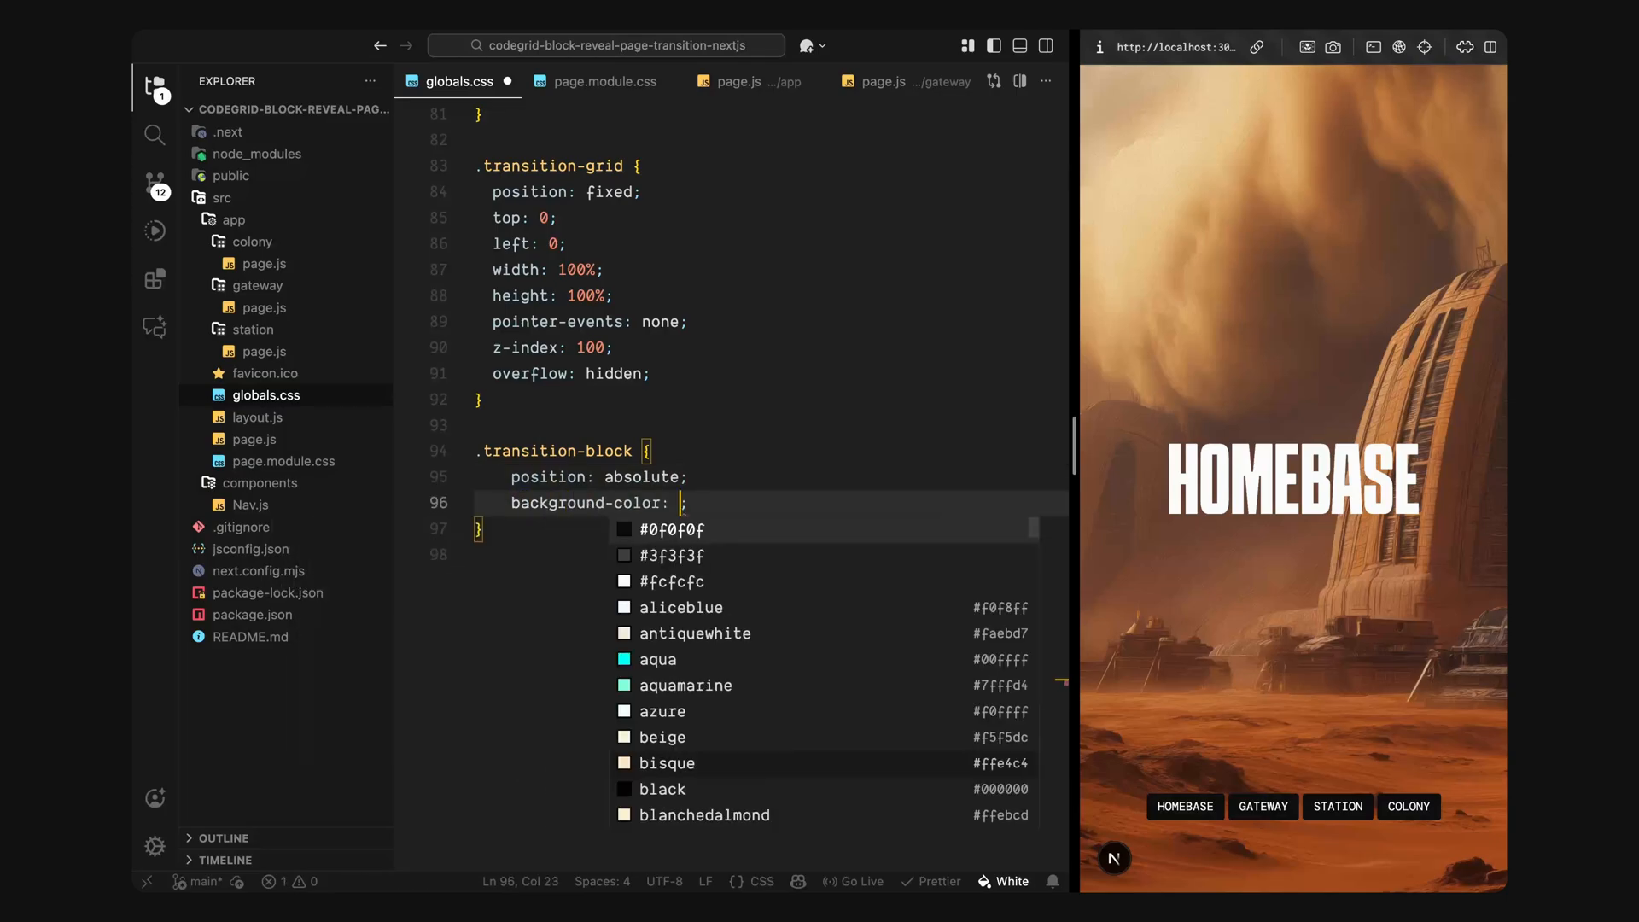
type("var(--base-300);")
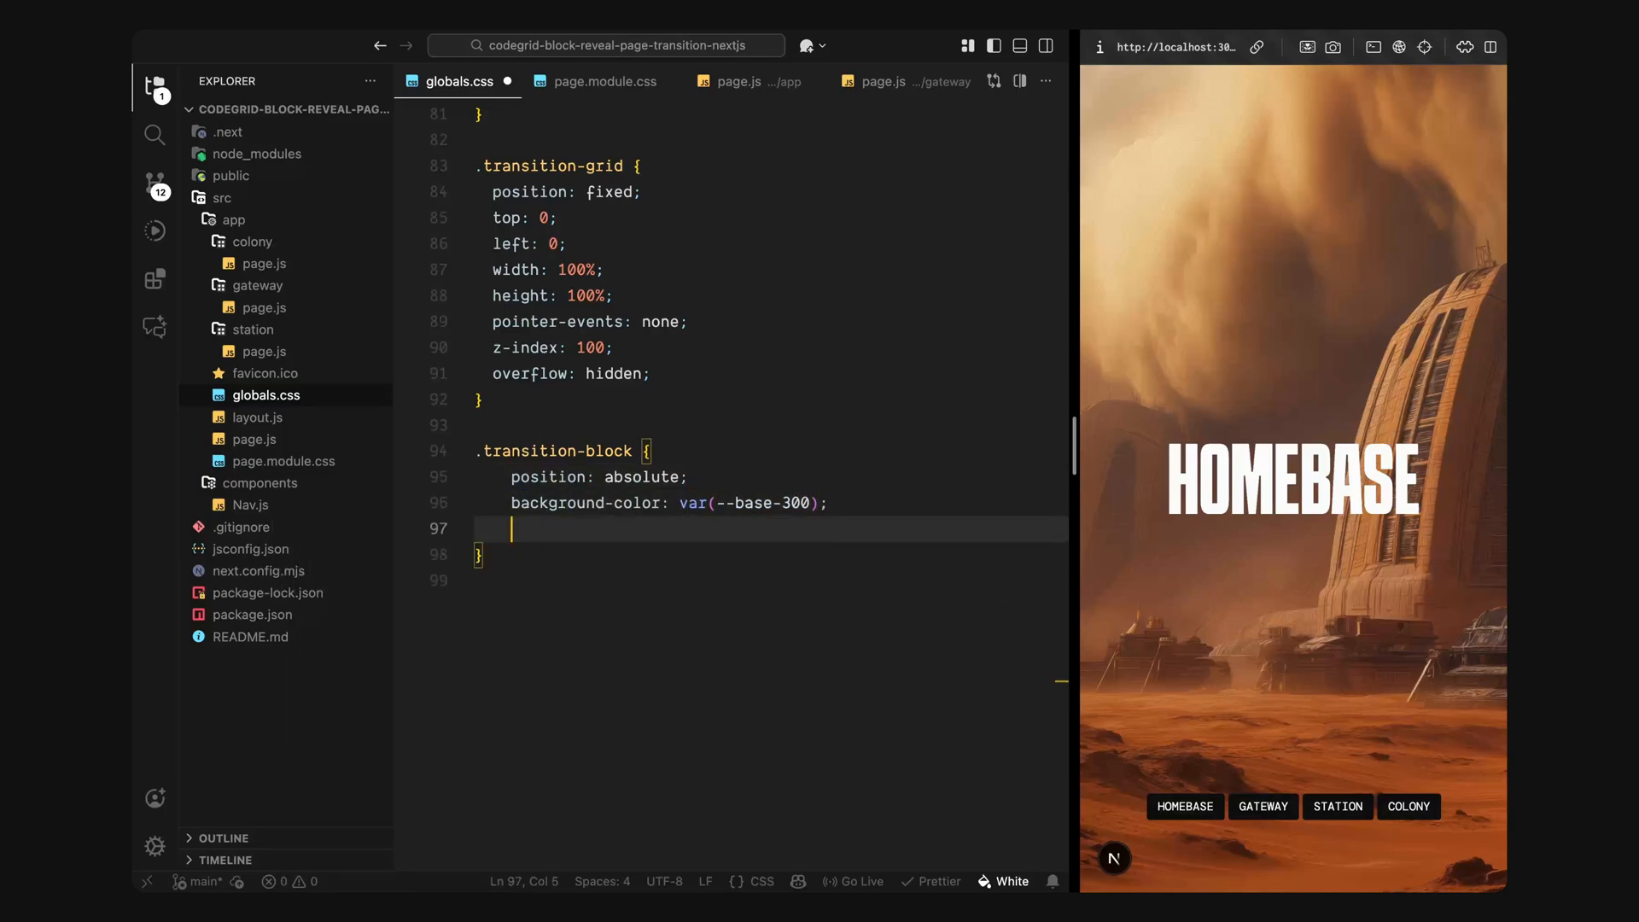
type("opacity: 0;")
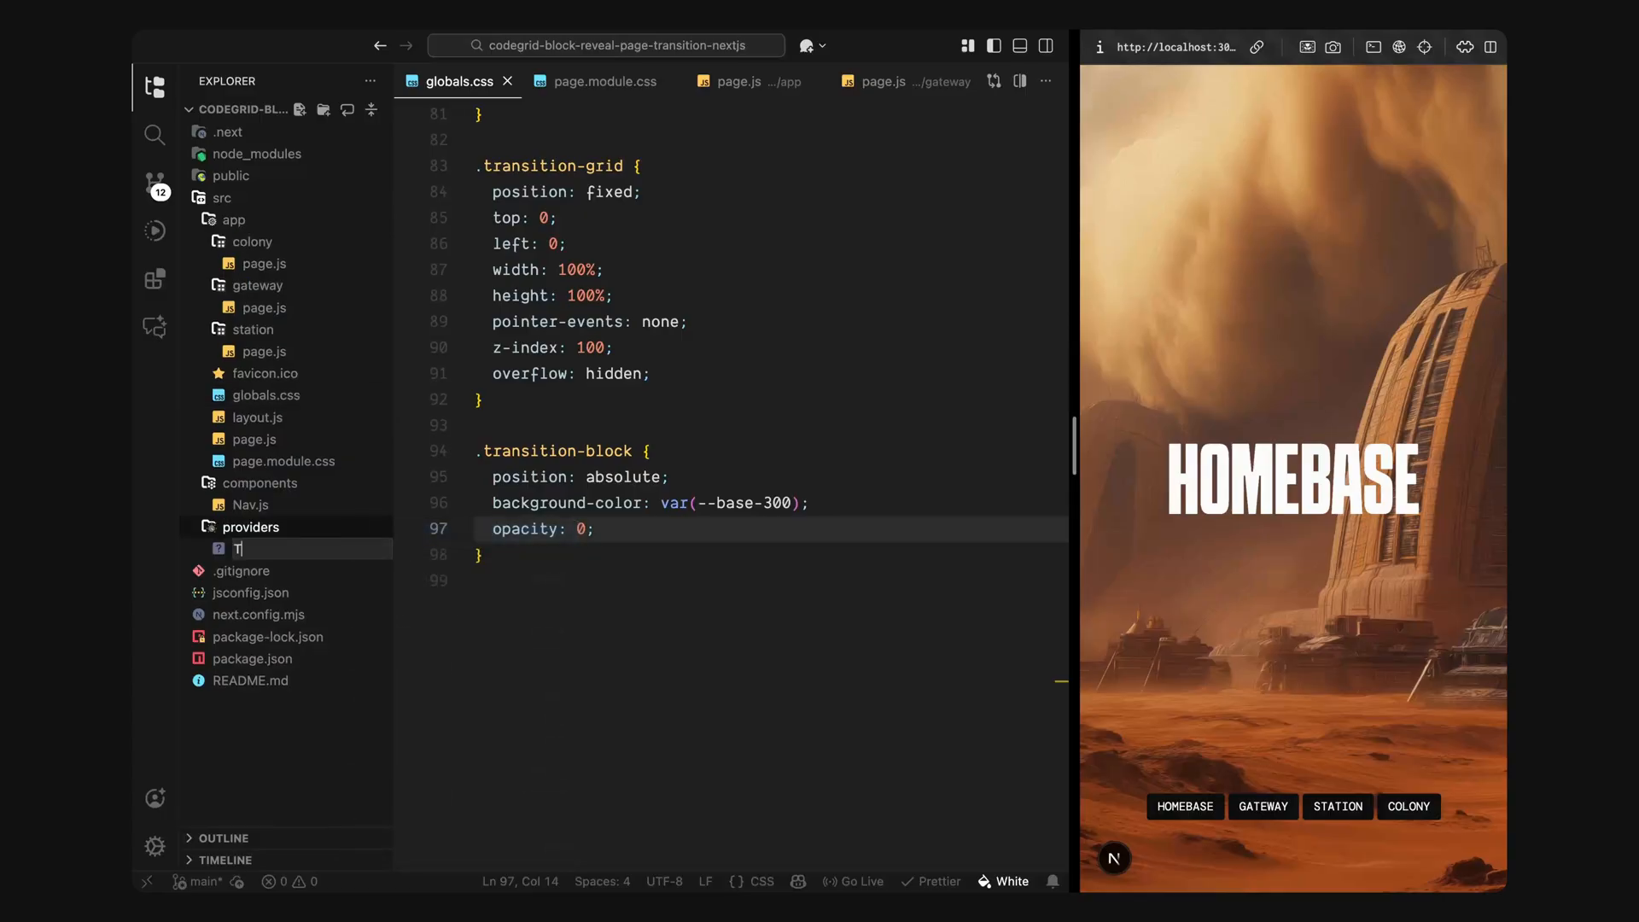
Step: Name the new file TransitionProvider.jsx and mark it with "use client"
type("ransitionProvider.jsx")
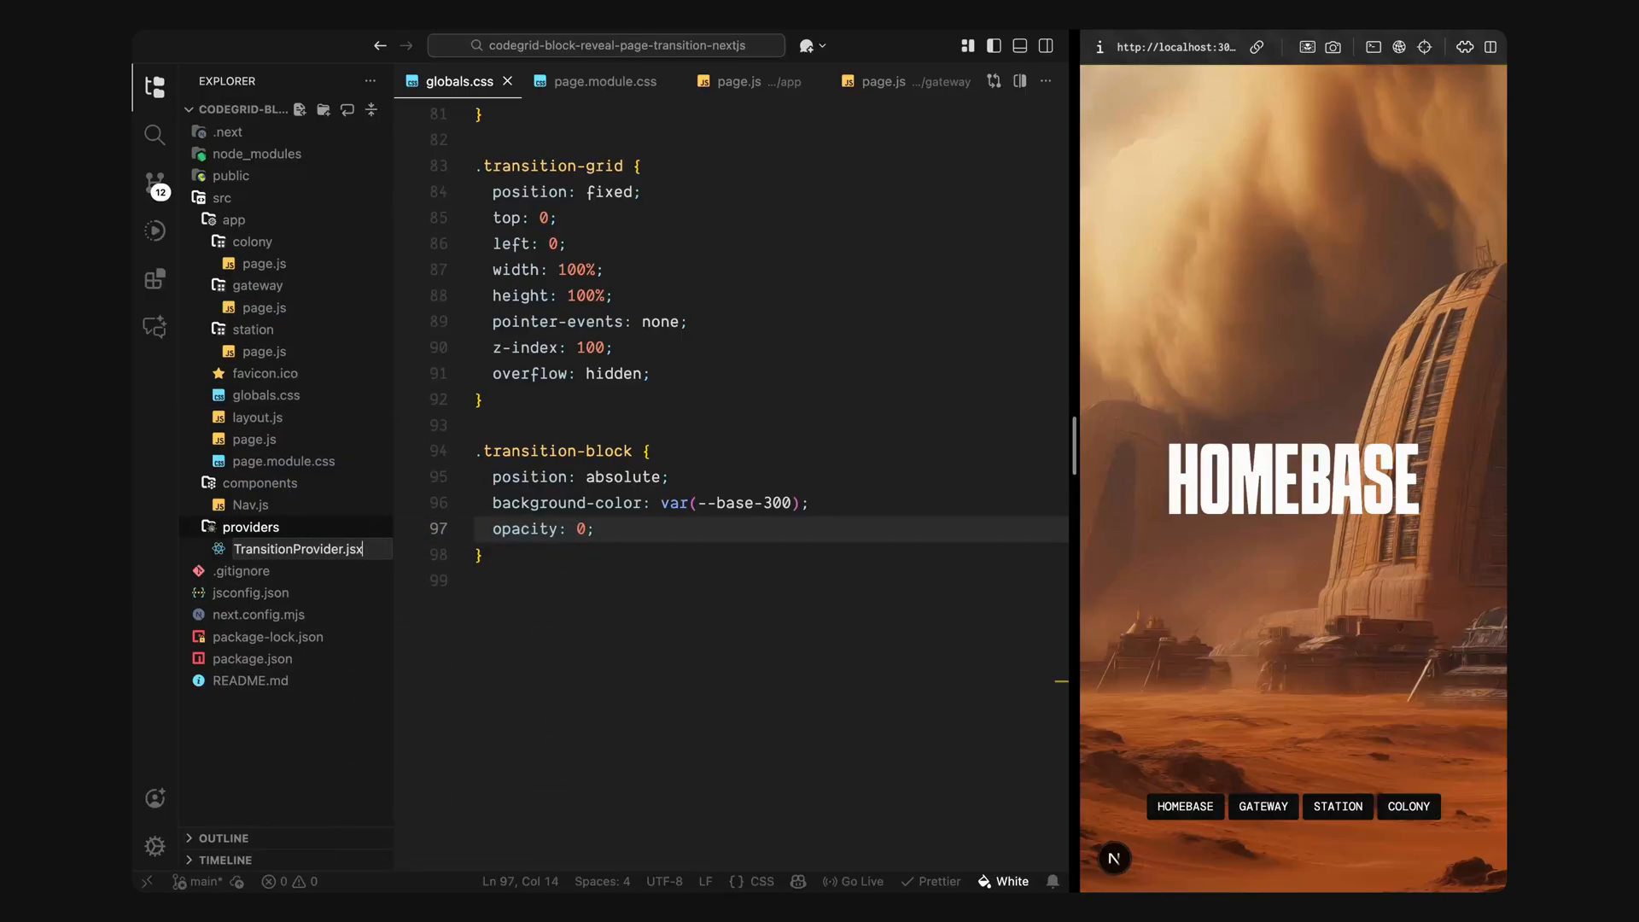
left_click(300, 548)
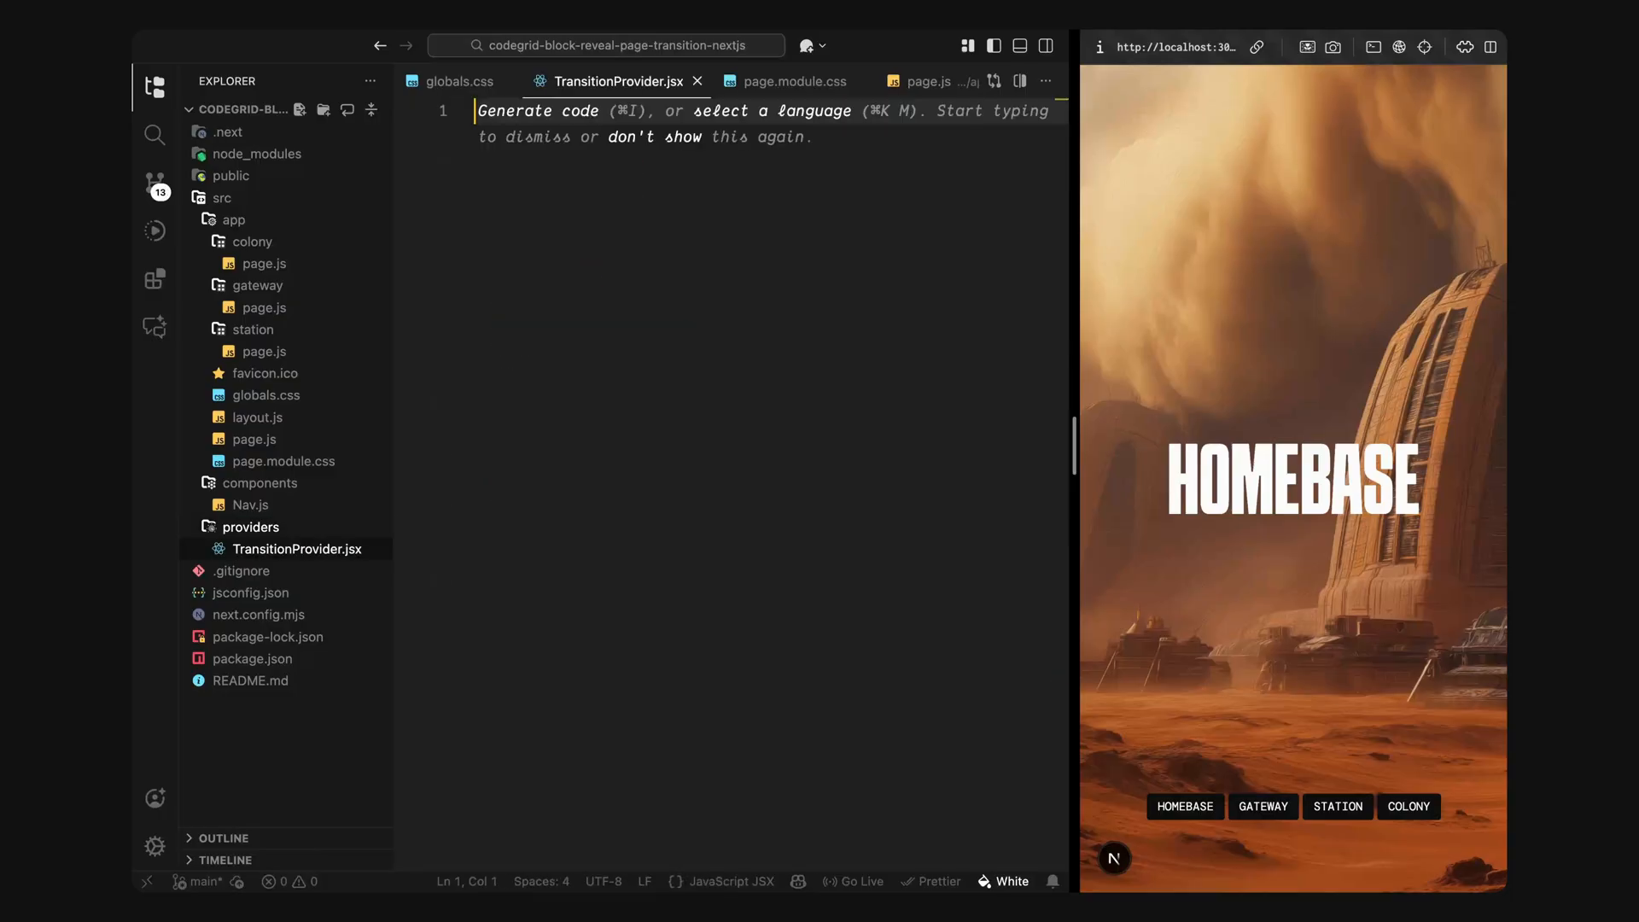
type("\"use client\";")
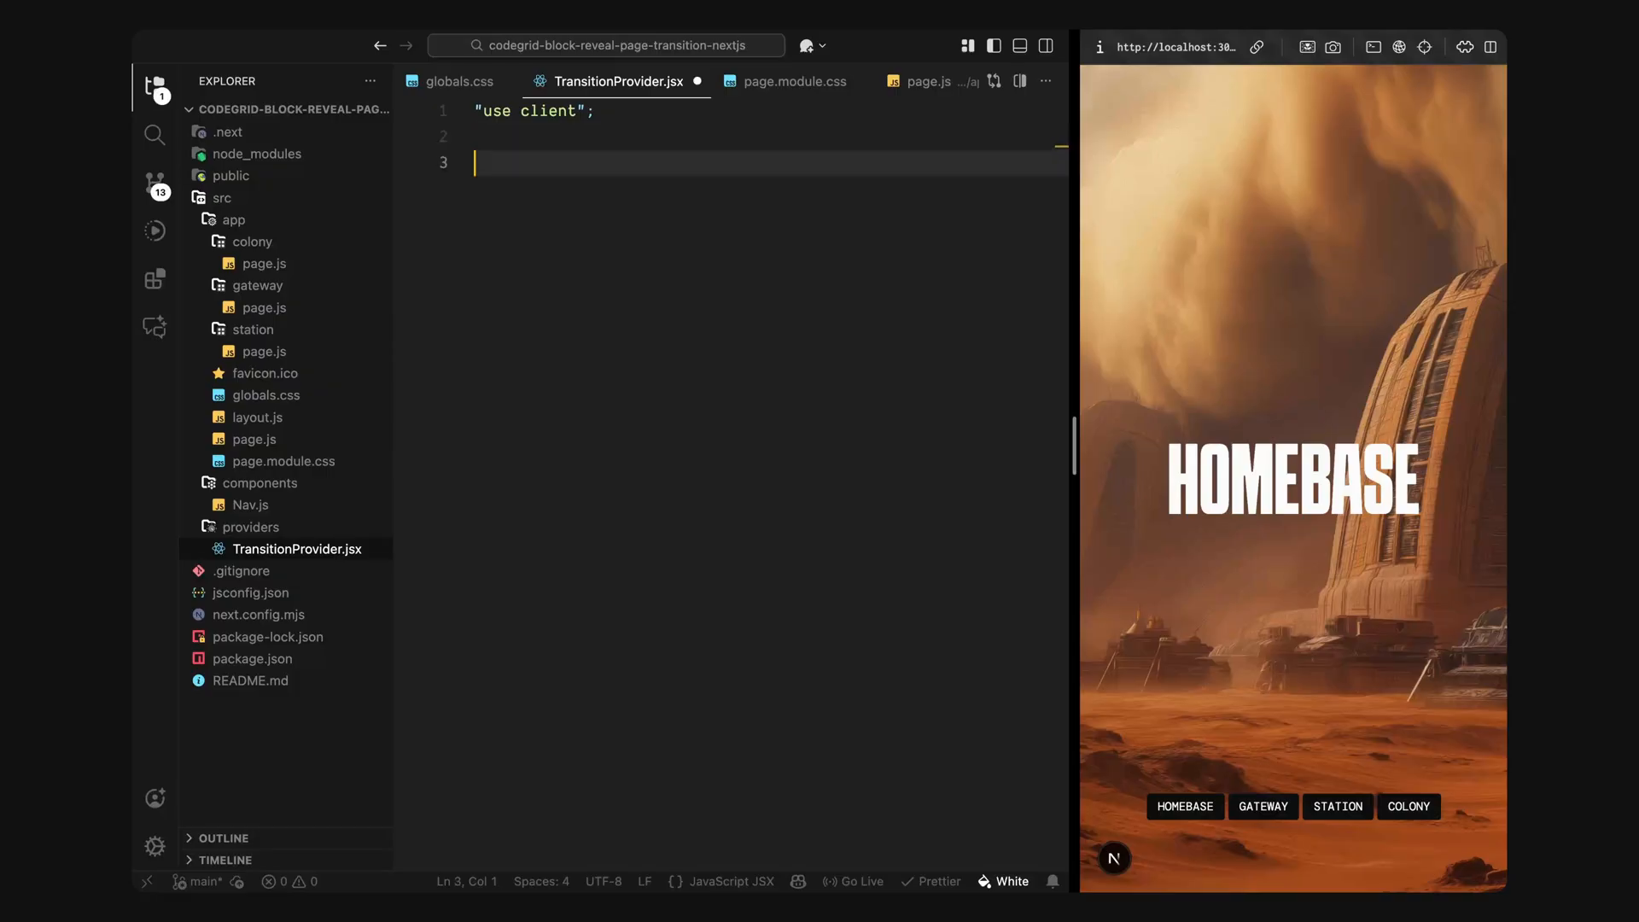
Step: Export a default TransitionProvider({ children }) that returns <>{children}</>
type("export default function")
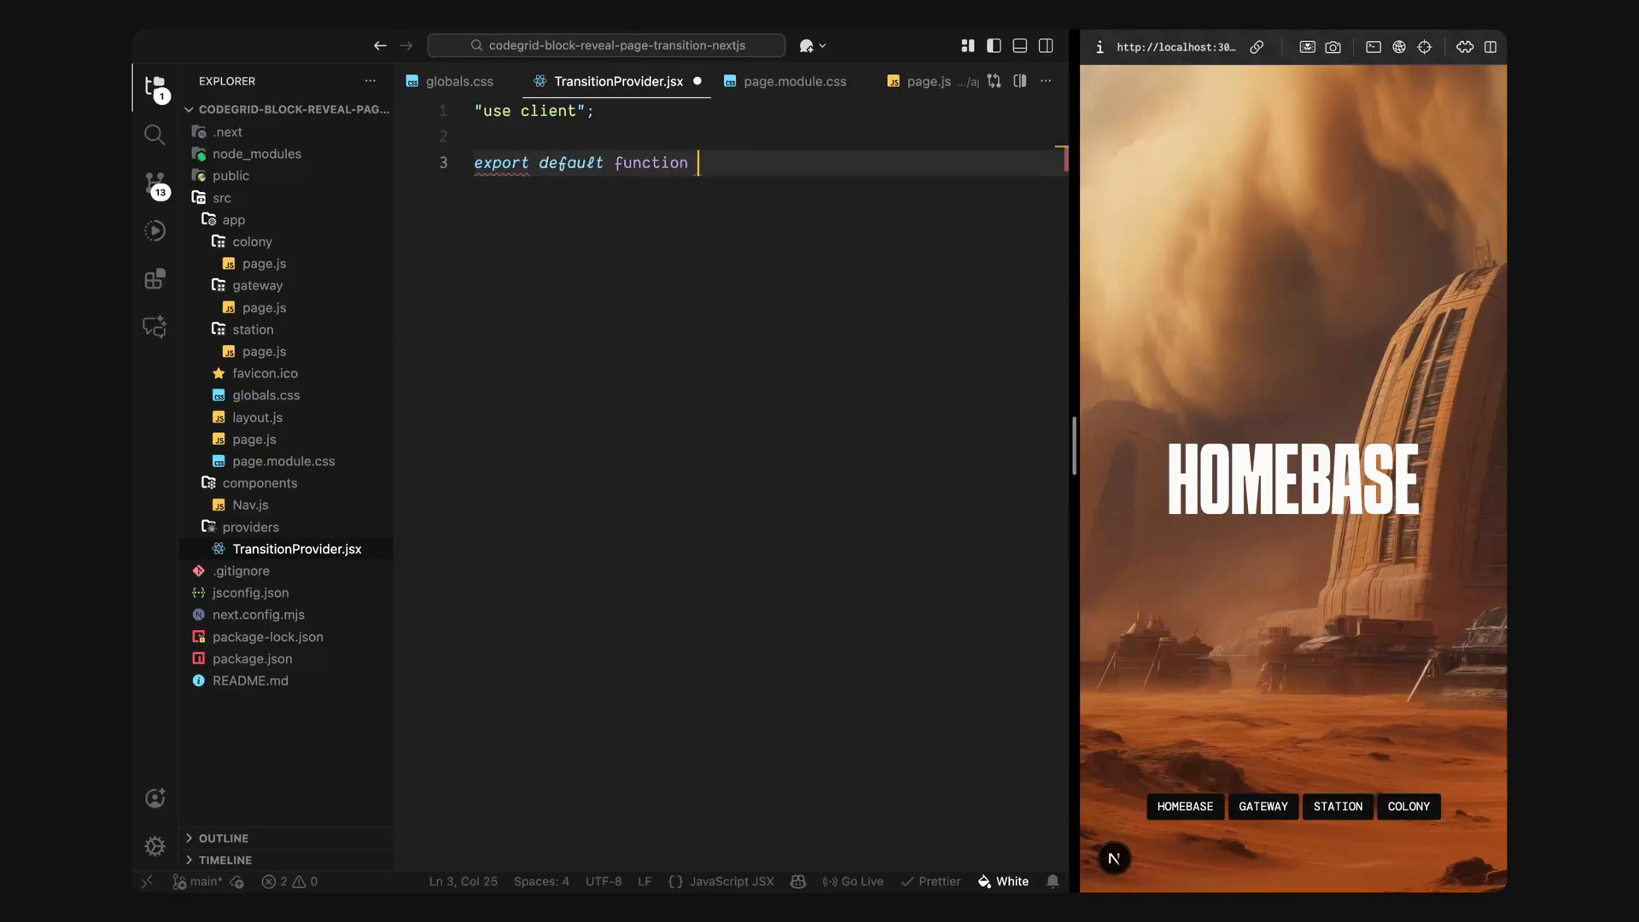
type("TransitionProvider()")
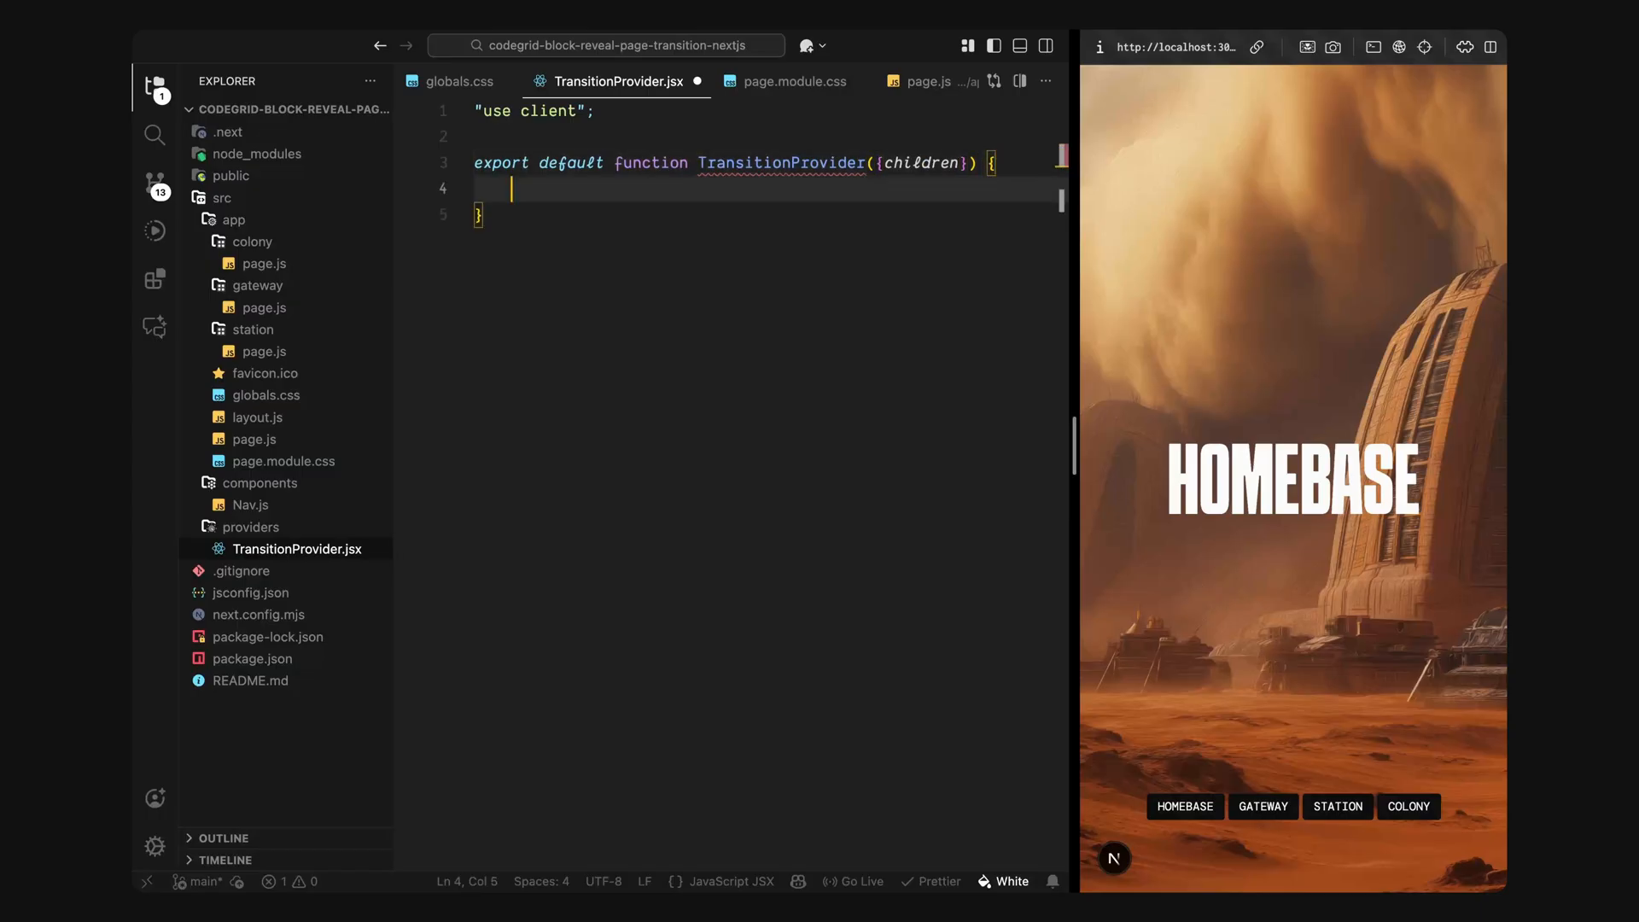
type("return <></>")
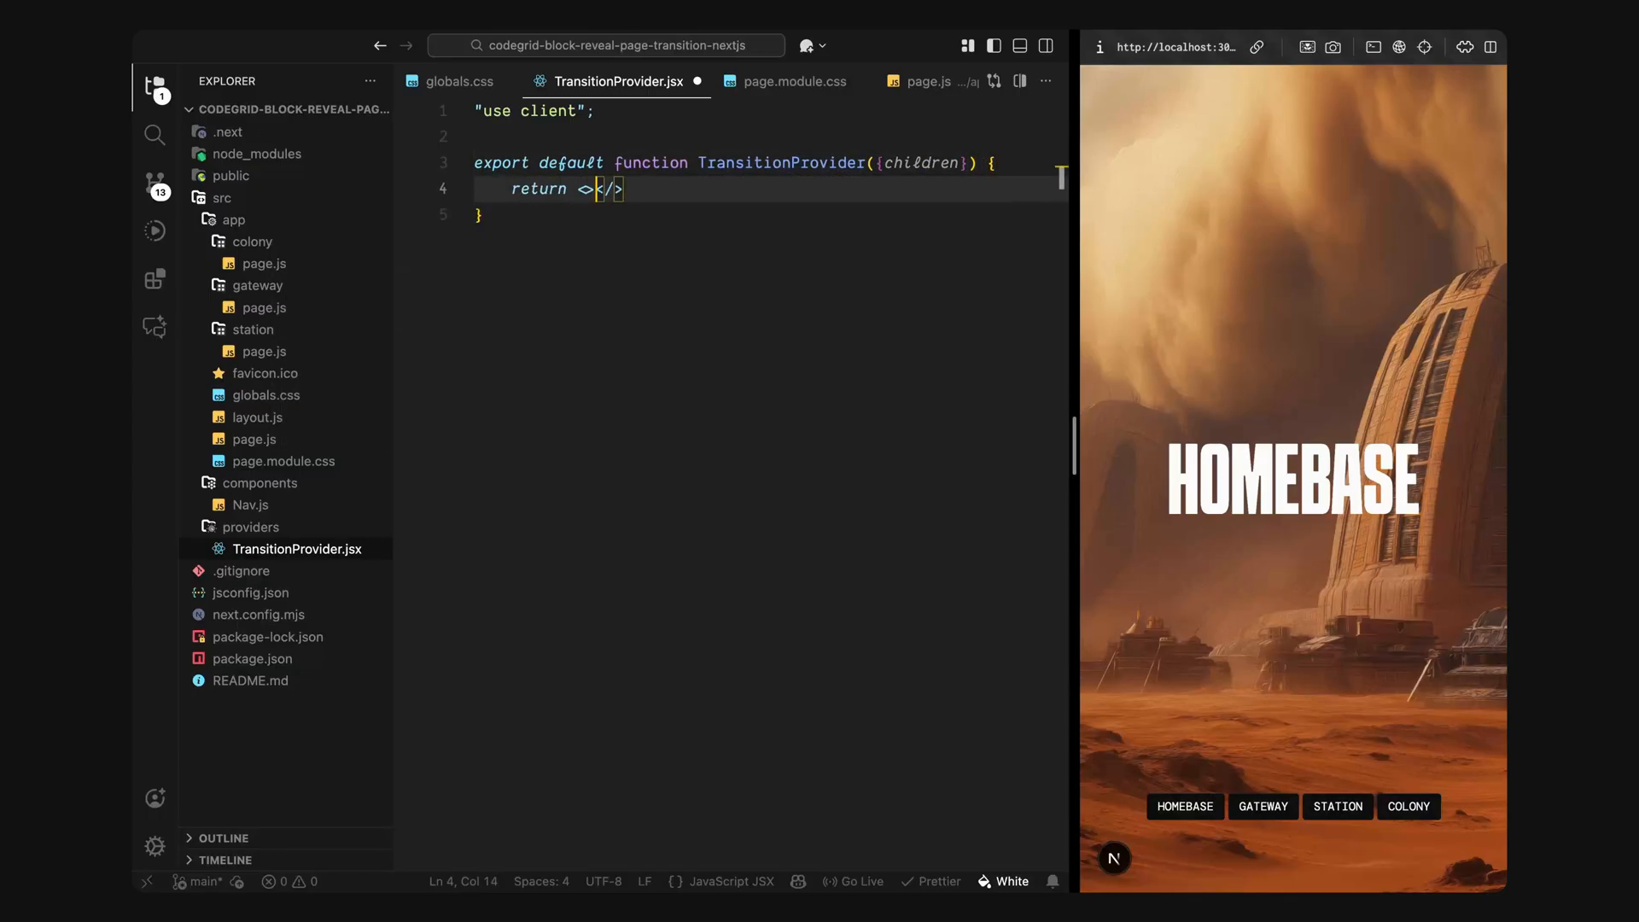
type("{children}")
left_click(606, 44)
type("la")
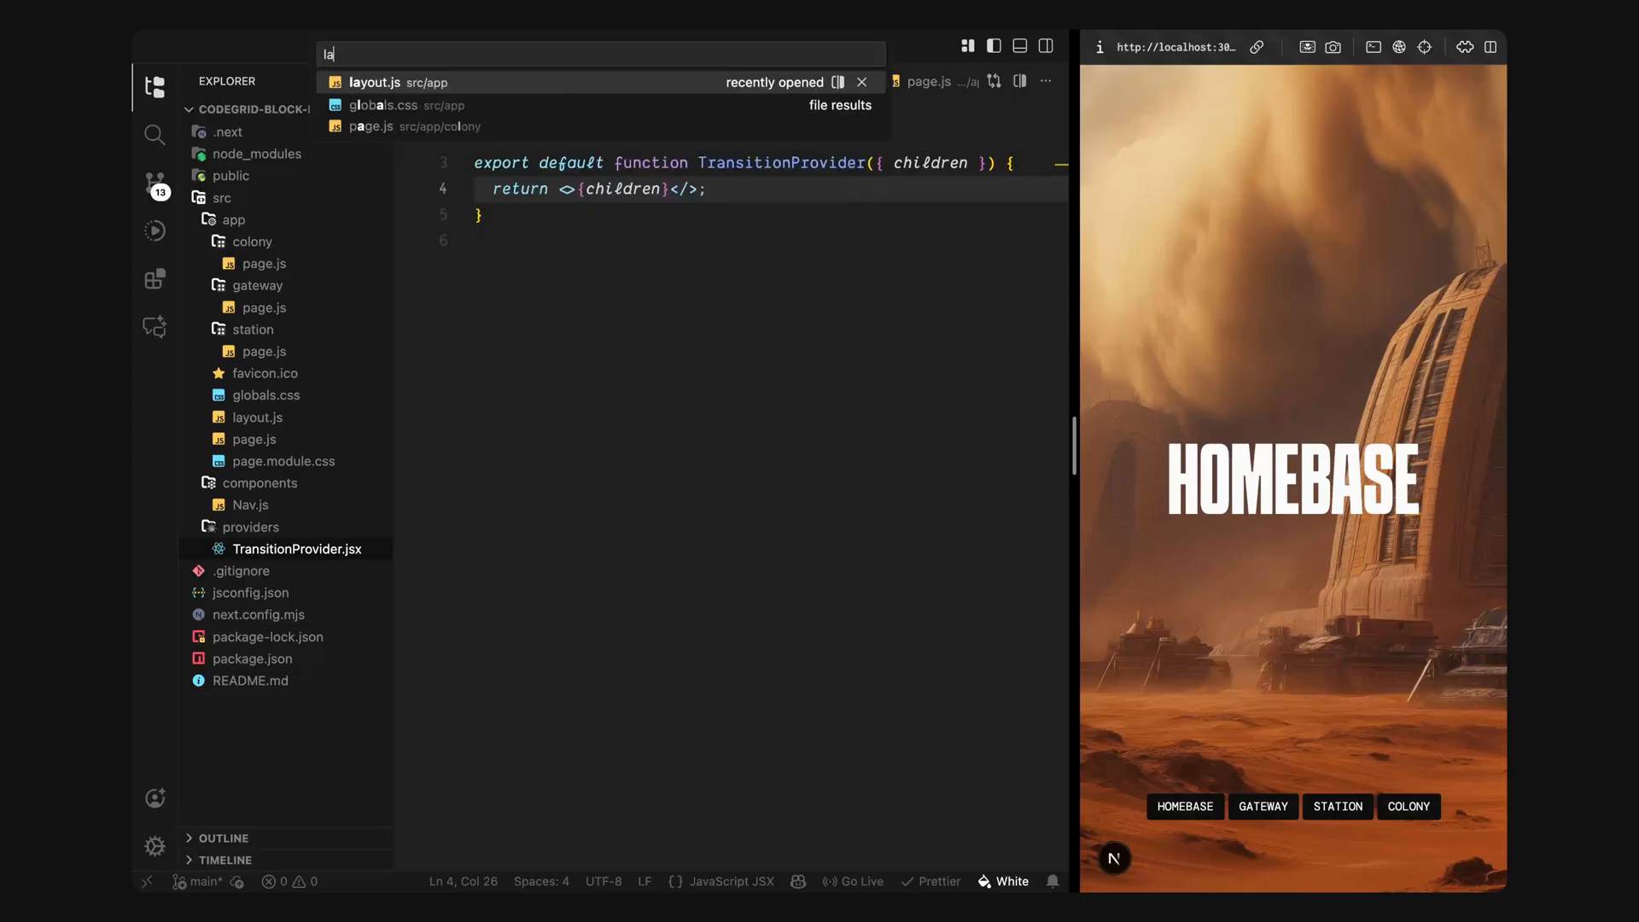
Step: Import TransitionProvider from "@/providers/TransitionProvider" in layout.js, wrap Nav and children, and save
left_click(374, 82)
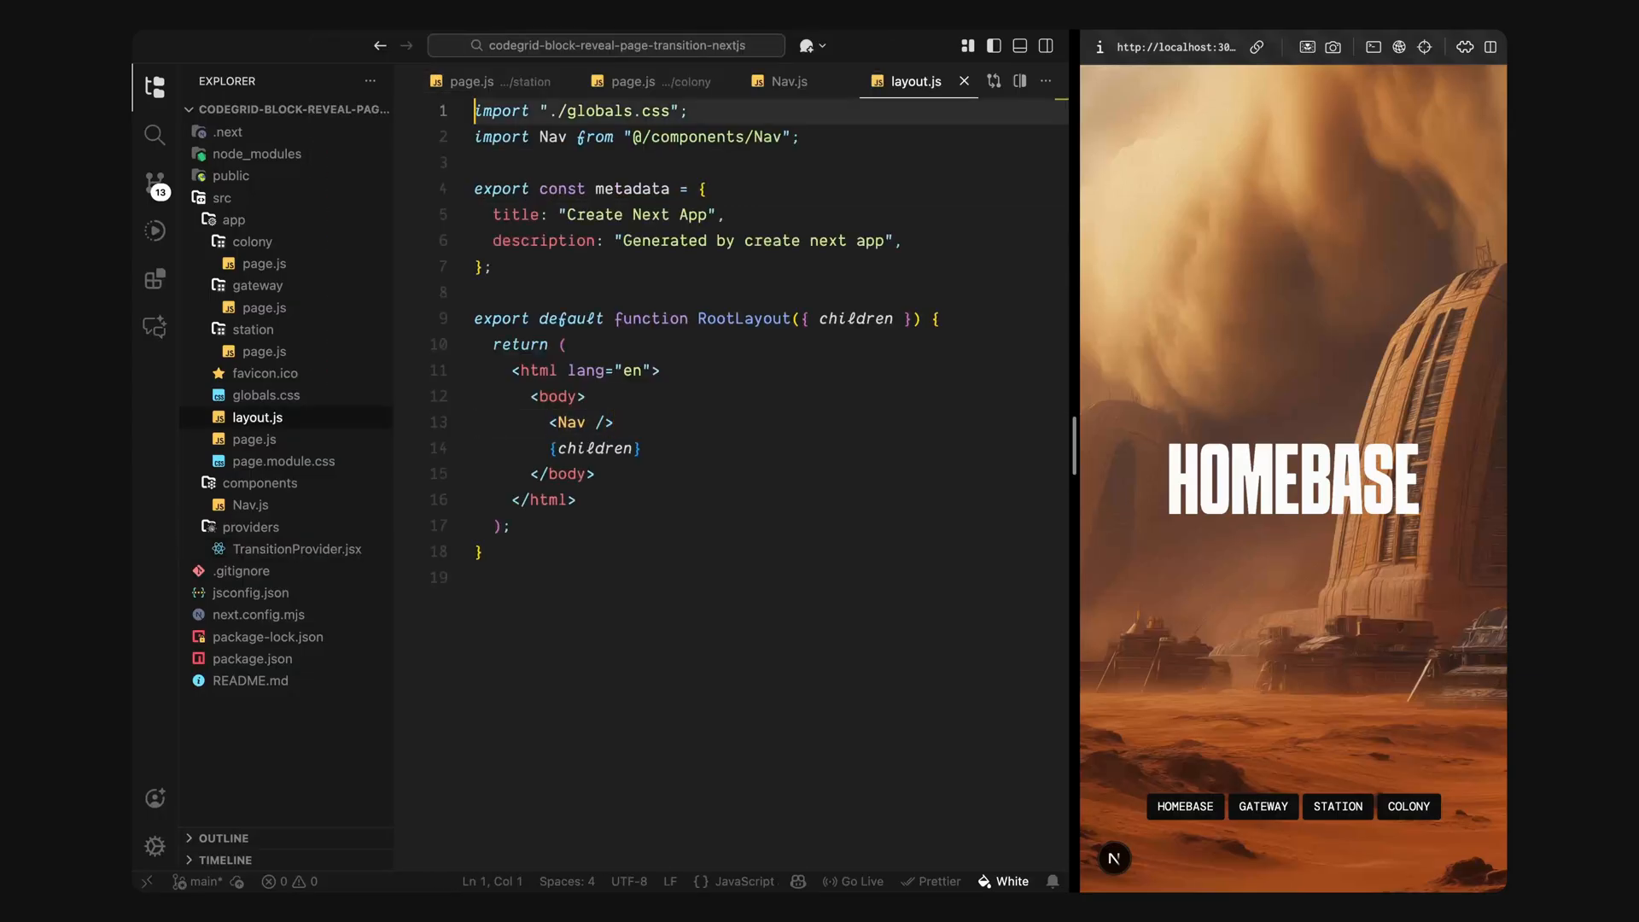
type("import")
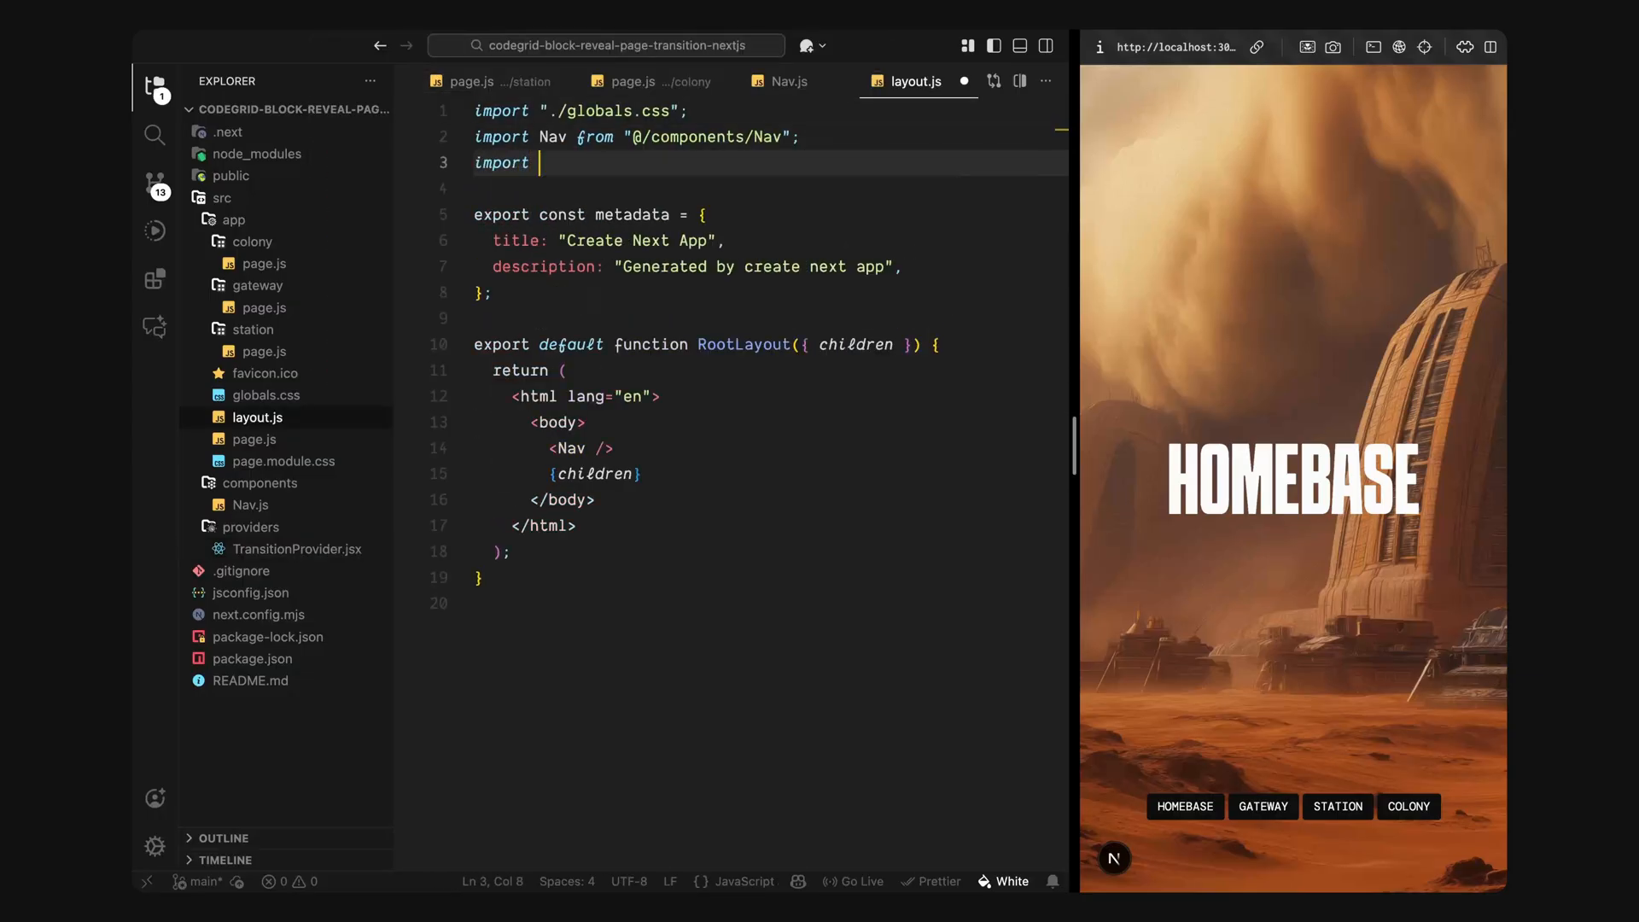
type("TransitionProvider from \"@/providers/TransitionProvider\";")
type("</TransitionProvider>")
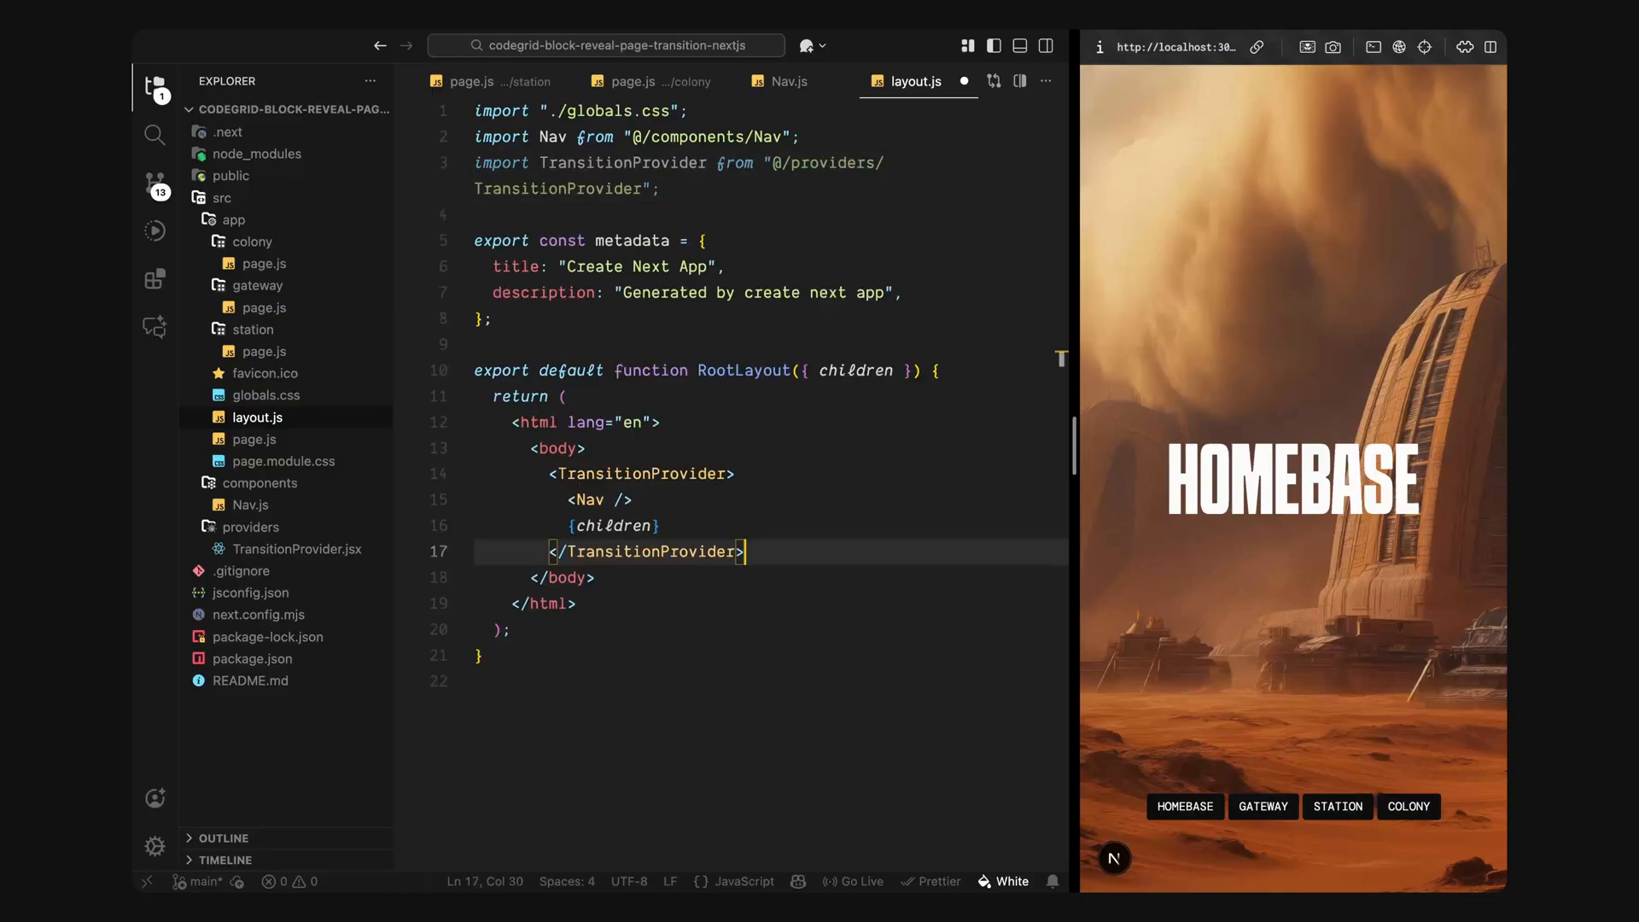
key("ctrl+s")
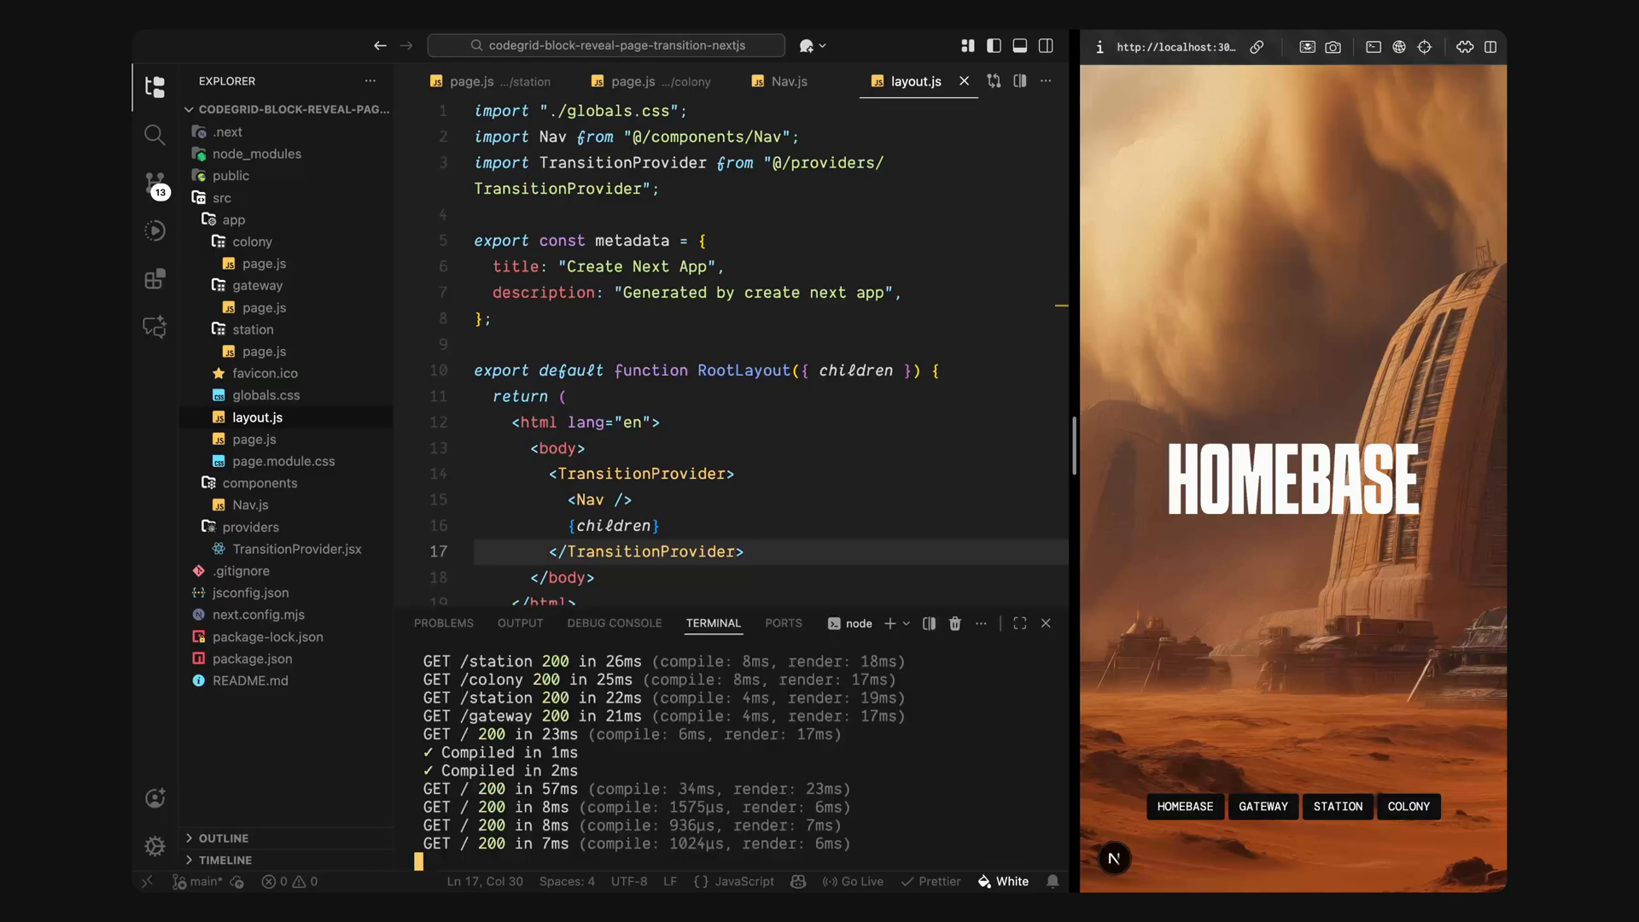
Step: Run npm install next-transition-router gsap in a fresh terminal, then close the panel
left_click(907, 624)
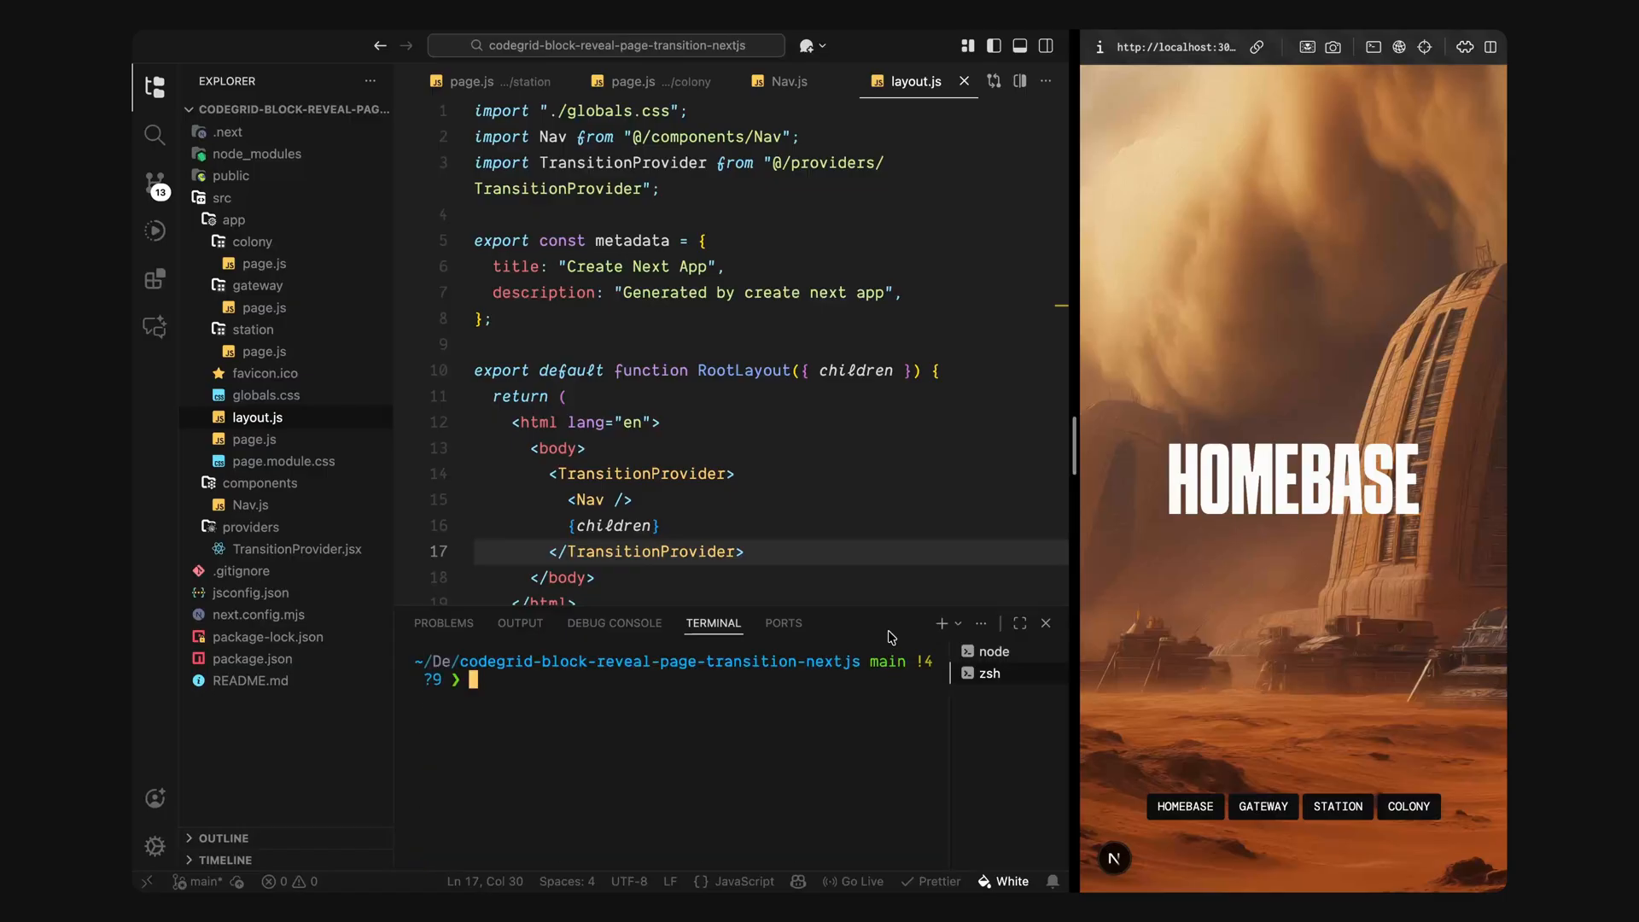
type("npm install next-transition-router")
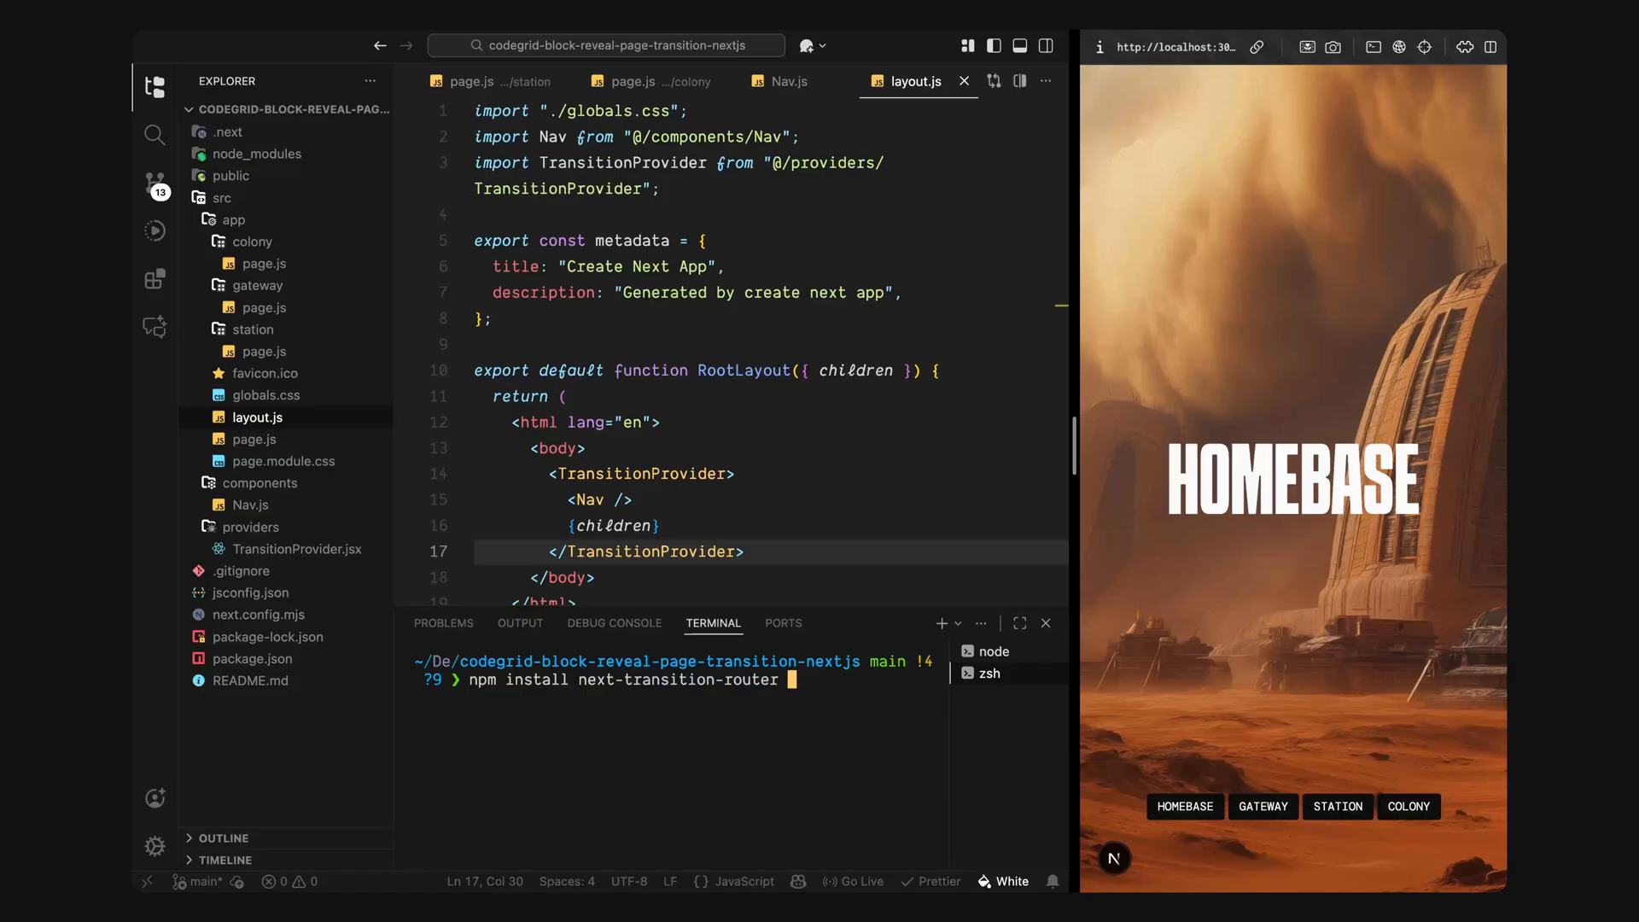
type("gsap")
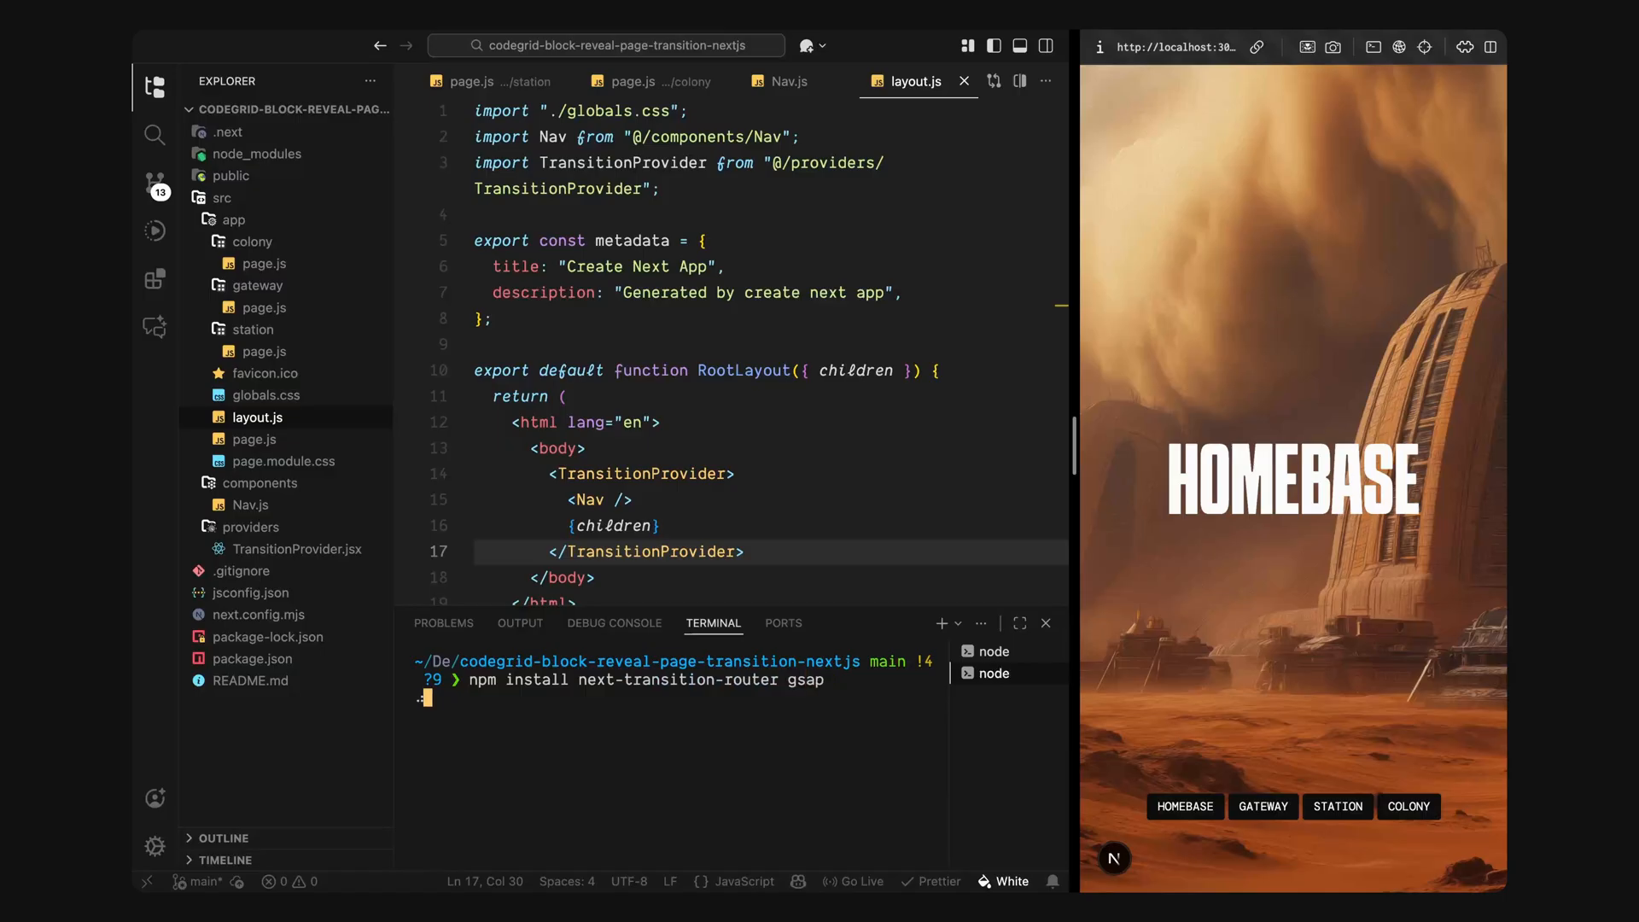
key("Return")
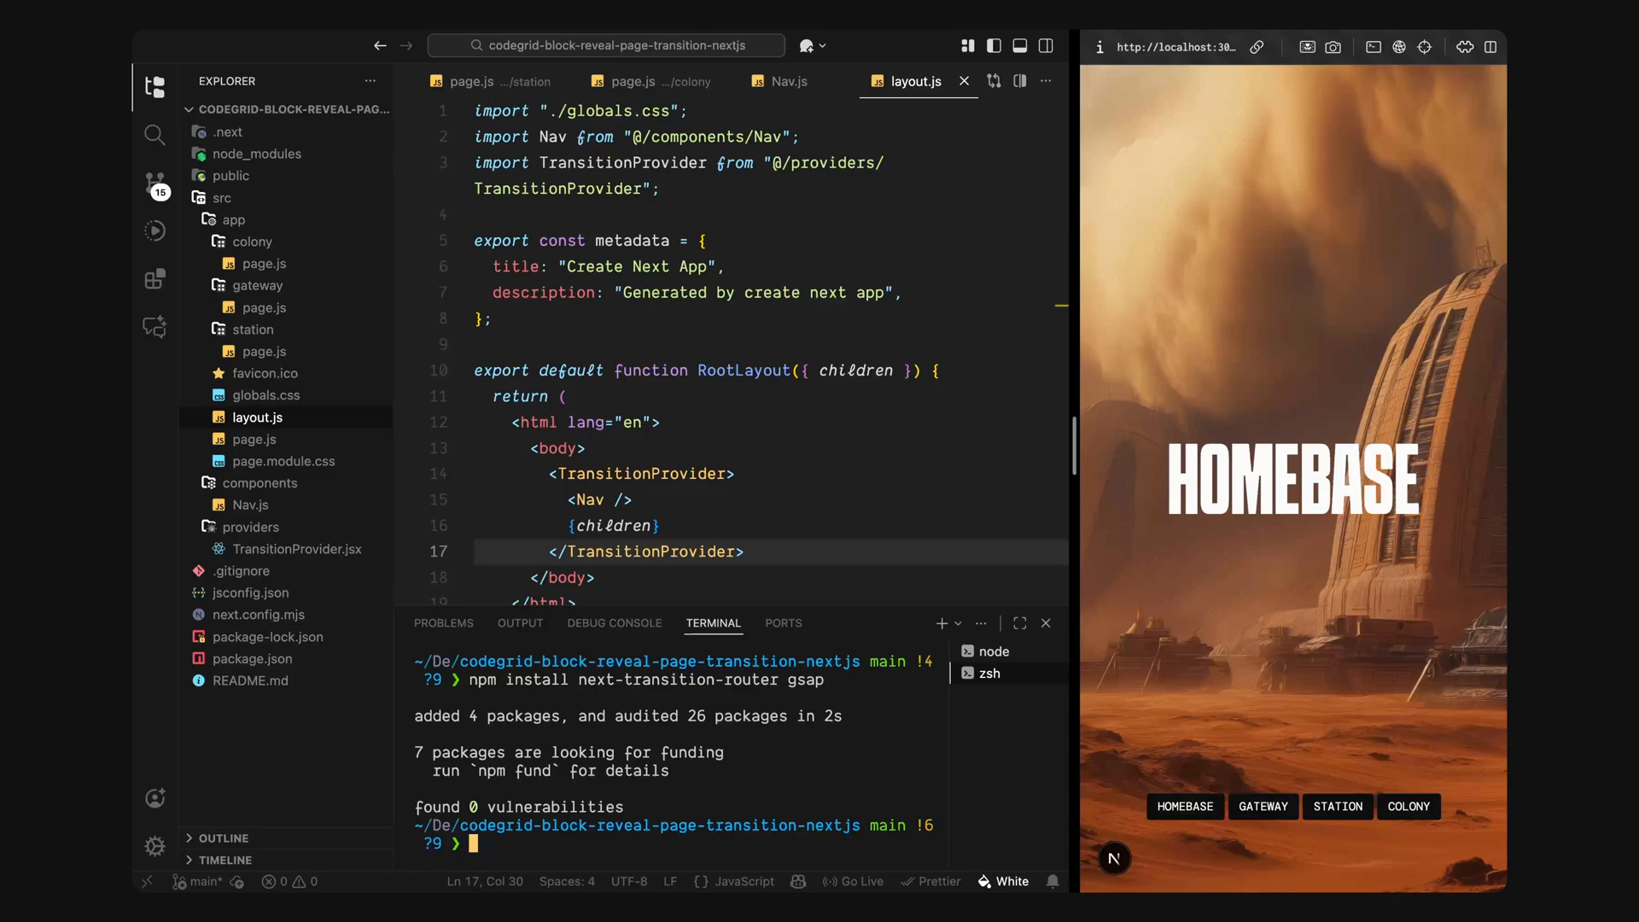
left_click(1045, 623)
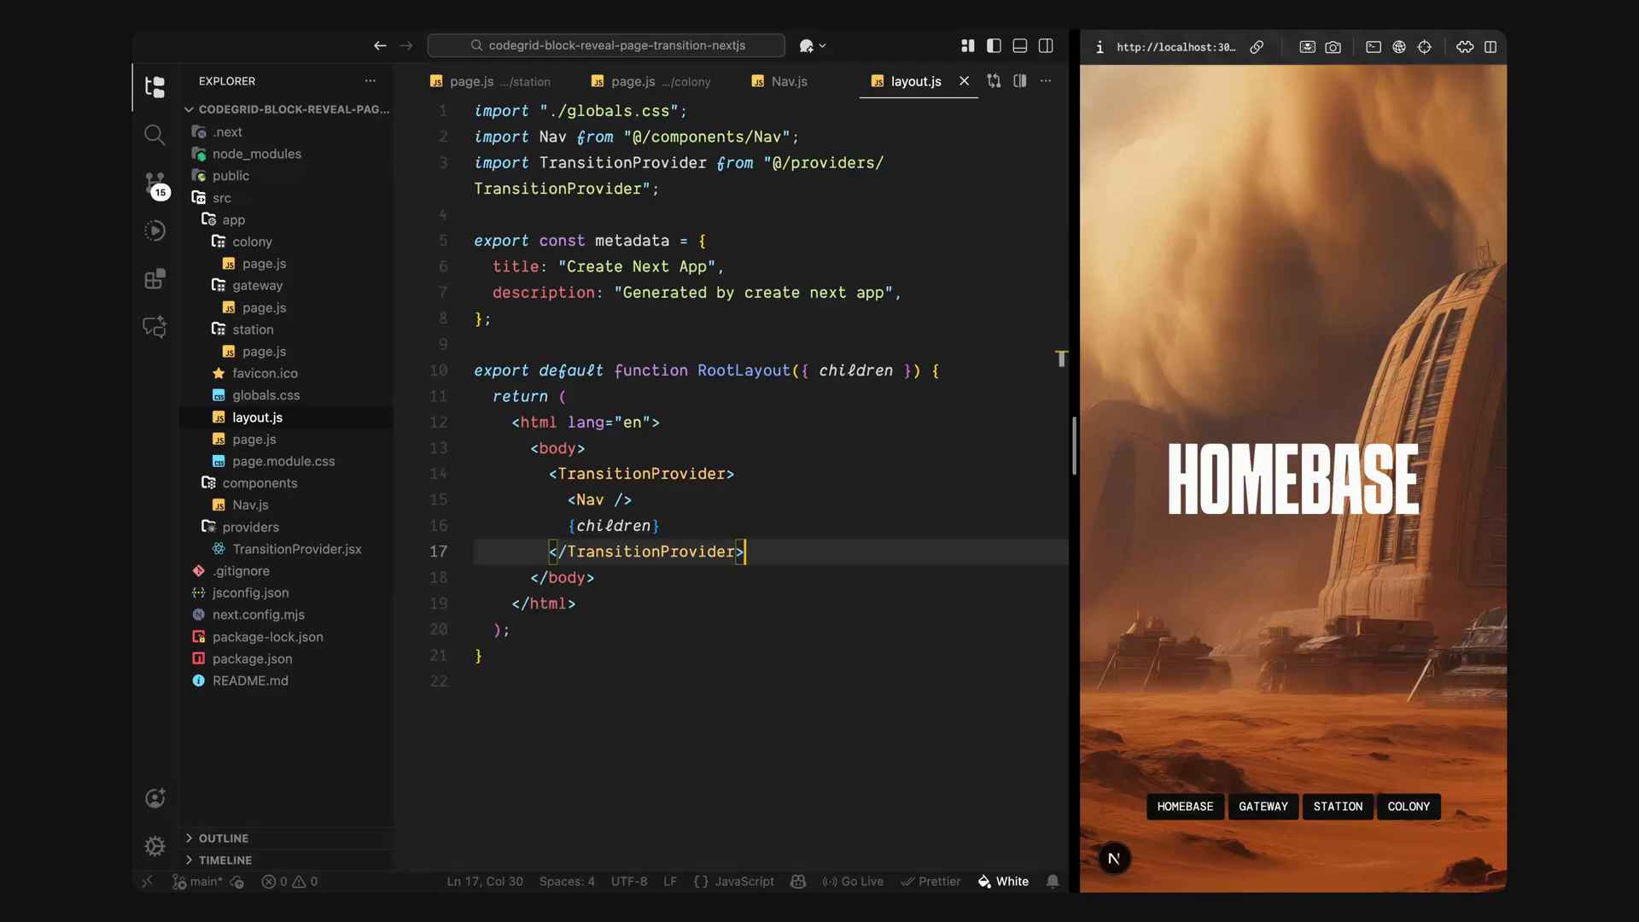
Step: Import { TransitionRouter } from "next-transition-router" in TransitionProvider.jsx
key("ctrl+p")
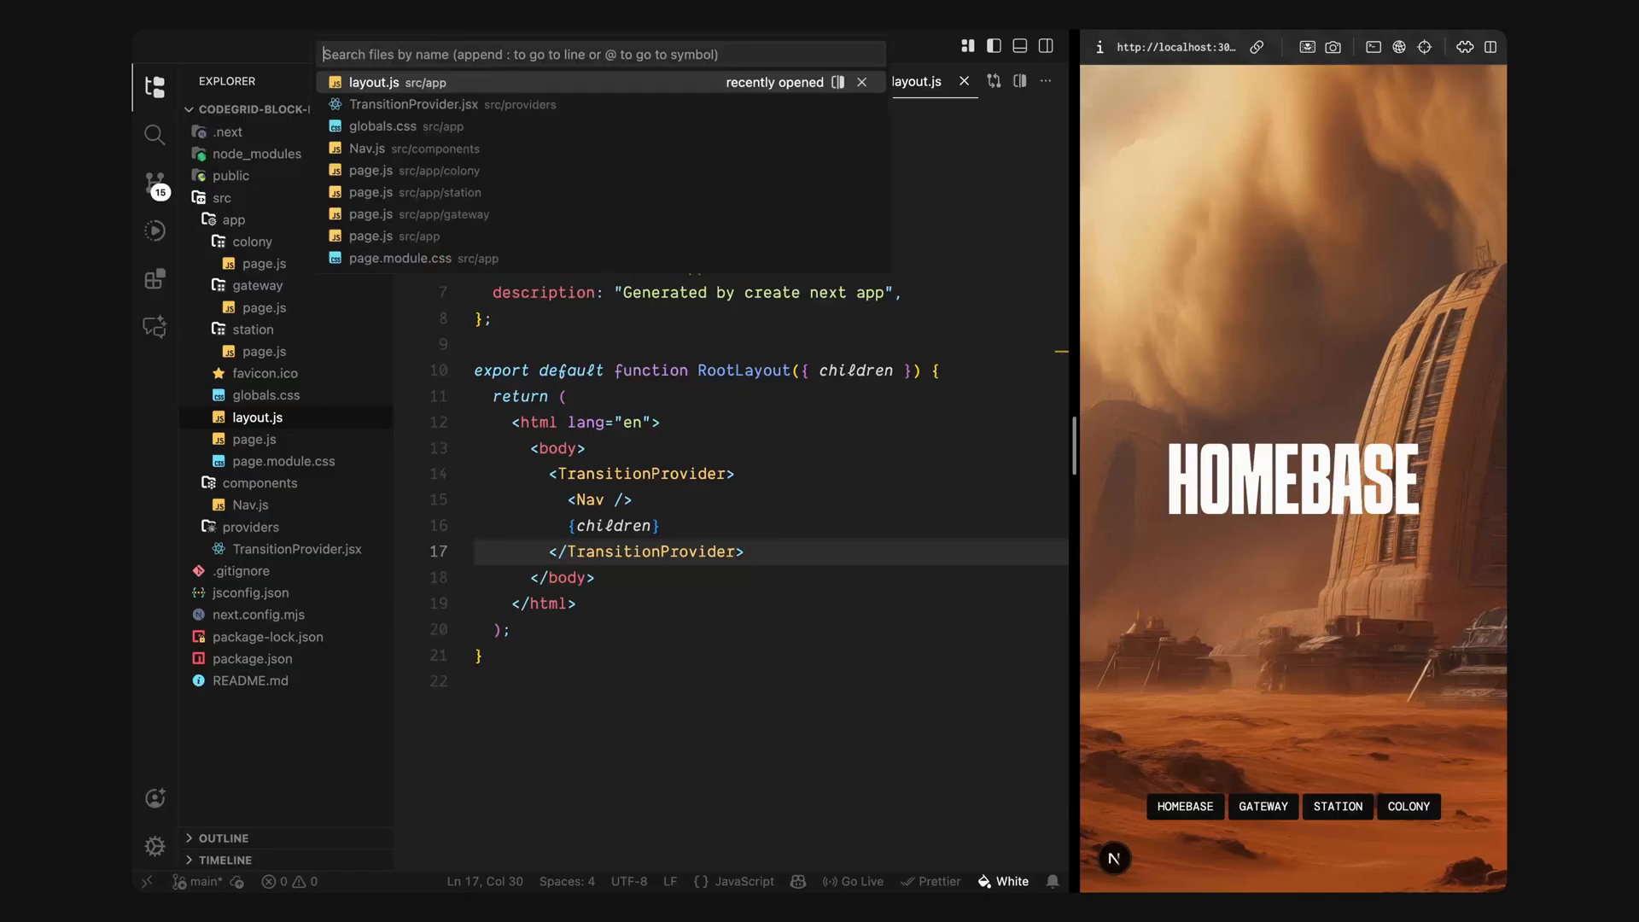
left_click(413, 104)
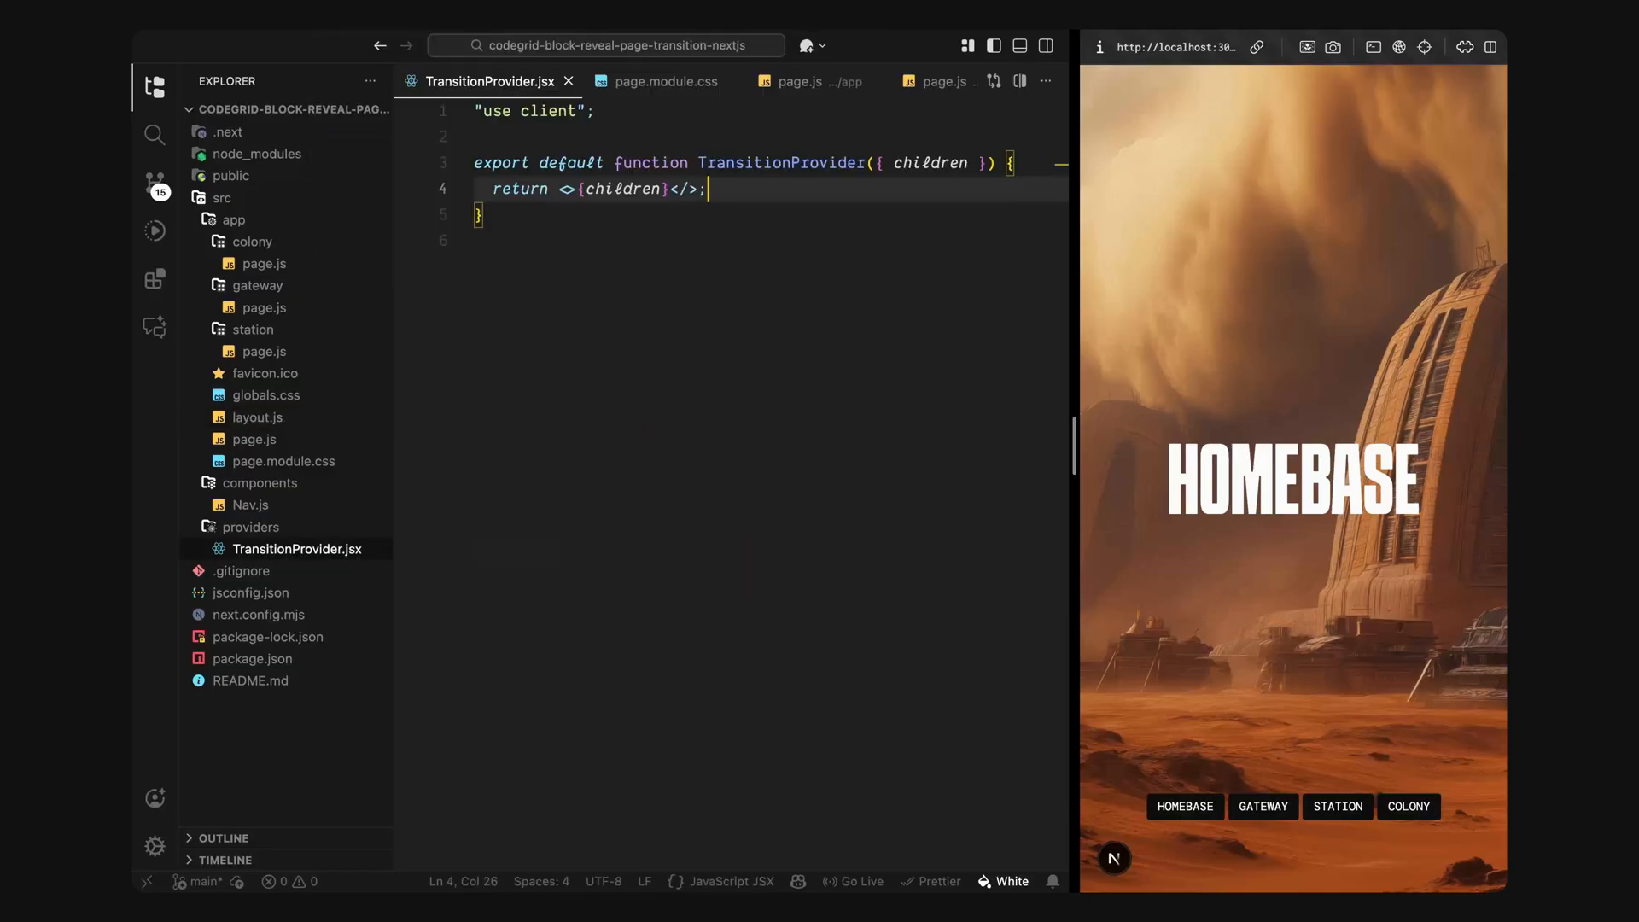
left_click(705, 164)
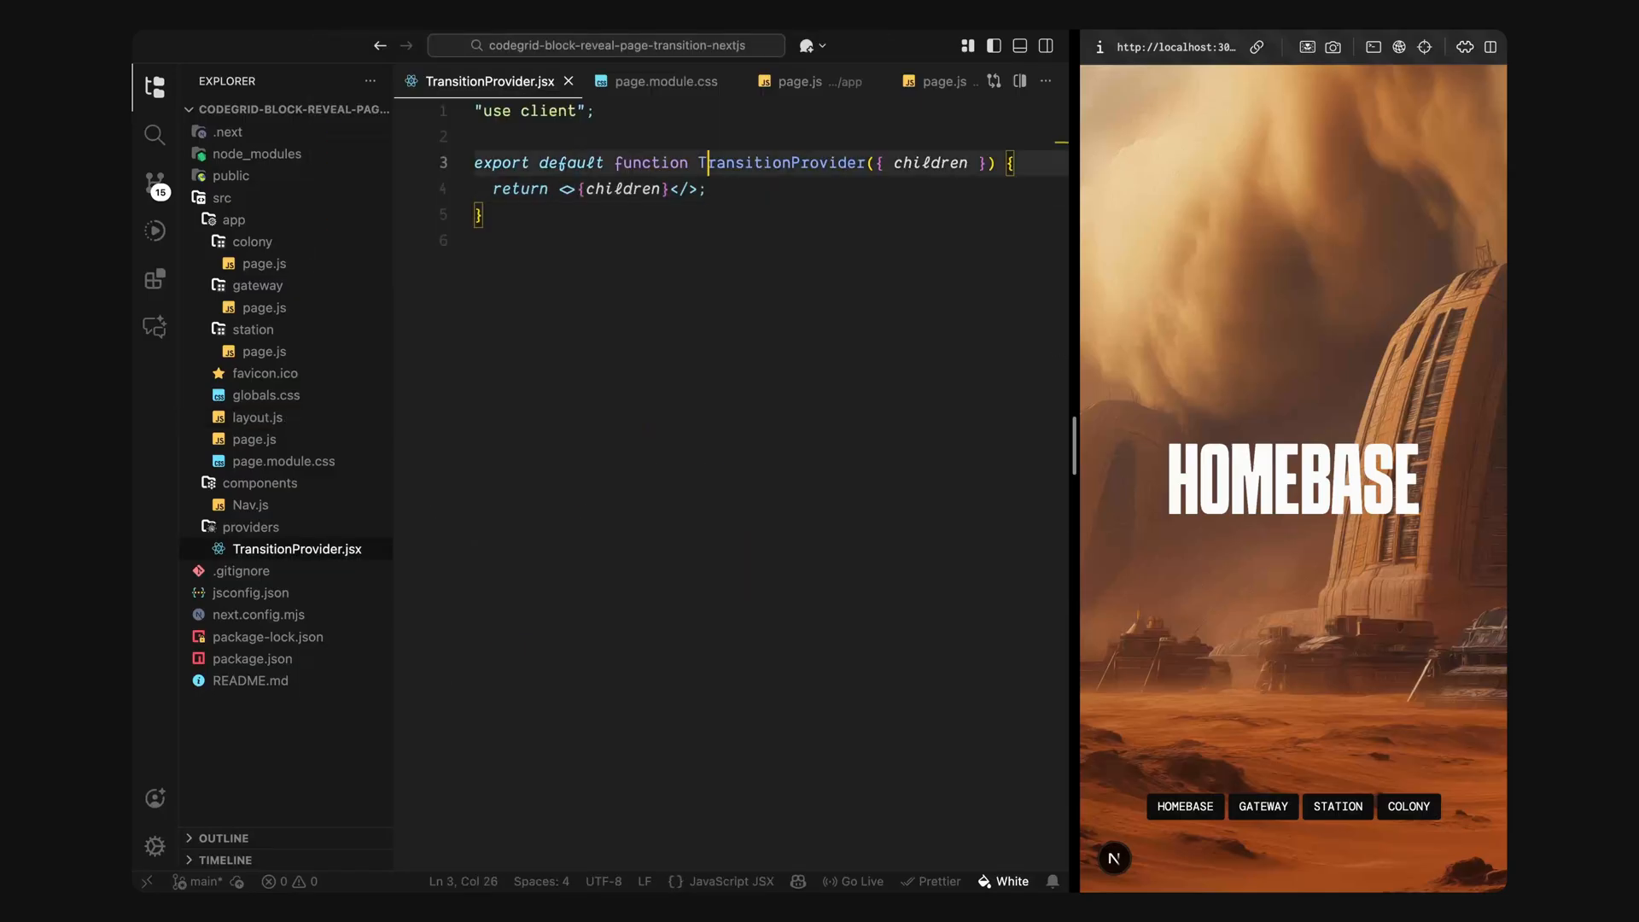
key("Enter")
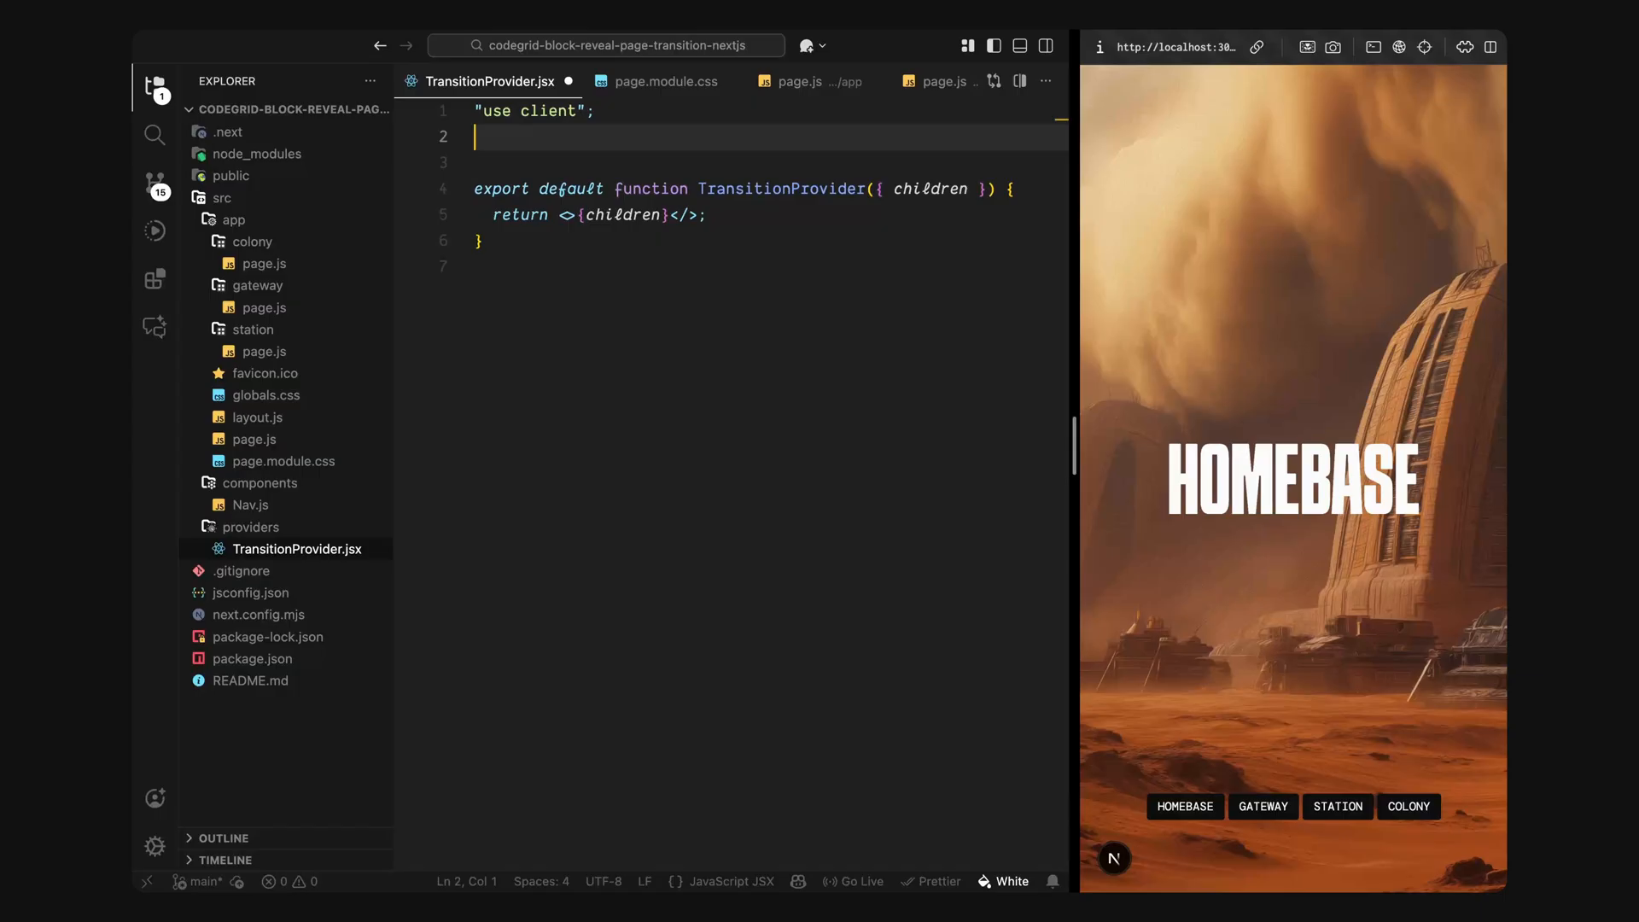
type("import { TransitionRouter } from \"next-transition-router\";")
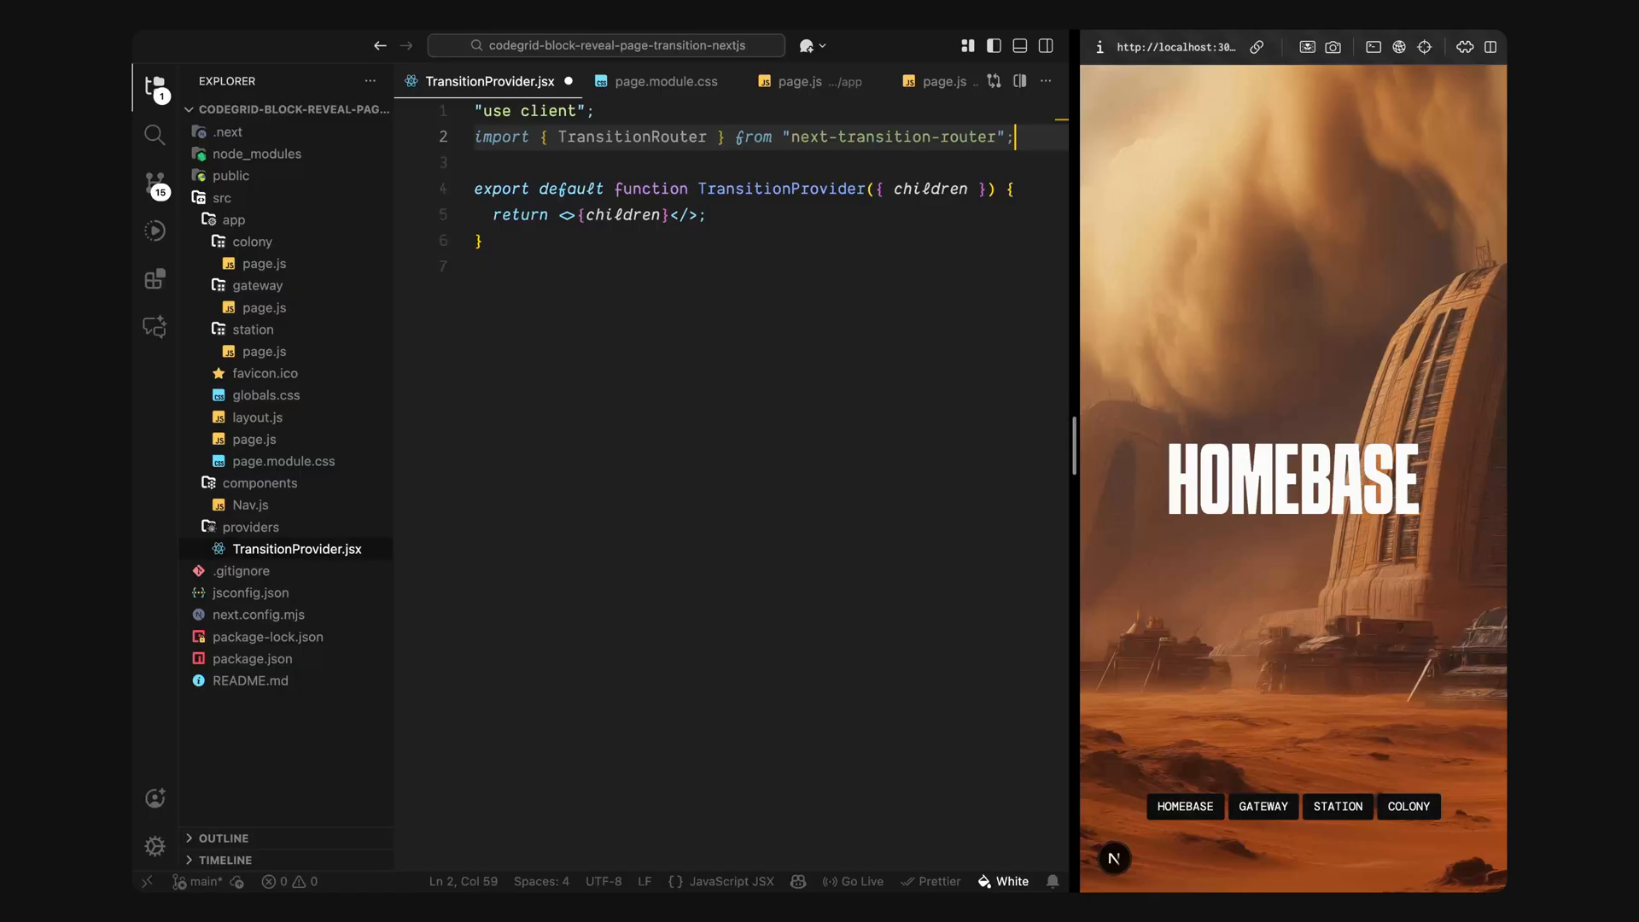
Step: Return <TransitionRouter auto>{children}</TransitionRouter> instead of the empty fragment
left_click(708, 215)
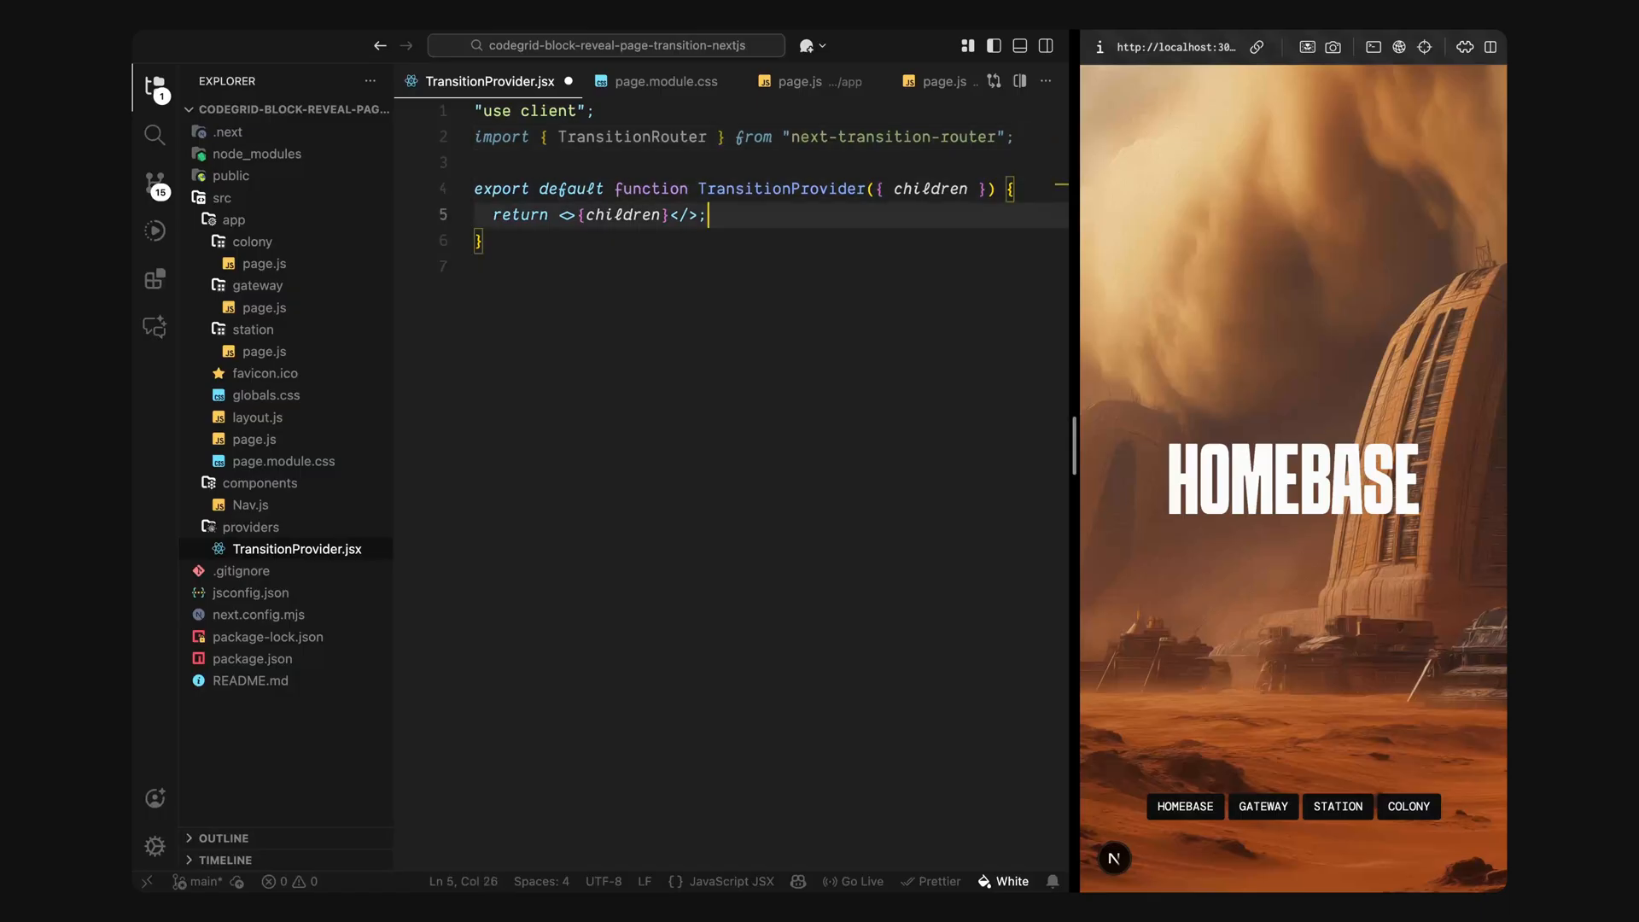
key("Backspace")
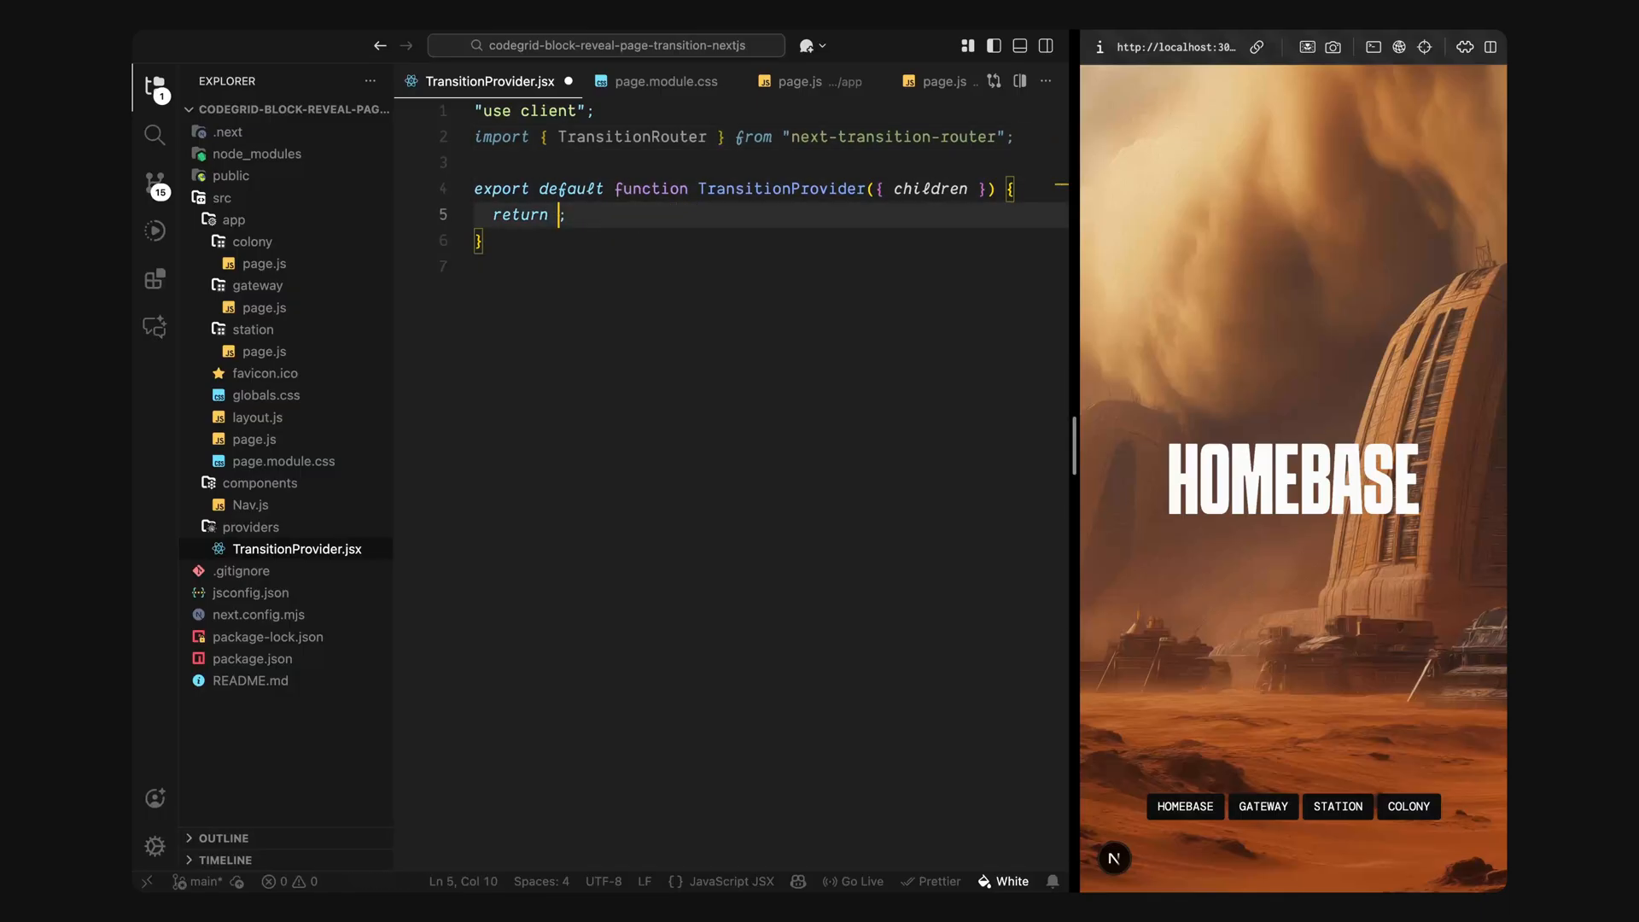
type("<TransitionRouter auto>{children}</TransitionRouter>")
type("import")
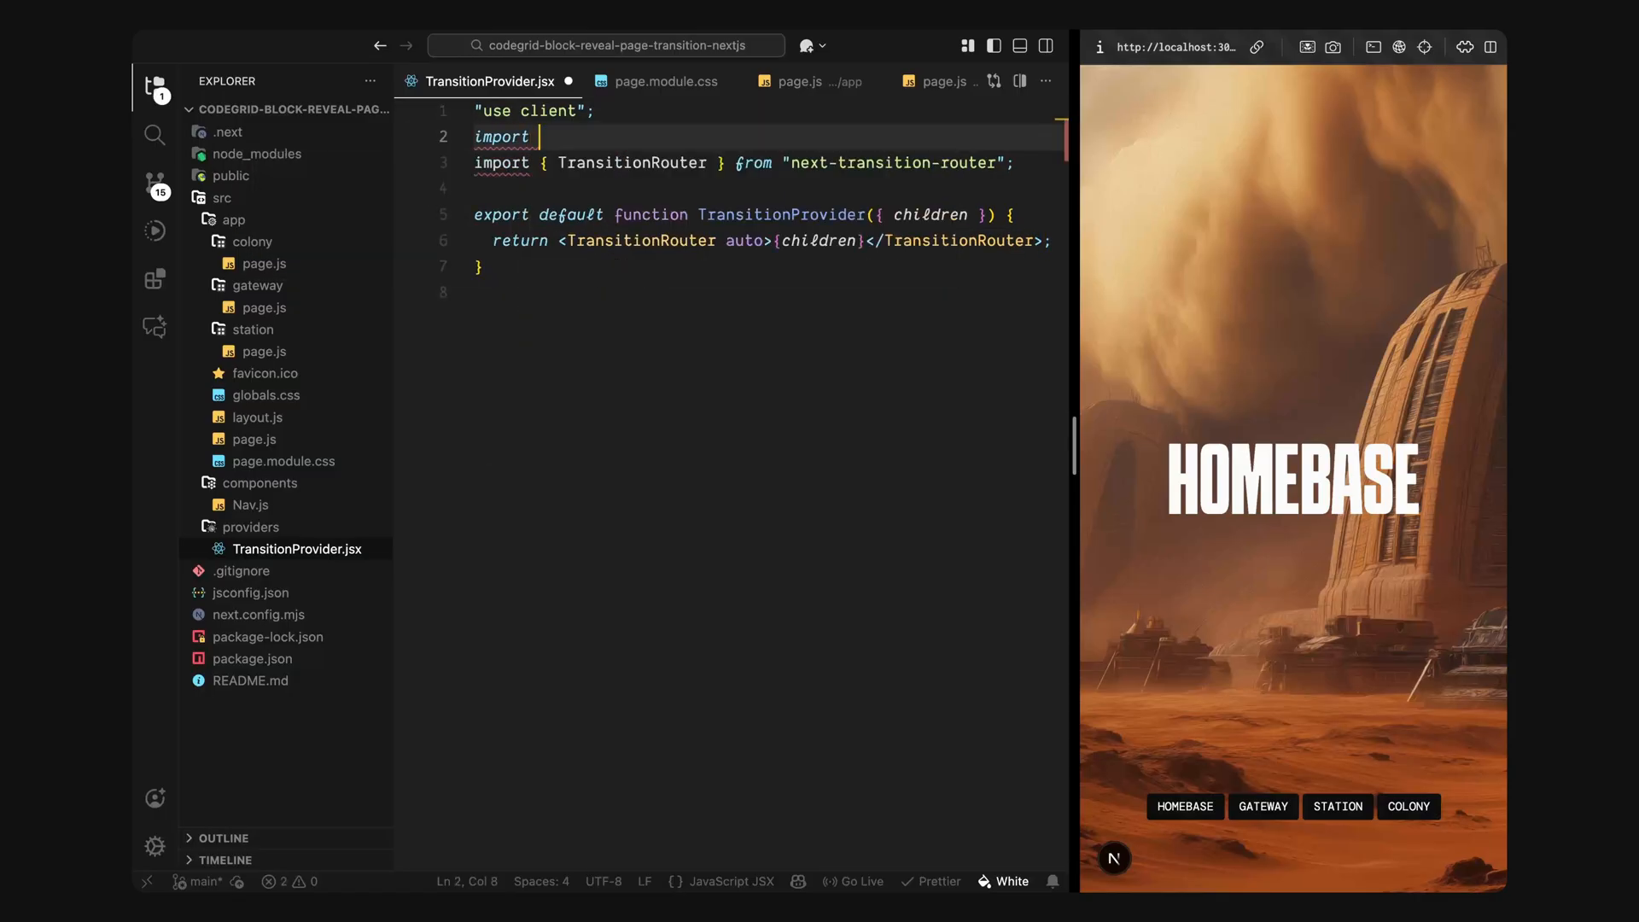
Step: Import useRef and useEffect from react and gsap, and save
type("{useRef, useEffect } from \"react\";")
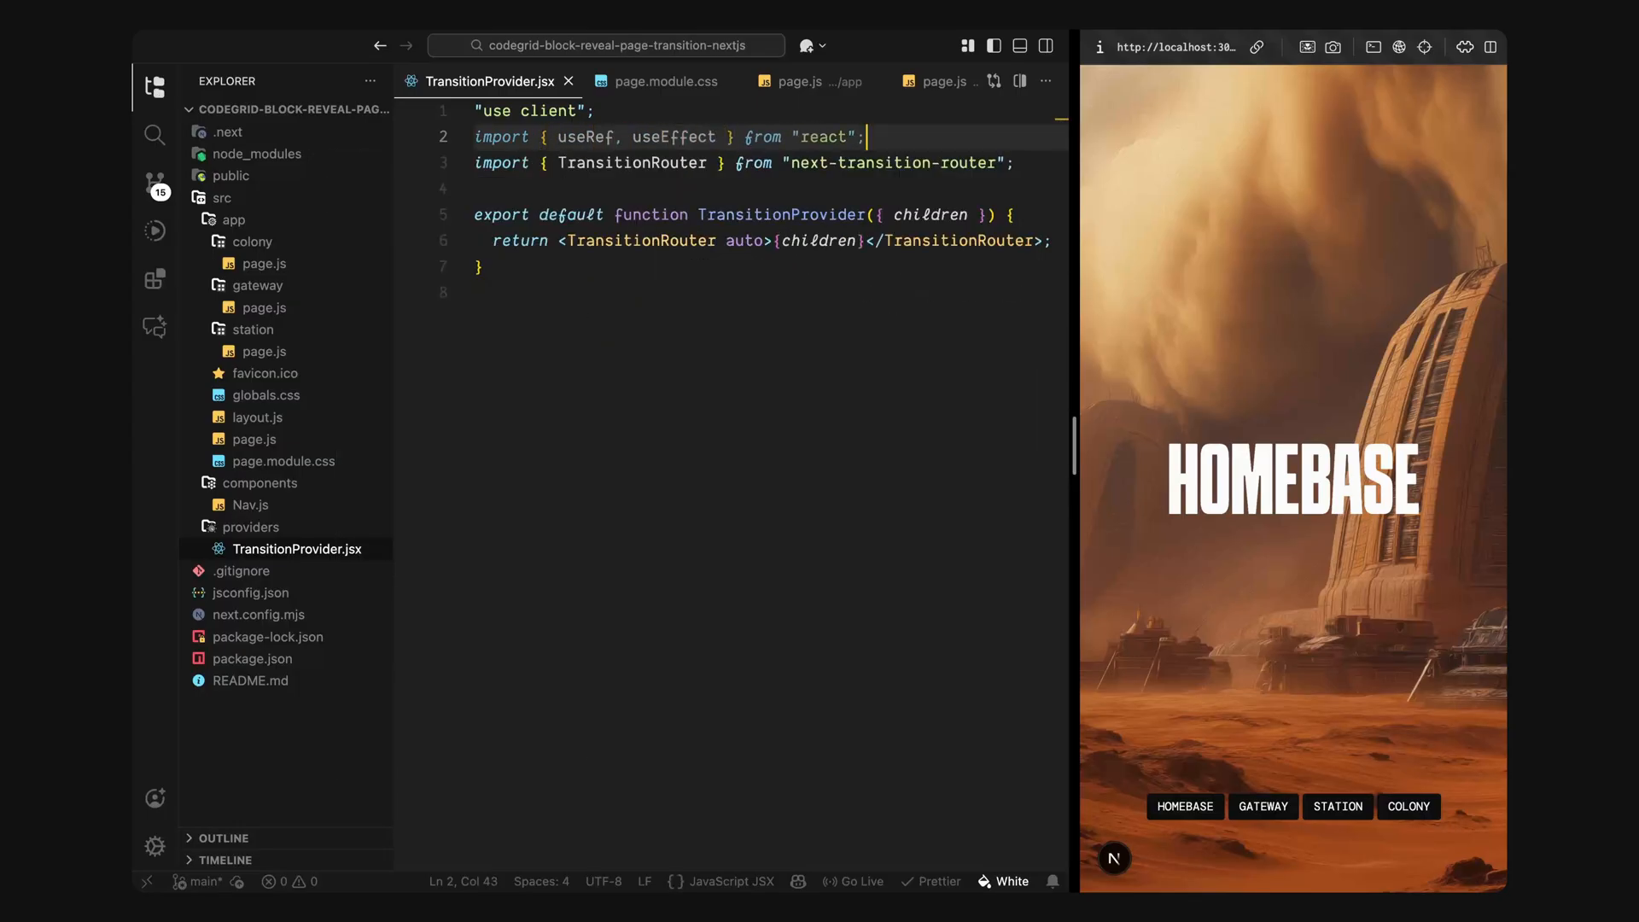
type("import gsap from \"gsap\";")
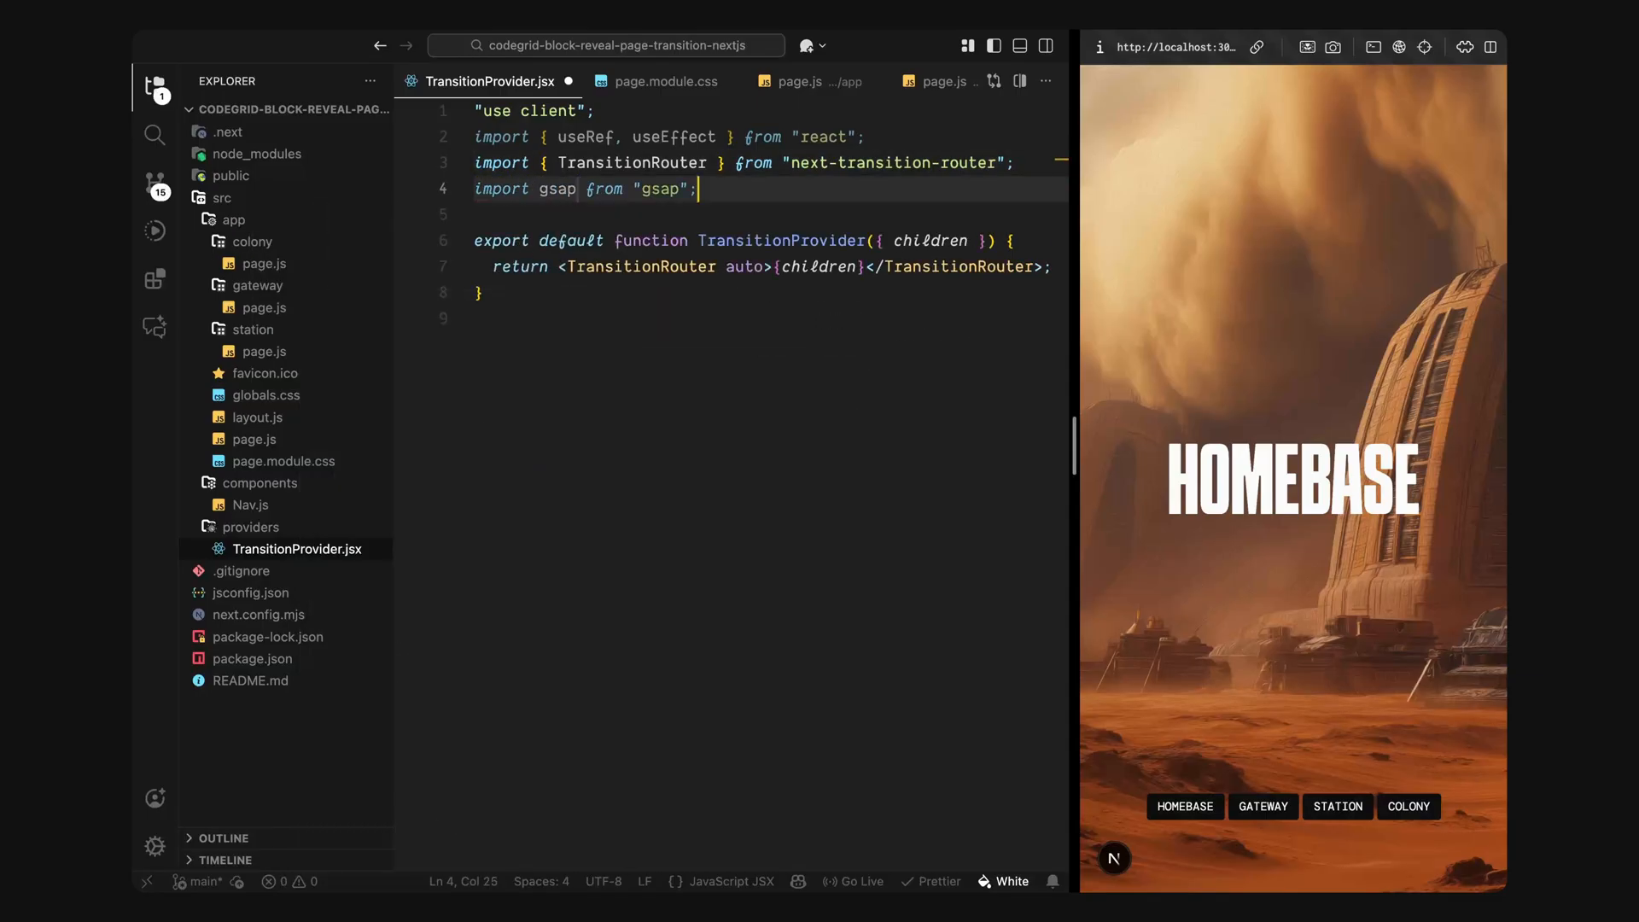
key("ctrl+s")
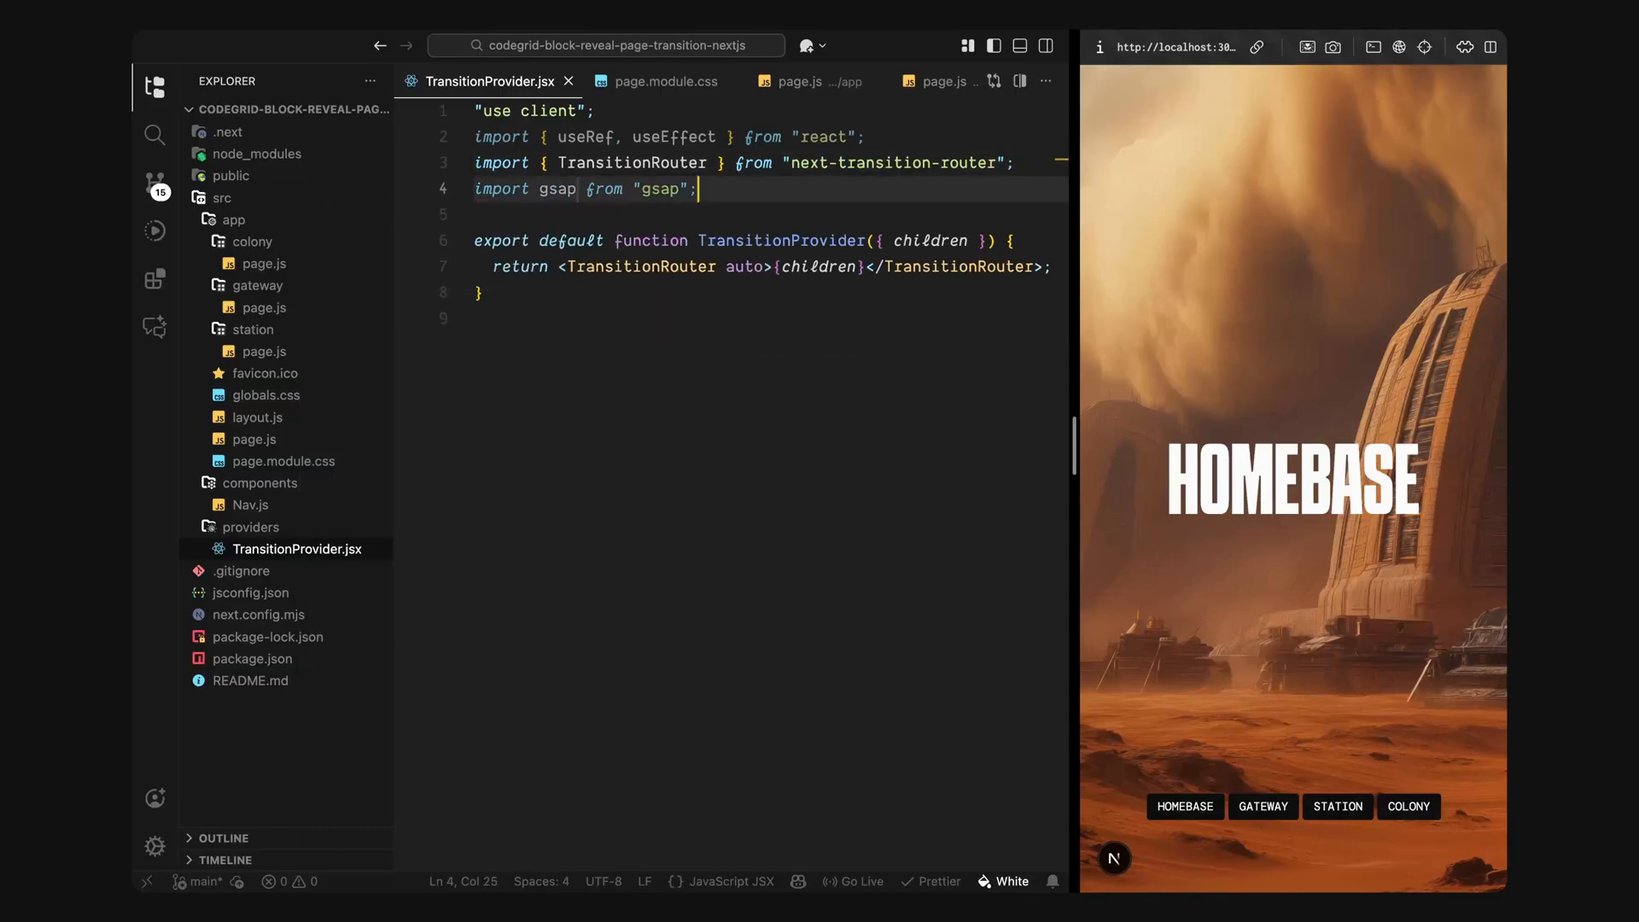
Step: Hide the Explorer and declare transitionGridRef and blocksRef with useRef(null)
left_click(154, 85)
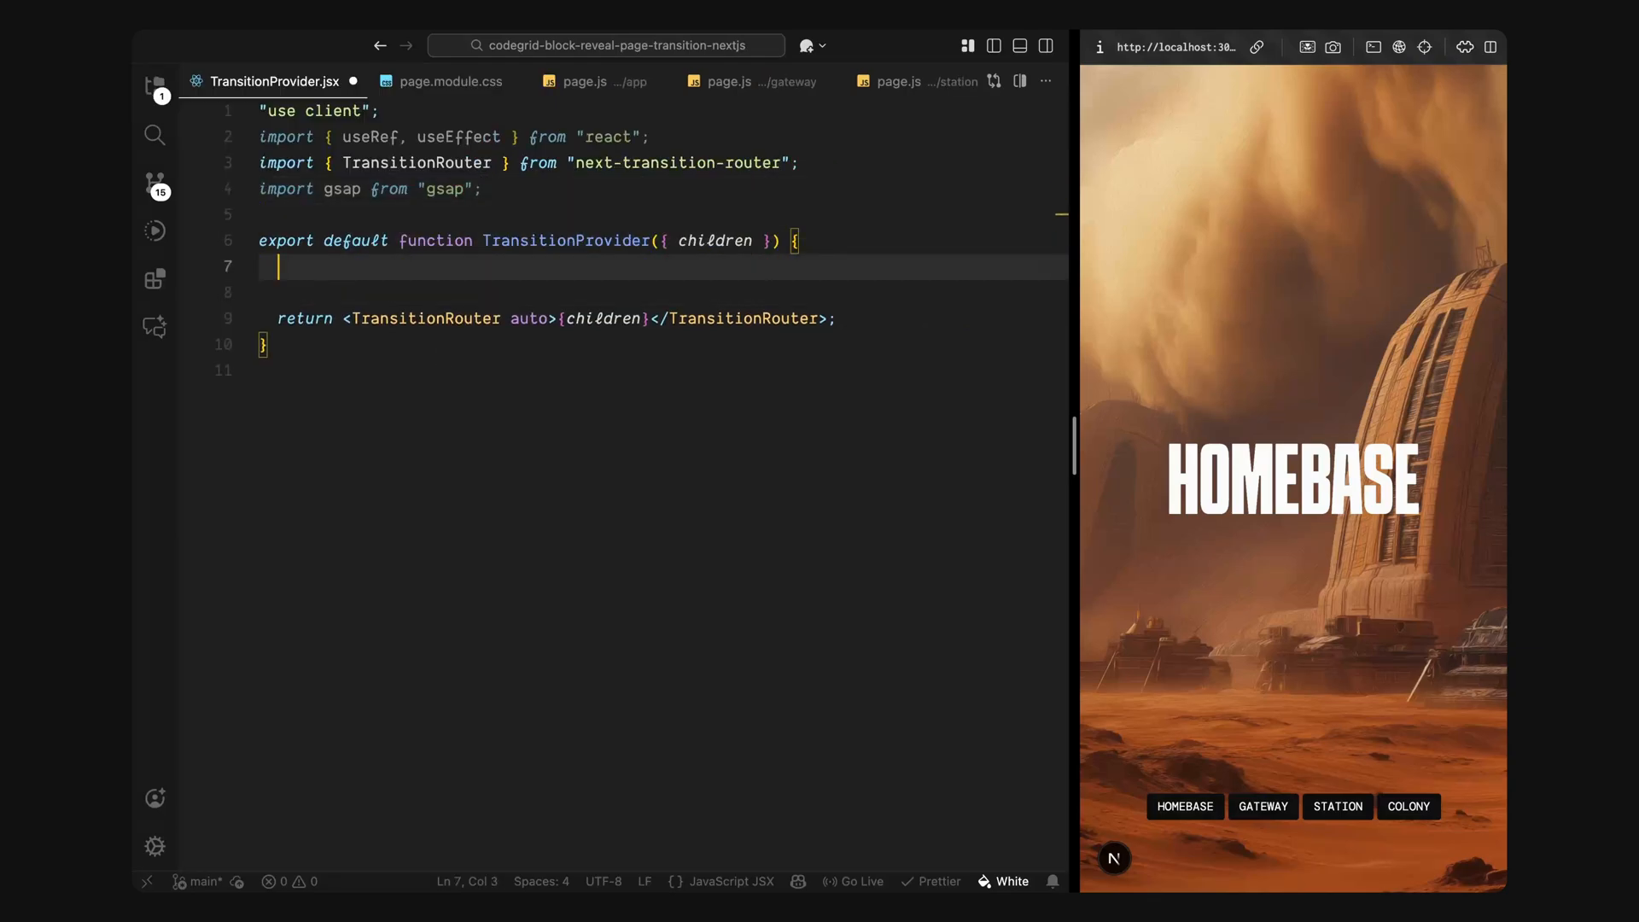
type("const transitionGridRef = useRef(null);")
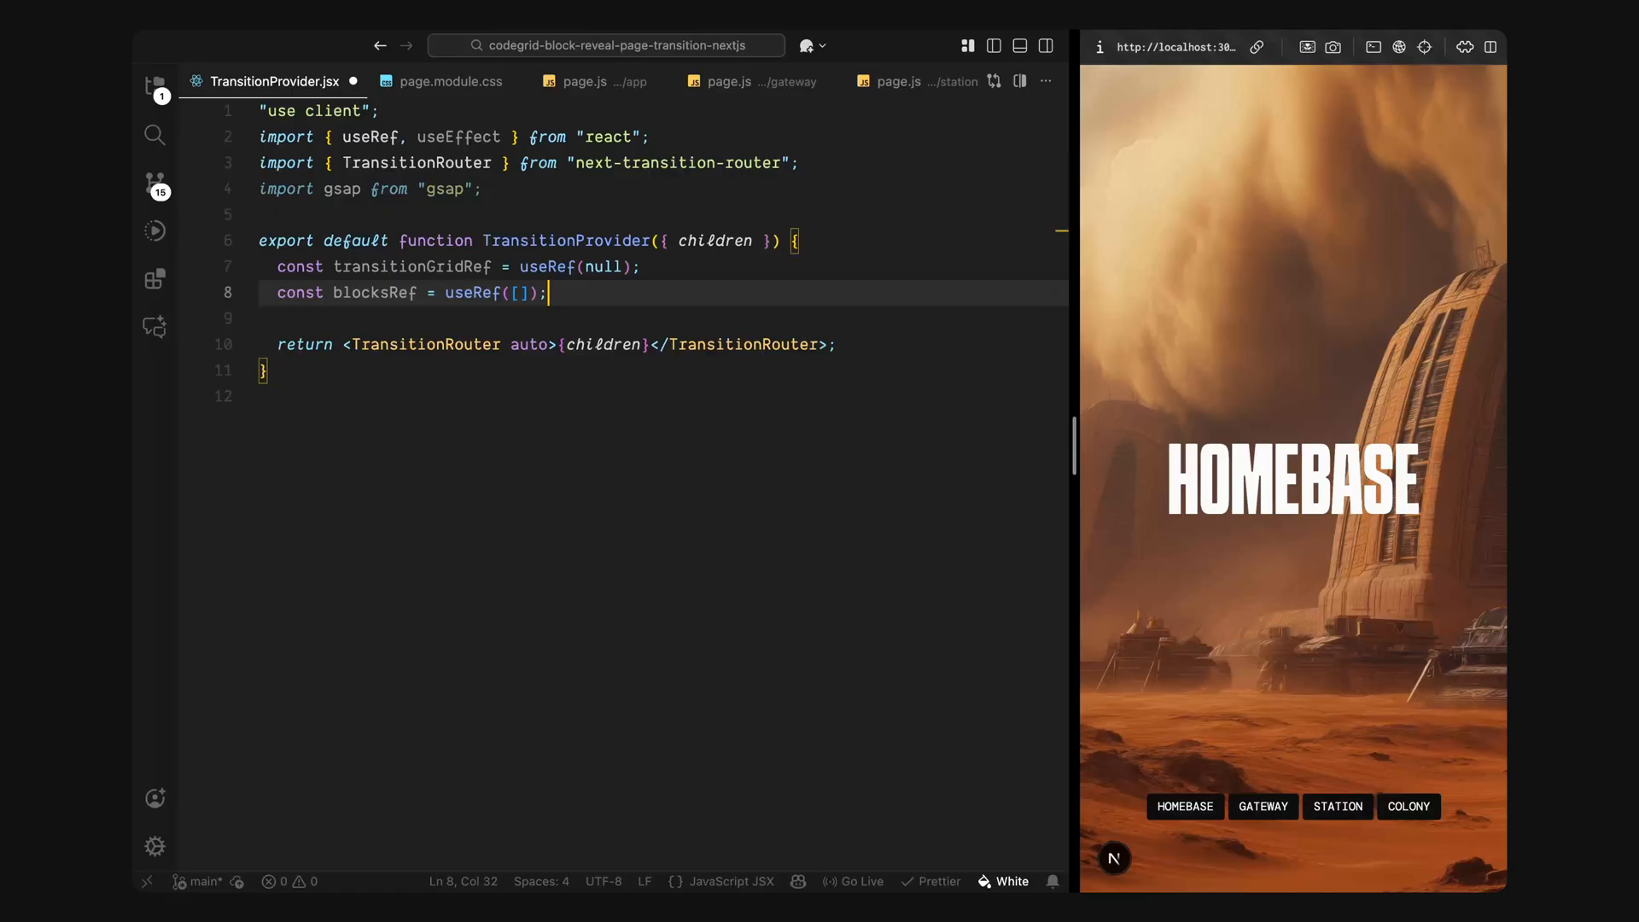
key("ctrl+s")
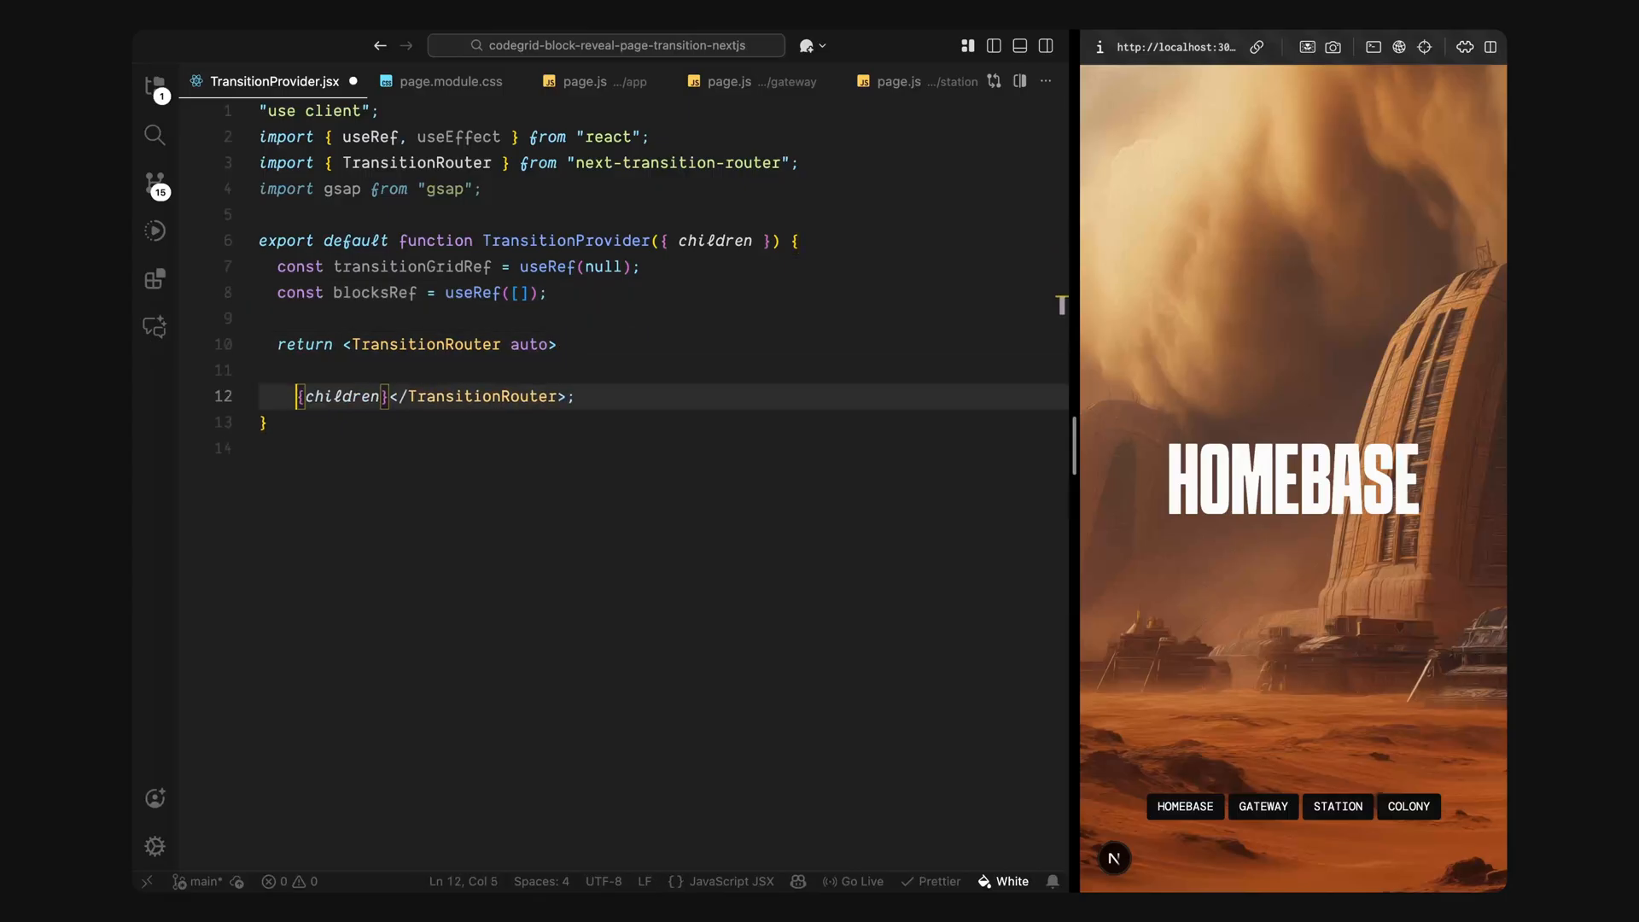
Step: Render <div ref={transitionGridRef} className="transition-grid" /> above {children} inside TransitionRouter
type("<div ref={transitionGridRef} className=\"transition-grid\" />")
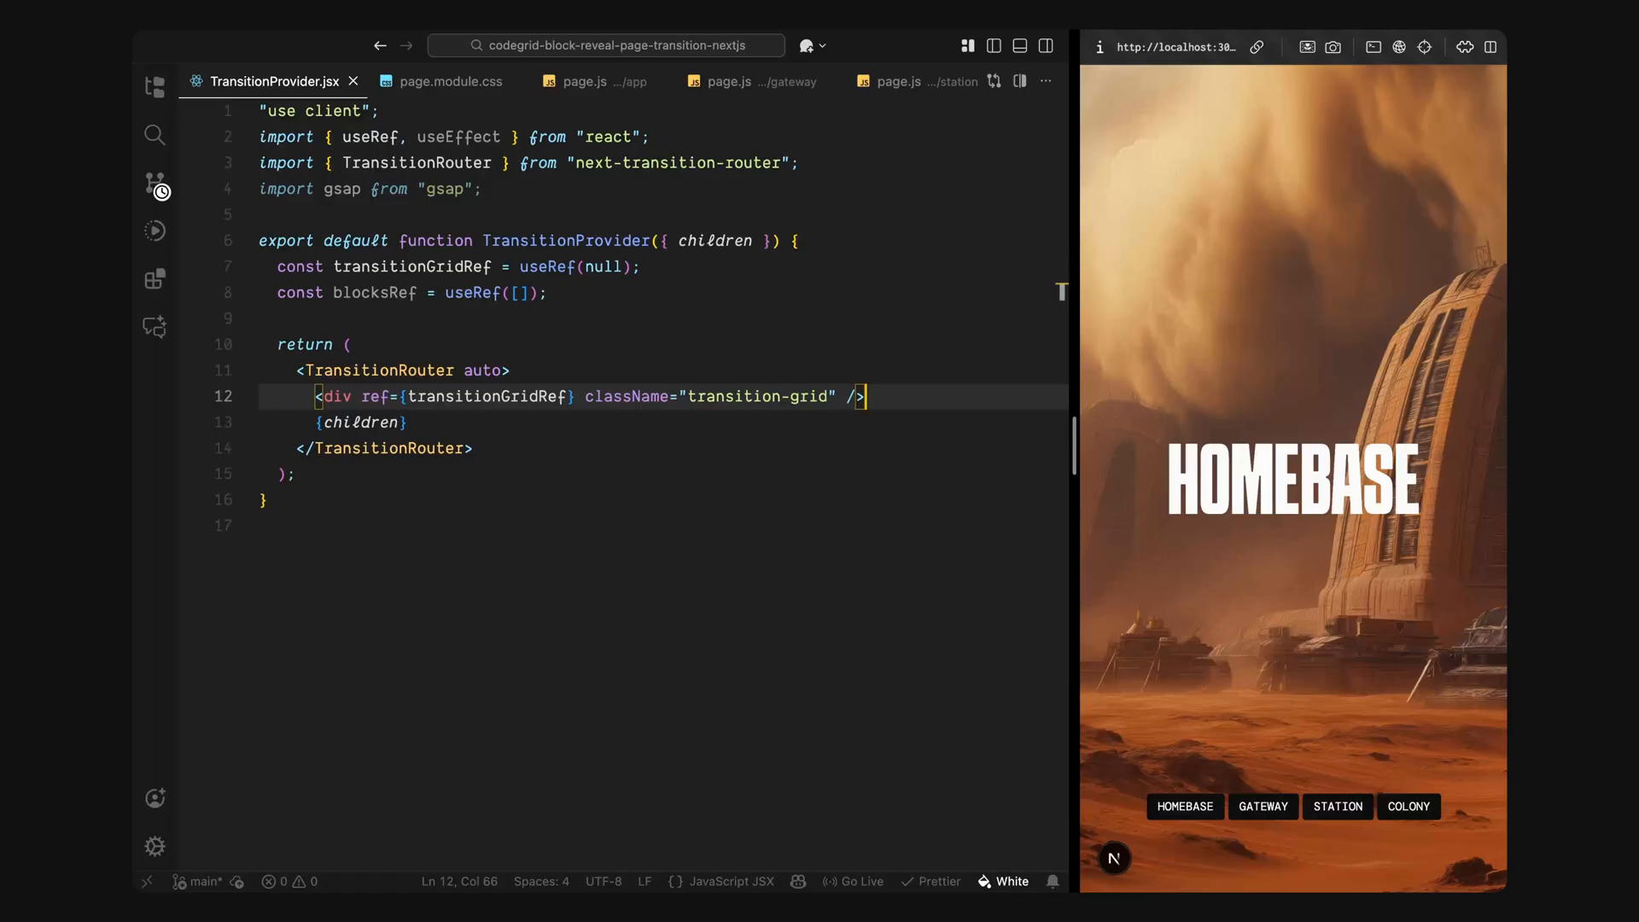
key("Enter")
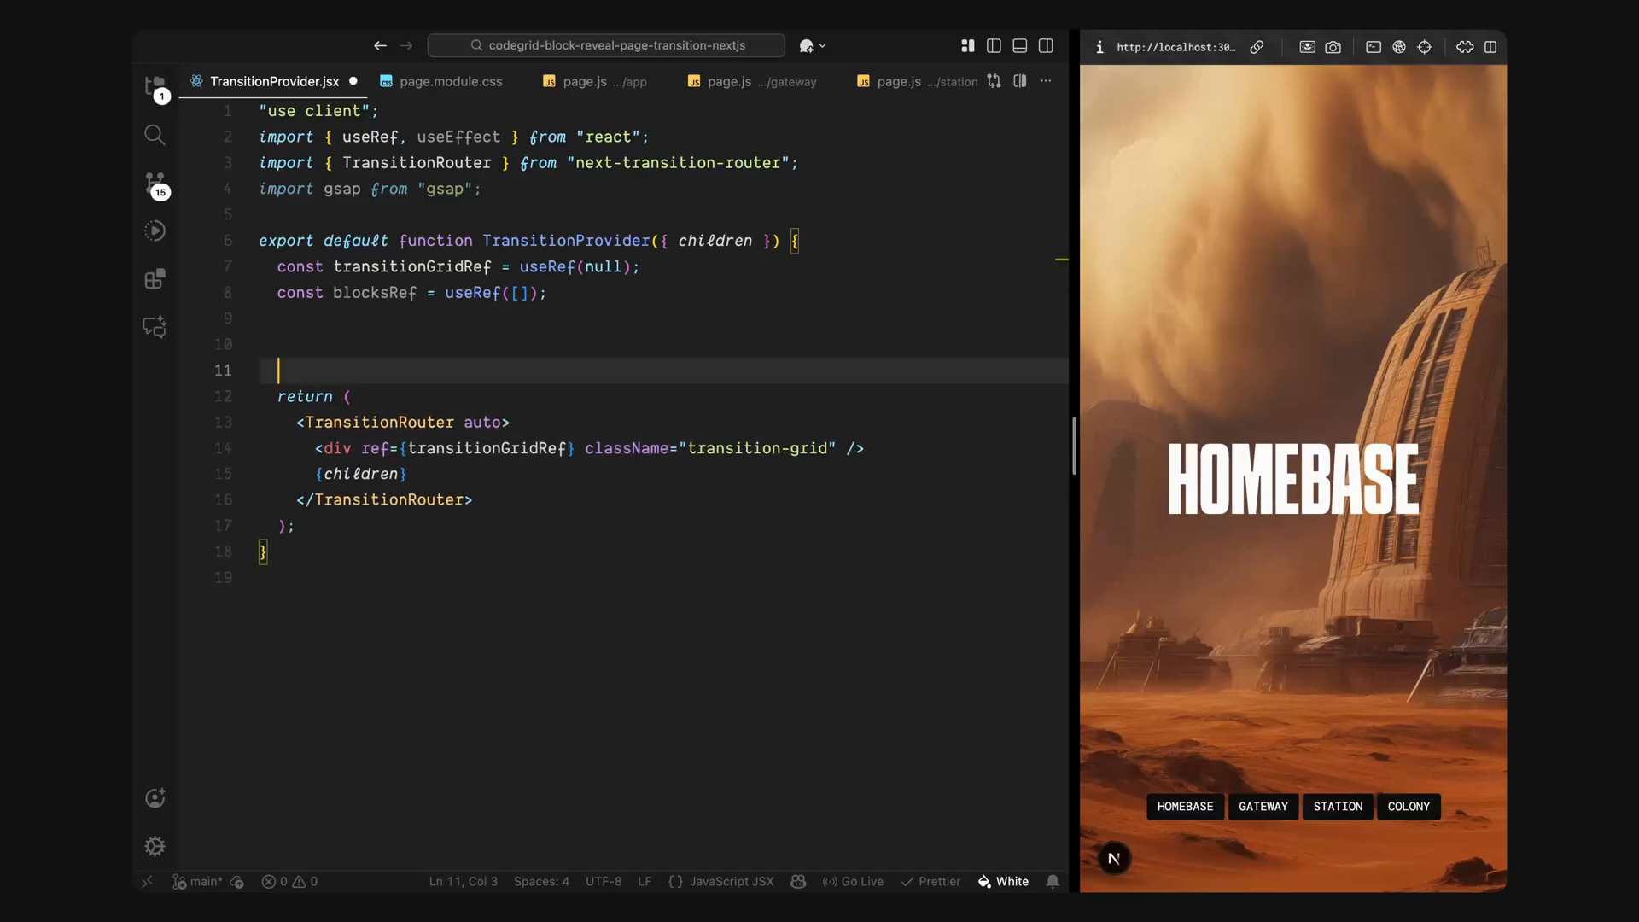
Step: Start createTransitionGrid with a guard returning when transitionGridRef.current is missing, then clear the grid and reset blocksRef
type("const createTransitionGrid =")
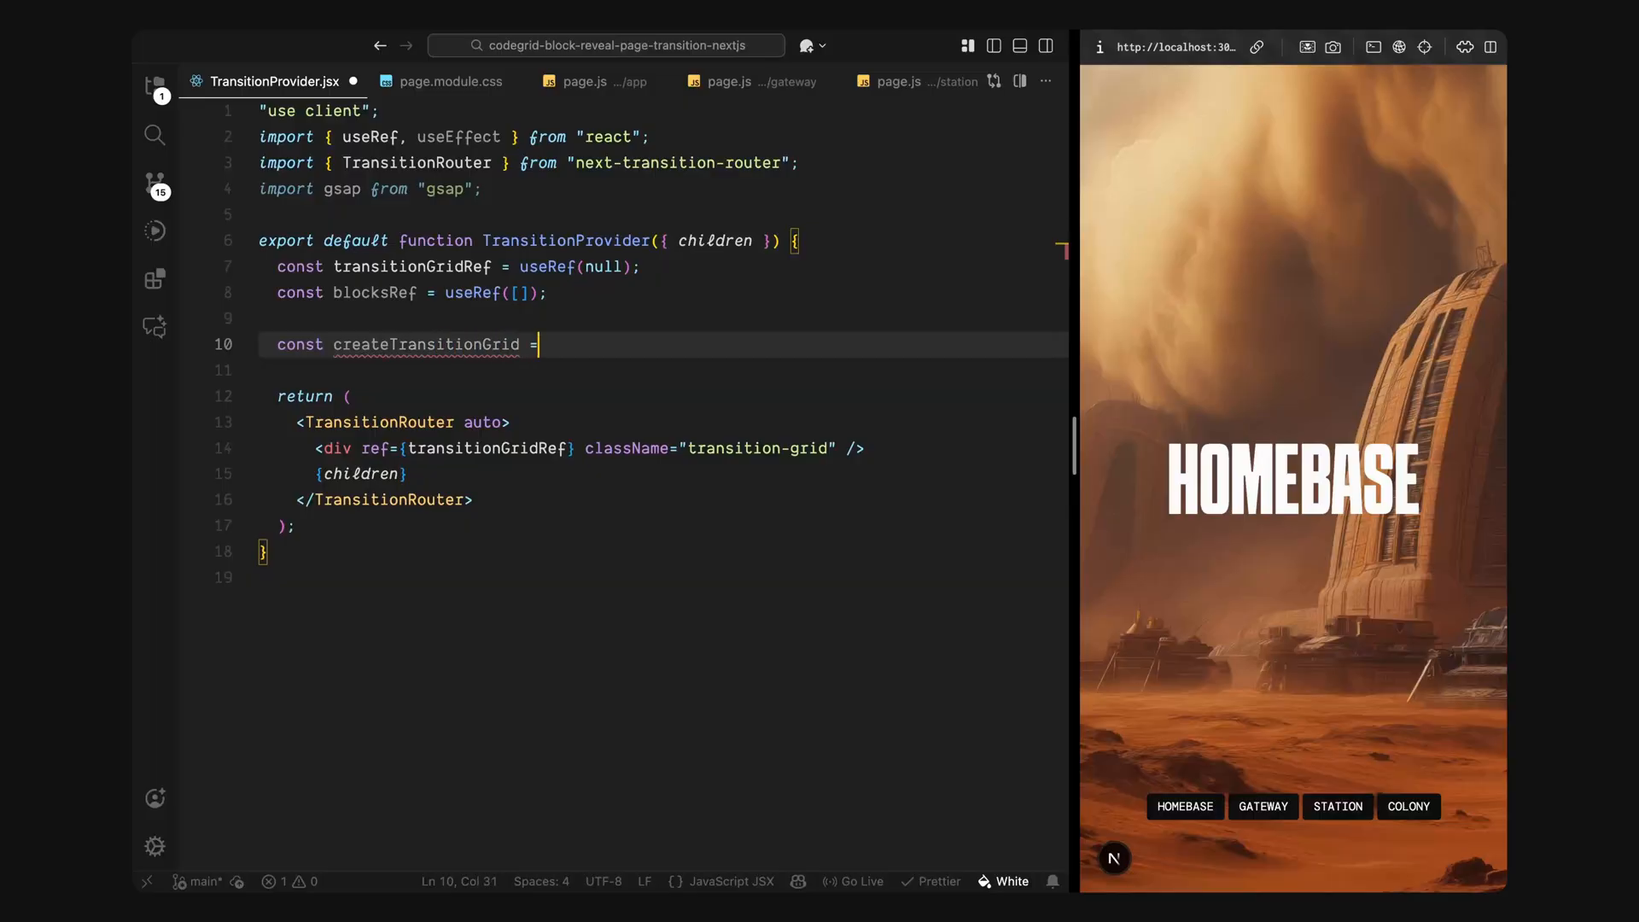
type("() => {")
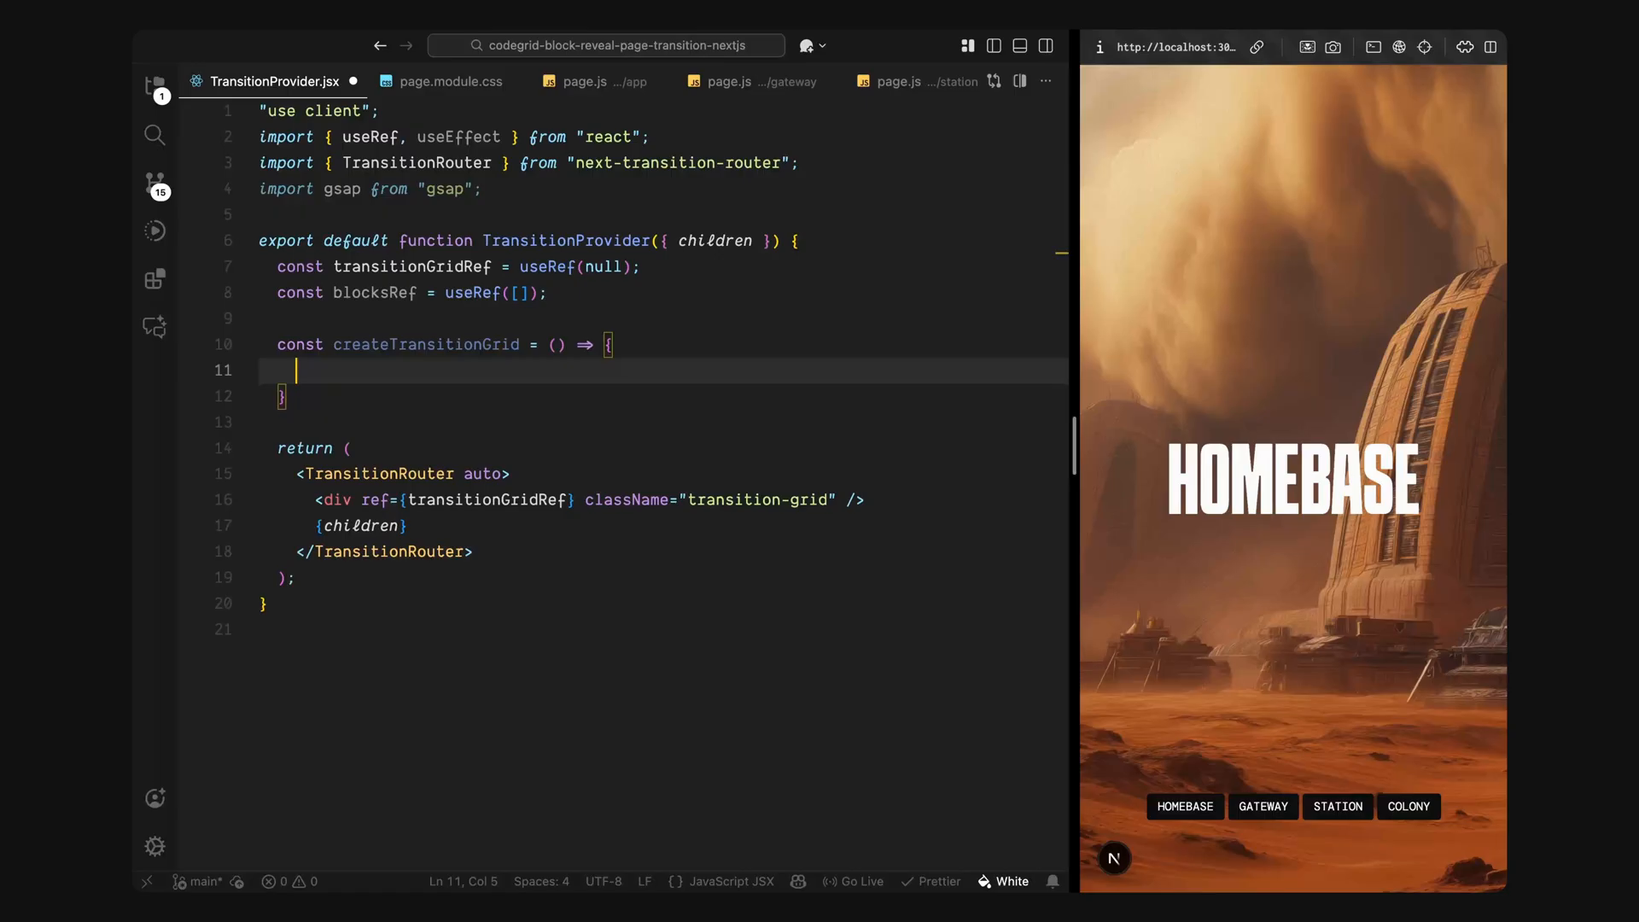
type("if (!transitionGridRef.current) return;")
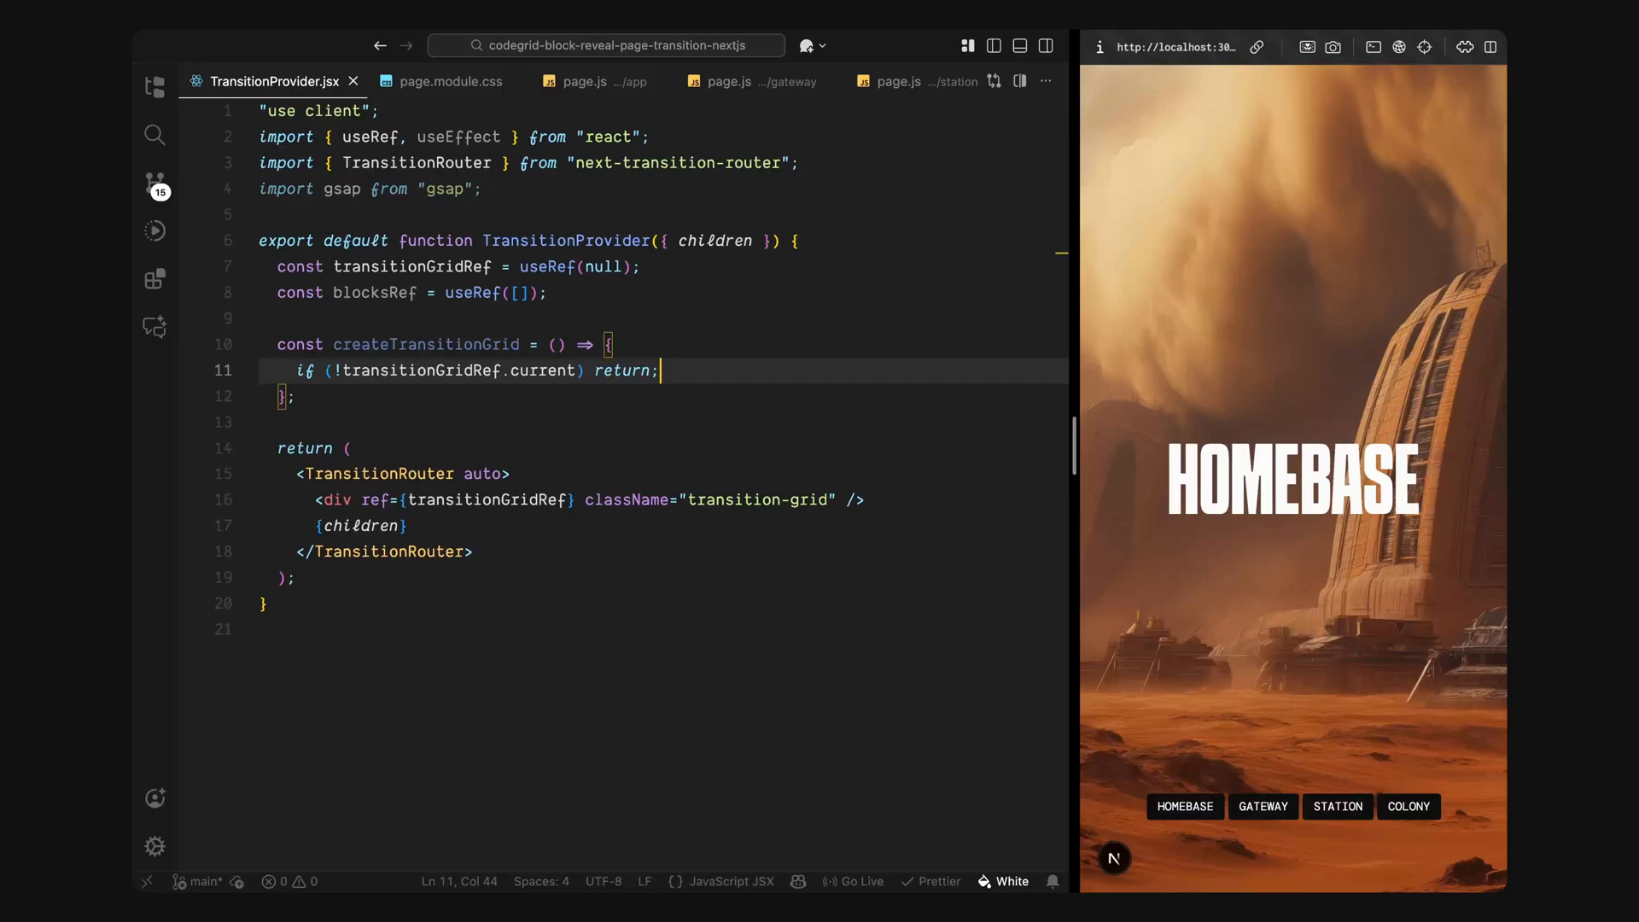
key("enter")
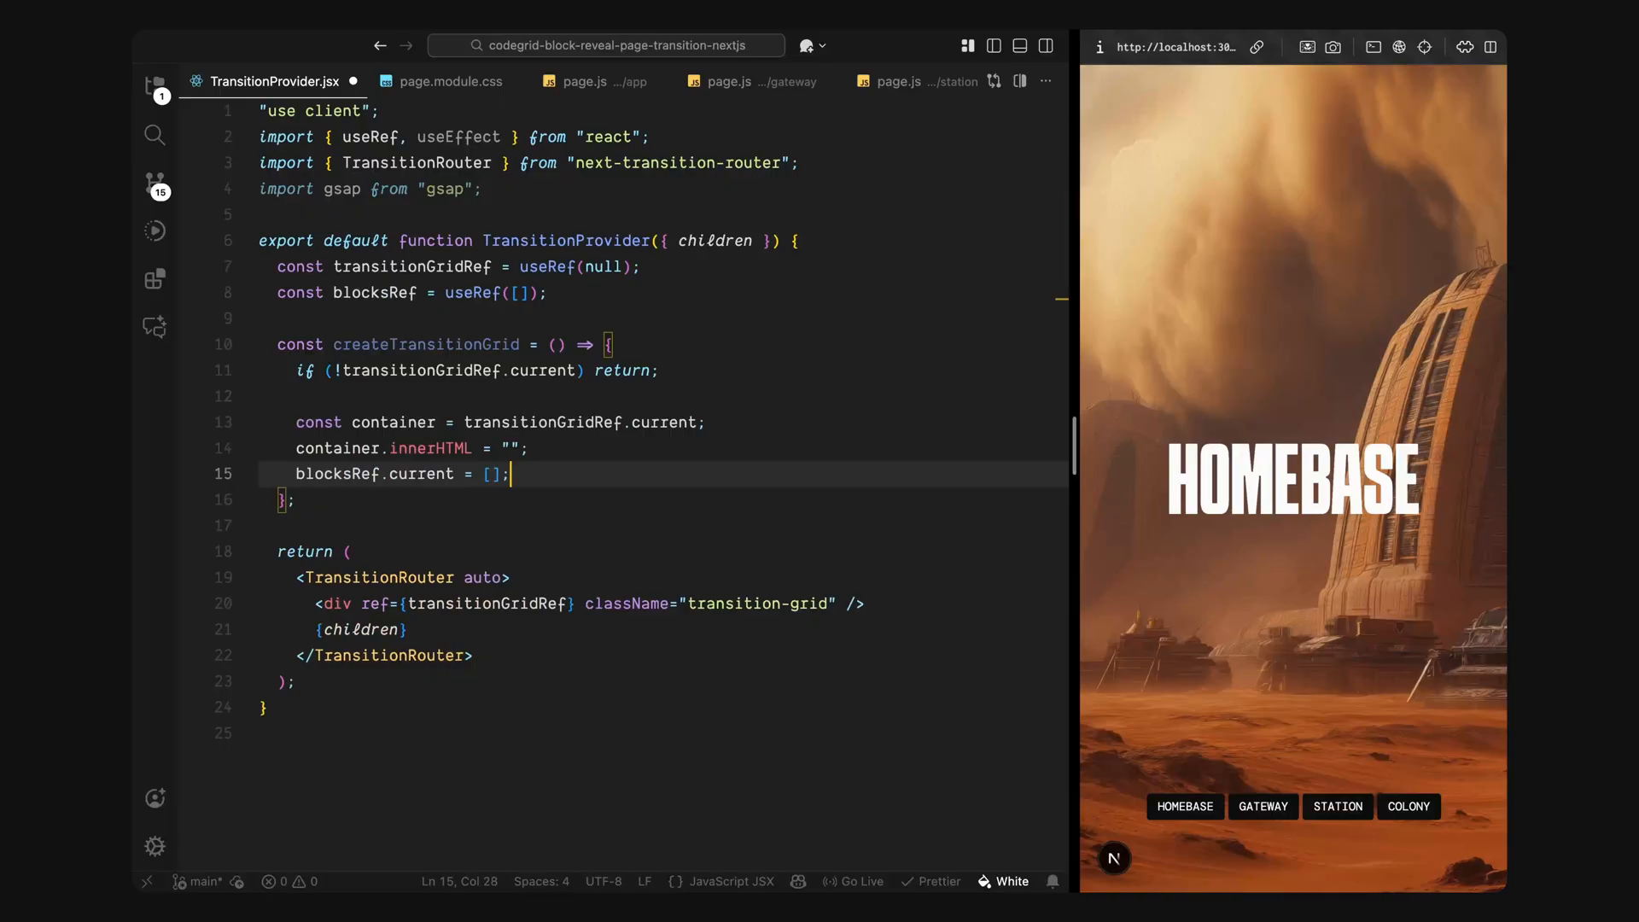
key("ctrl+s")
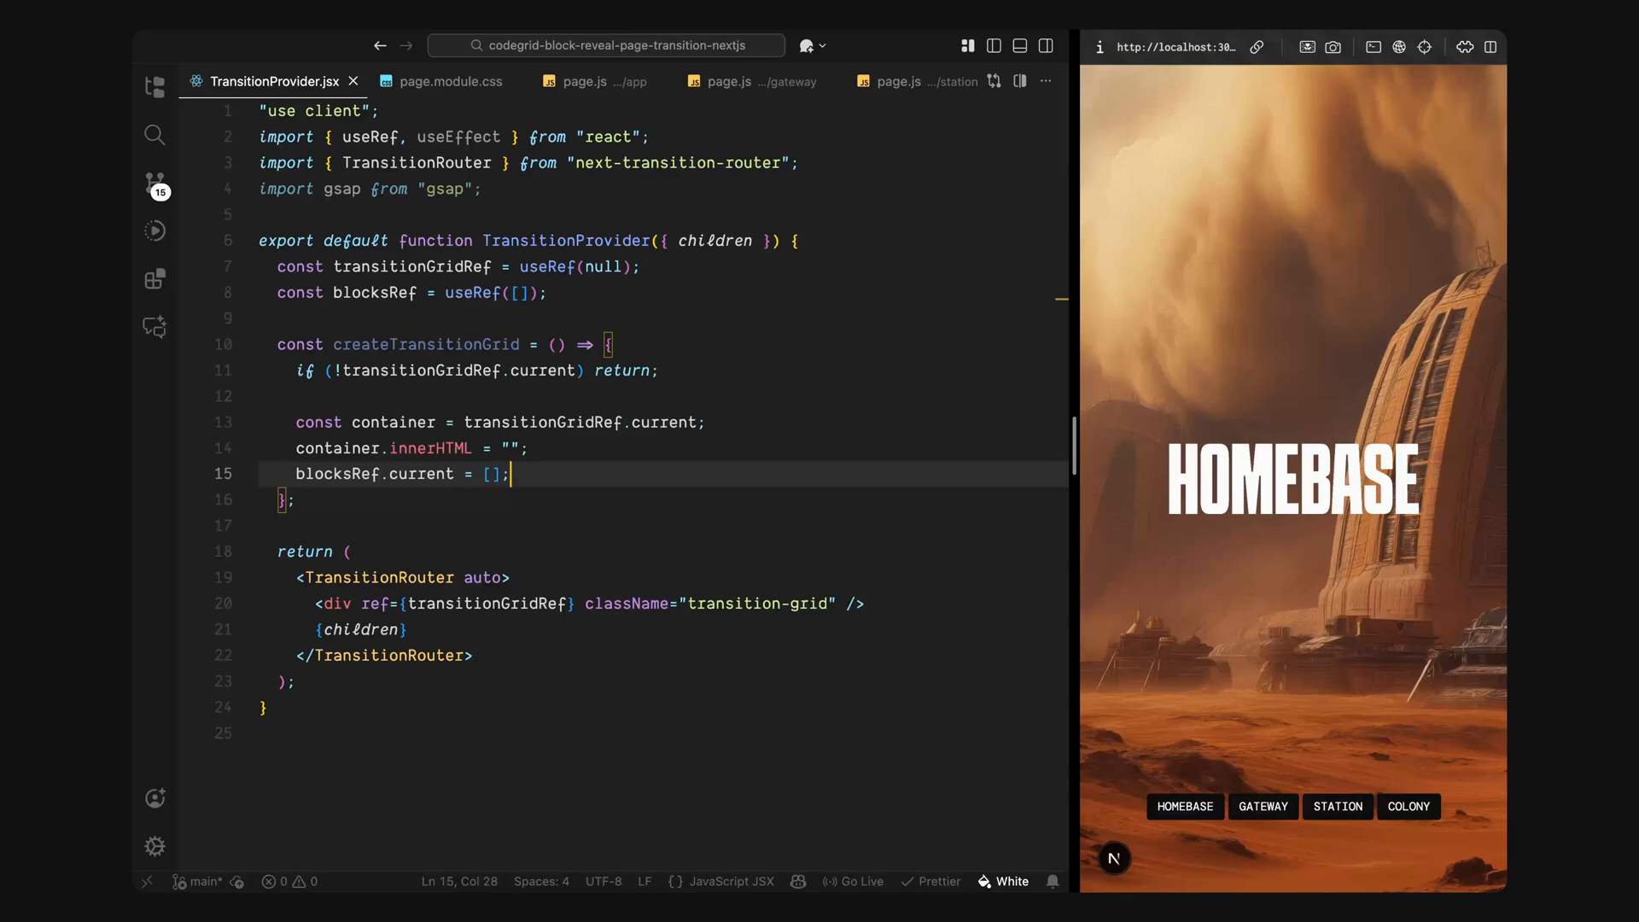
Step: Store window.innerWidth and innerHeight as gridWidth and gridHeight, leaving a blank line above the component
key("enter")
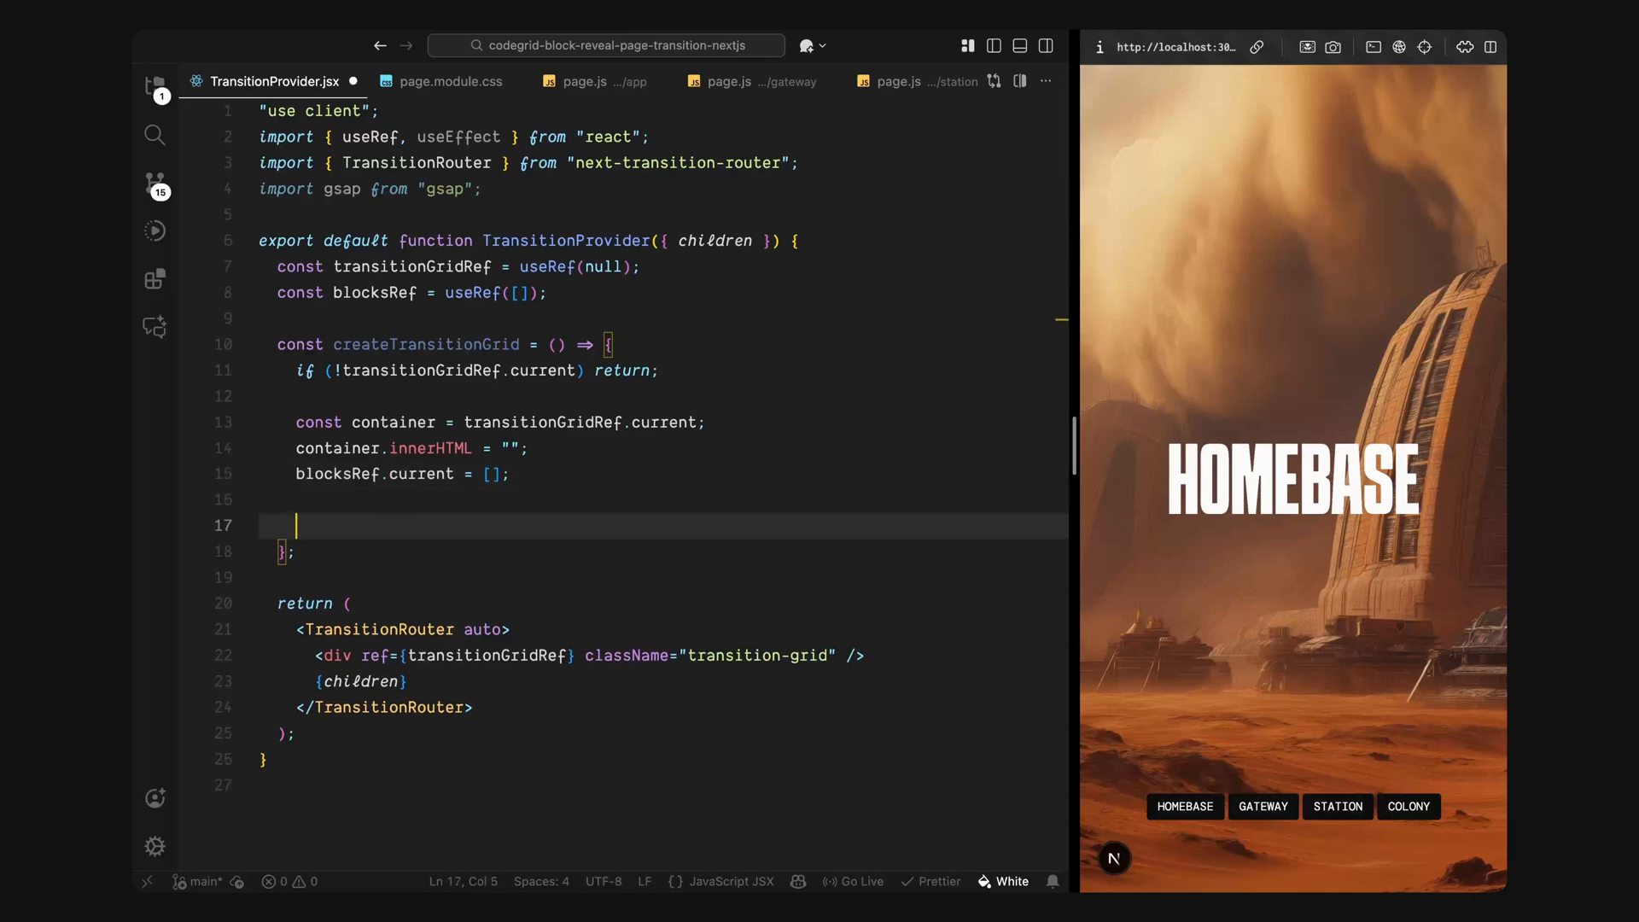
type("const gridWidth = window.innerWidth;")
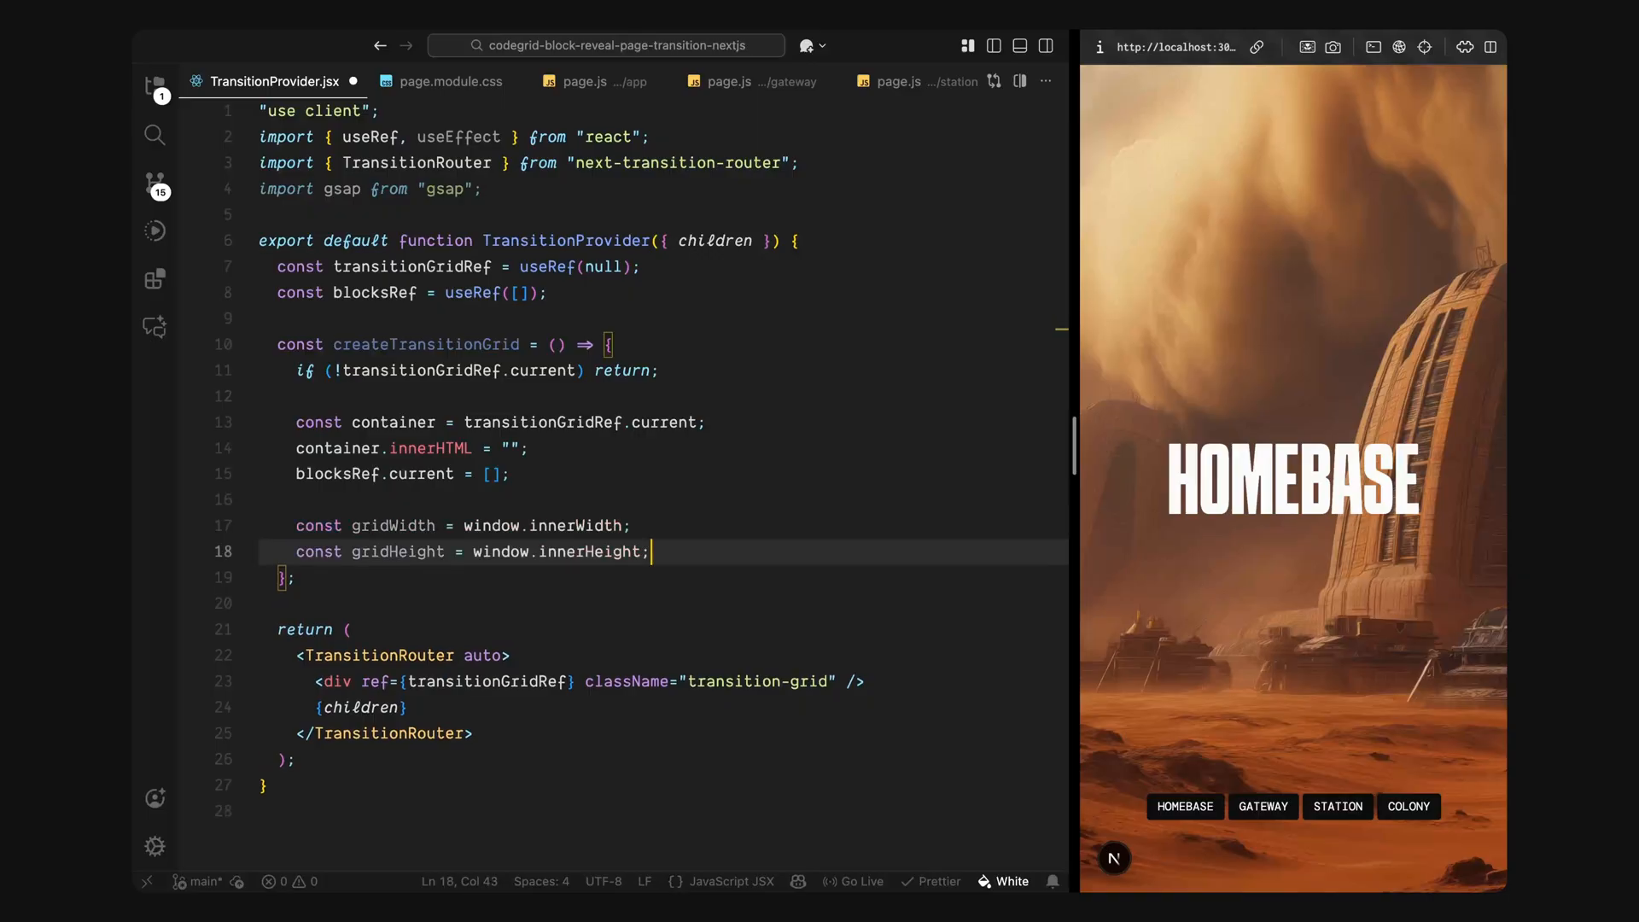
key("ctrl+s")
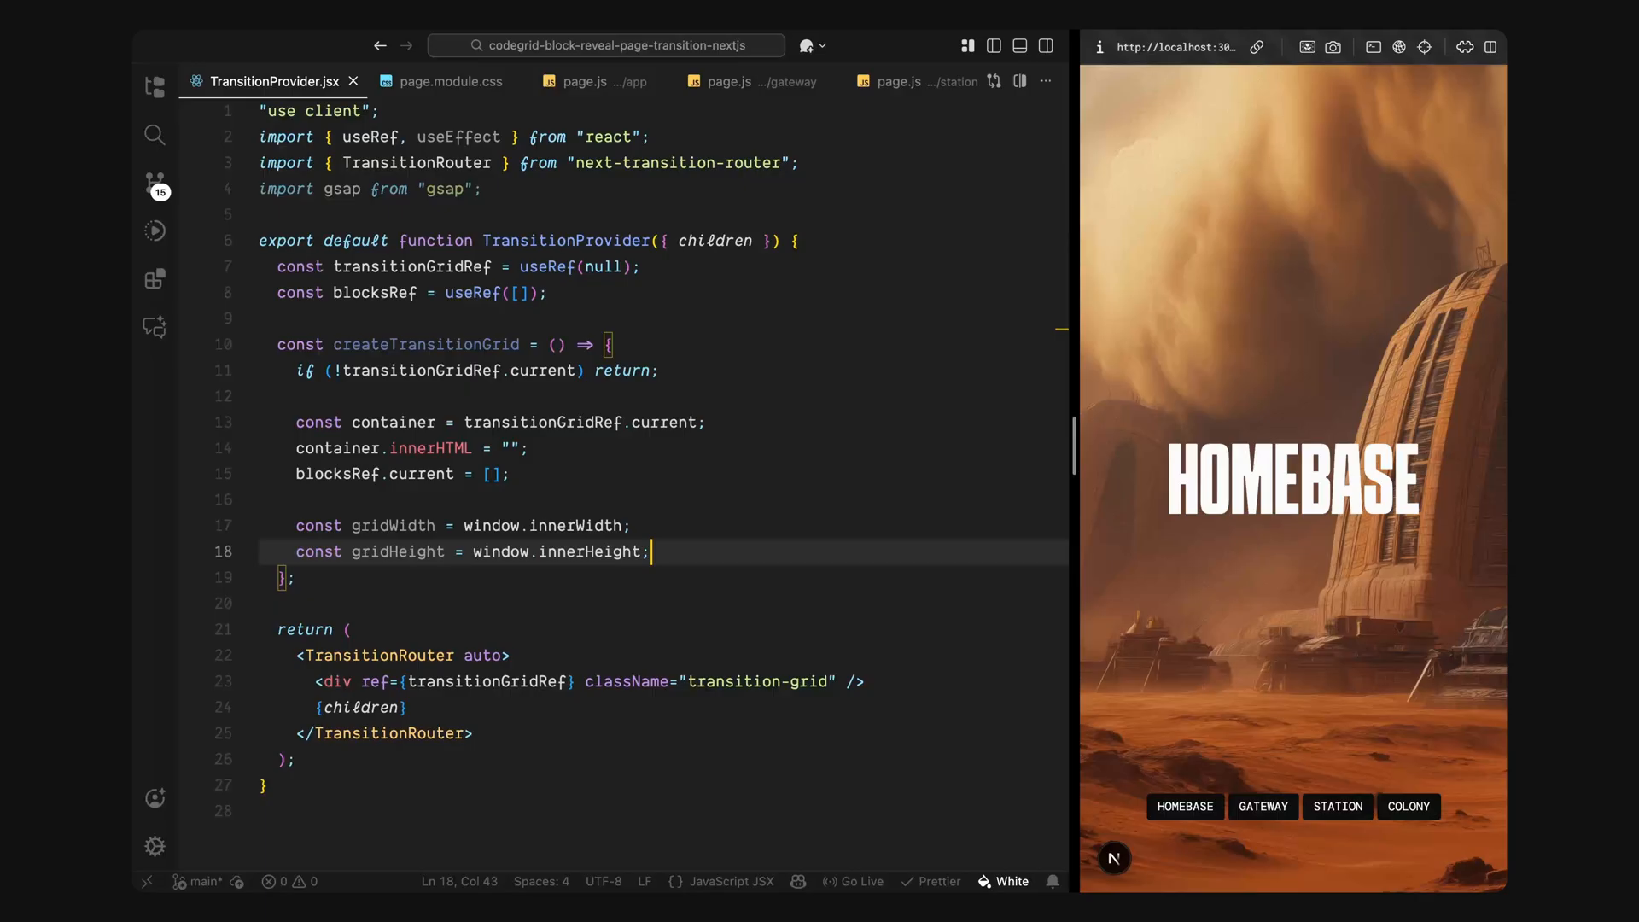
key("Enter")
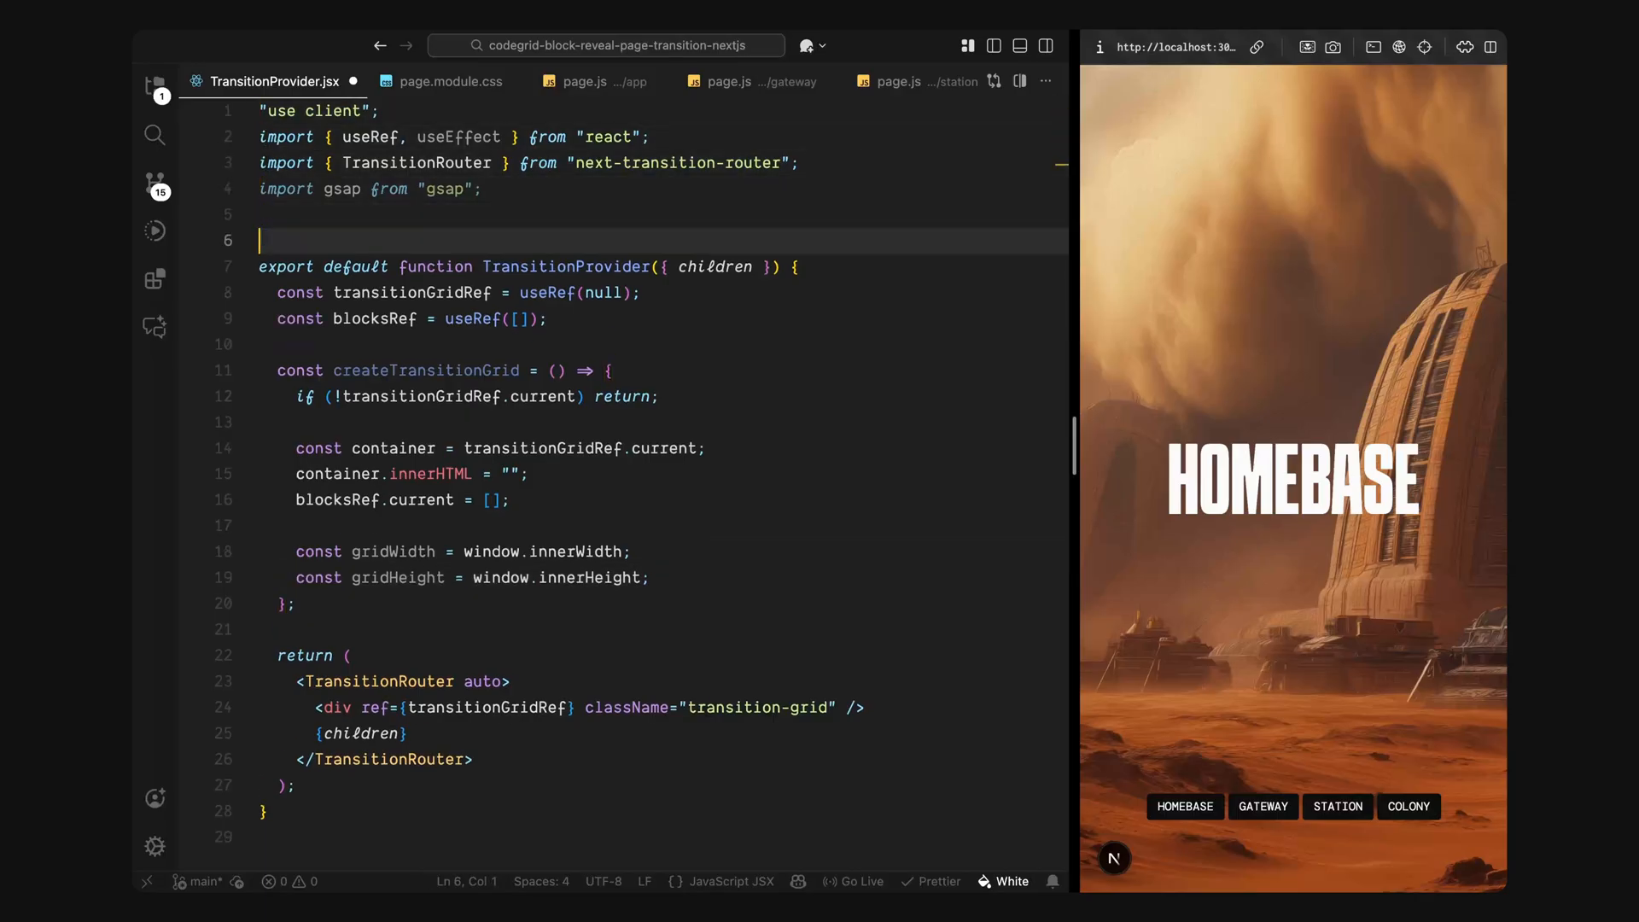
Step: Add const BLOCK_SIZE = 60; and save, then return to the grid function for columns and rows
type("const BLOCK_SIZE = 60;")
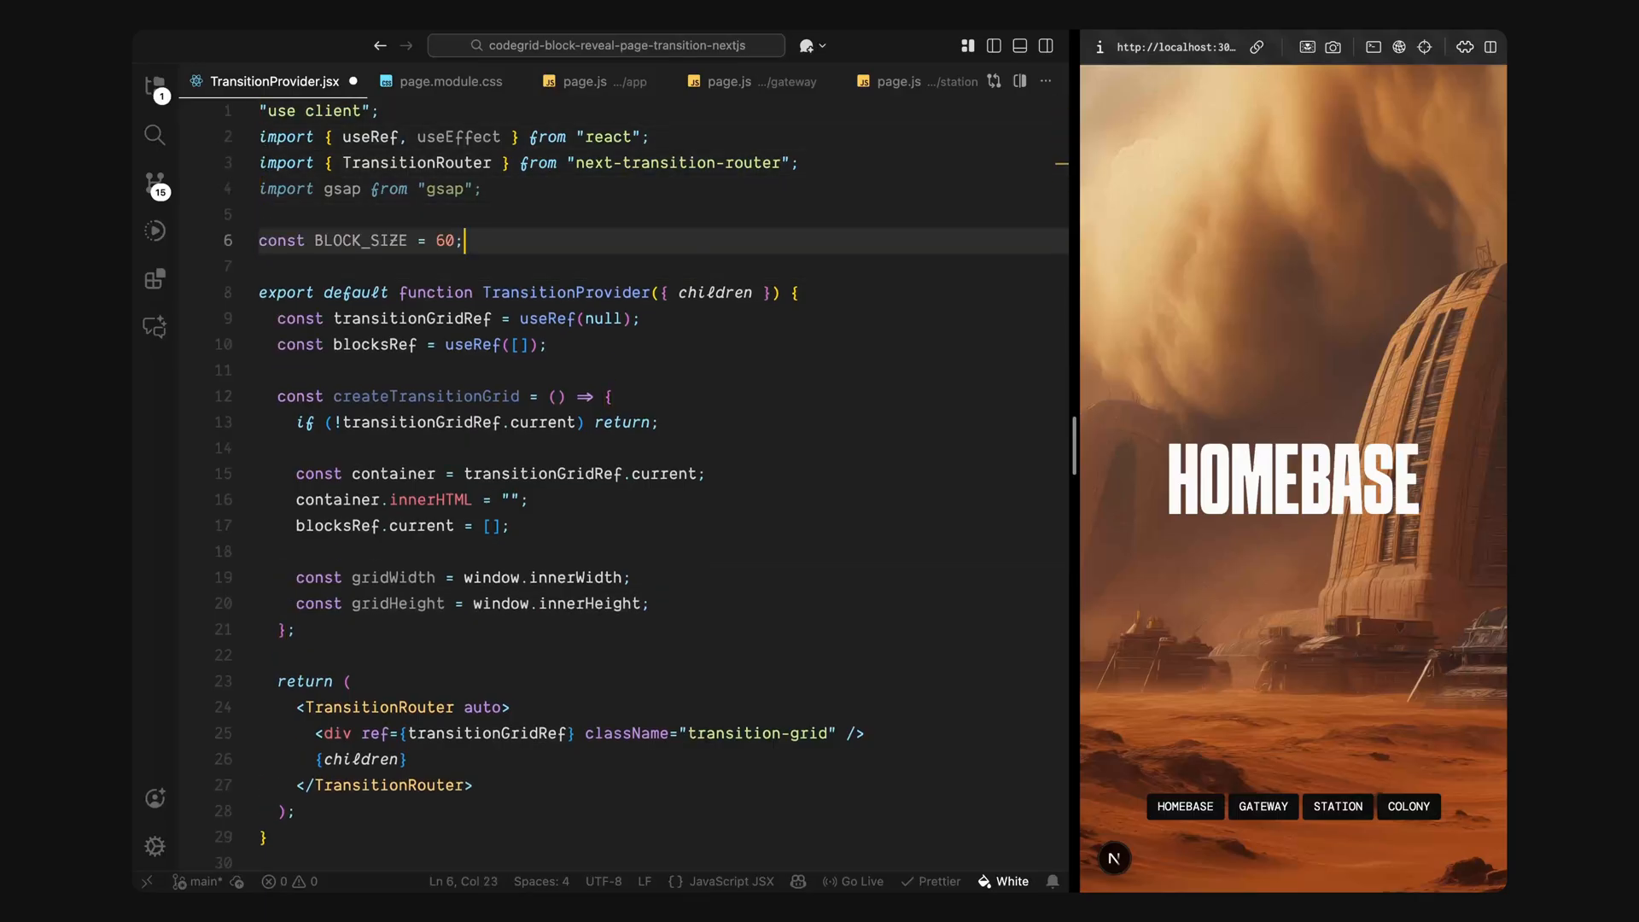
key("ctrl+s")
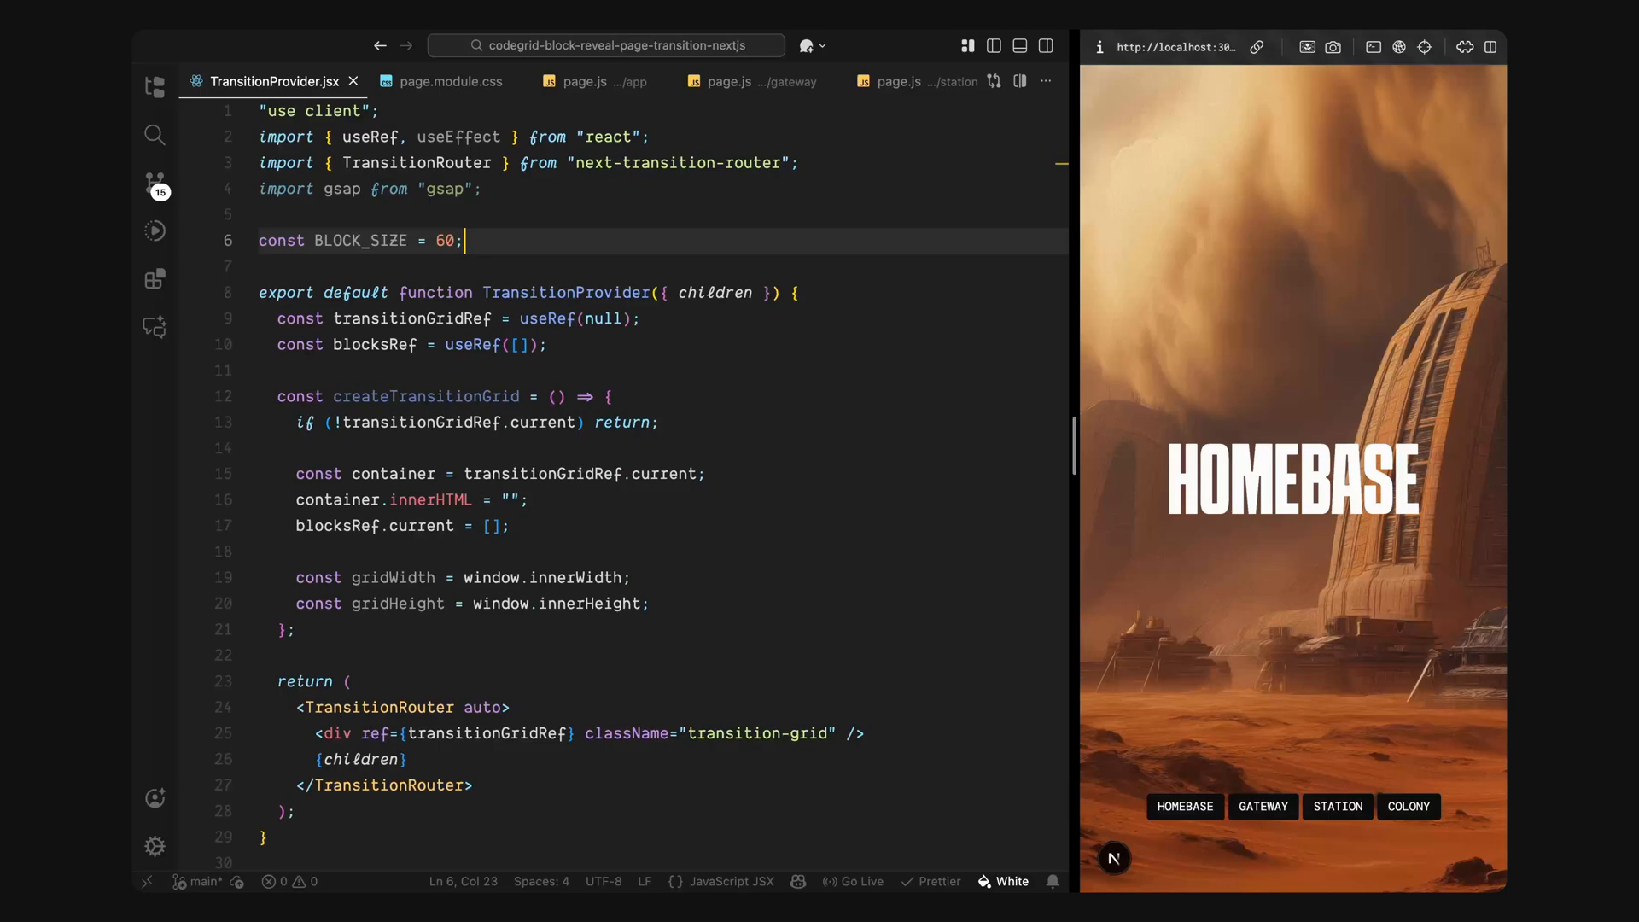
left_click(650, 602)
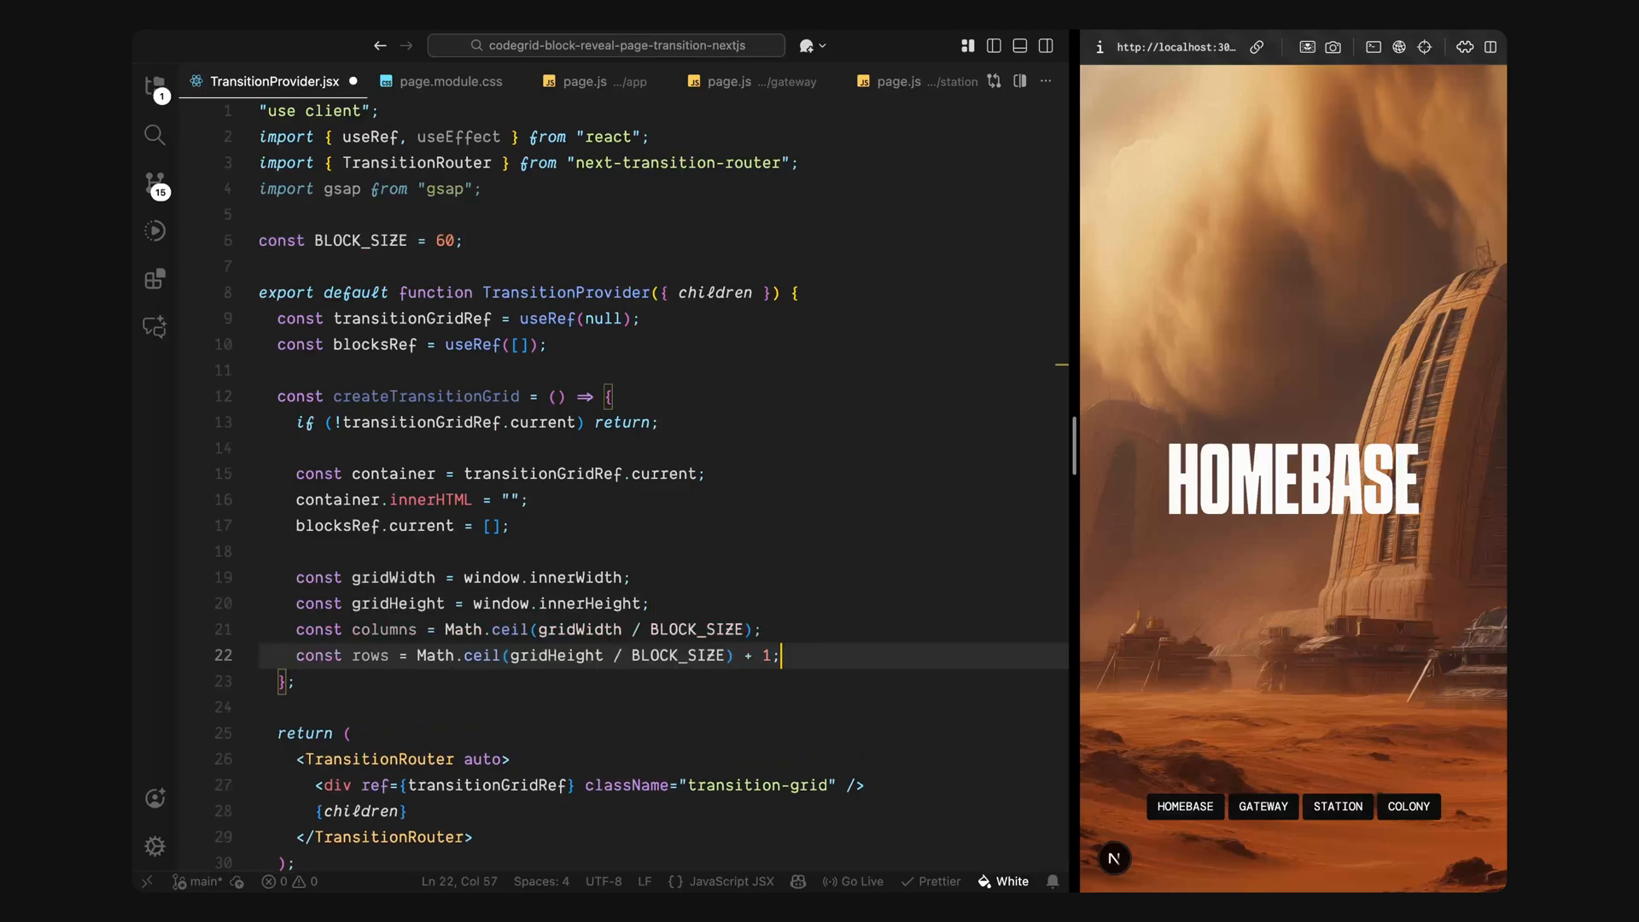
Step: Save before adding offsetX/offsetY and the nested transition-block loops
key("ctrl+s")
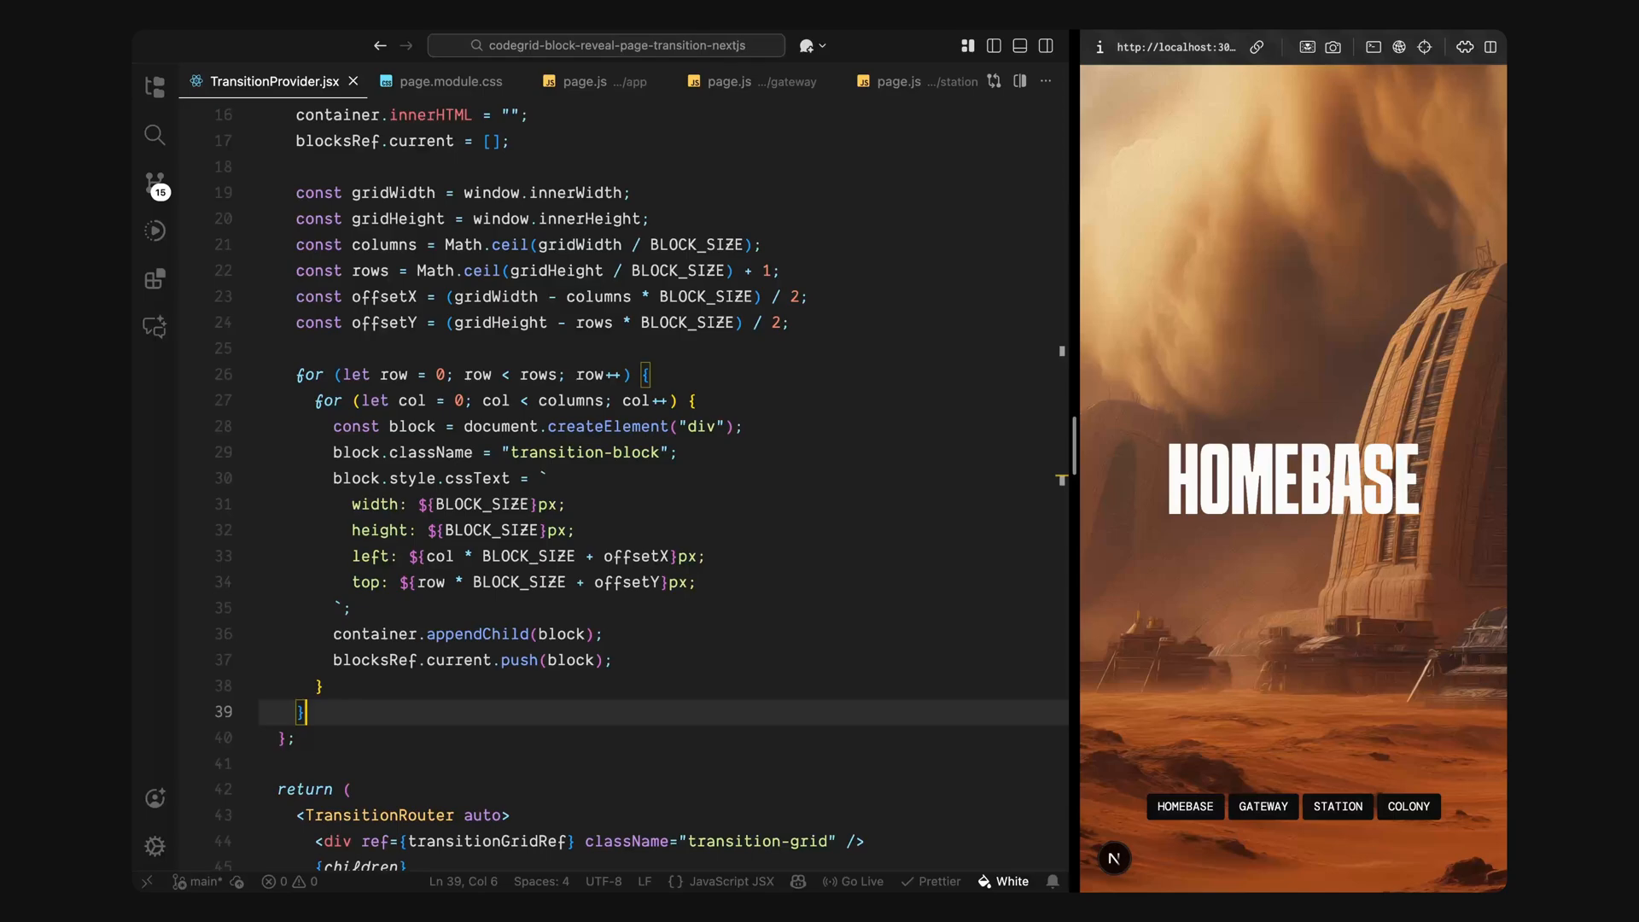
Step: Add gsap.set(blocksRef.current, { opacity: 0 }) and a useEffect building the grid on mount and resize
key("enter")
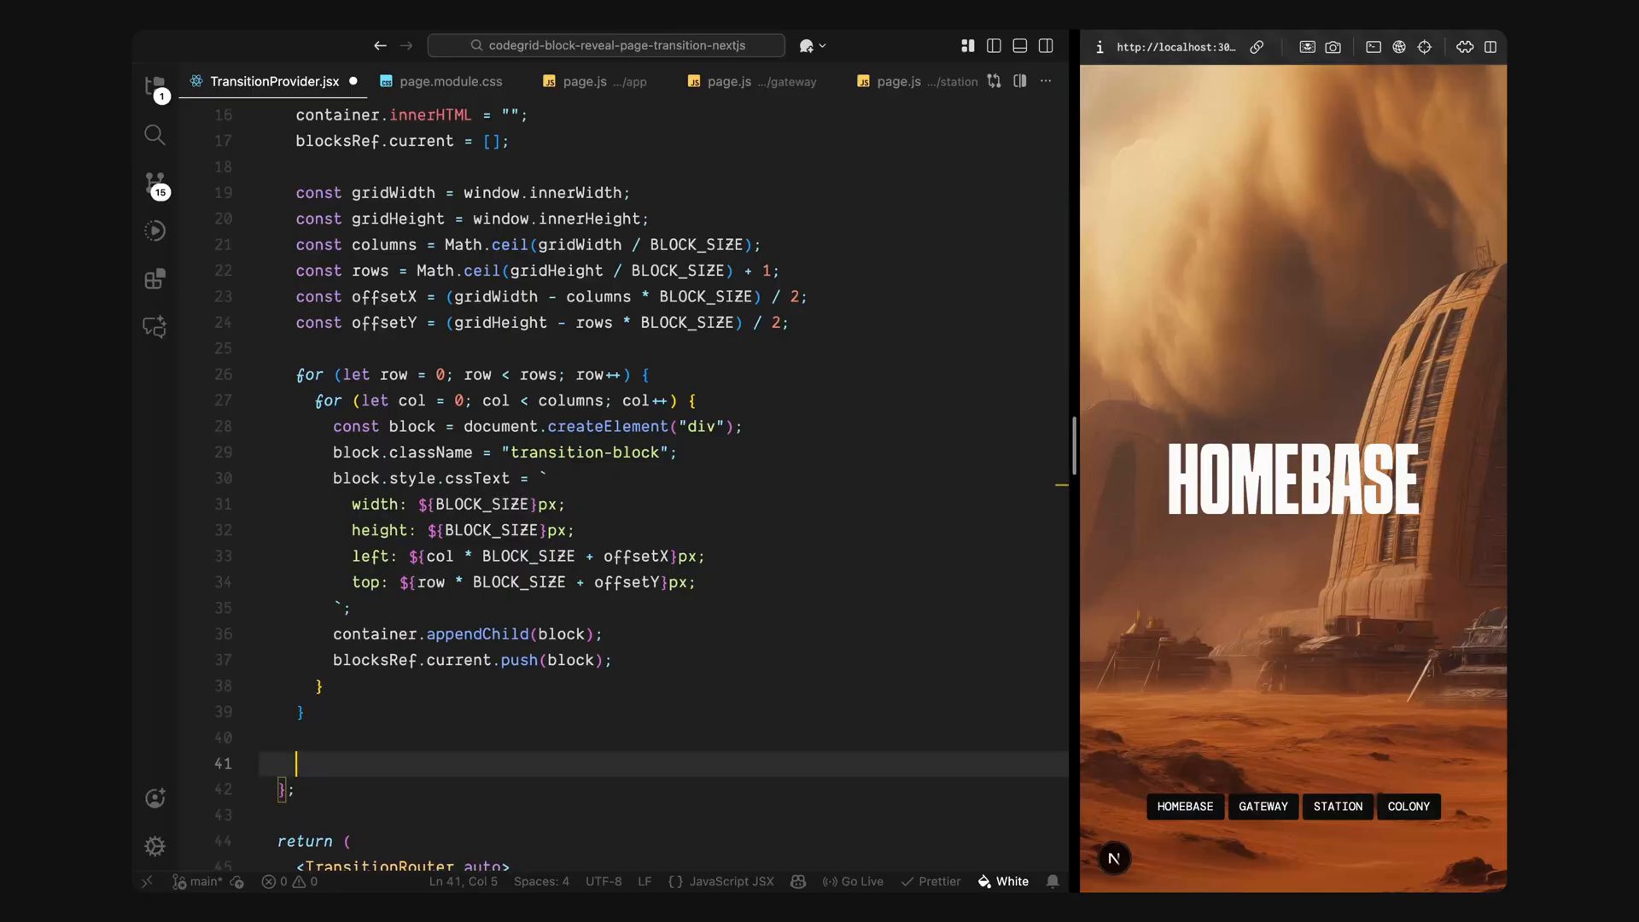
scroll("down", 3)
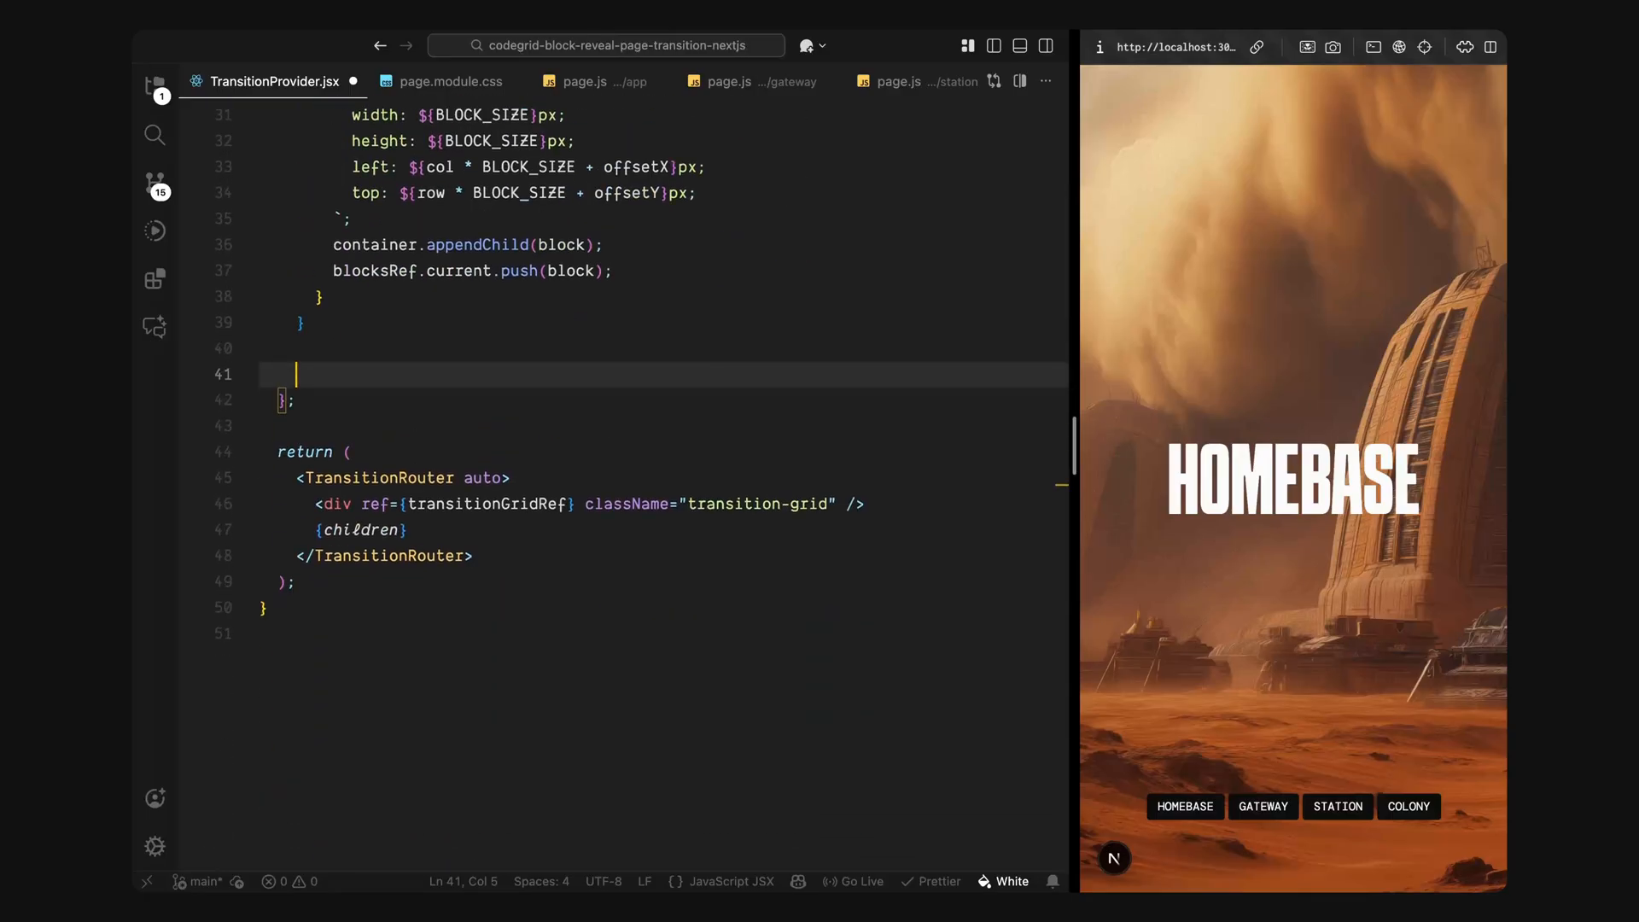
type("gsap.set(blocksRef.current, { opacity: 0 });")
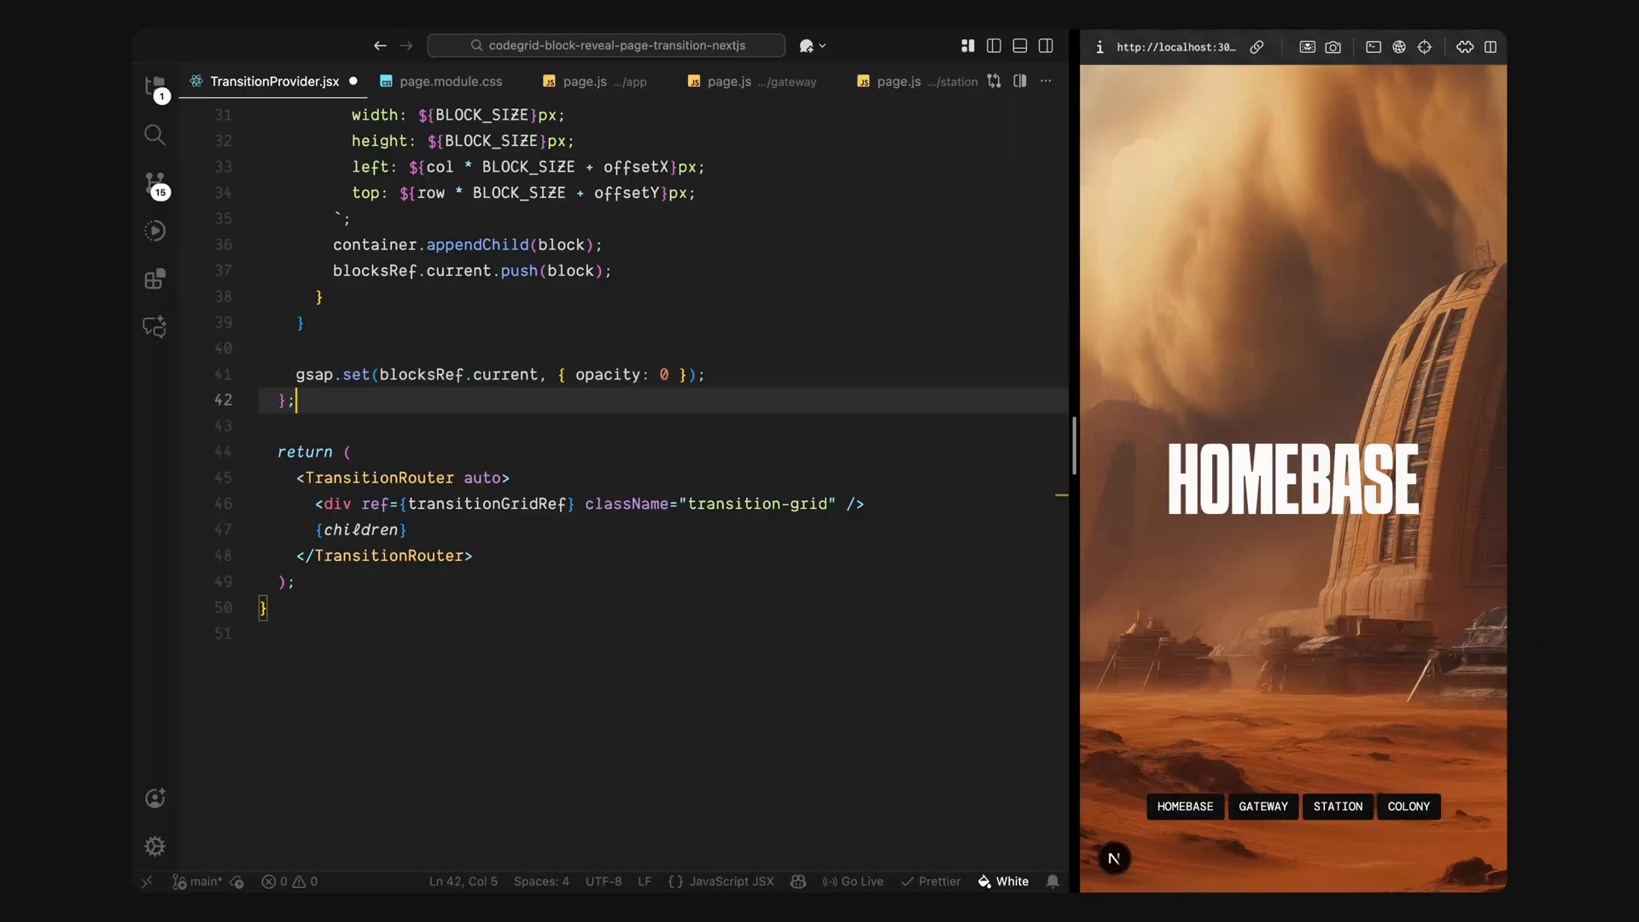
type("useEffect(() => {")
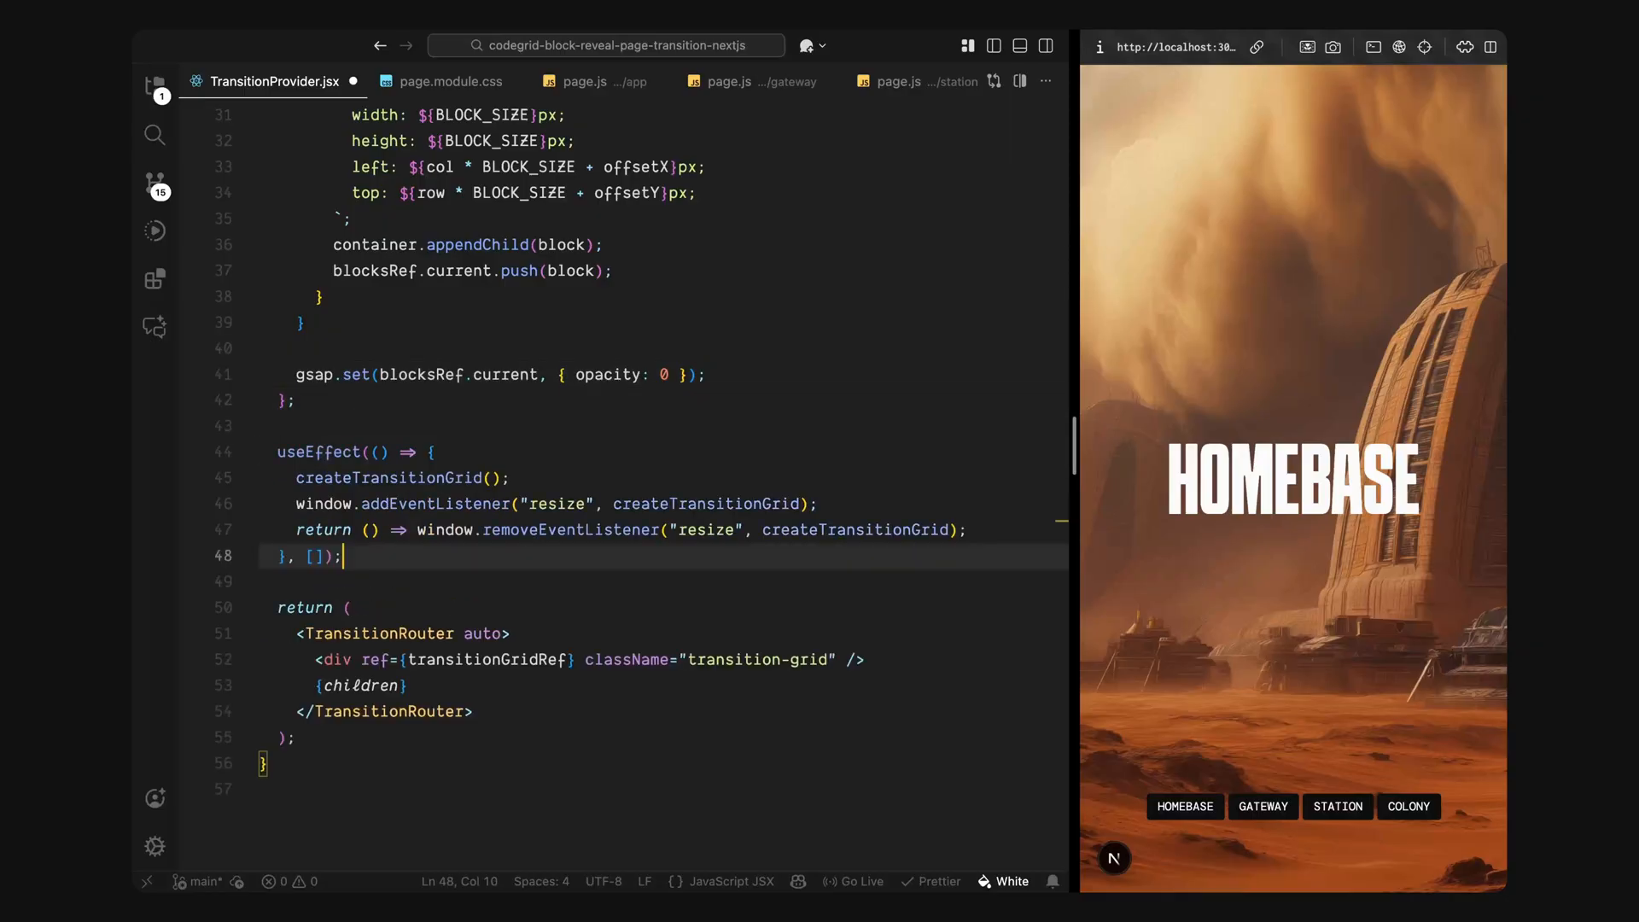
key("ctrl+s")
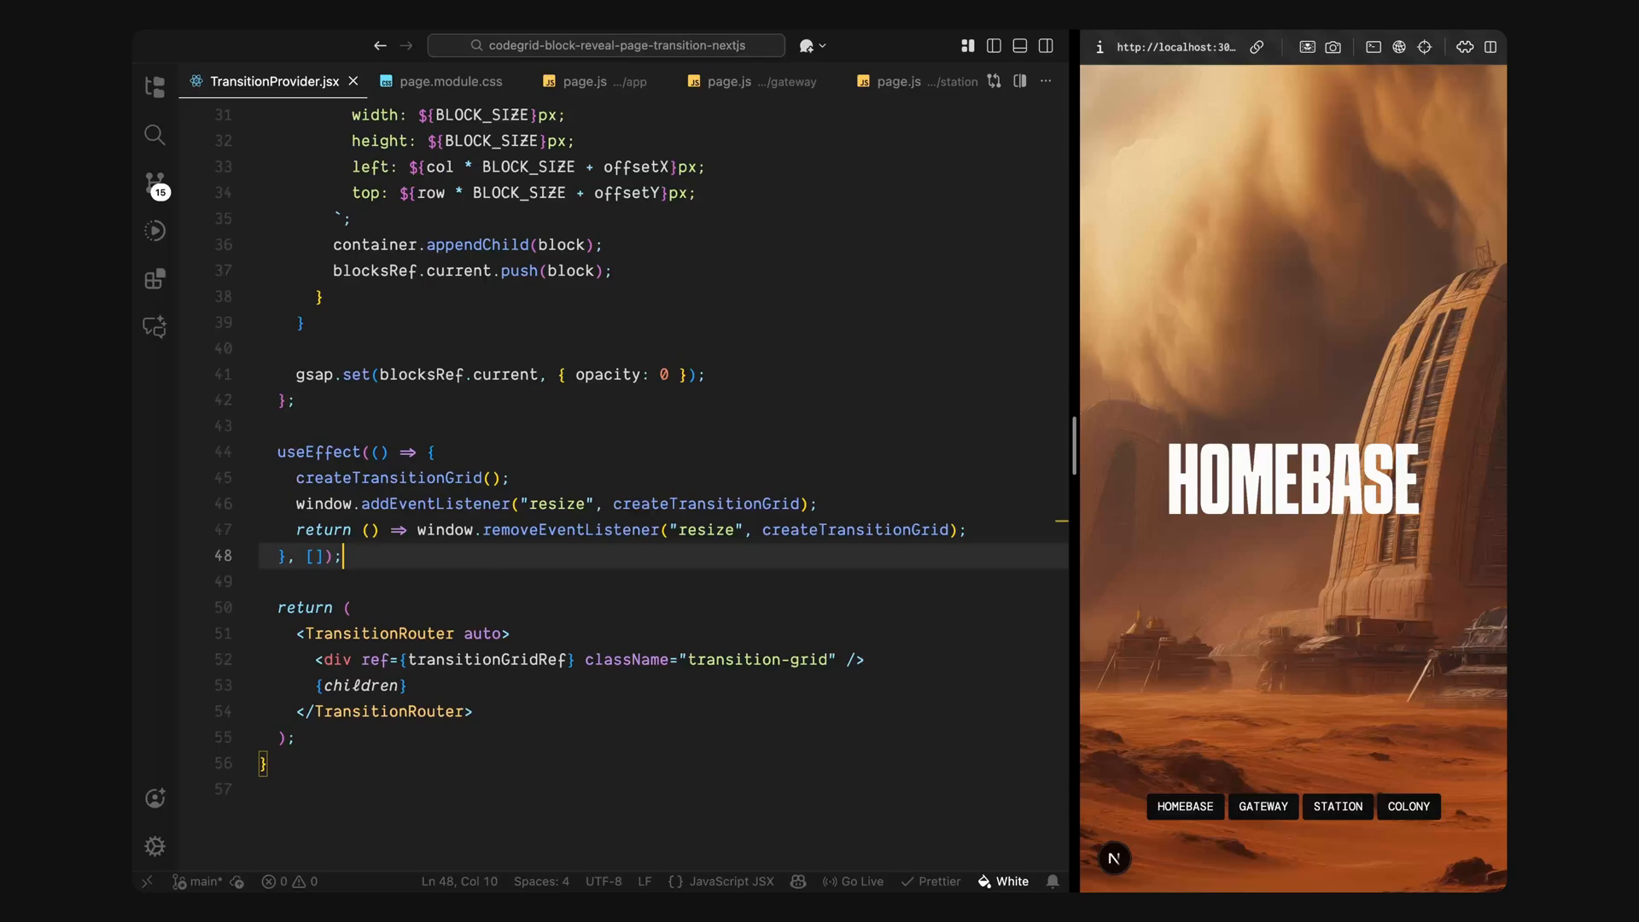
scroll("down", 3)
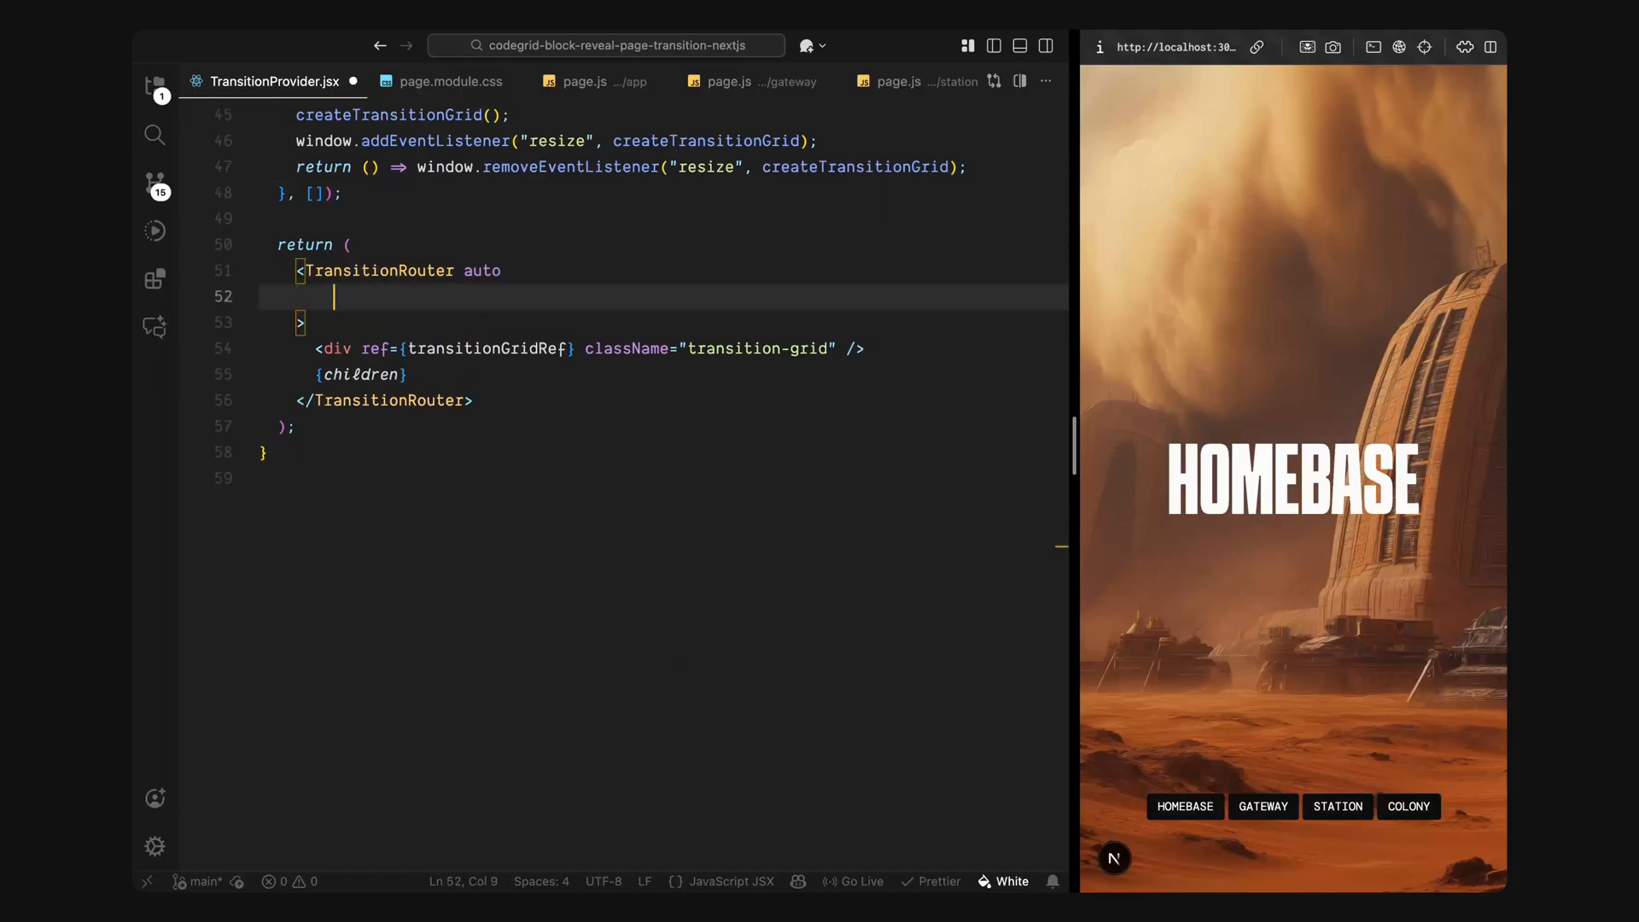
Step: Add a leave={(next) => ...} prop with a gsap.to tween fading blocksRef blocks to opacity 1
type("leave={(next)")
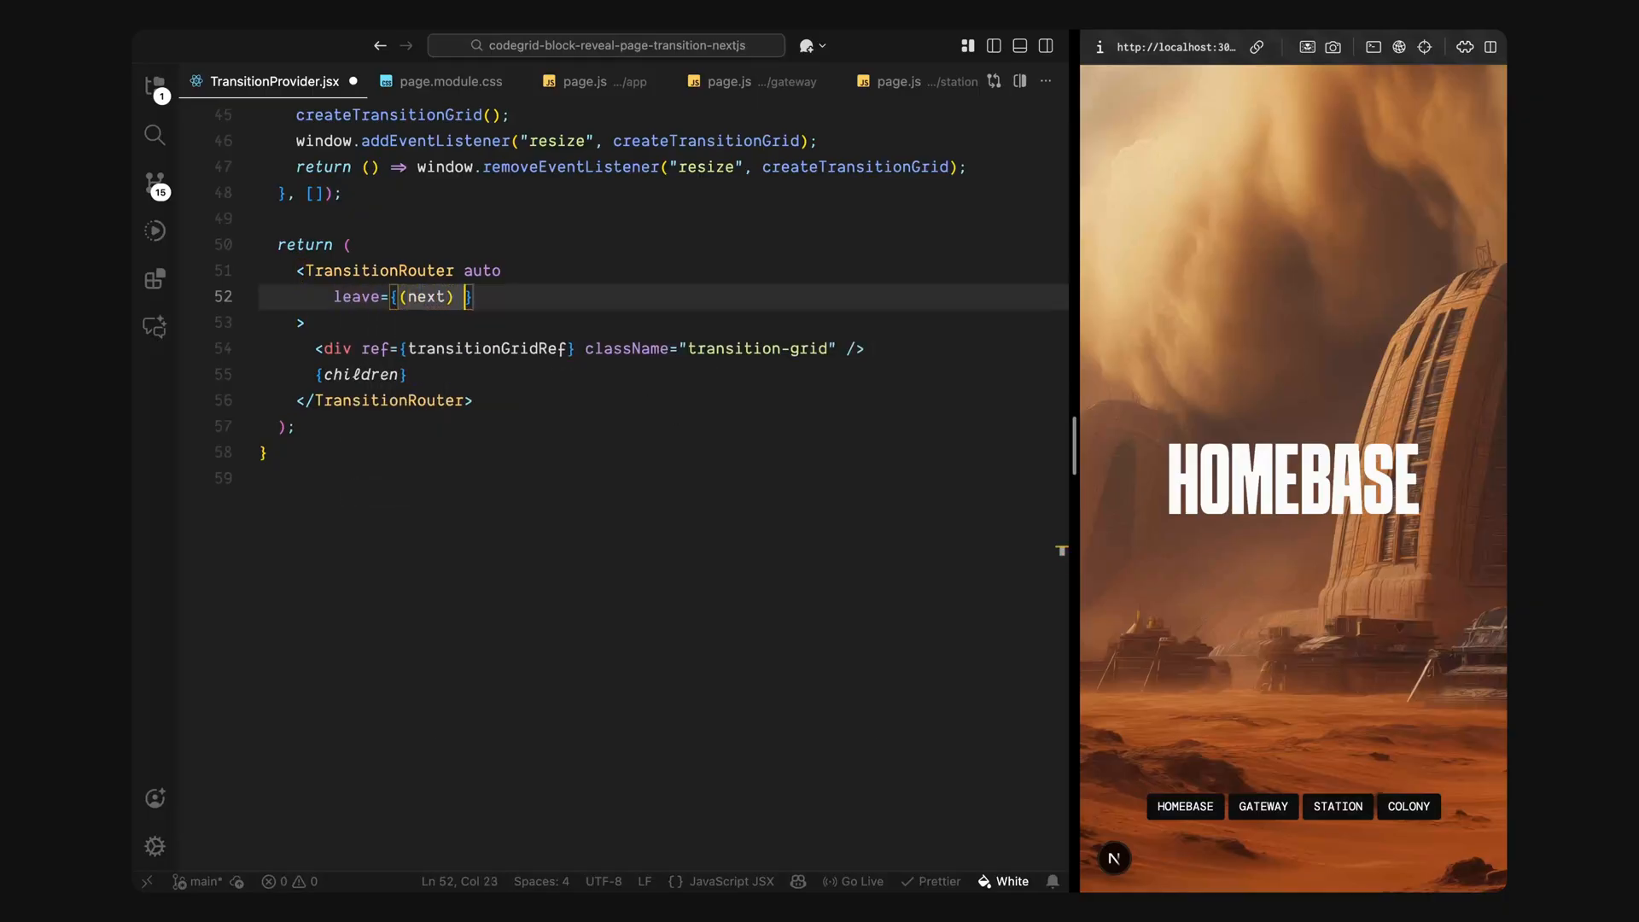
type("=> {")
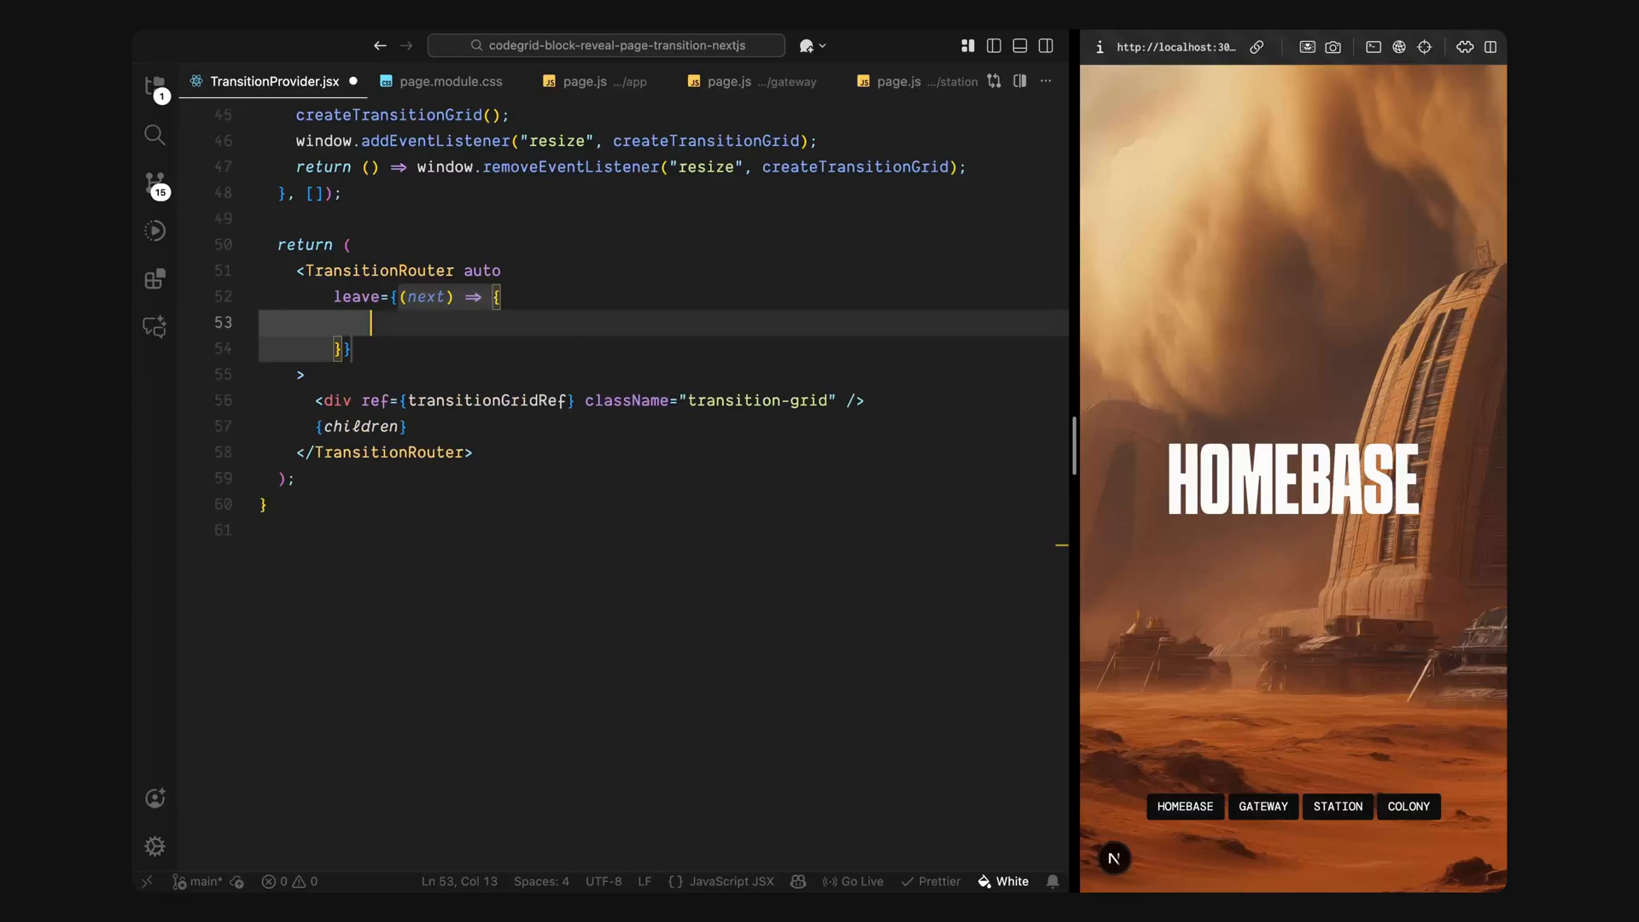
type("const tween = gsap.to(blocksRef.current, {")
type("return () => tween.kill();")
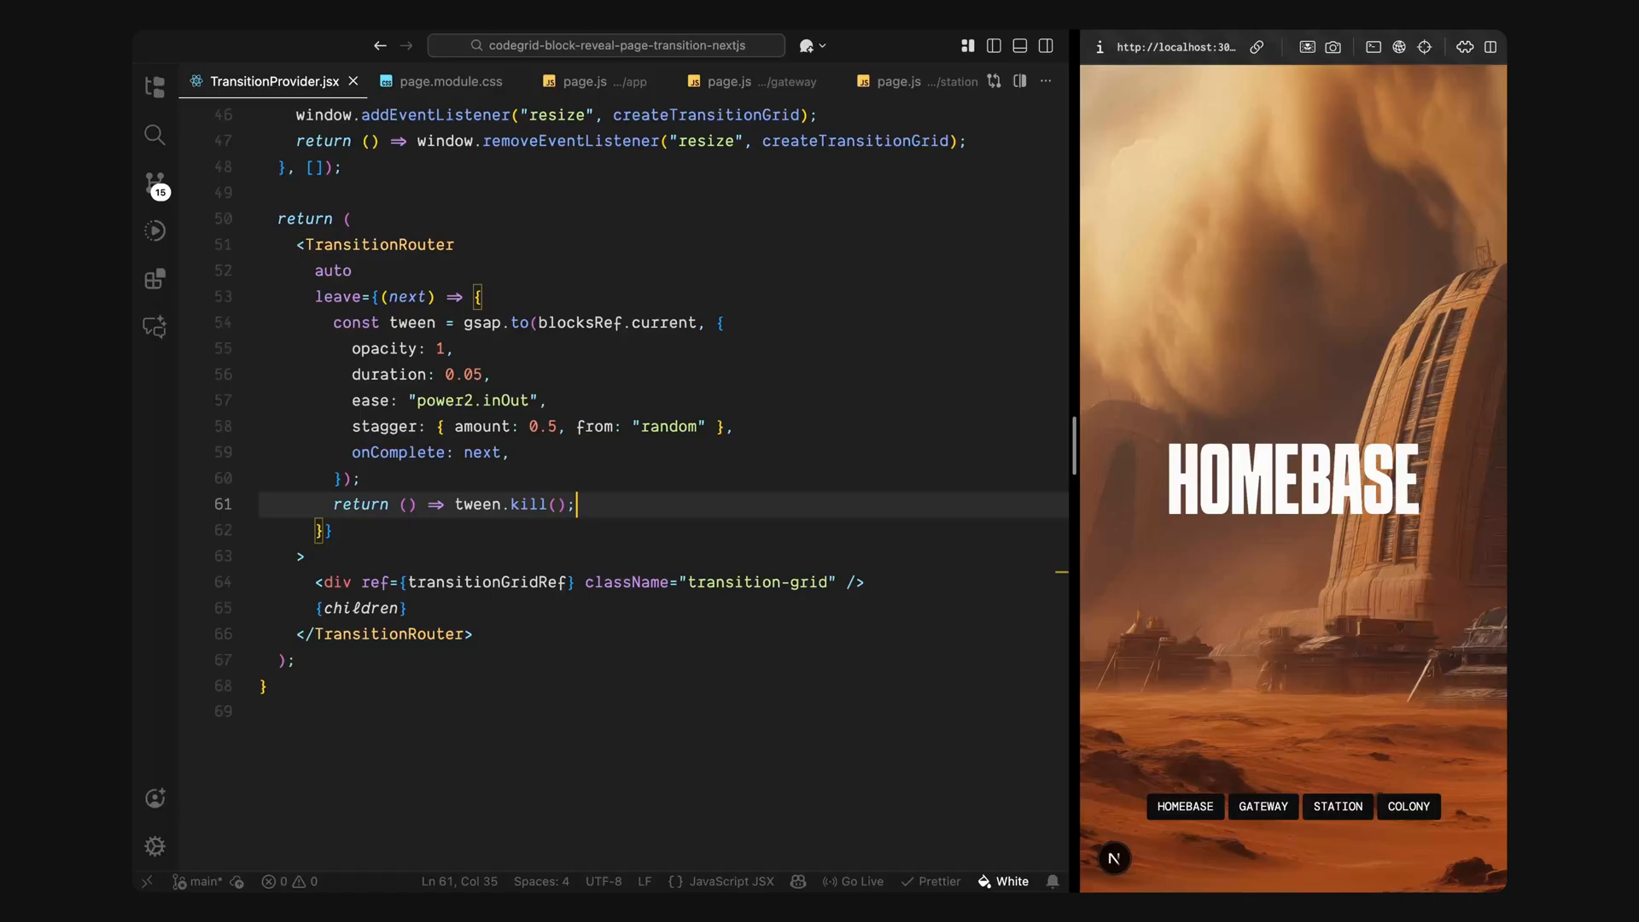
mouse_move(1265, 614)
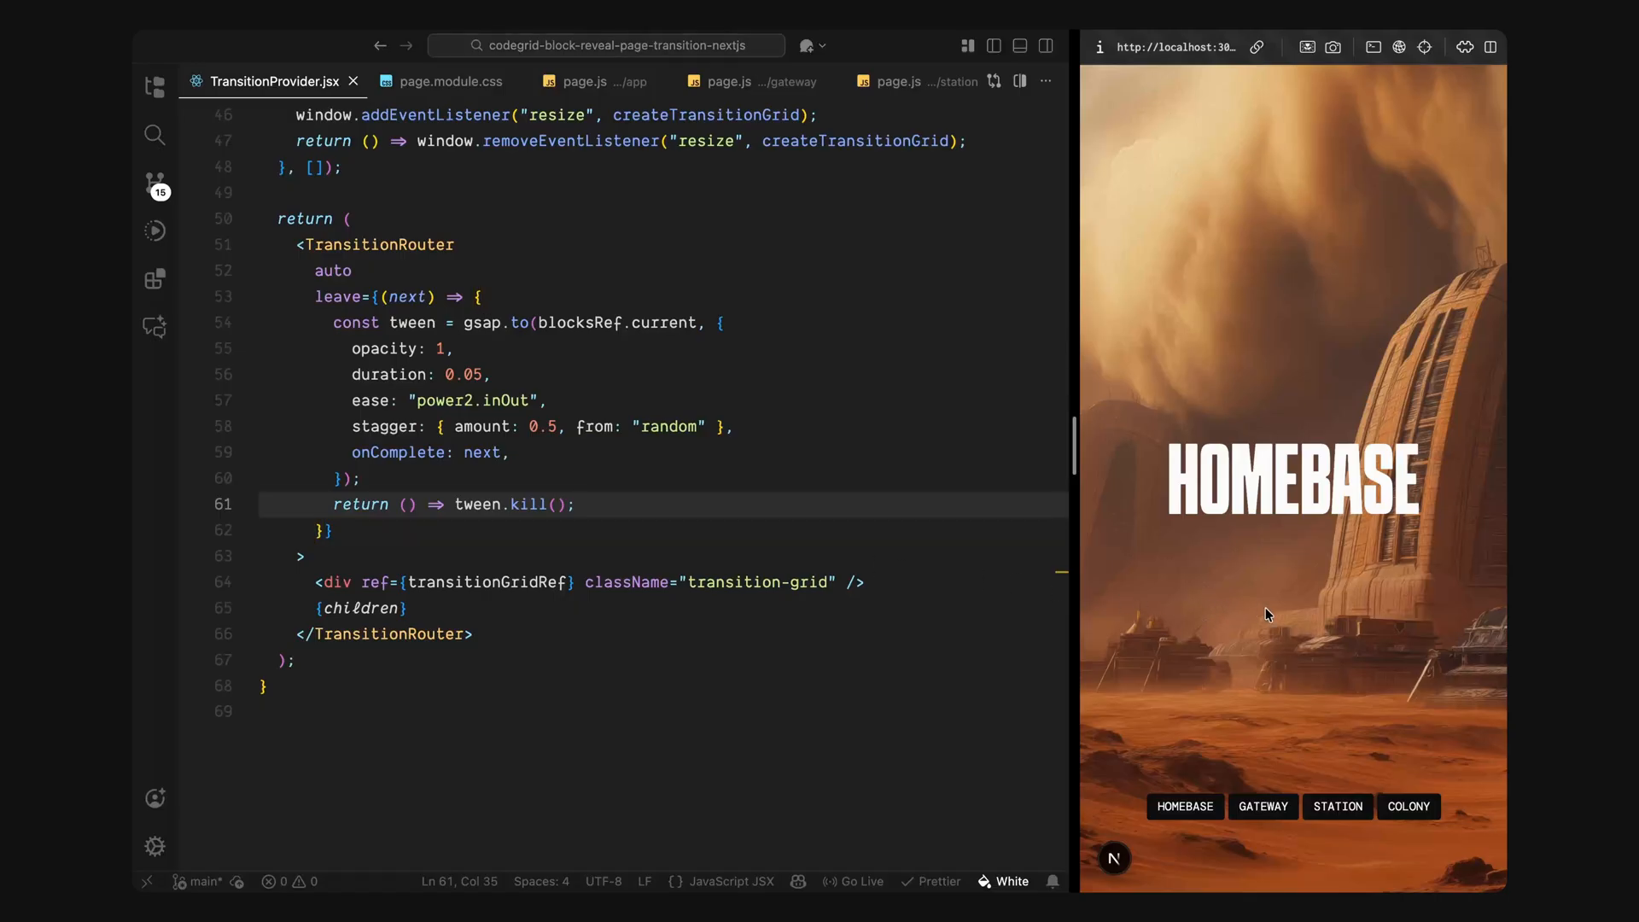
Step: Navigate in the preview to see the page go black, then make room for another router prop
left_click(1263, 805)
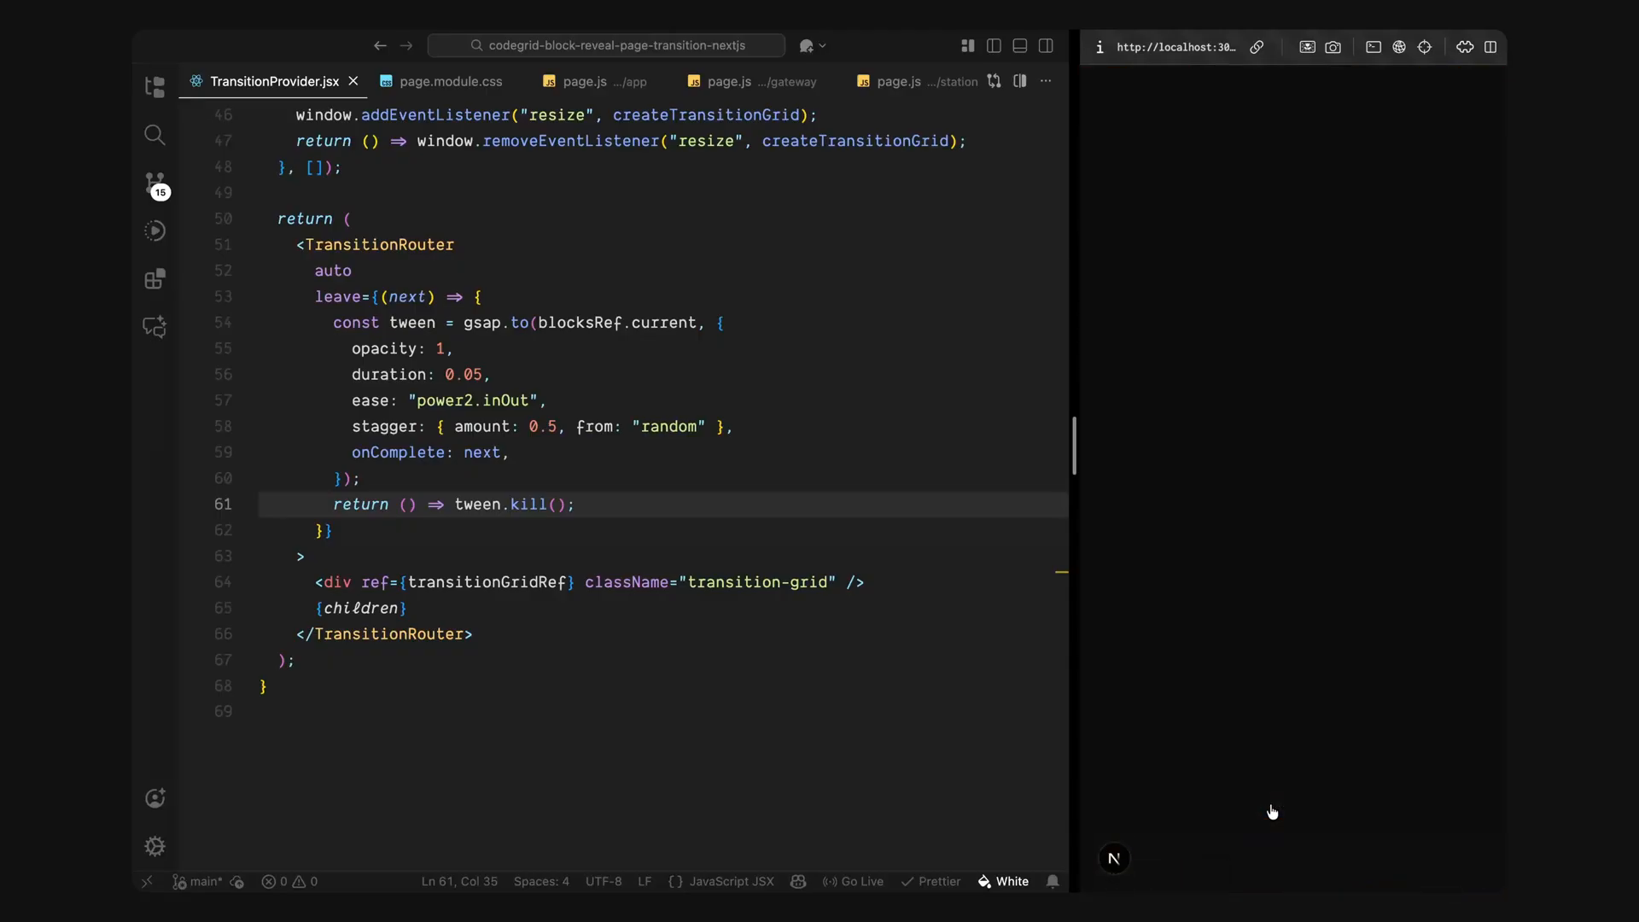
left_click(327, 530)
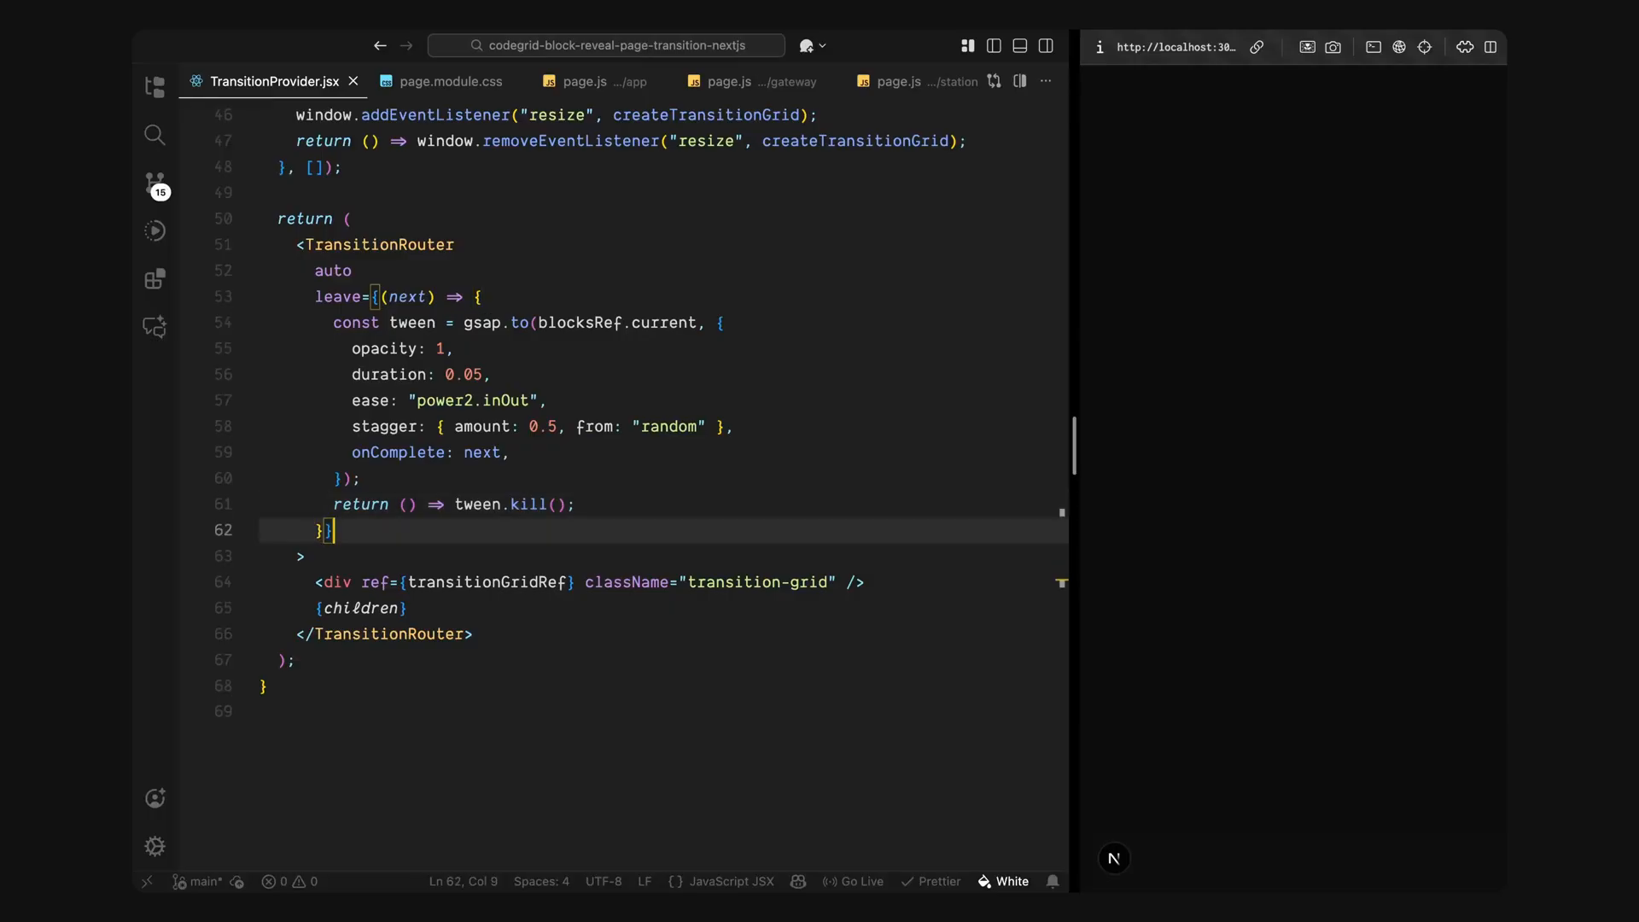
key("Enter")
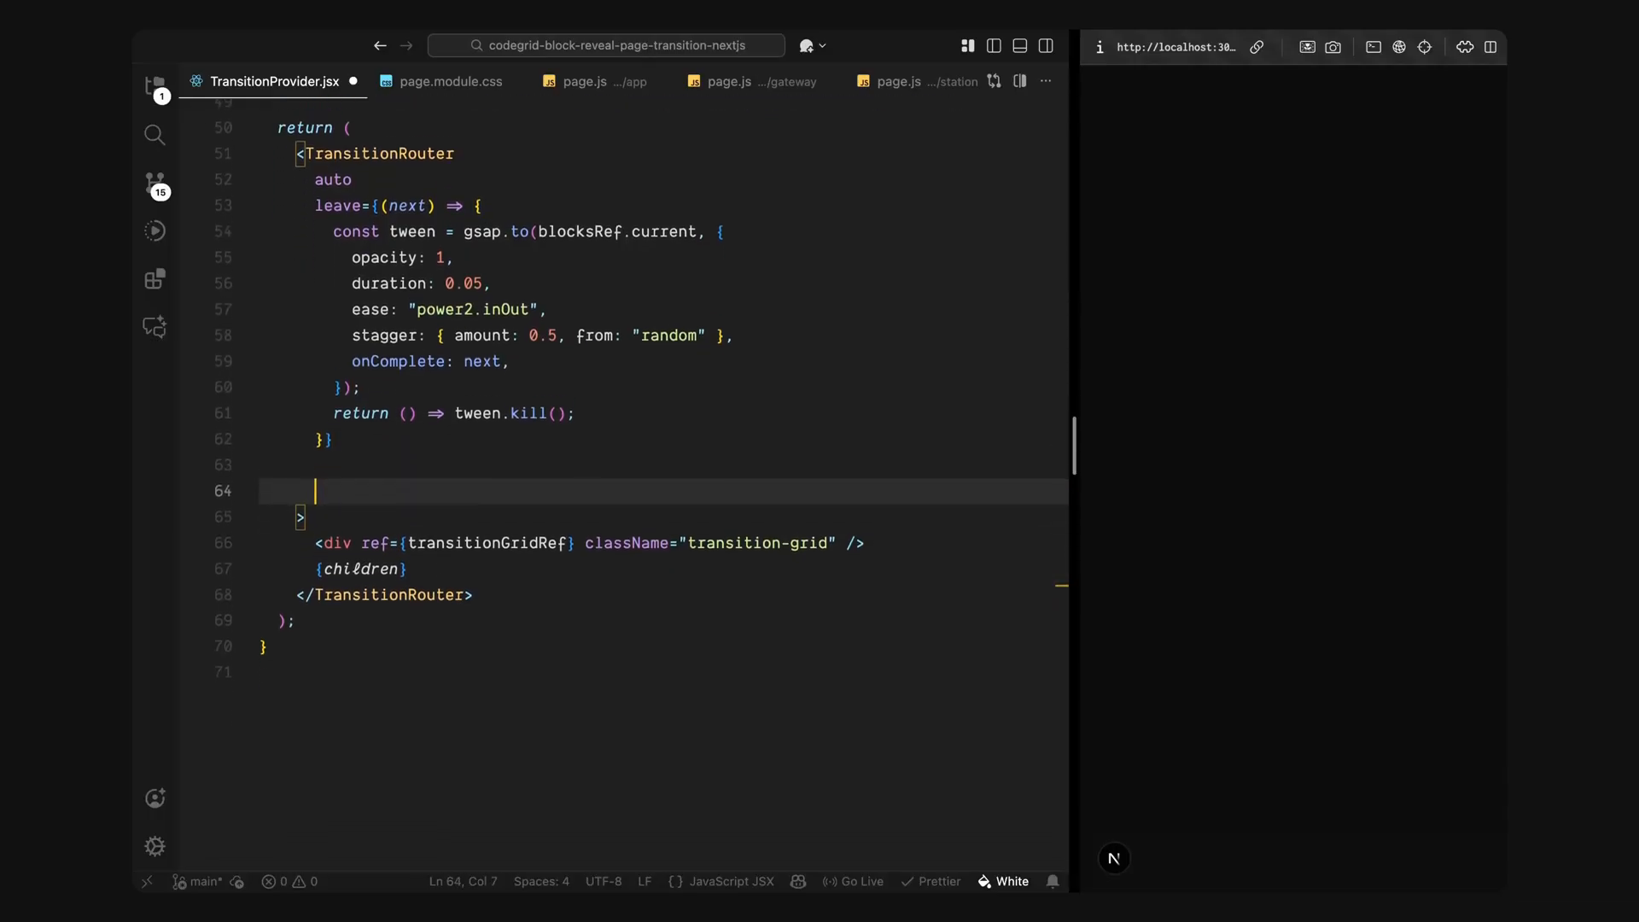
Step: Add an enter={(next) => ...} prop starting with gsap.set(blocksRef.current, { opacity: 1 })
type("enter={}")
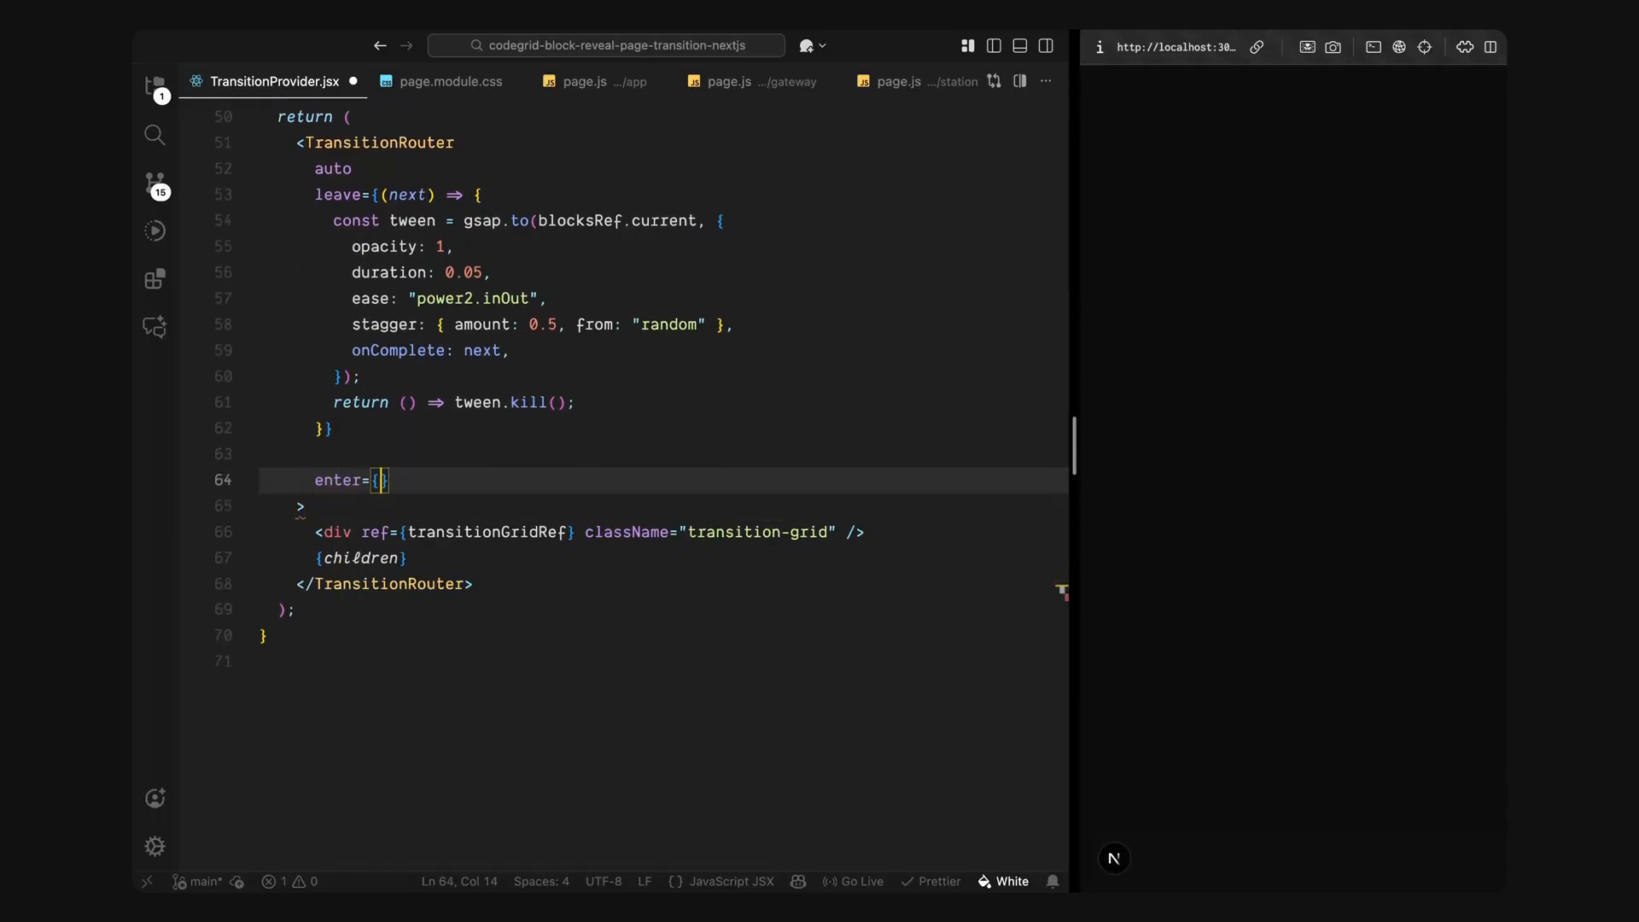
type("(next) => {")
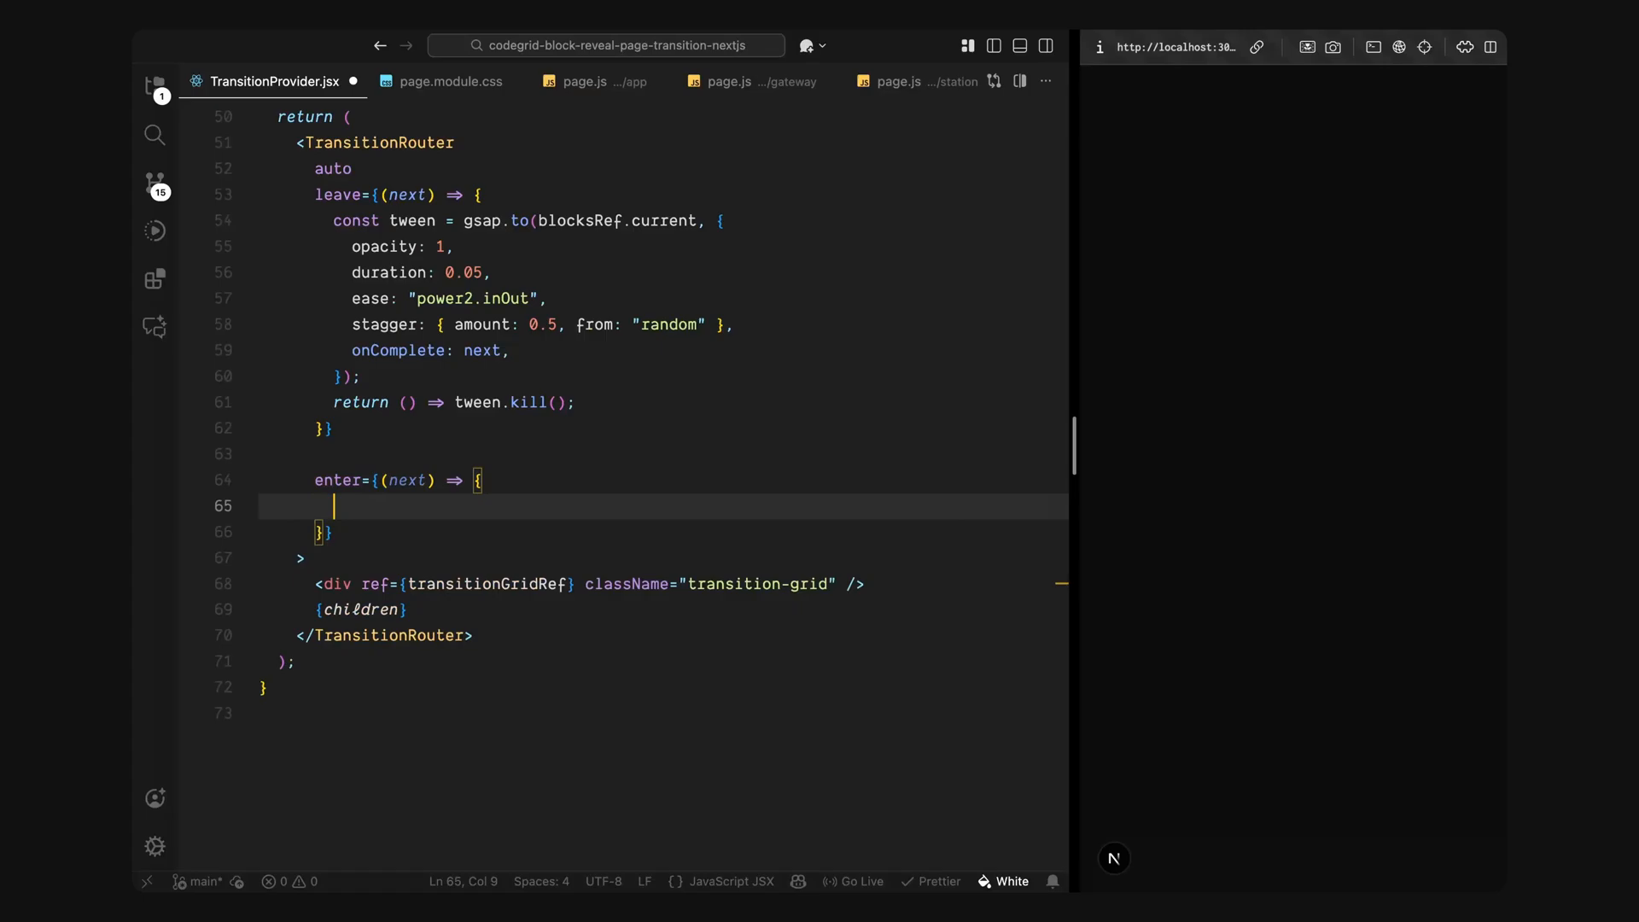
type("gsap.set(blocksRef.current, { opacity: 1 });")
type("return () => tween.kill();")
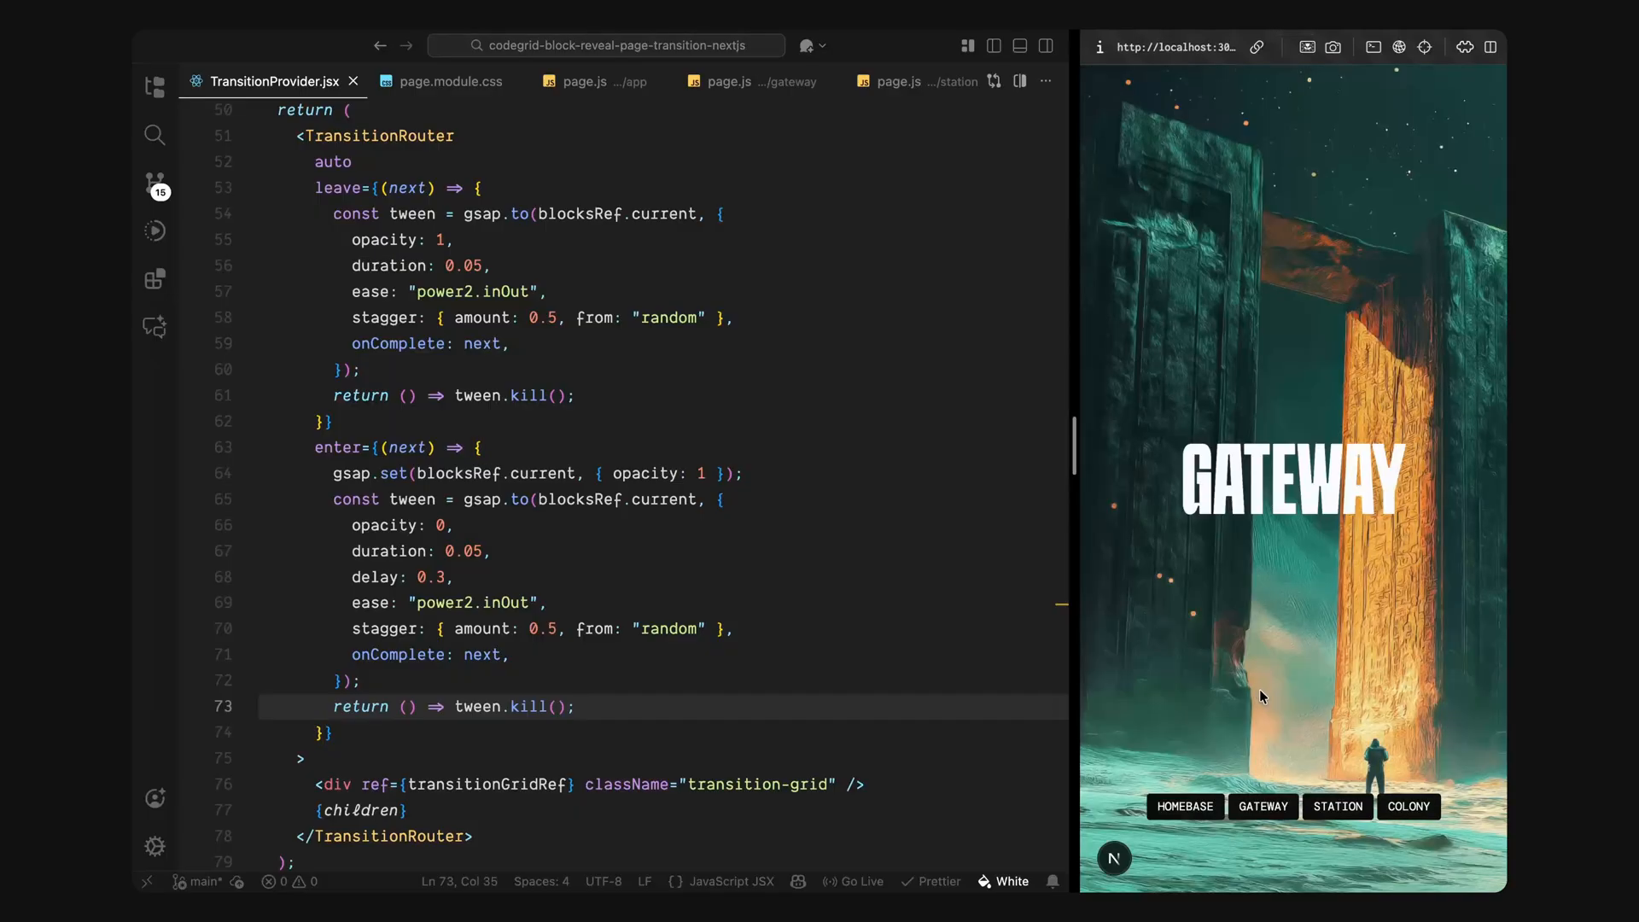
Step: Navigate Colony, Station, Homebase and Colony again in the preview to watch the block transition
left_click(1336, 806)
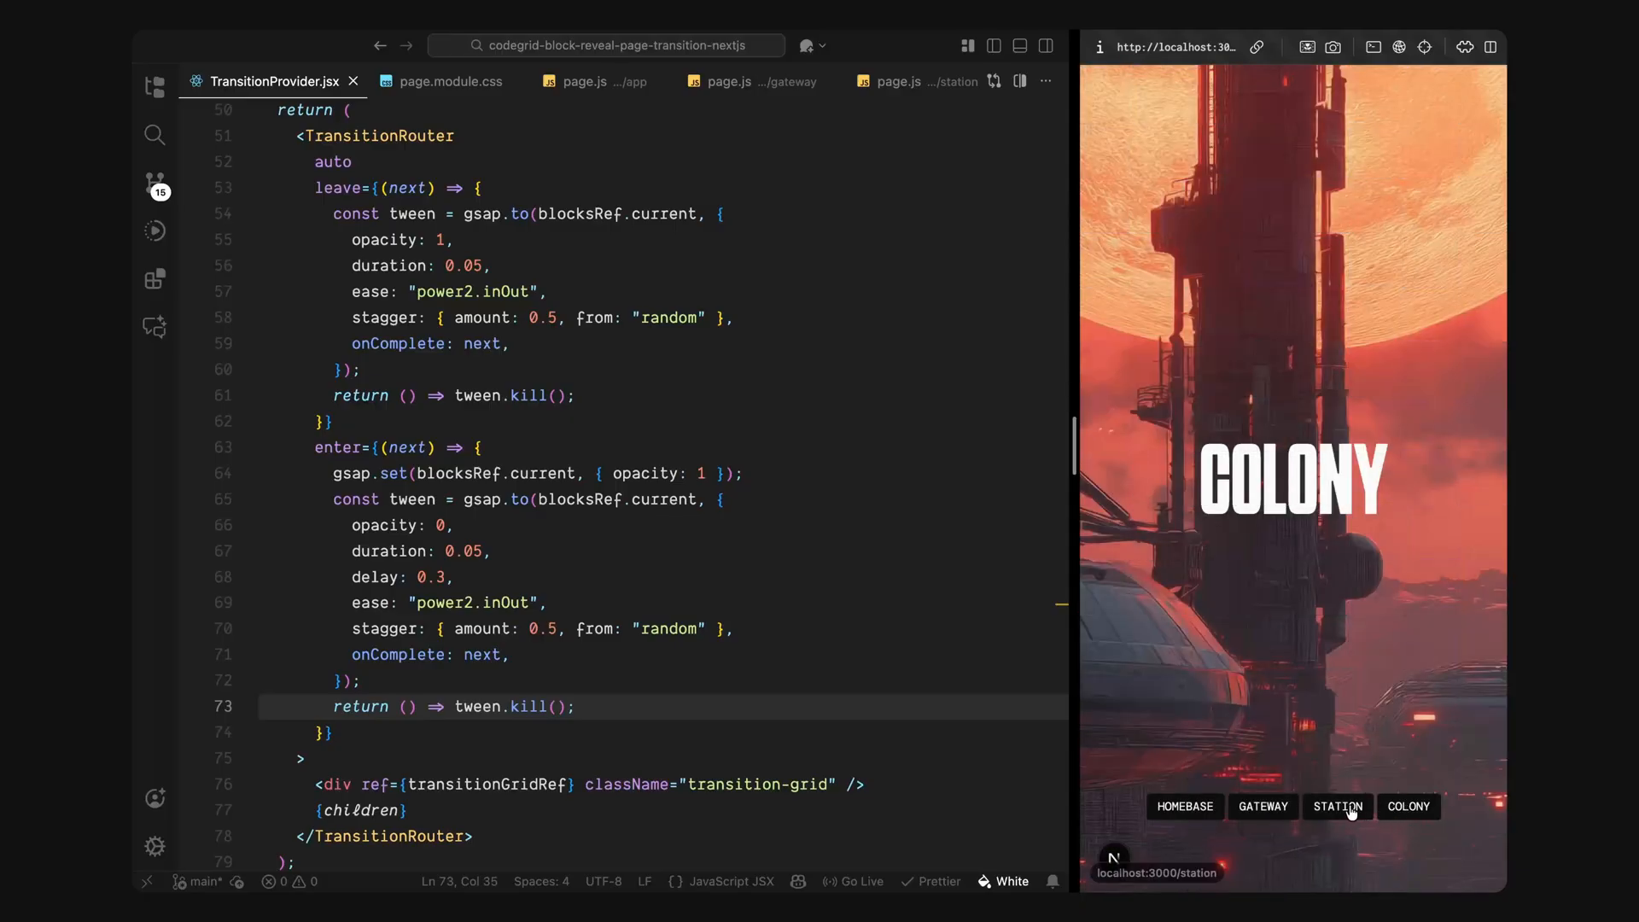
left_click(1337, 806)
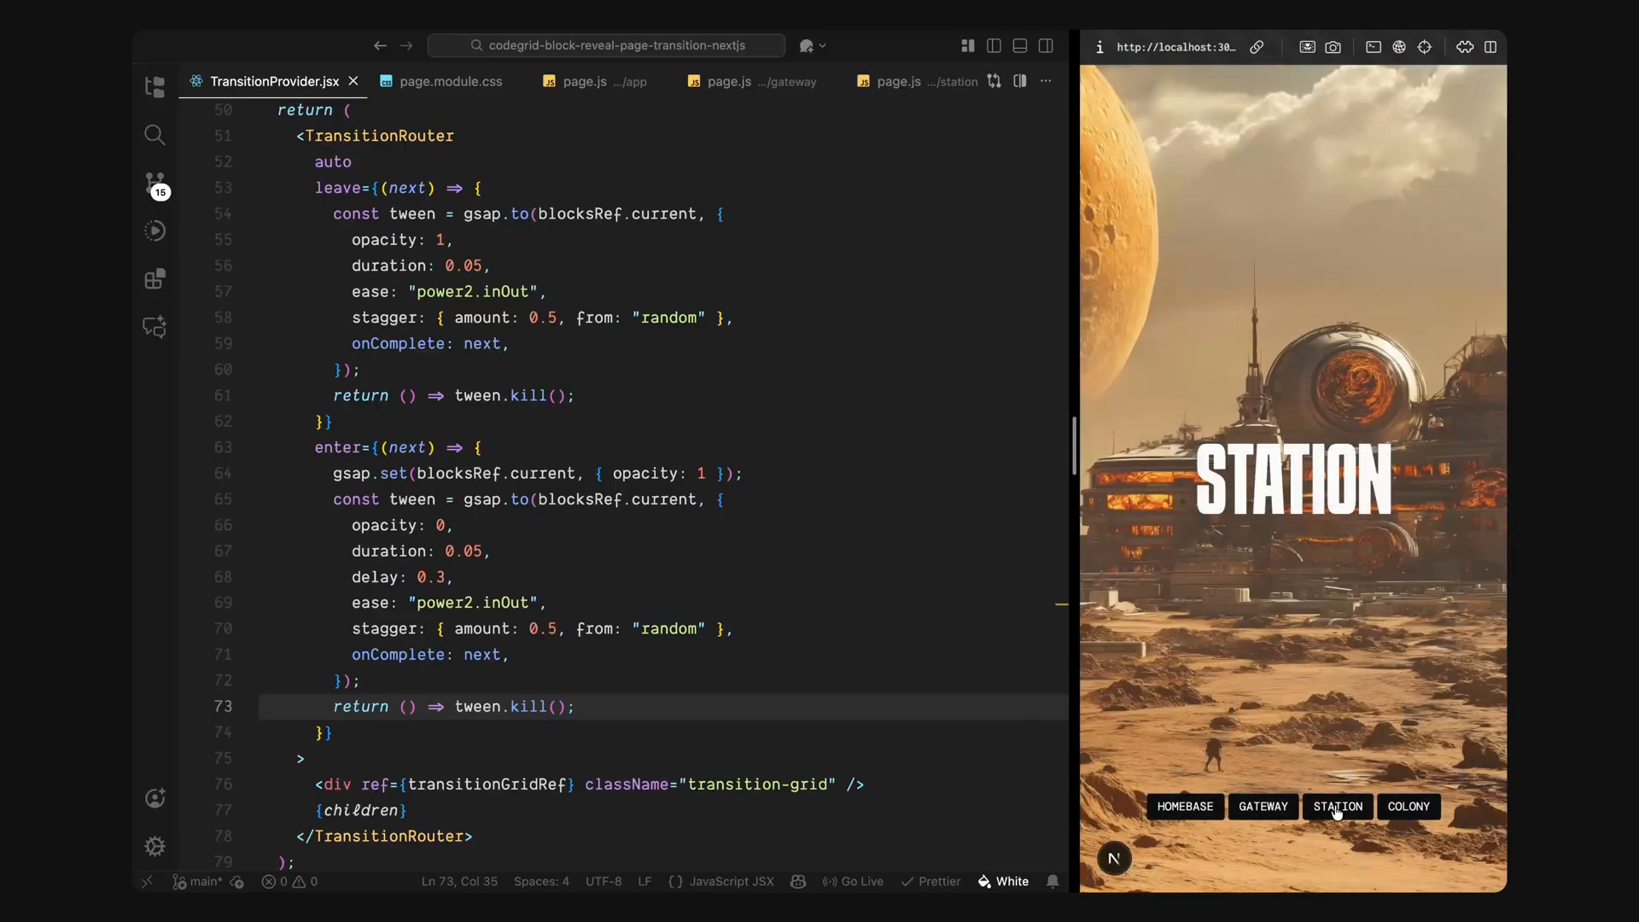
left_click(1261, 806)
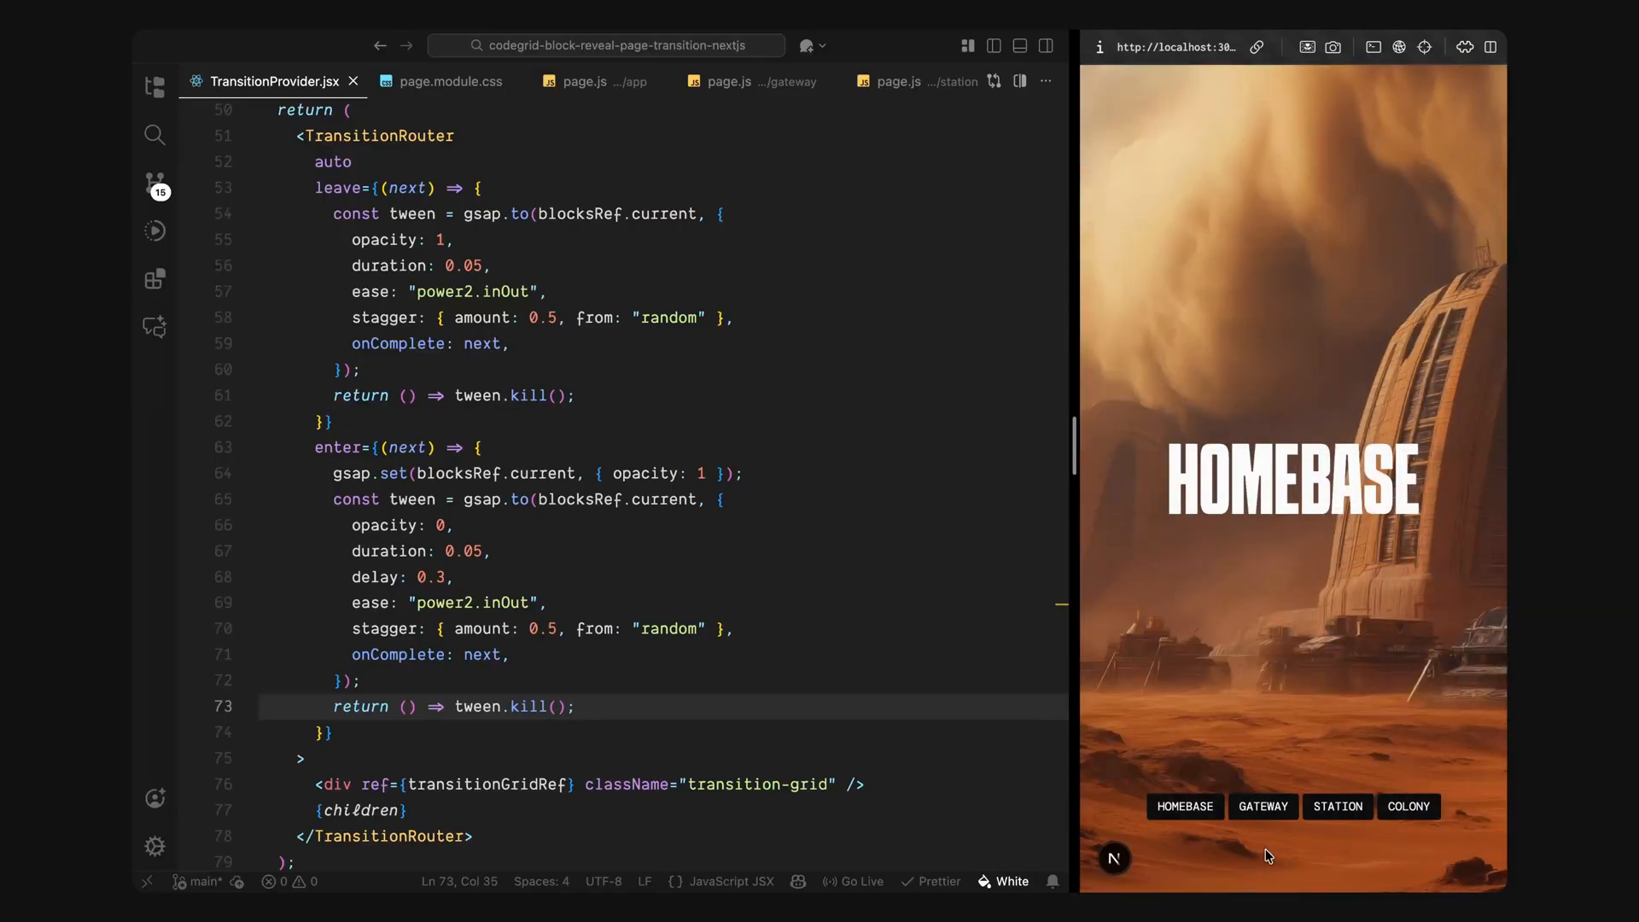
left_click(1406, 805)
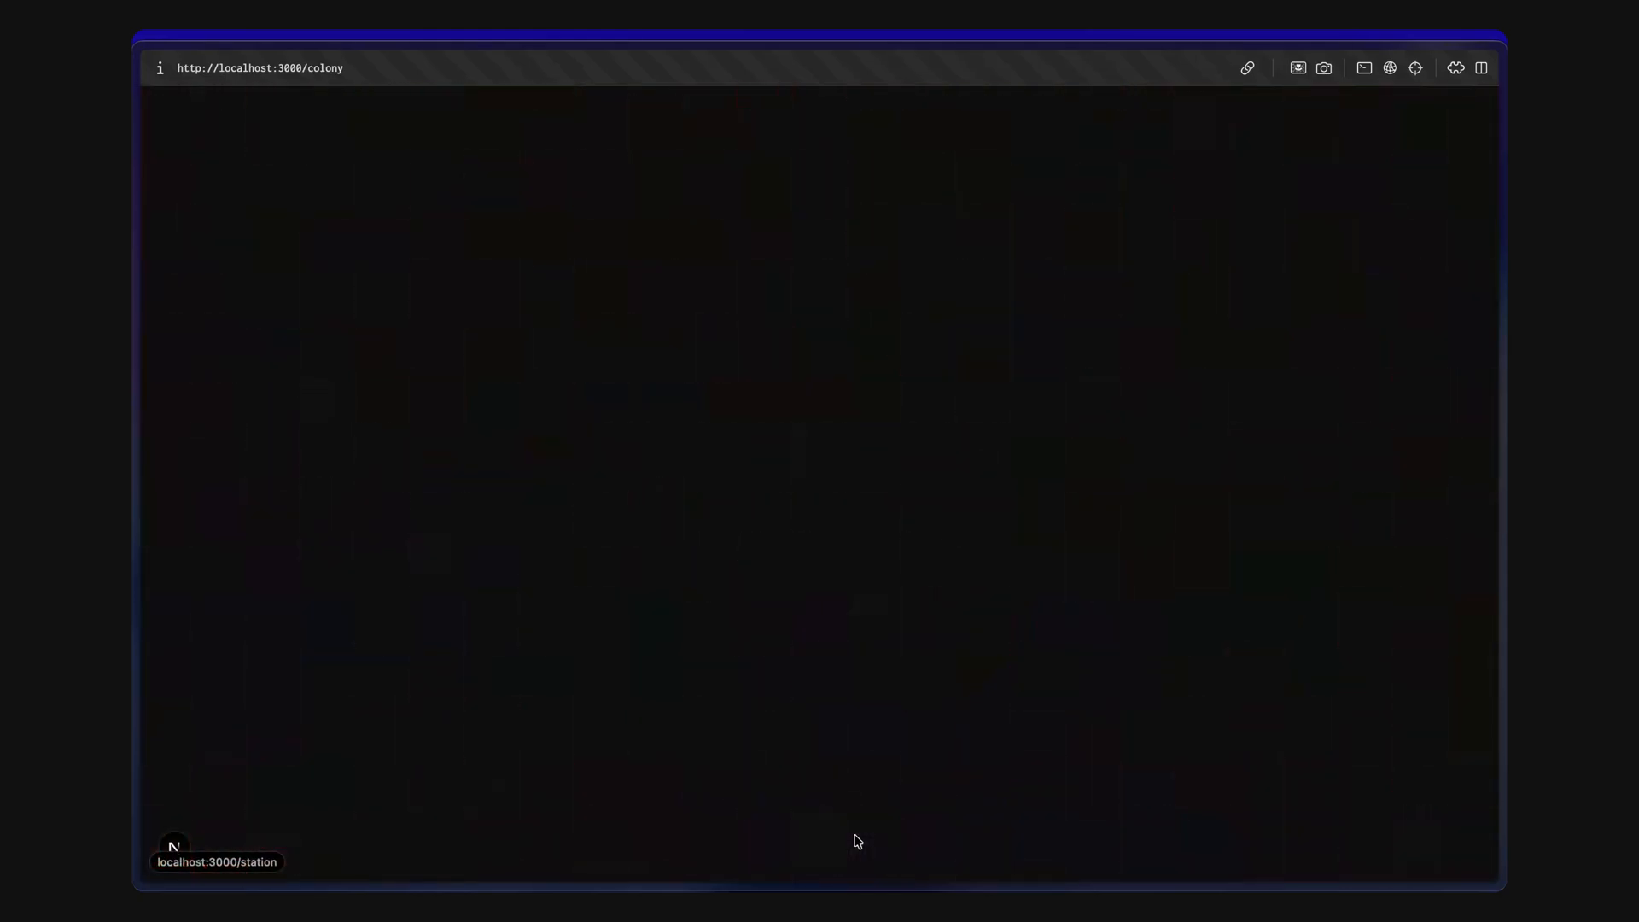